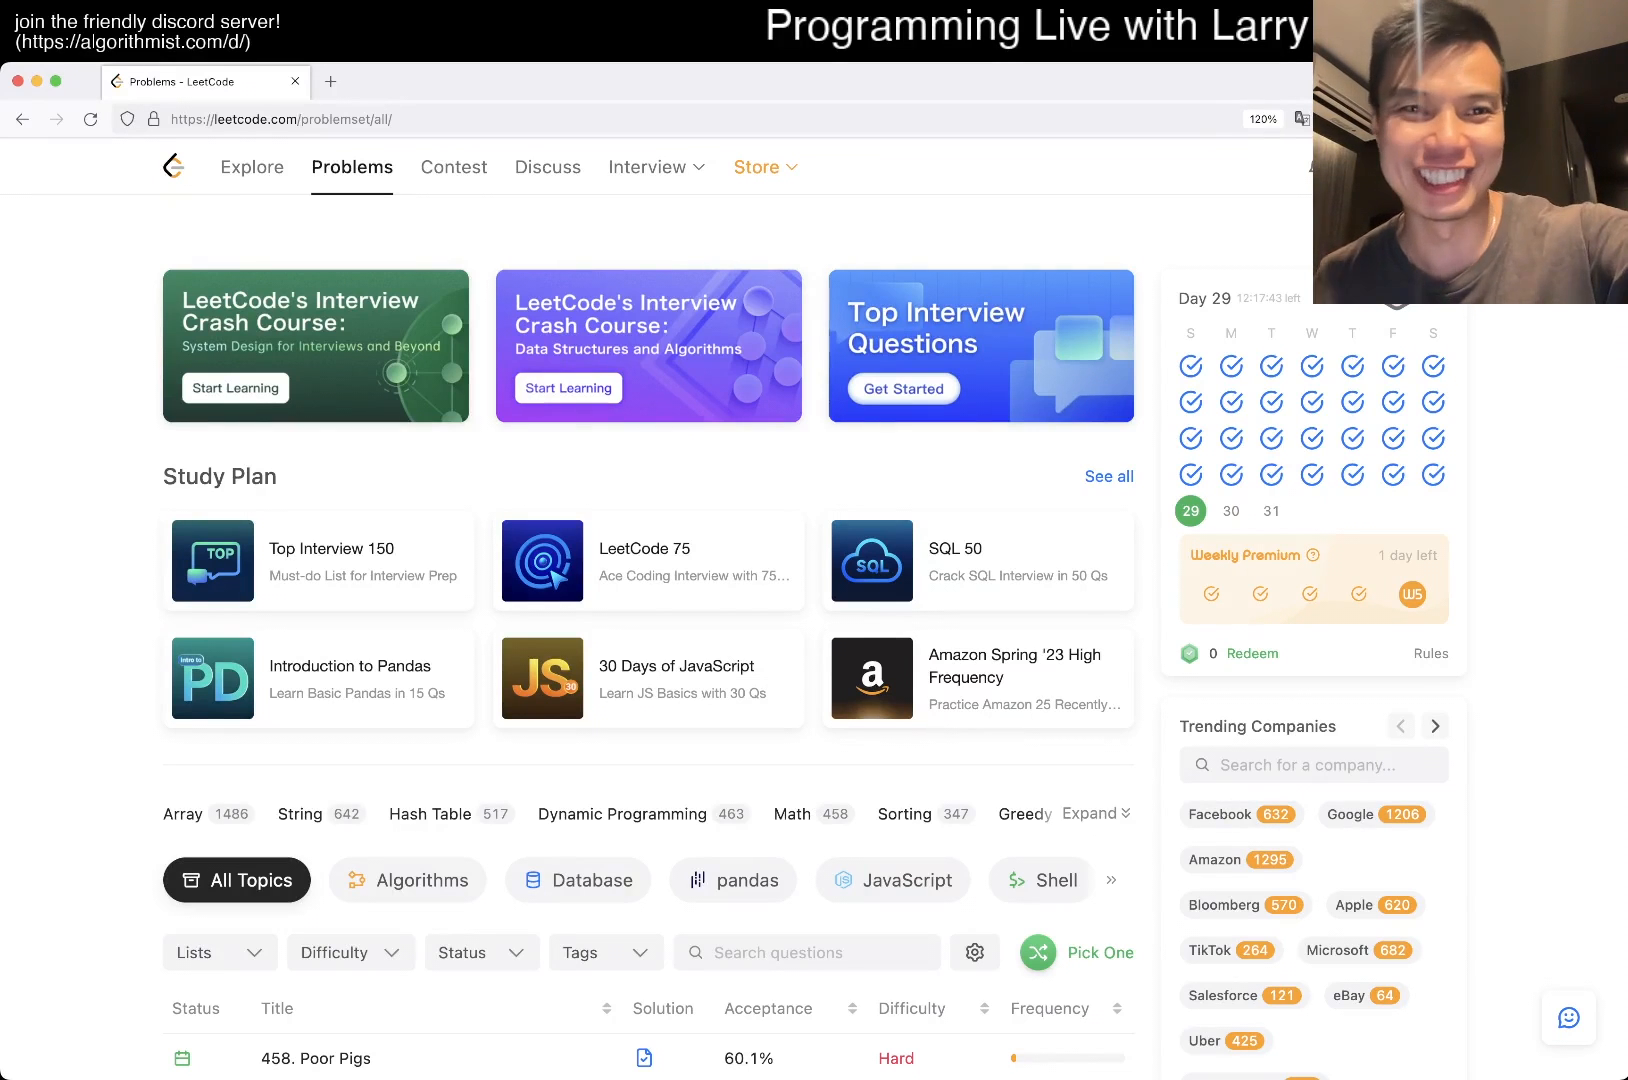
- Open problem 458 Poor Pigs from the problem list
scroll(down, 3)
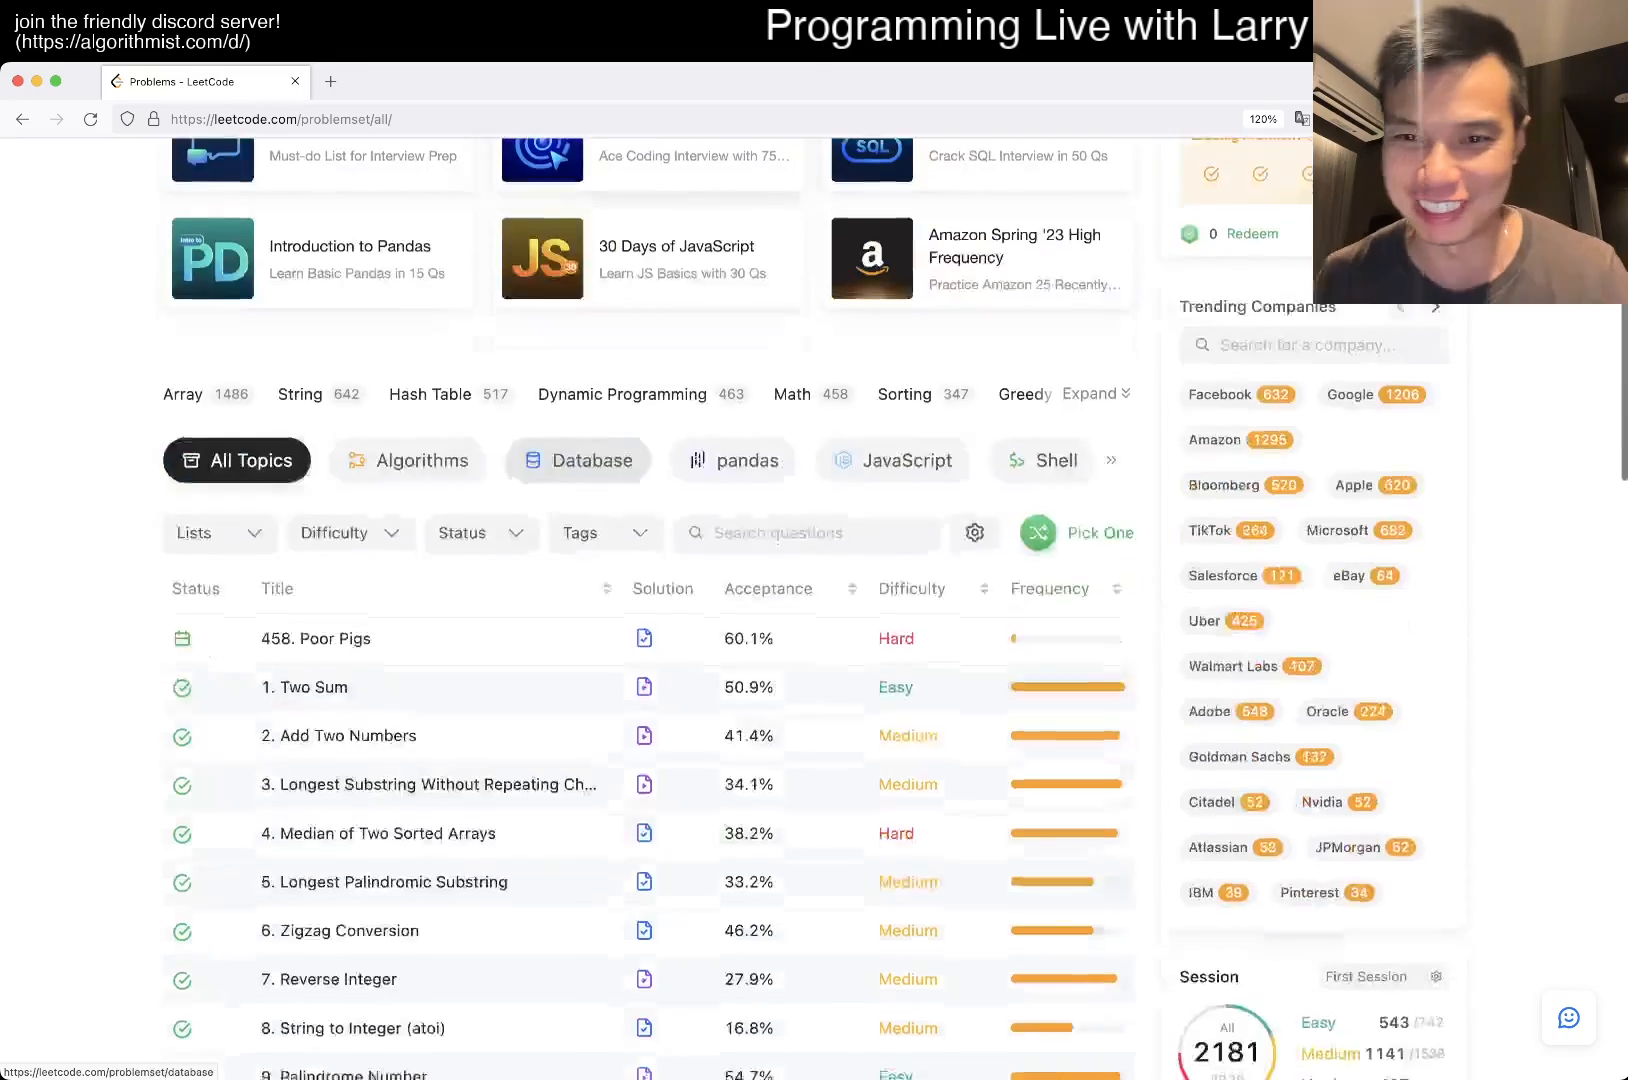
click(314, 638)
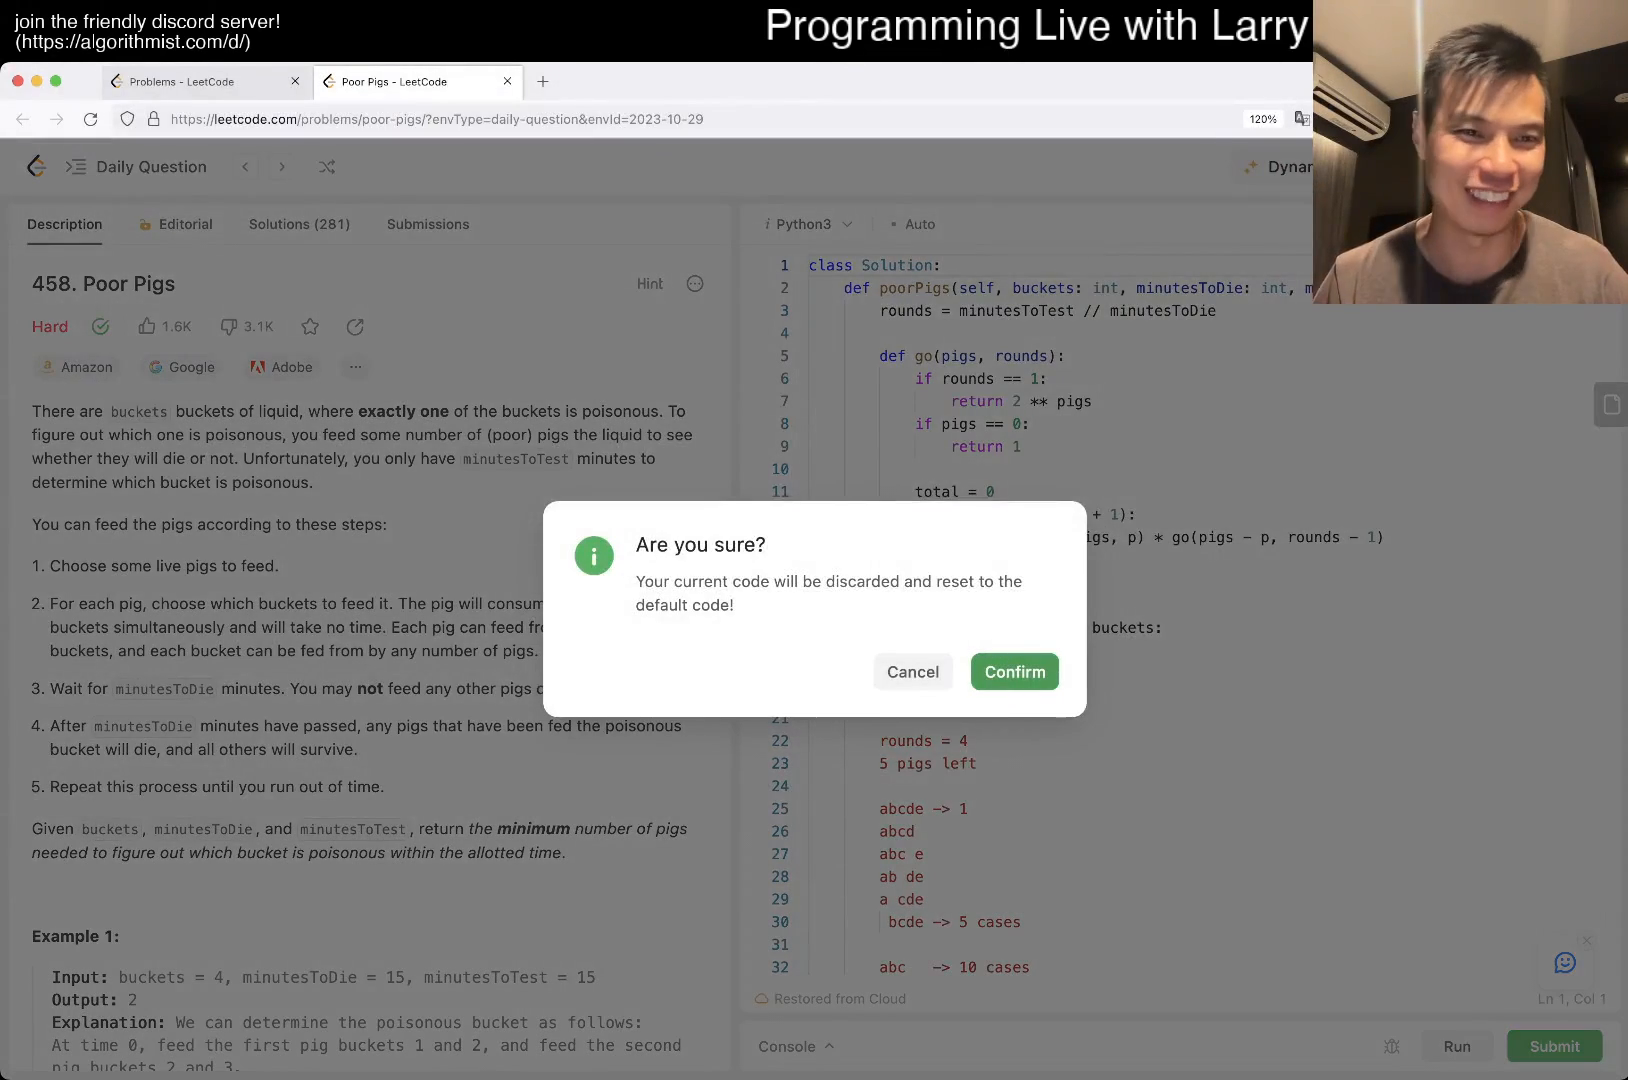
click(1012, 670)
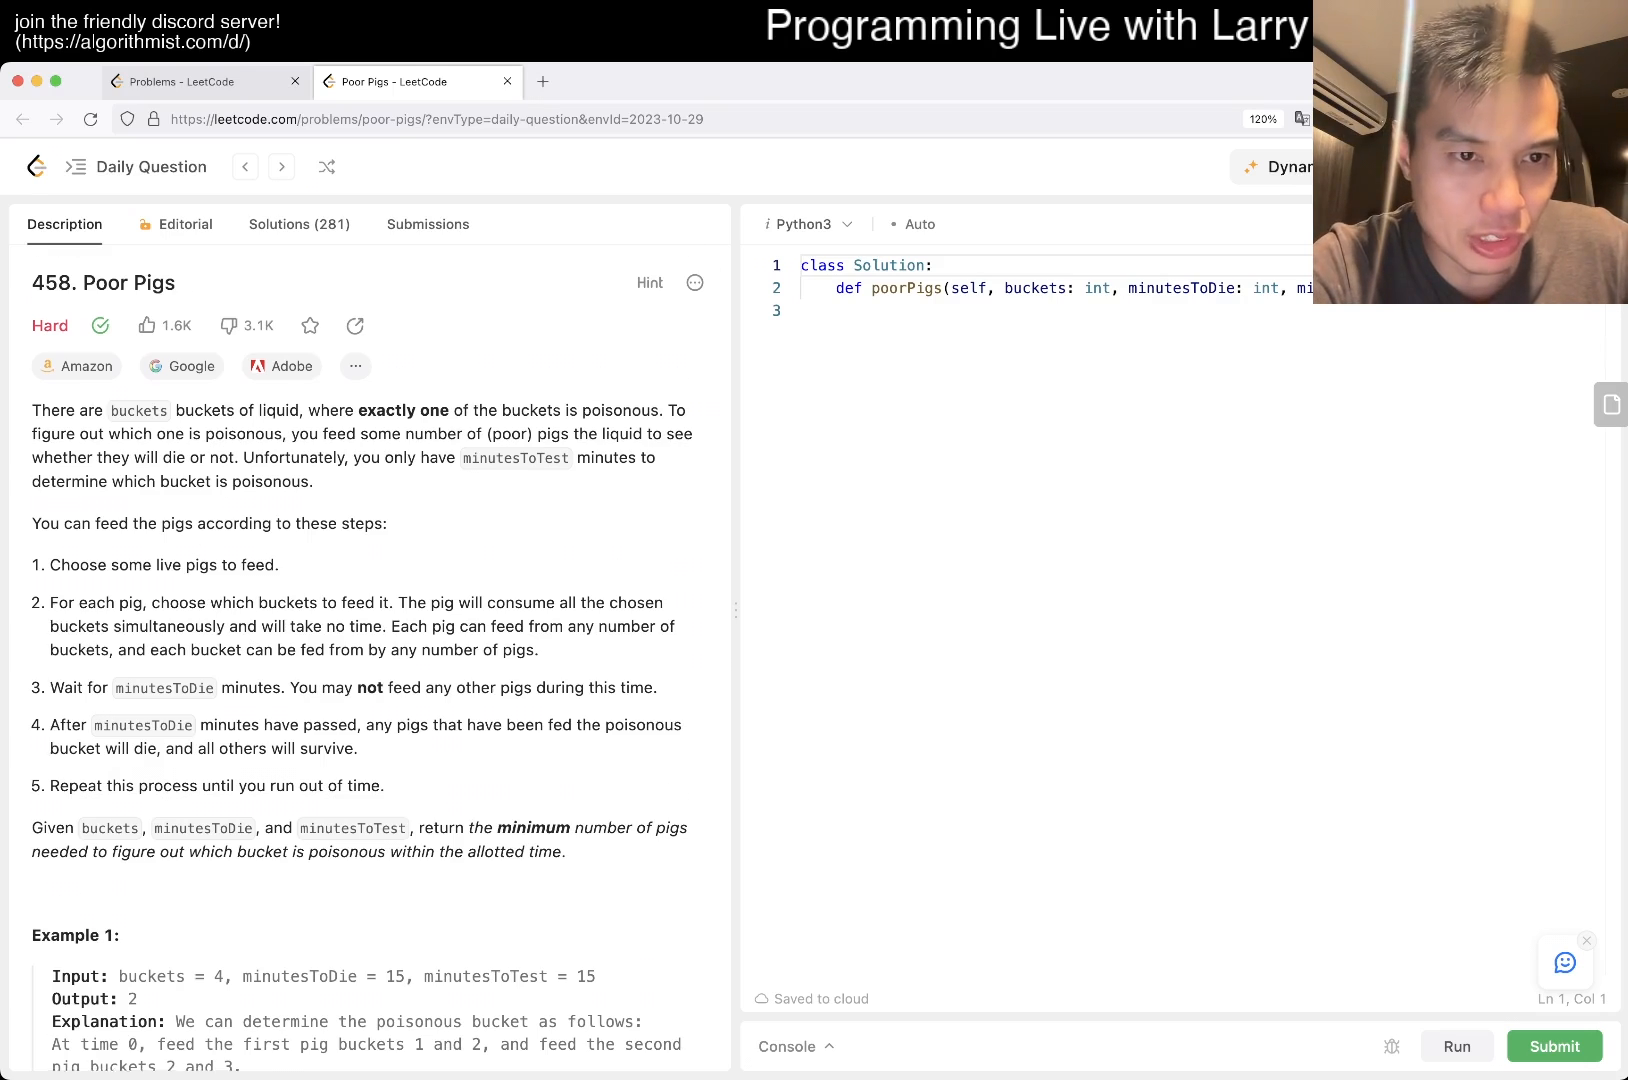
scroll(down, 3)
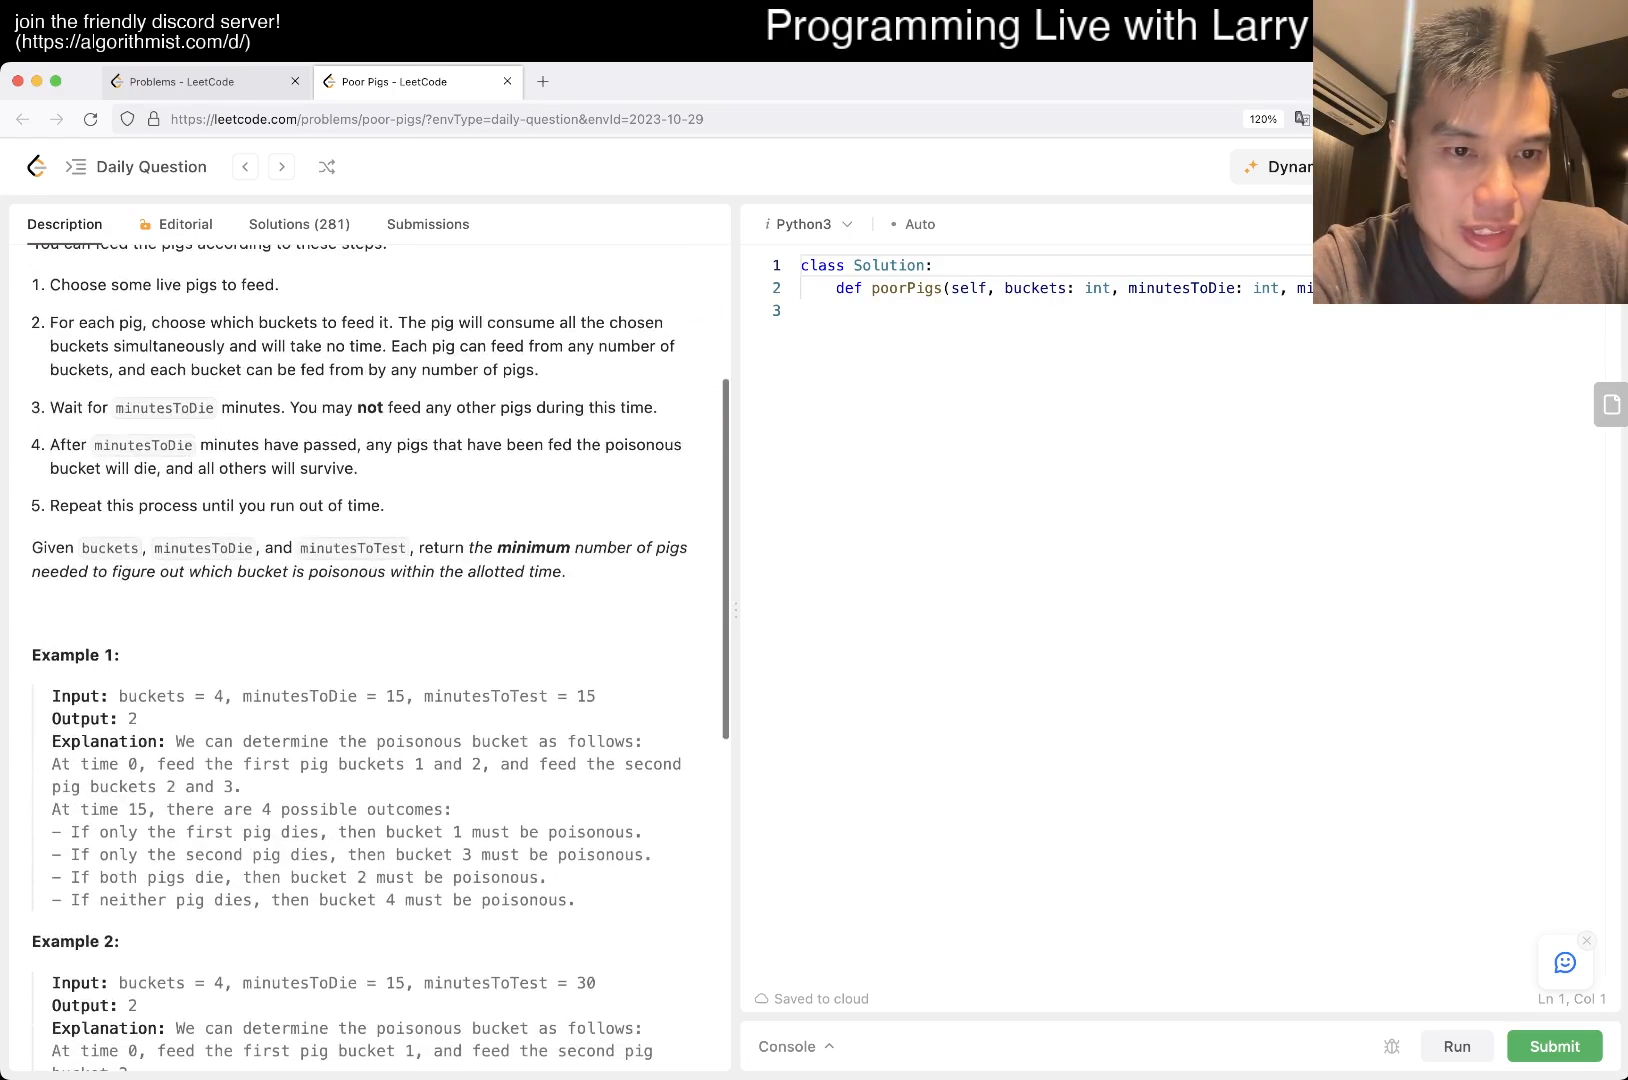
scroll(down, 3)
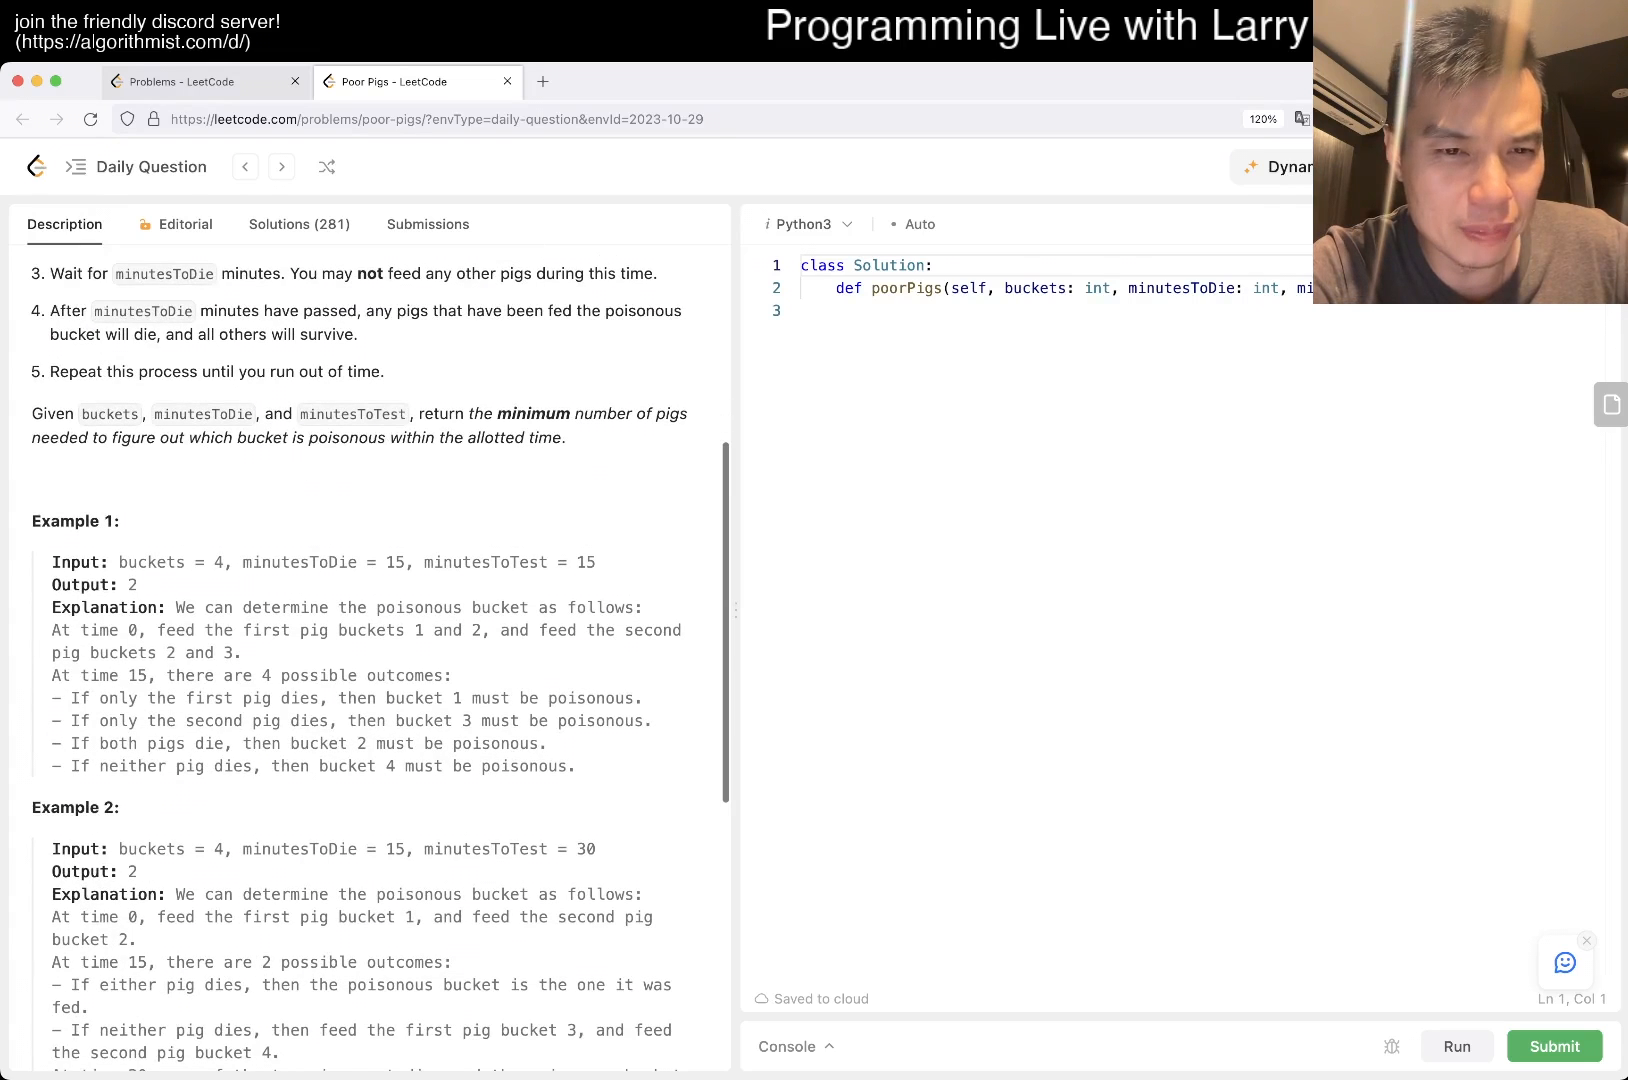
double_click(300, 562)
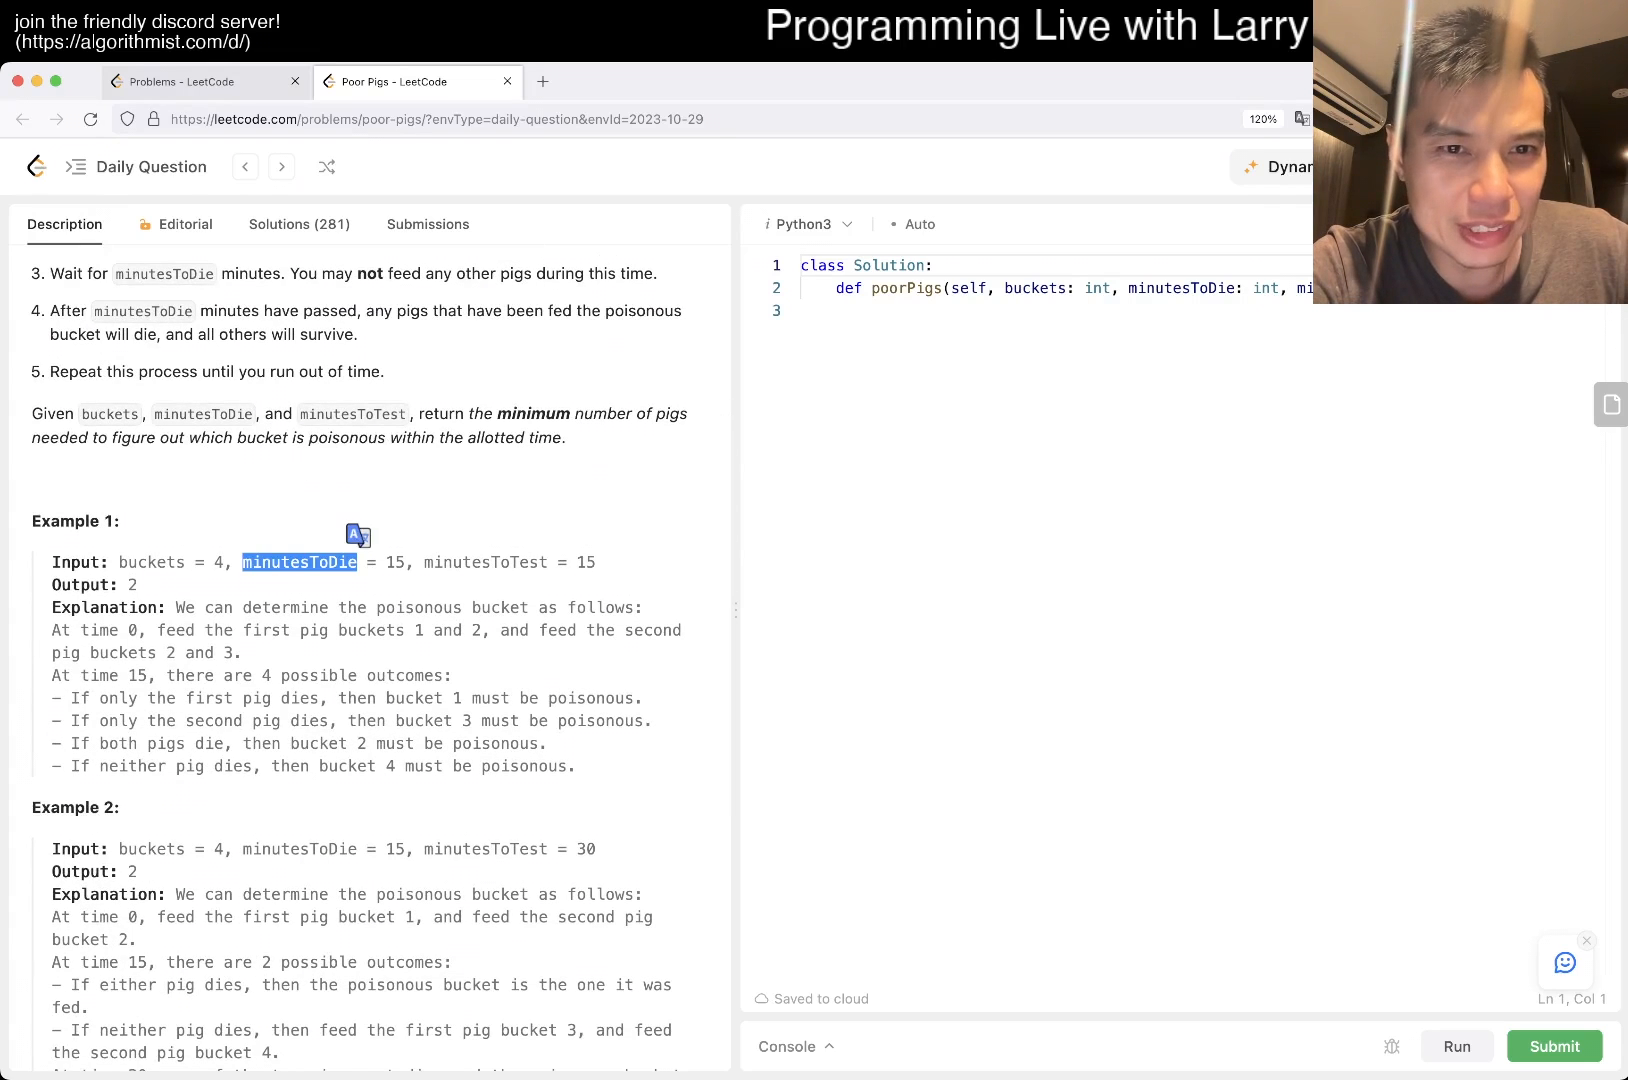
scroll(up, 3)
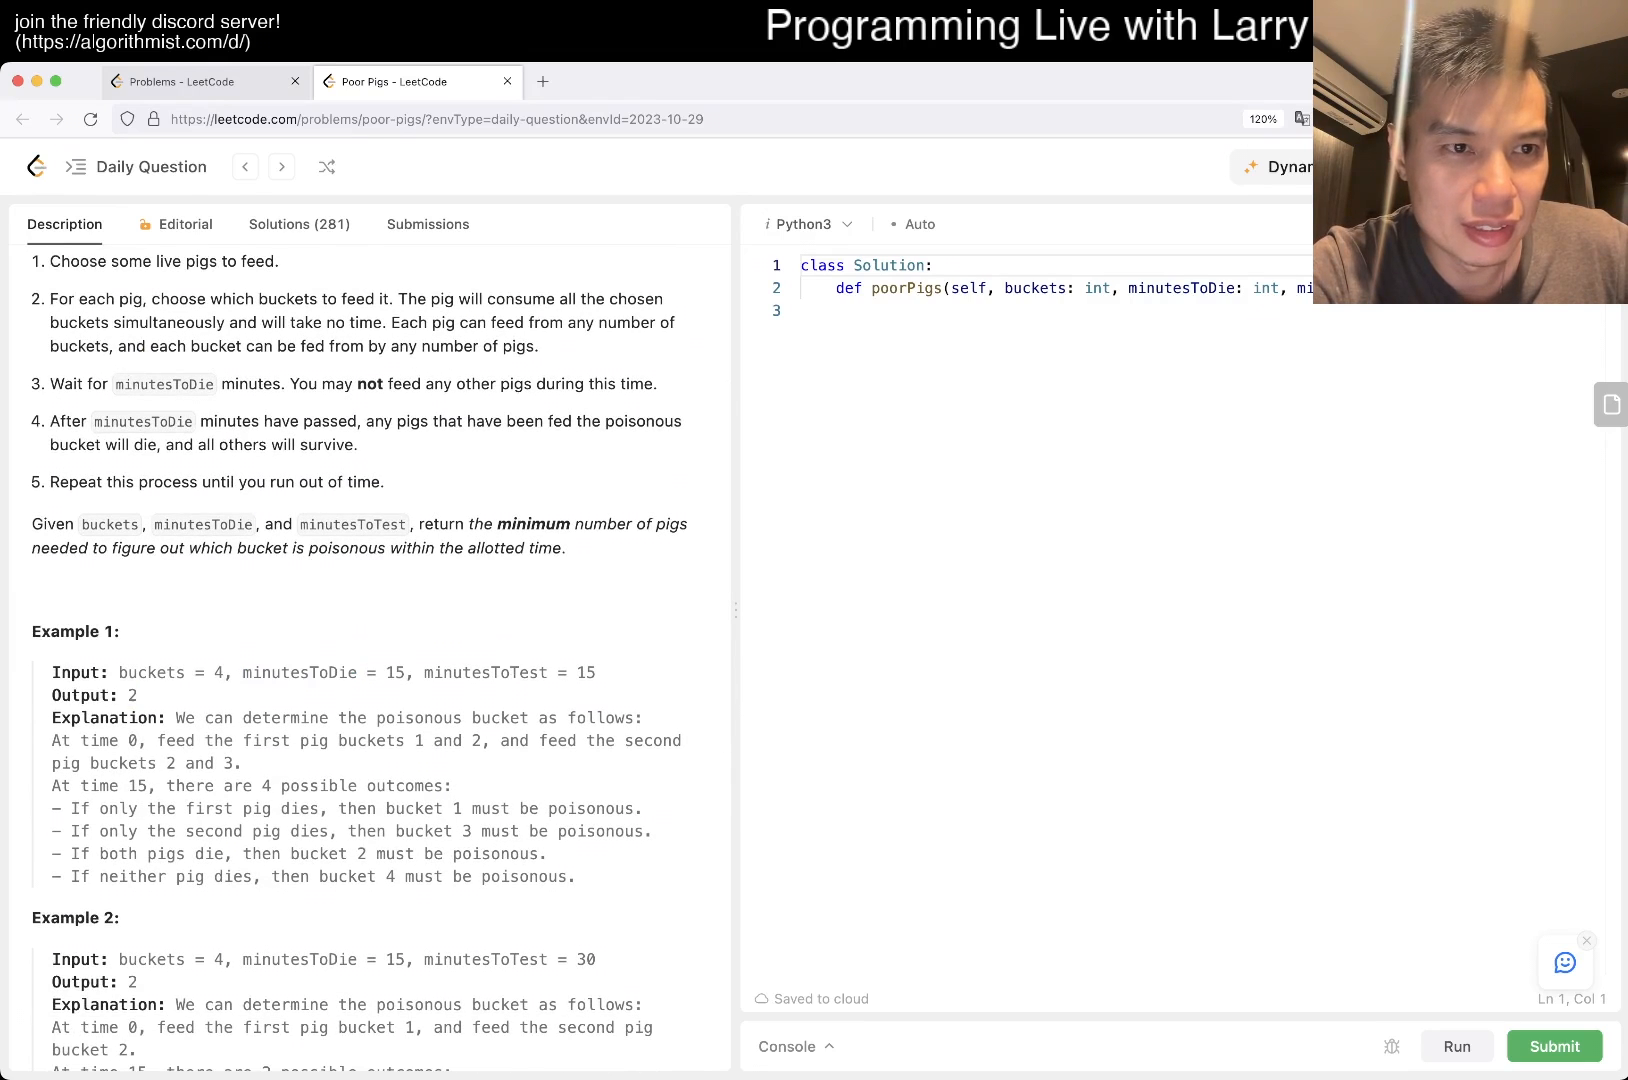
double_click(484, 672)
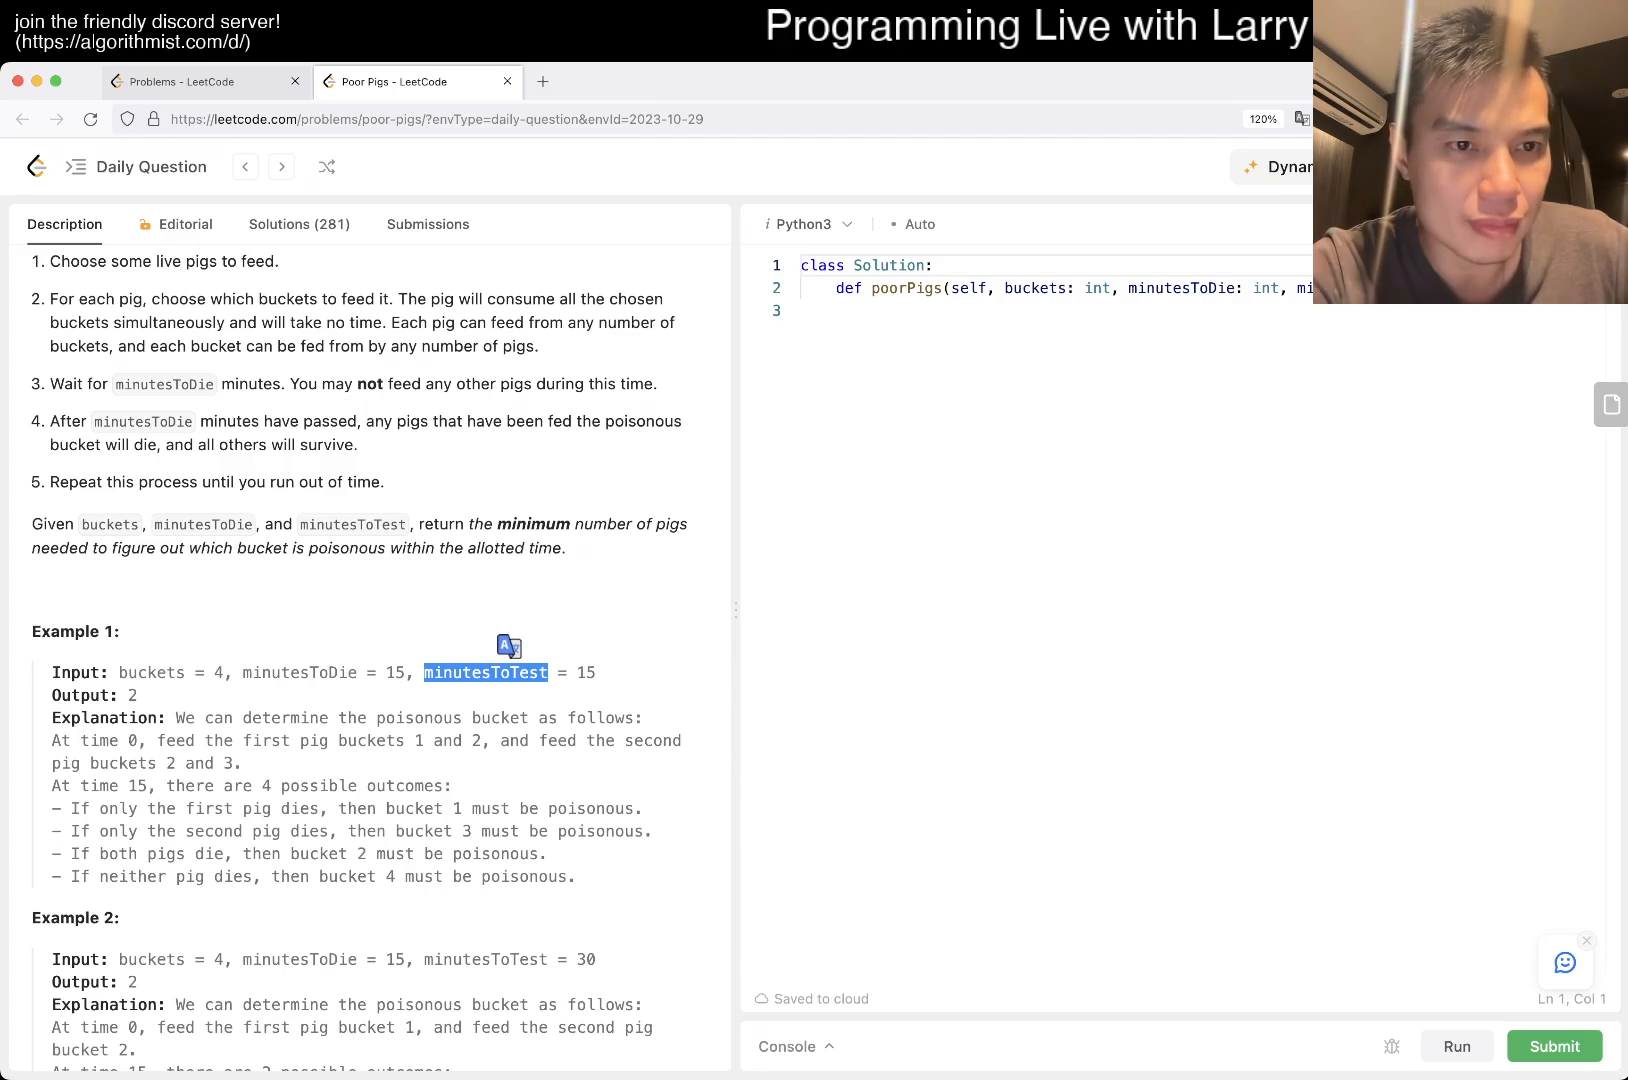
scroll(up, 3)
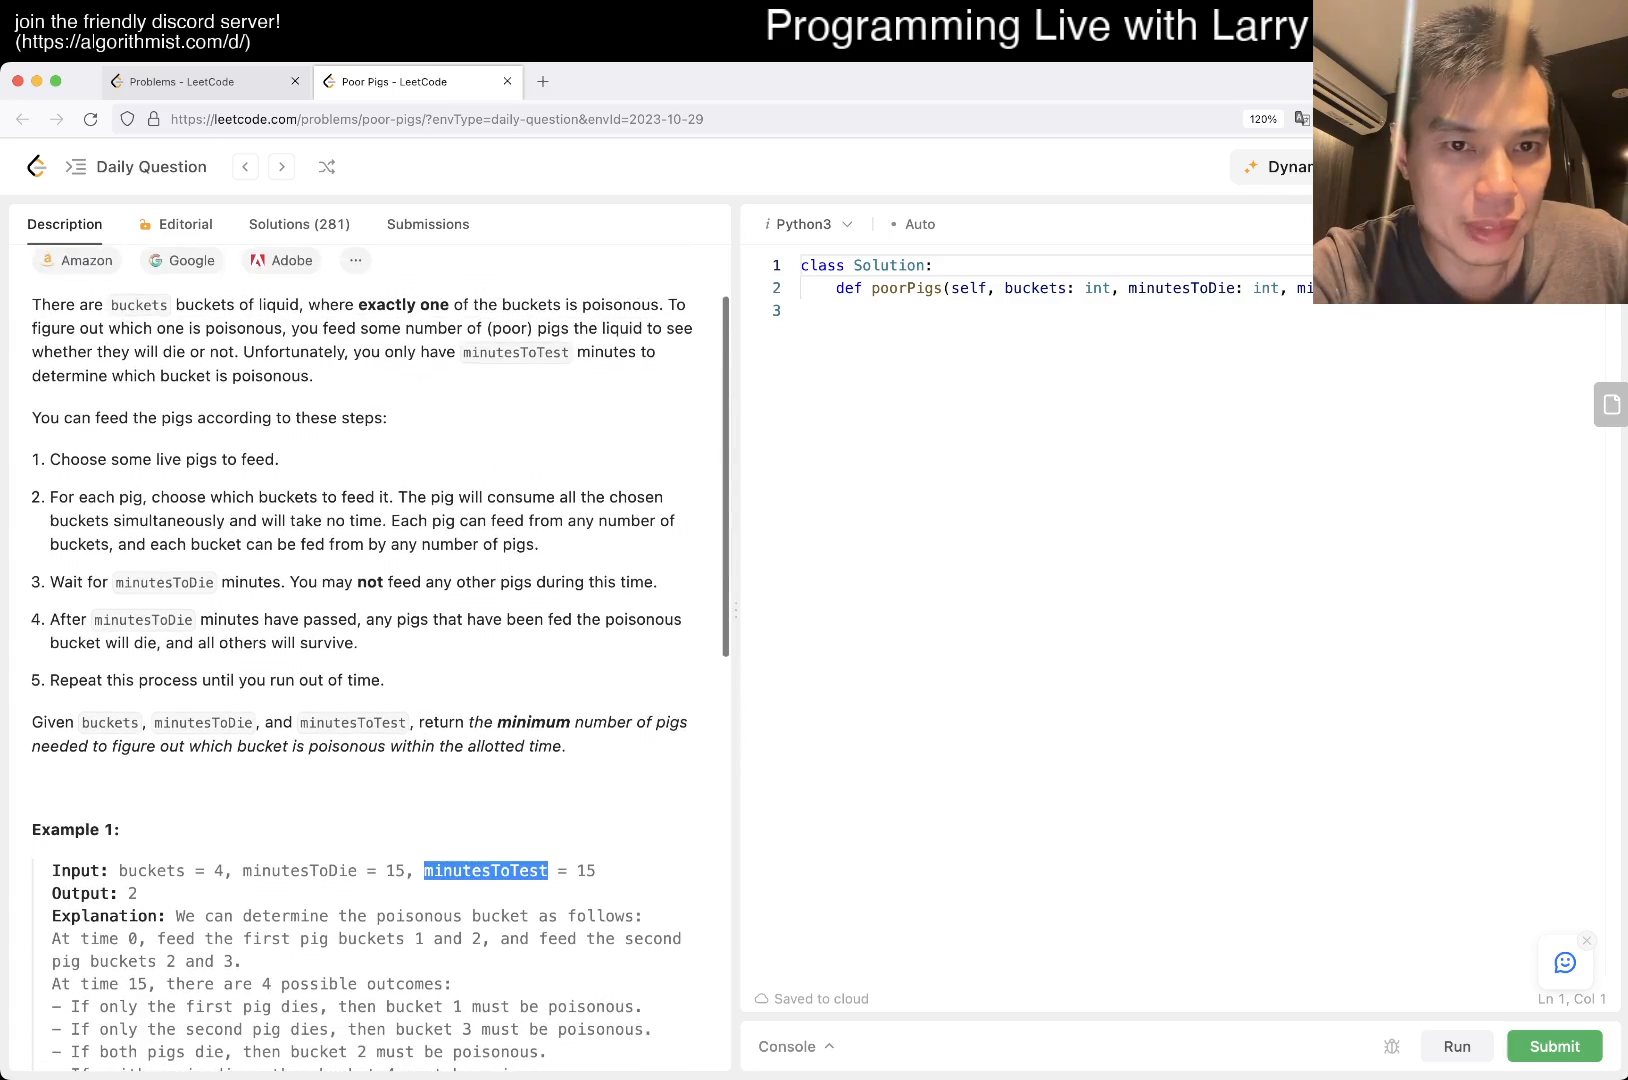
scroll(down, 3)
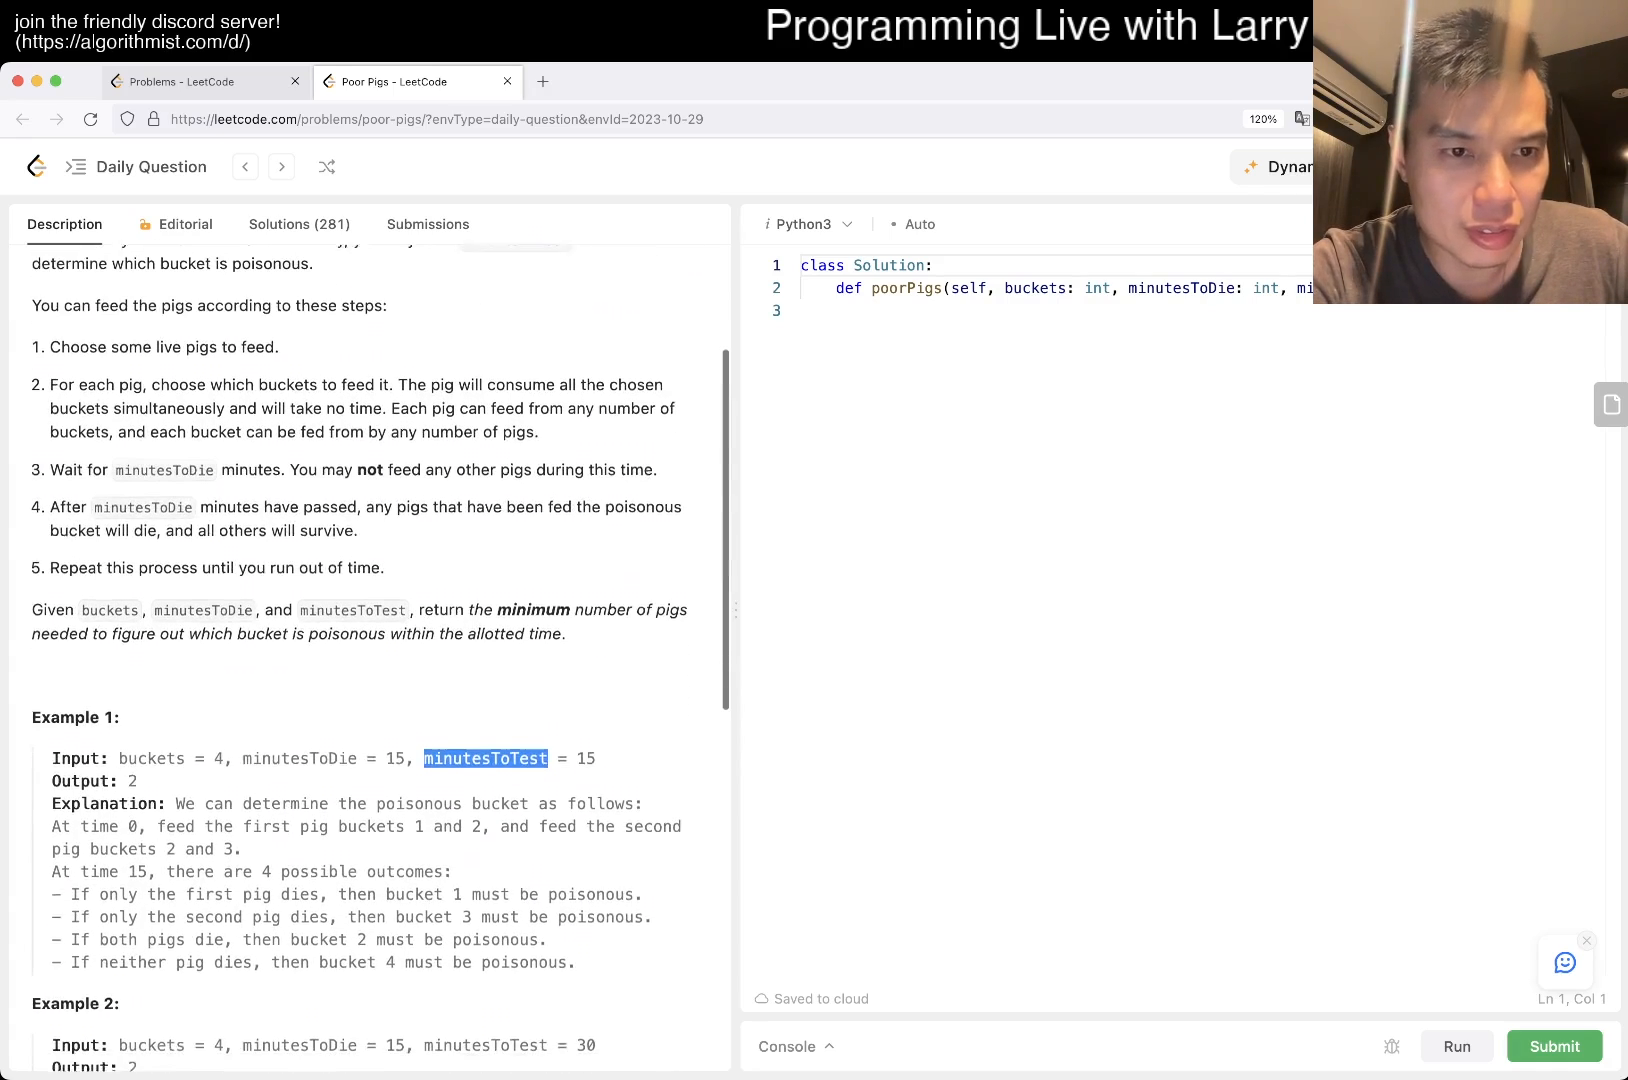
scroll(down, 3)
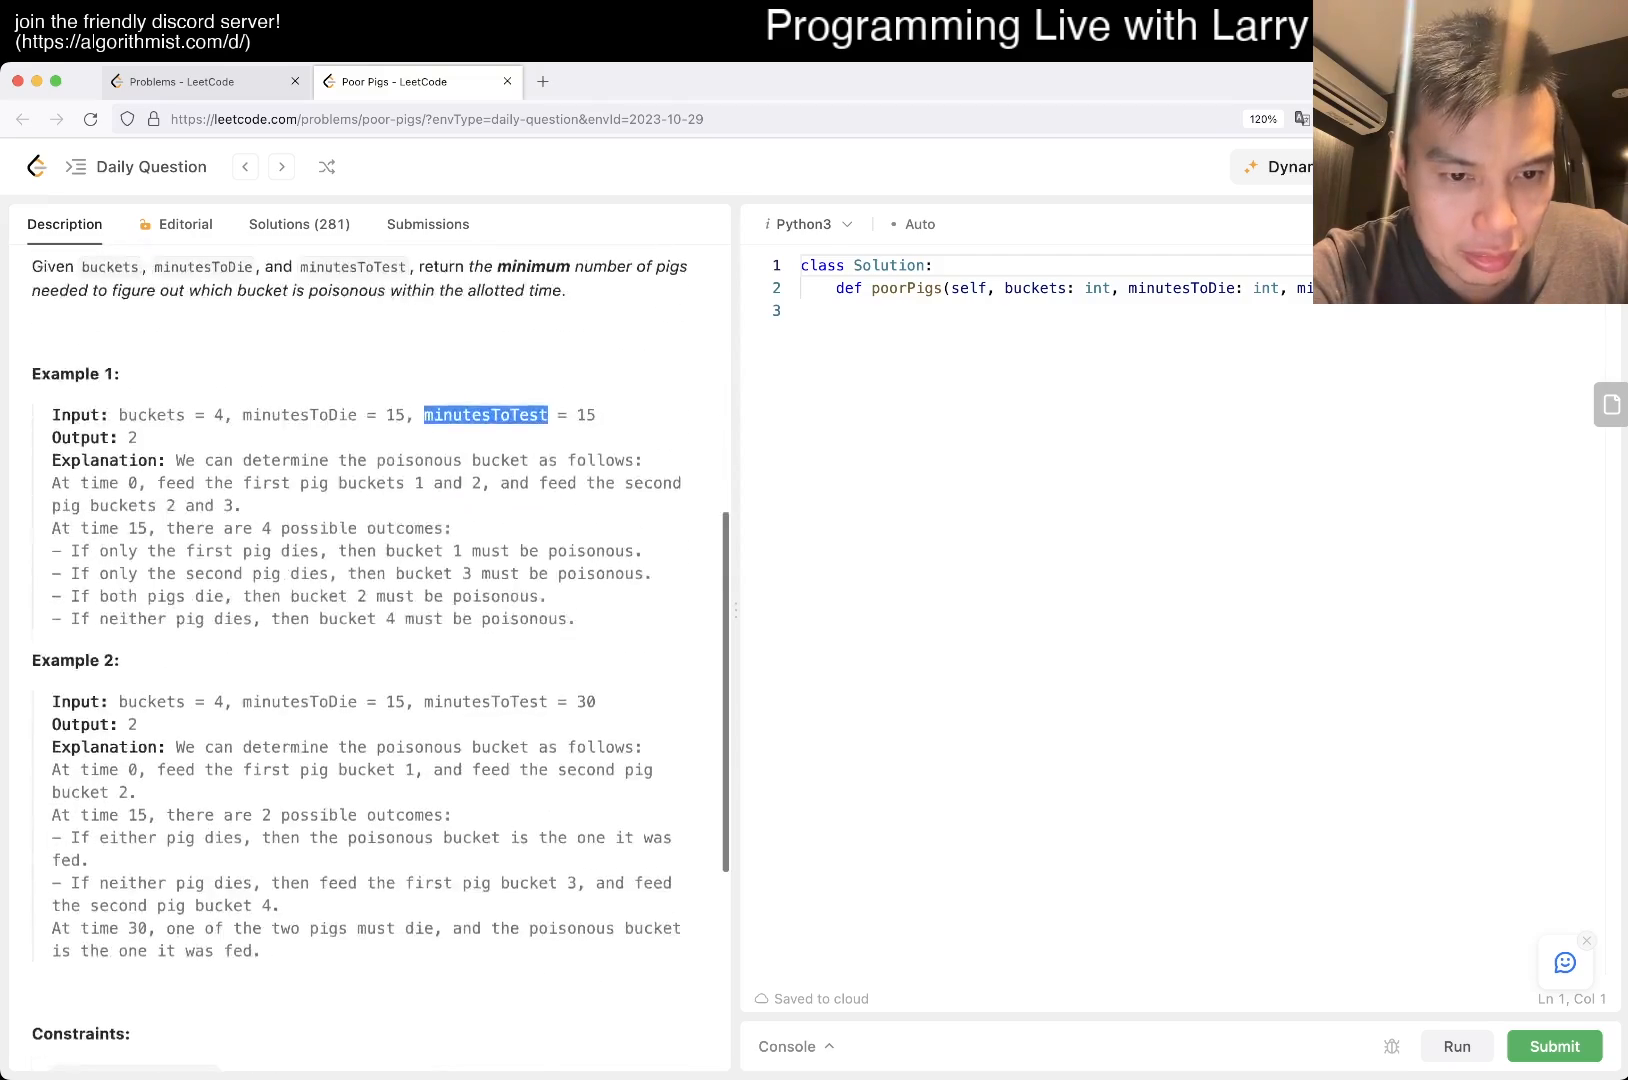
scroll(down, 3)
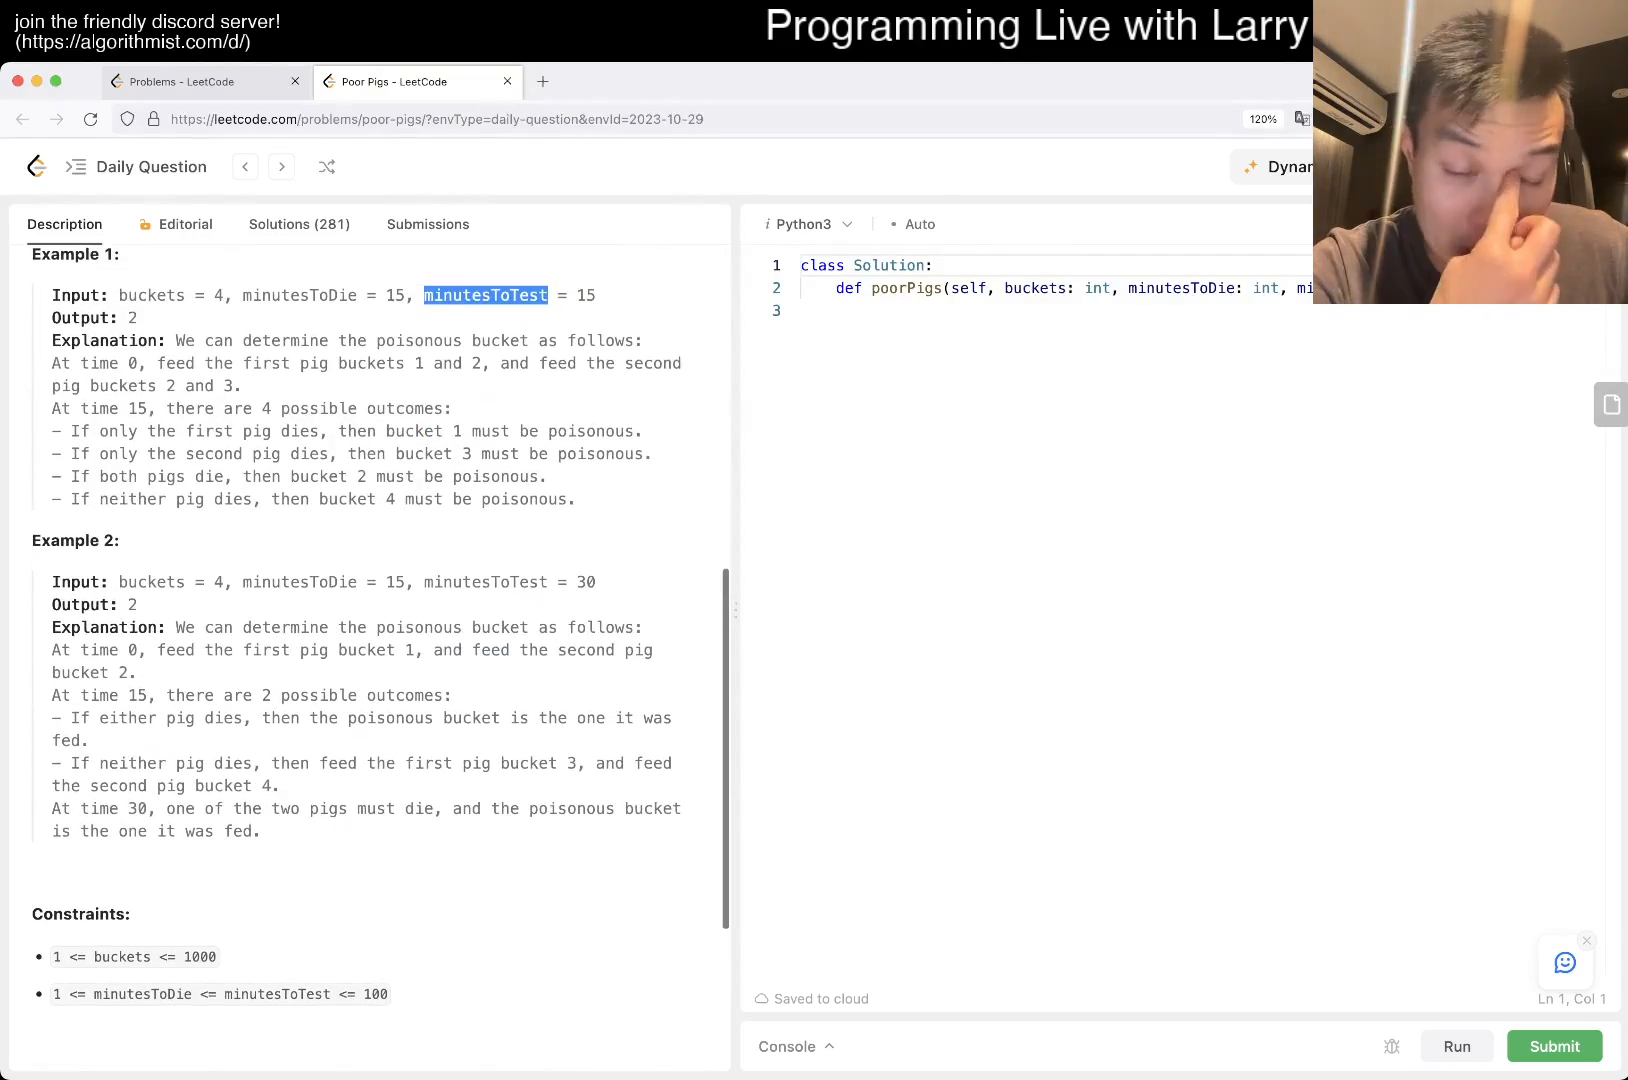
scroll(up, 3)
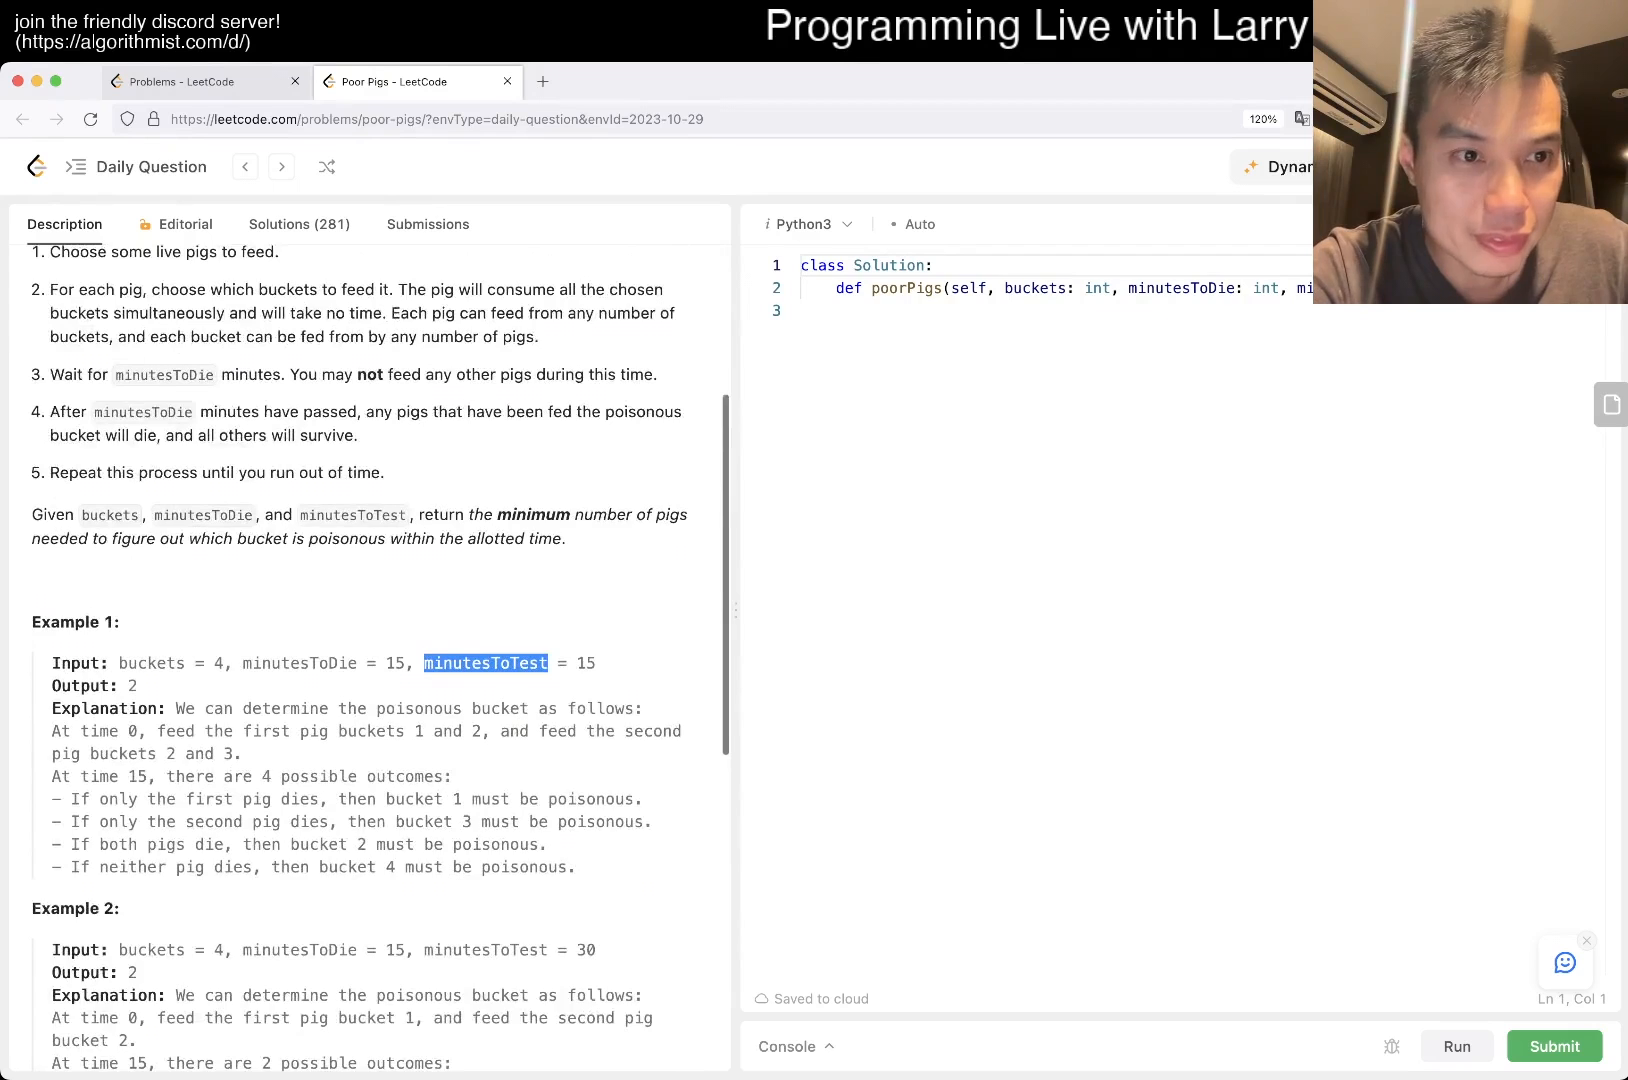
scroll(up, 3)
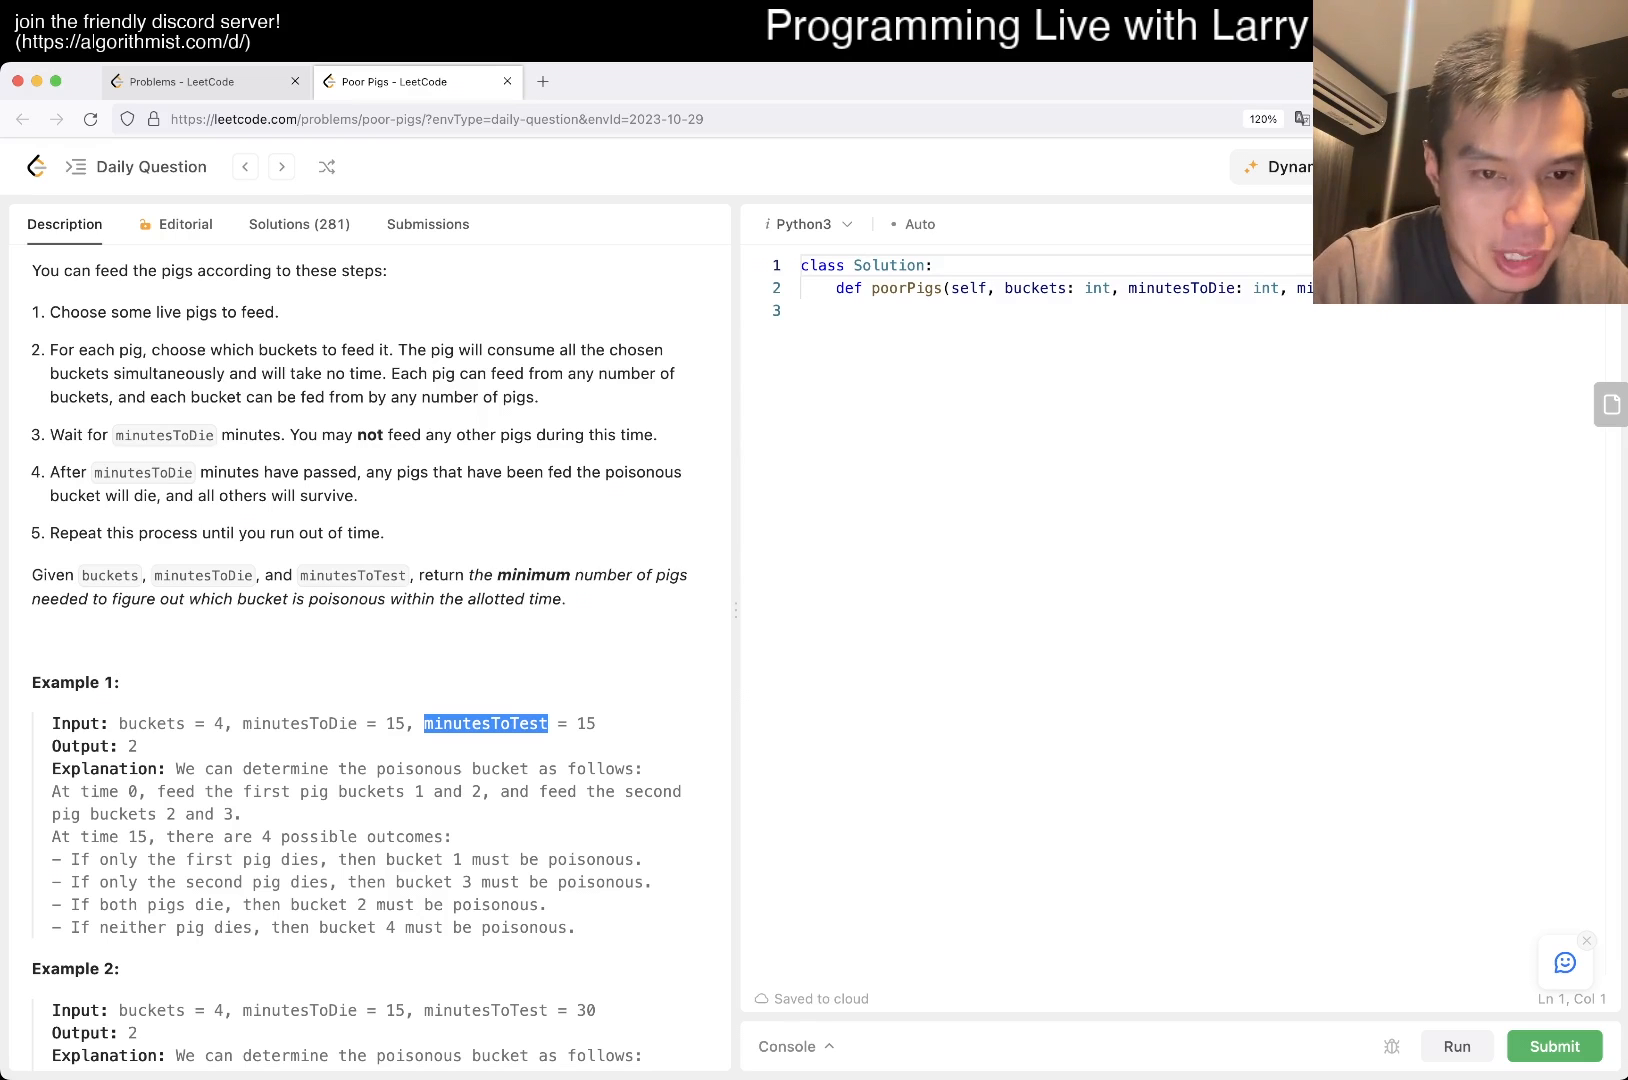
scroll(down, 3)
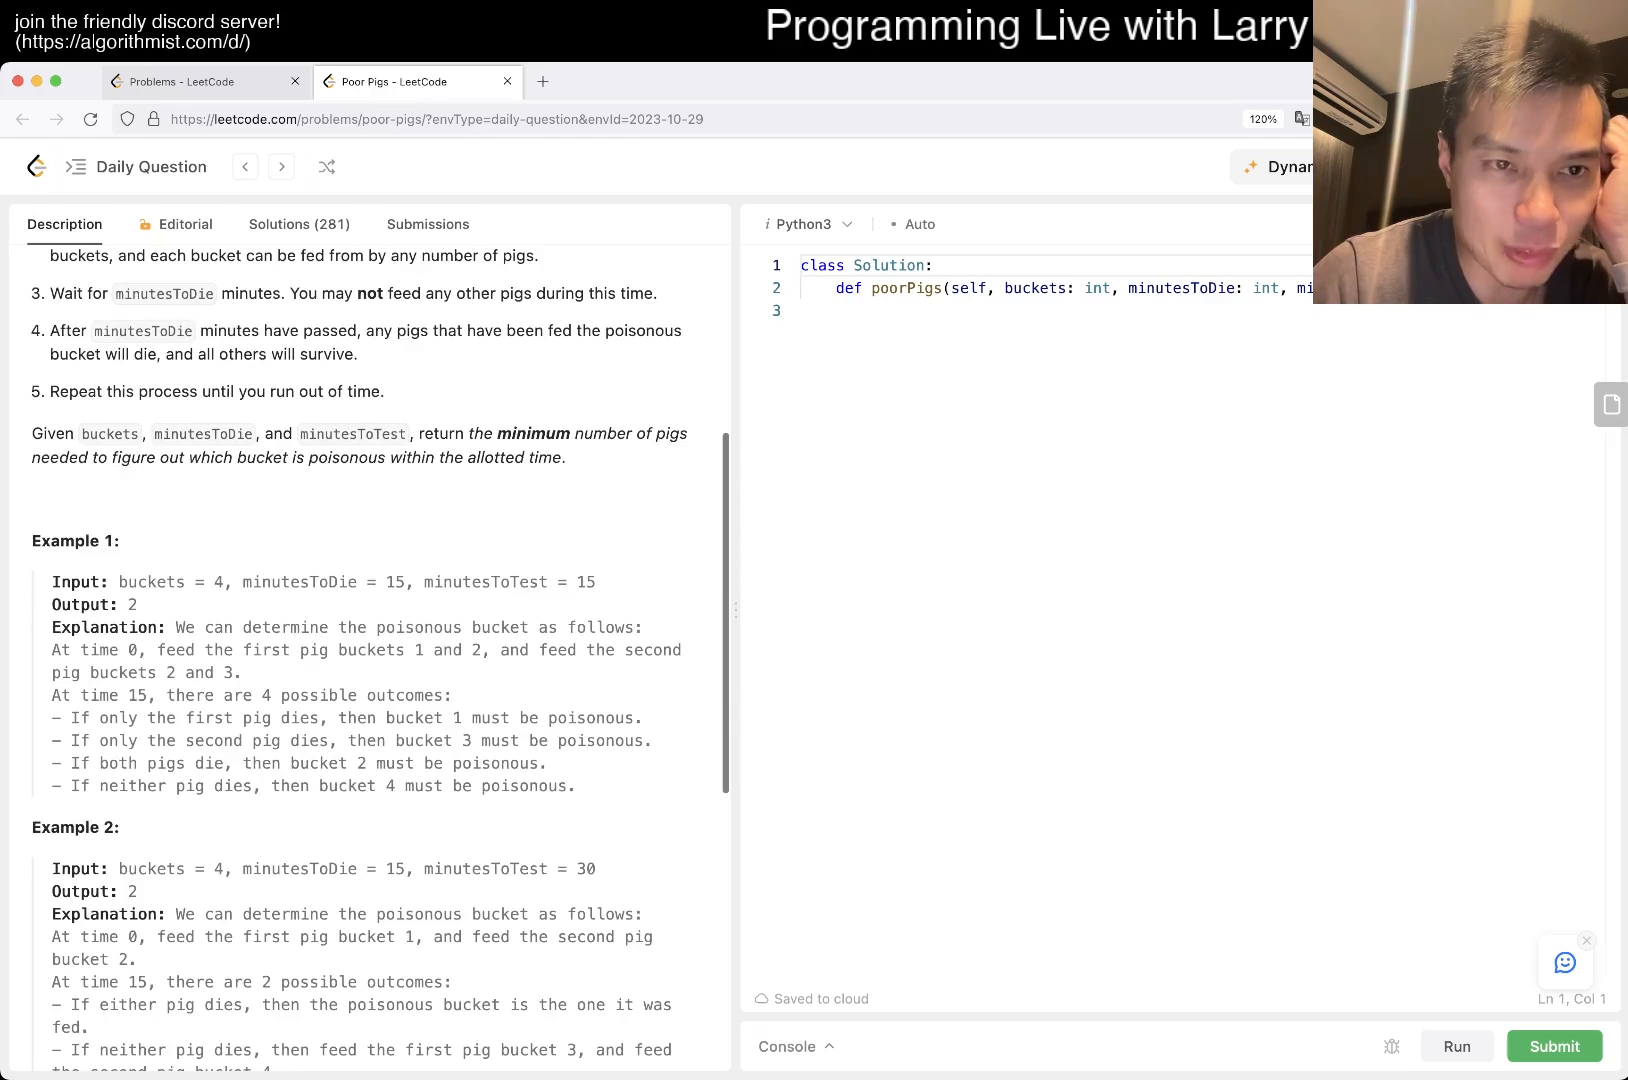
scroll(up, 3)
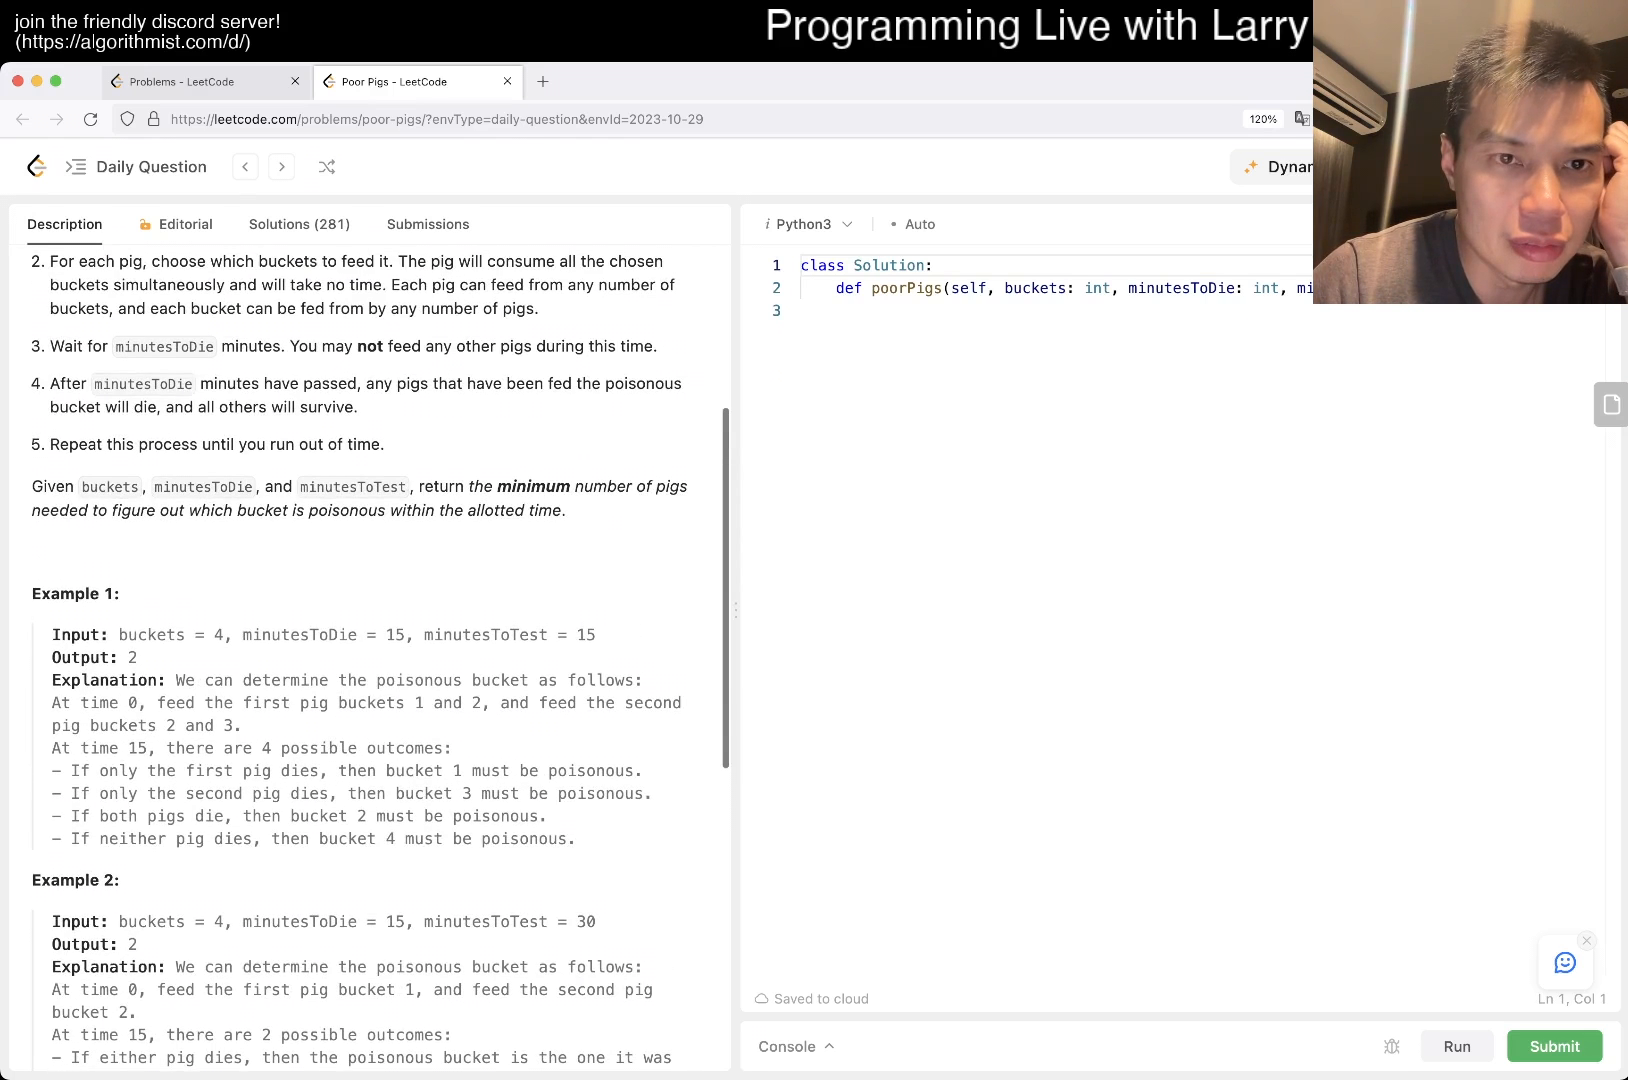
scroll(up, 3)
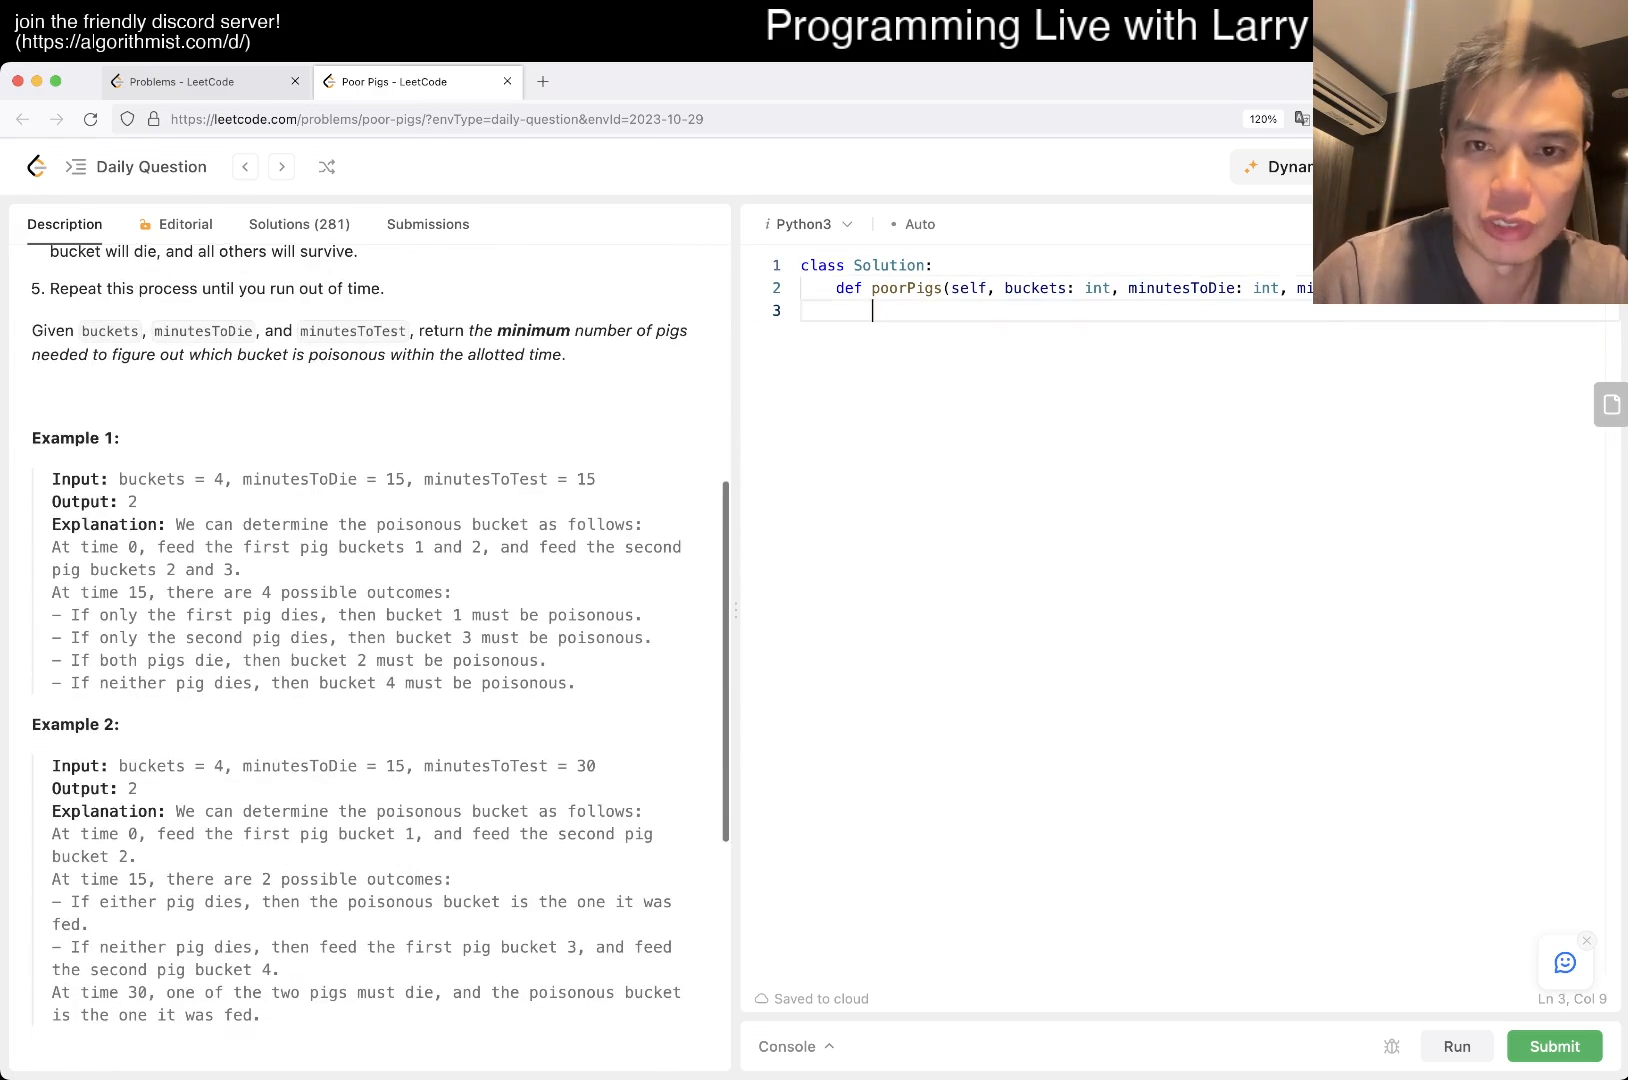
- Begin poorPigs with turns = minutesToTest // minutesToDie on its own line
text(turns =)
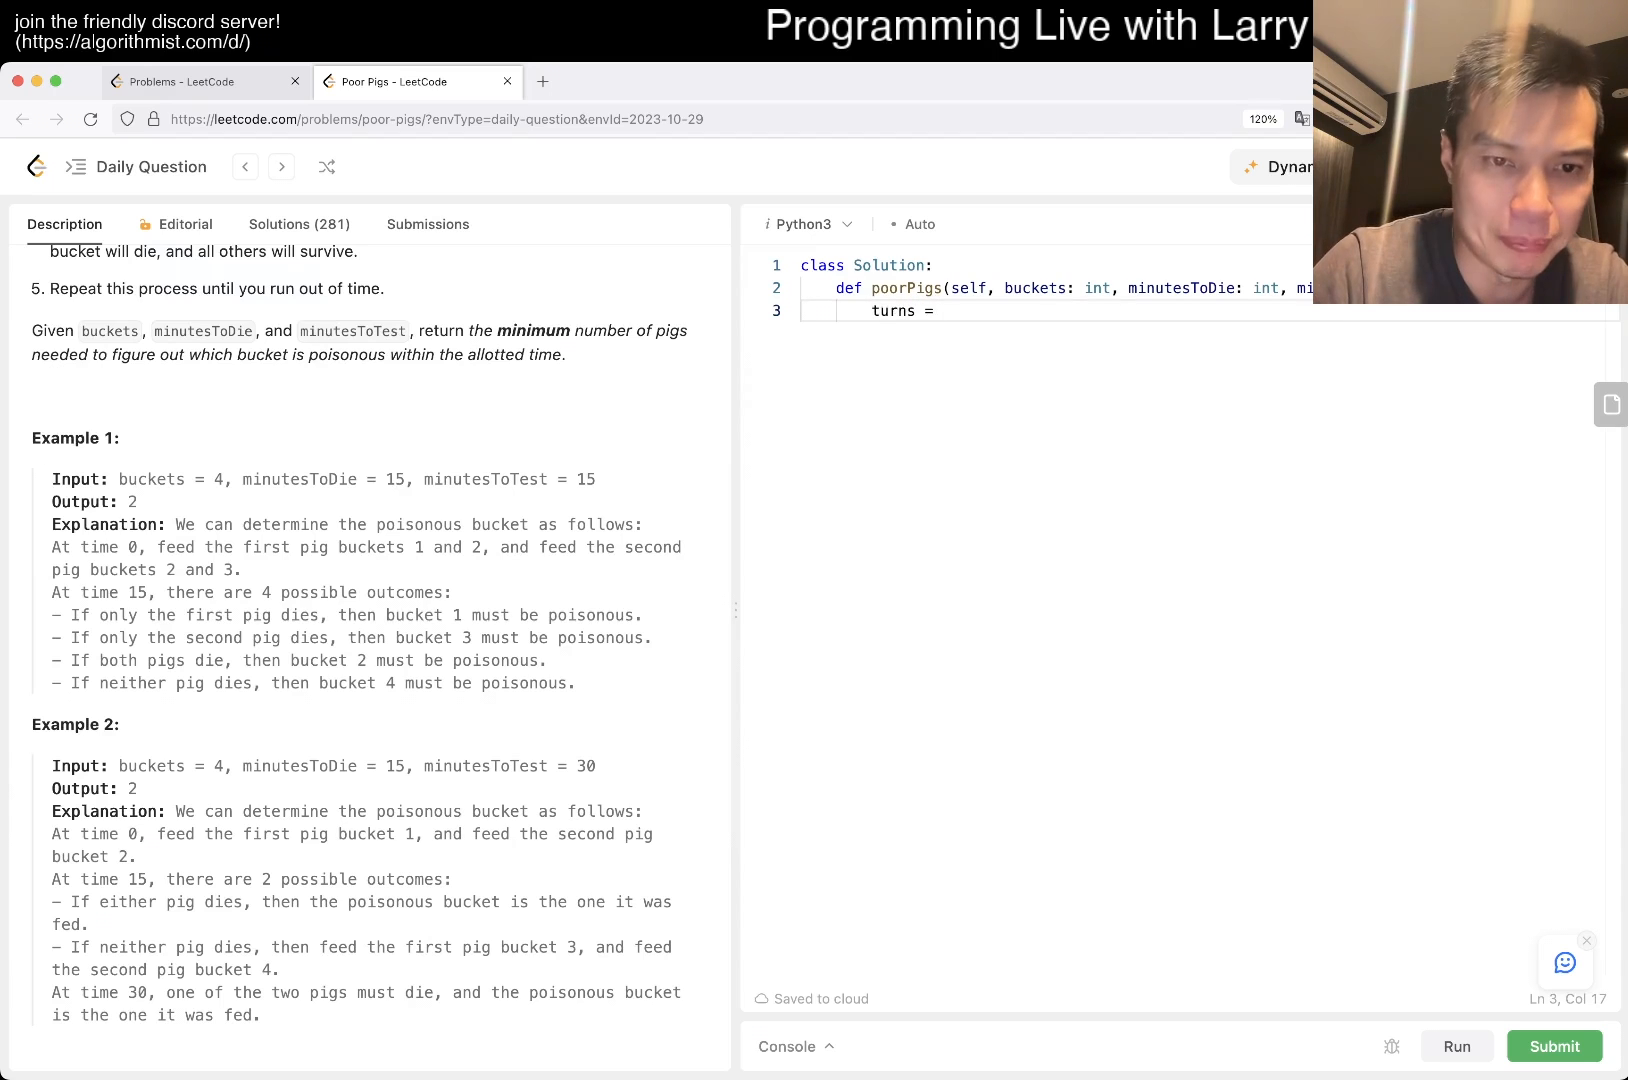
text(minutesToTest // minutesToD)
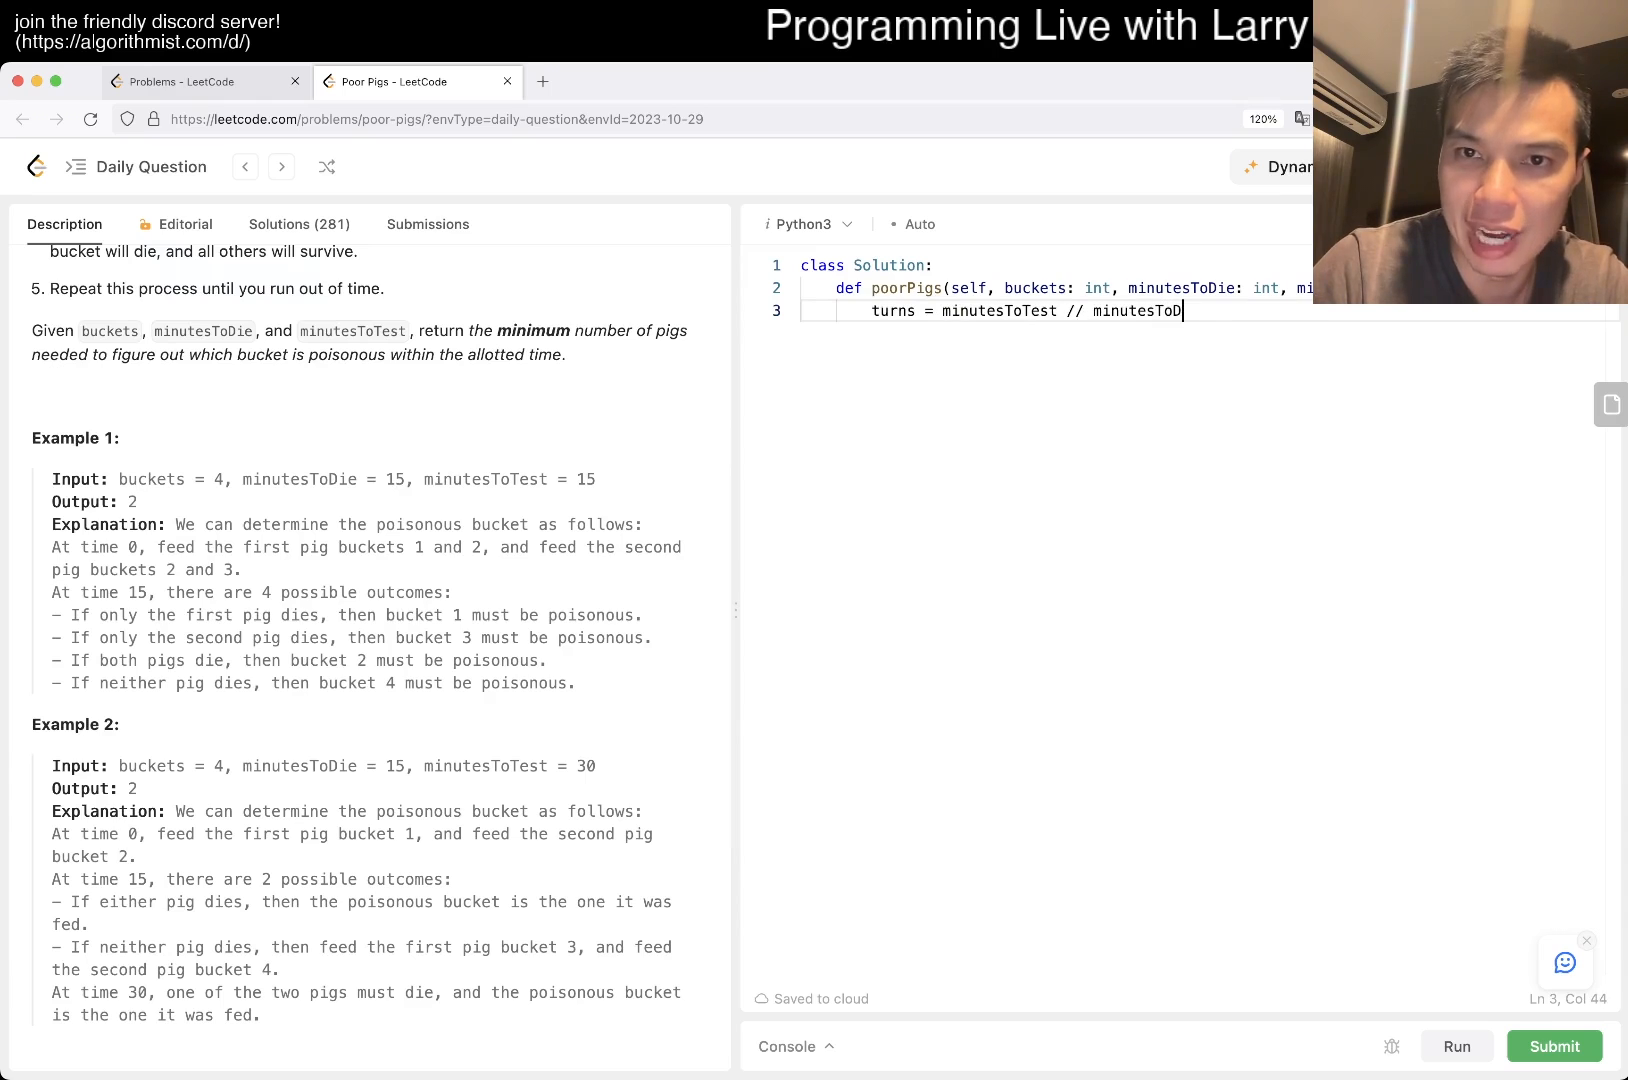
key(enter)
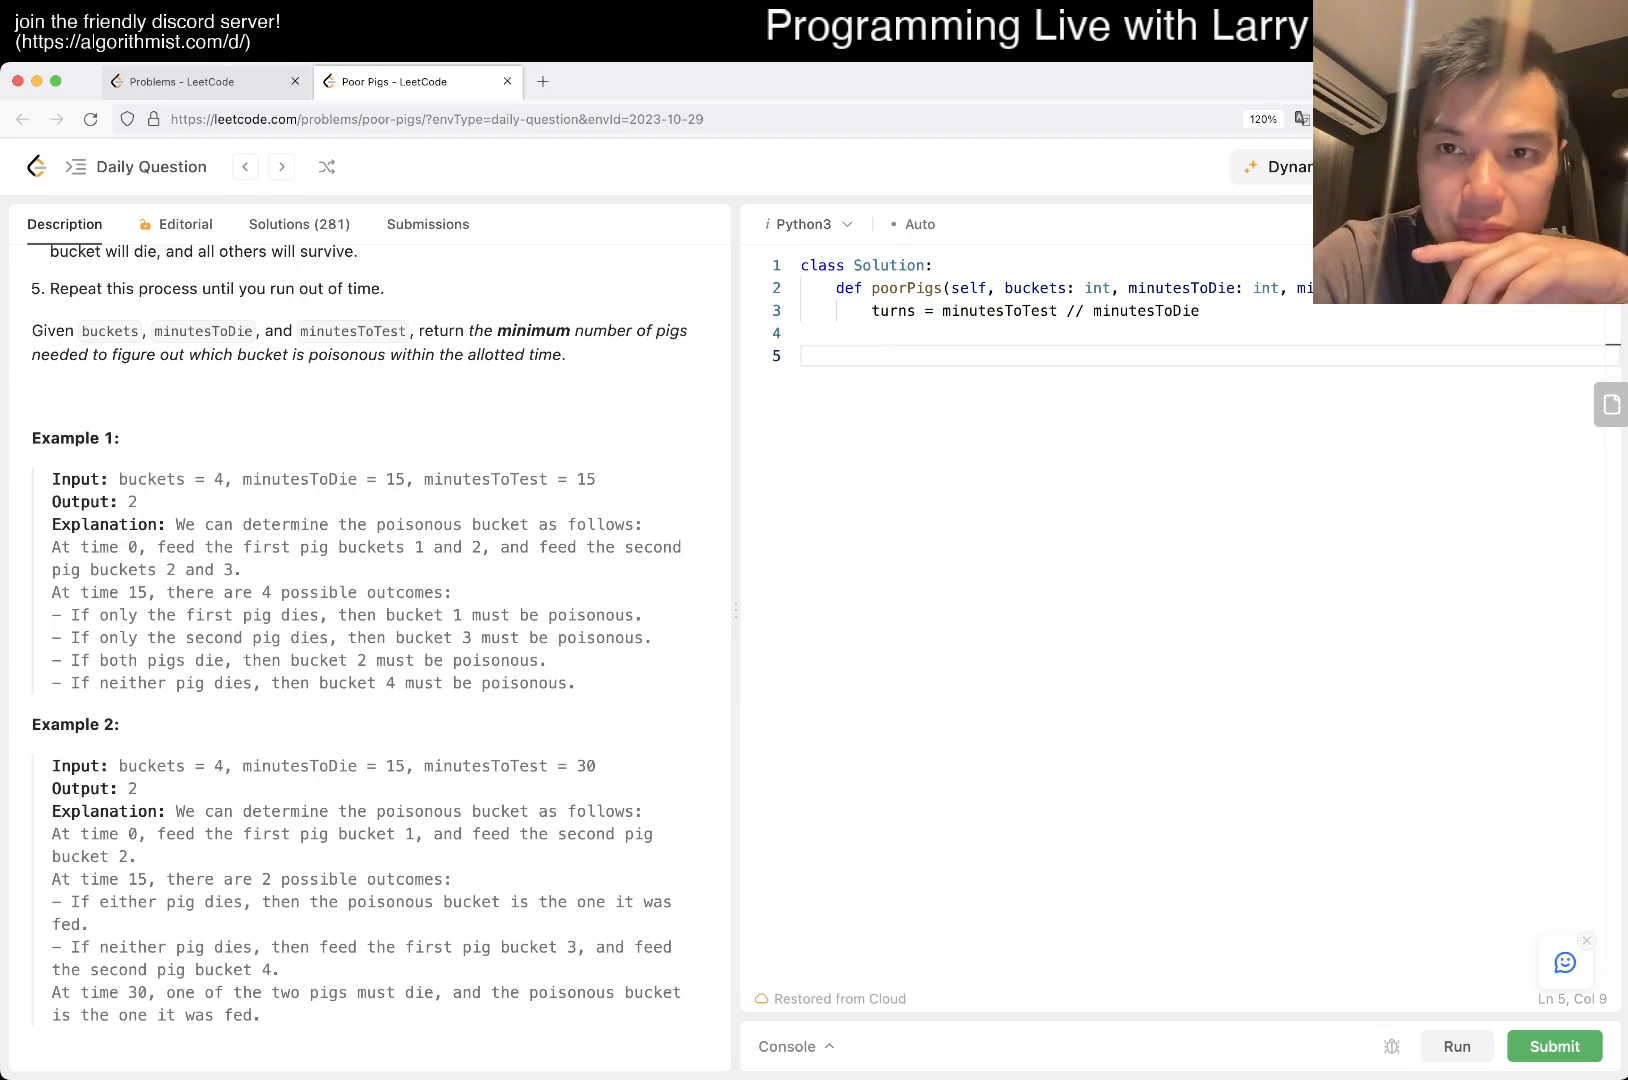
click(876, 356)
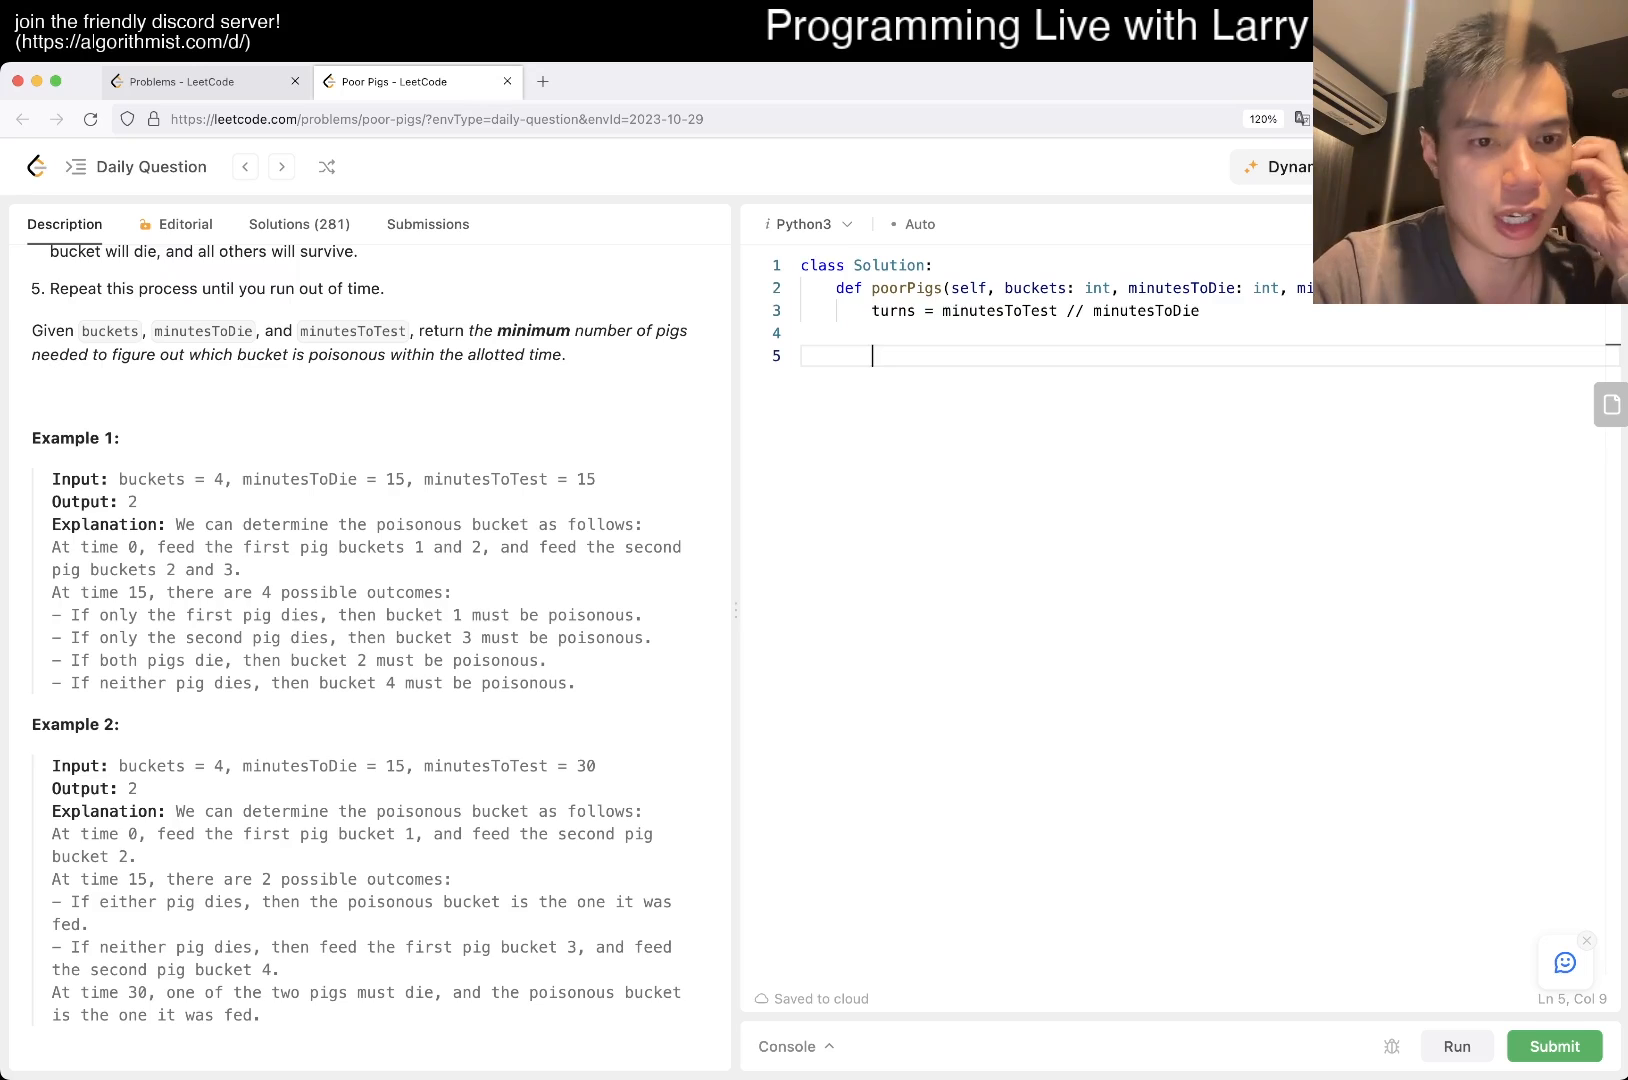
- Review the problem description down to the constraints
scroll(down, 3)
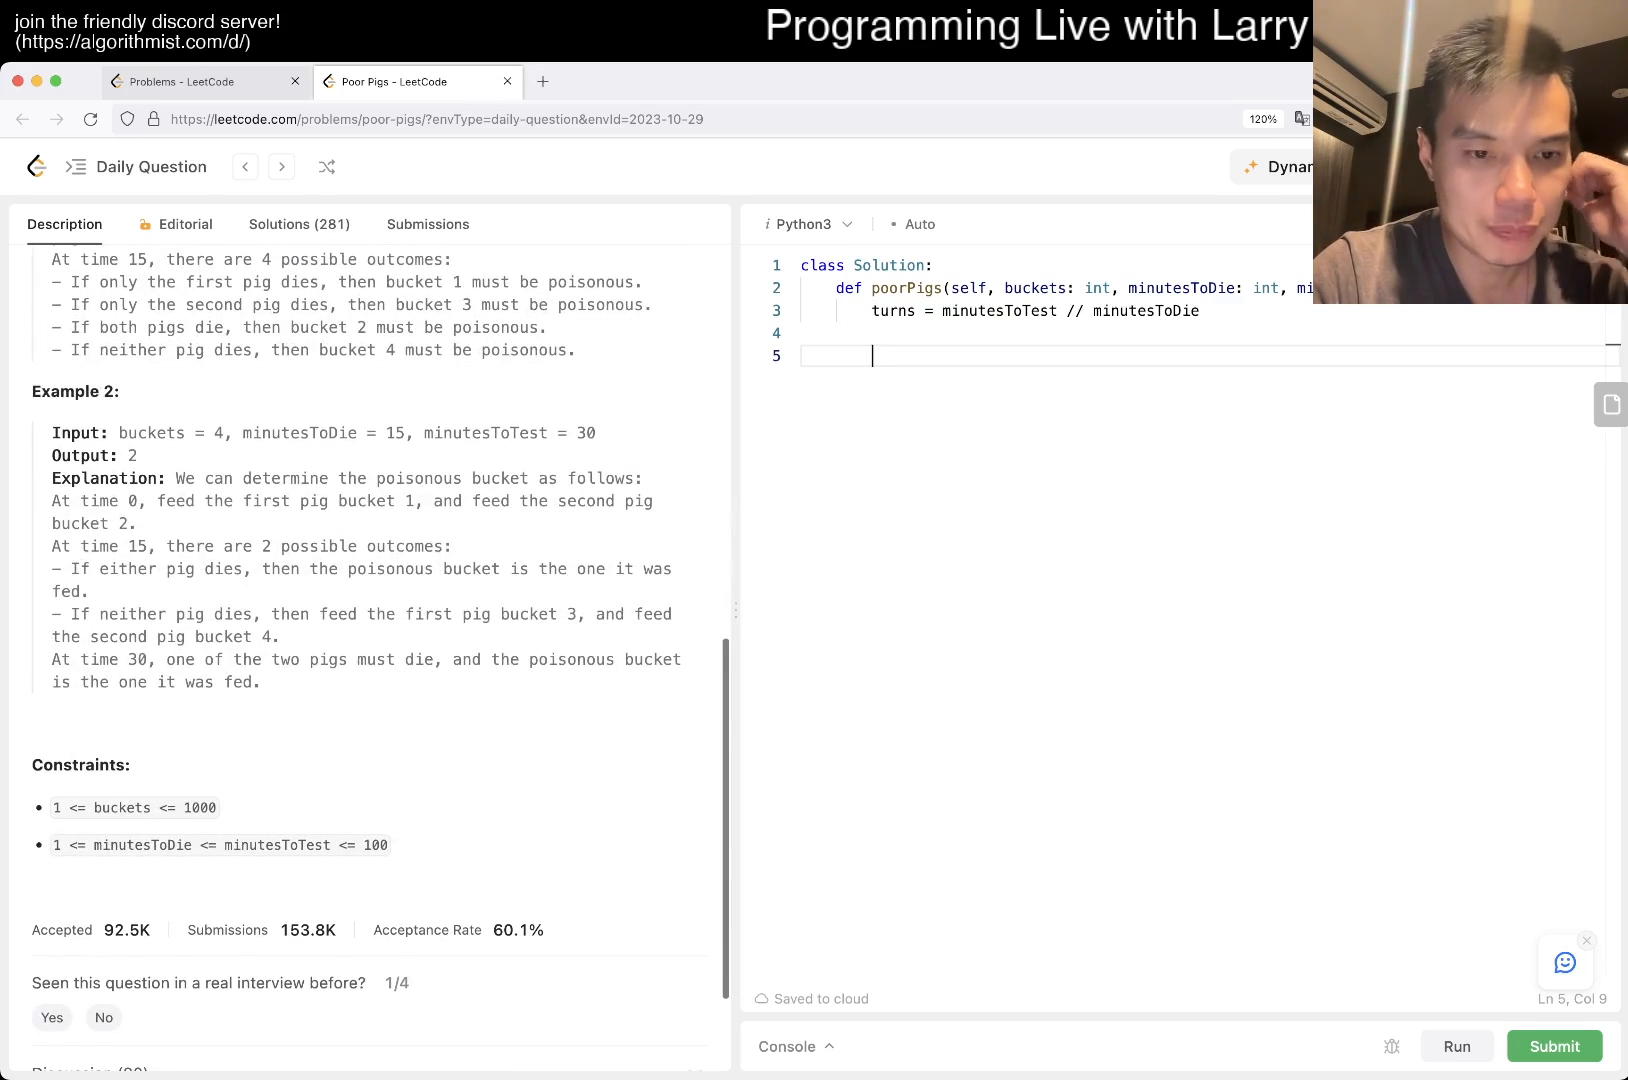
scroll(up, 3)
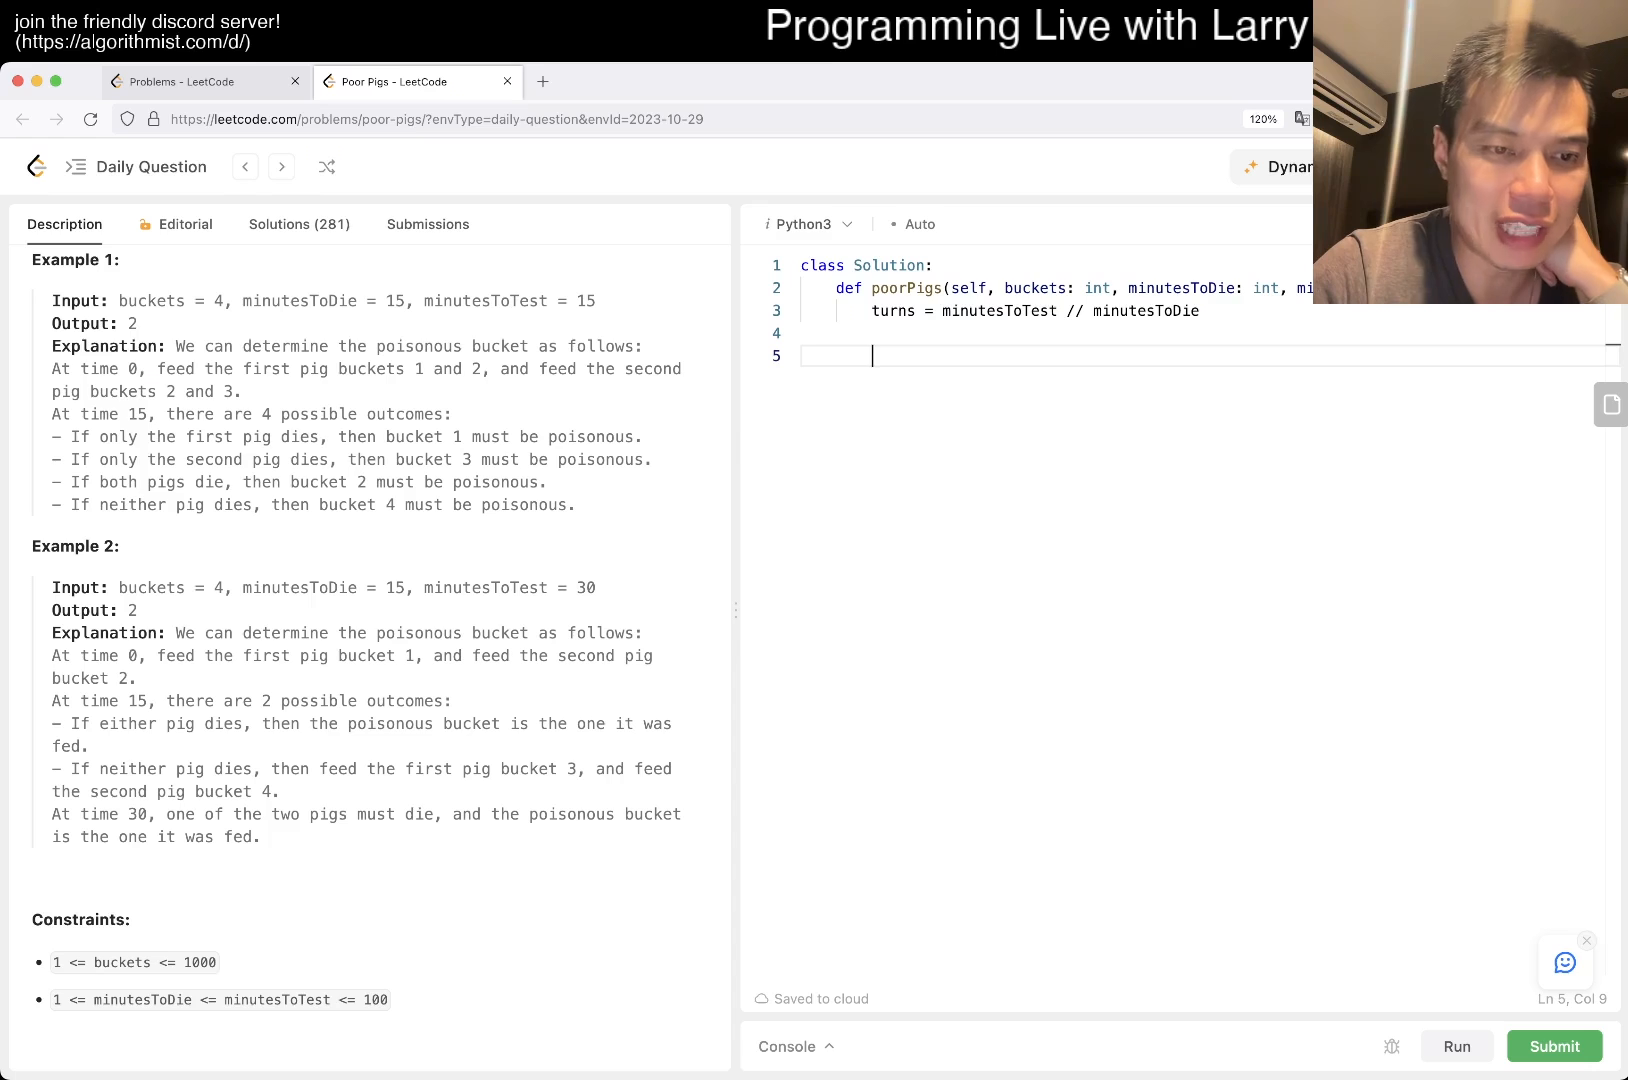
double_click(122, 962)
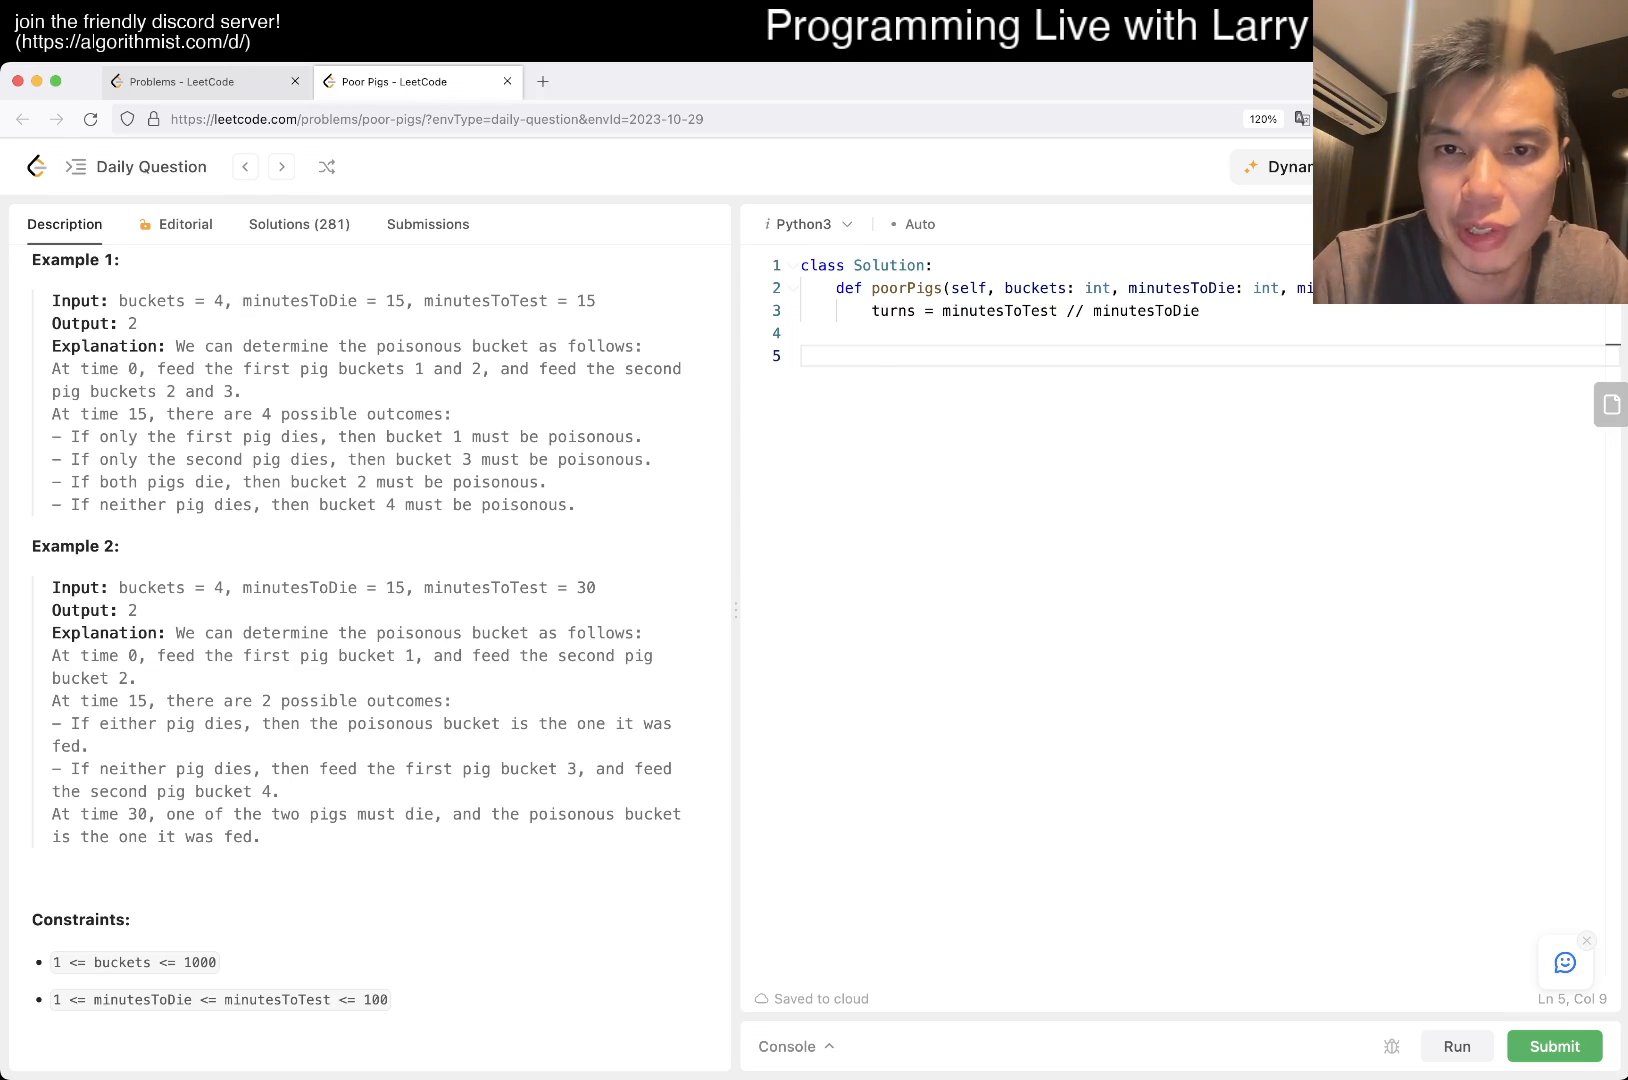
- Add a docstring note '16 buckets' with binary mappings 0 -> 0000000 and 1 -> 0001
text(""")
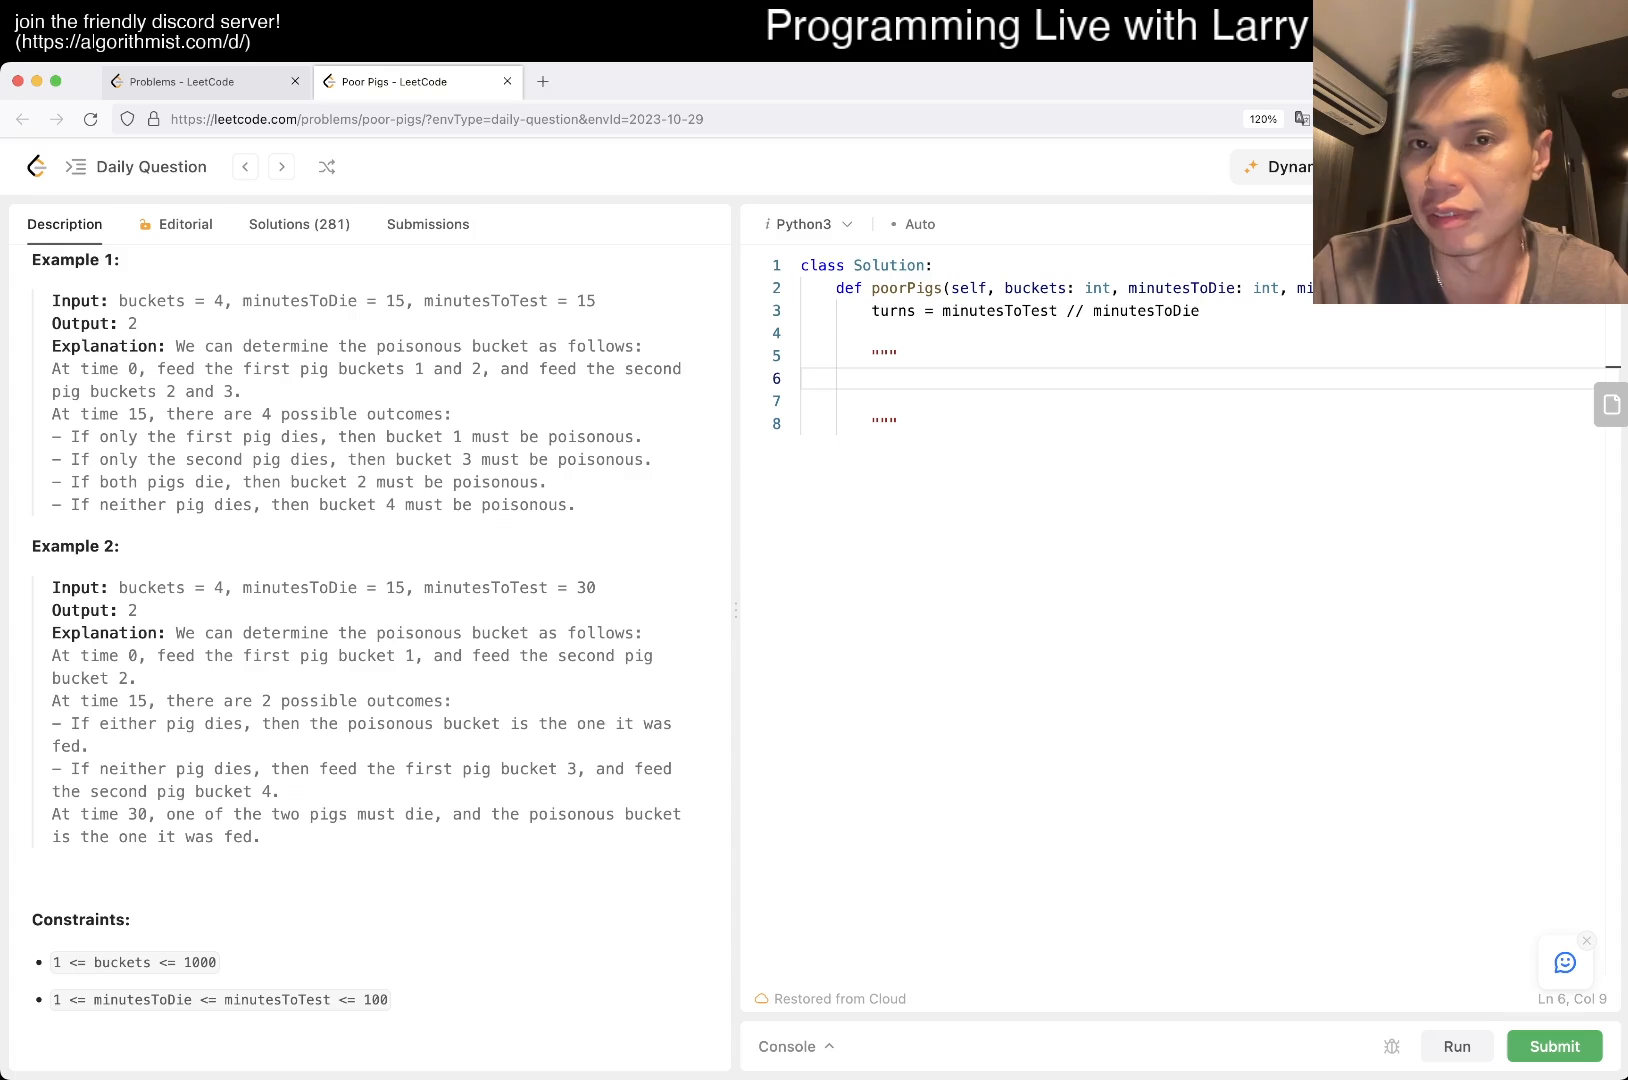
text(100)
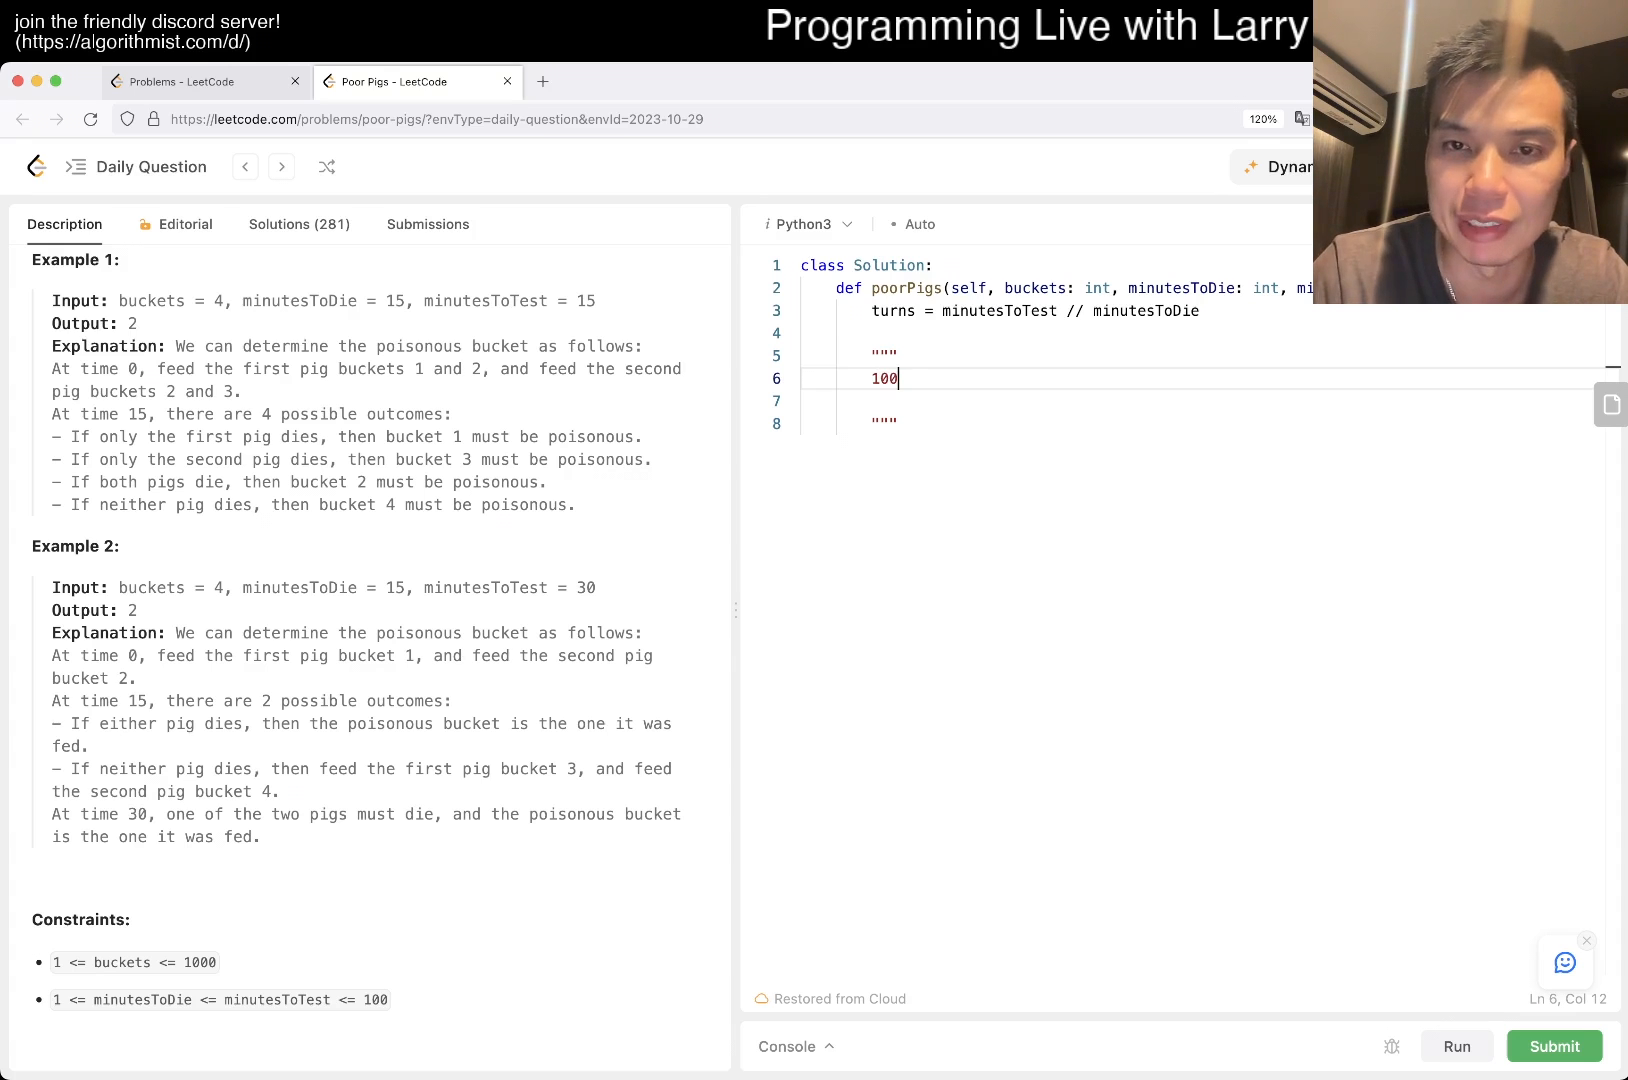
key(Backspace)
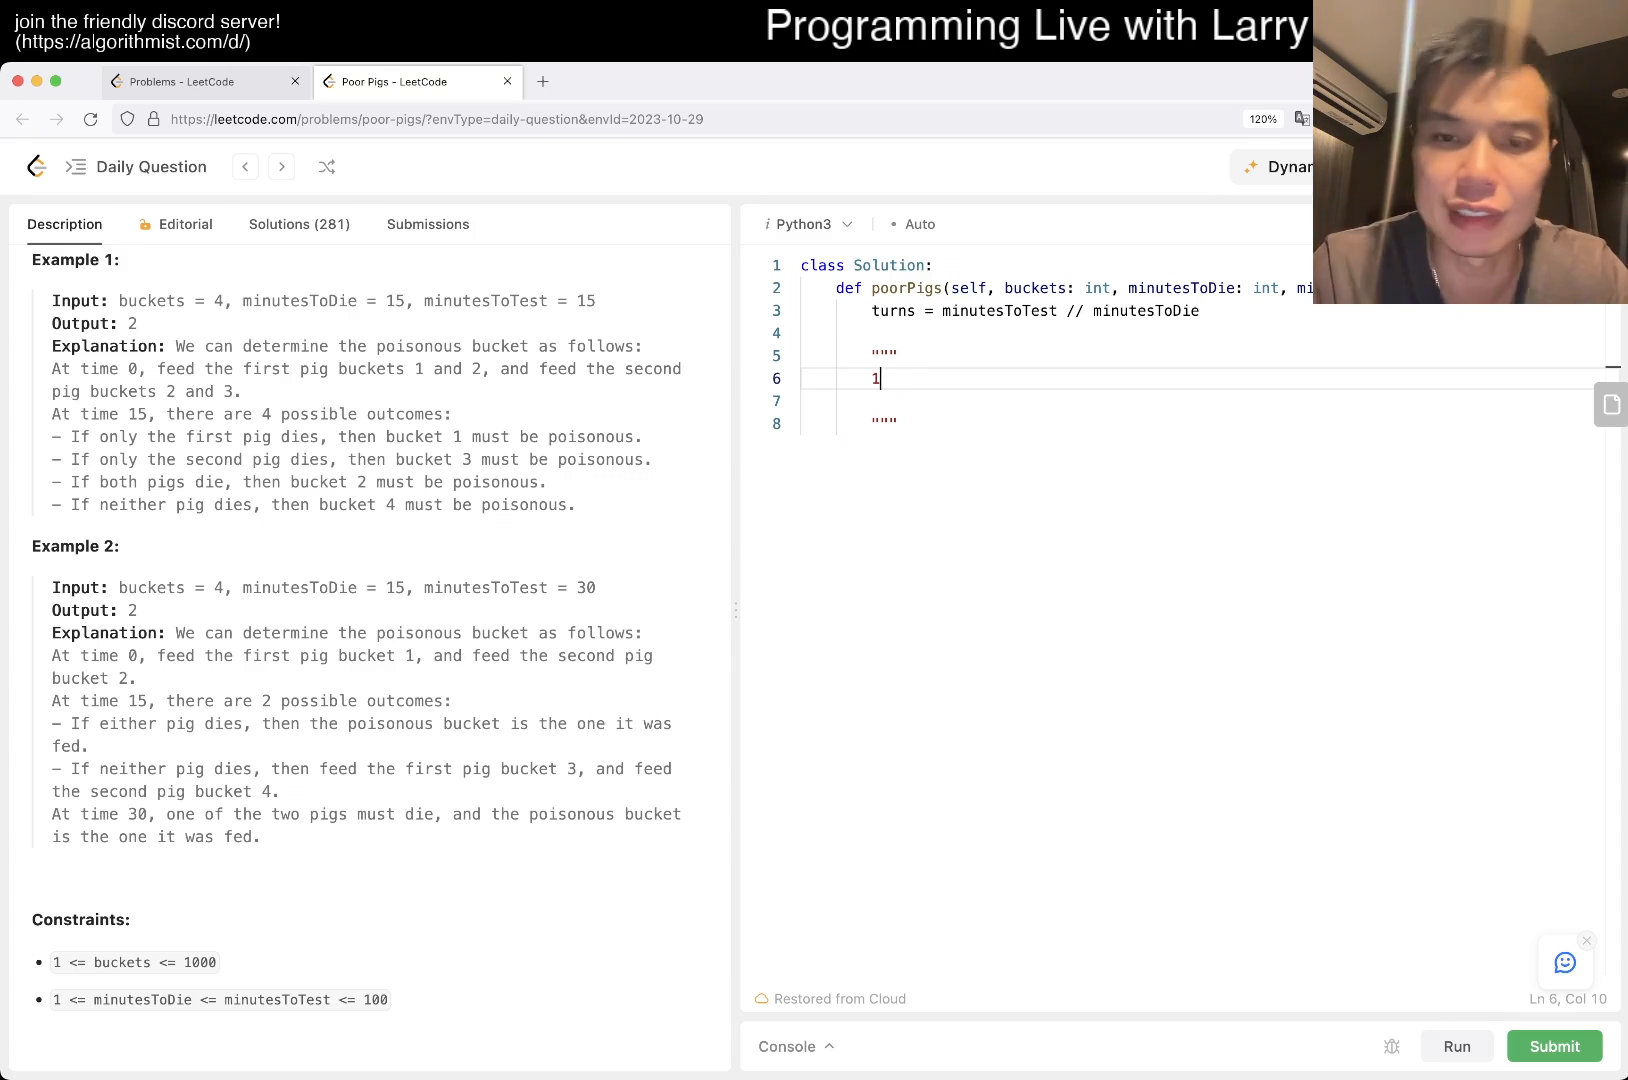
text(6 buckets)
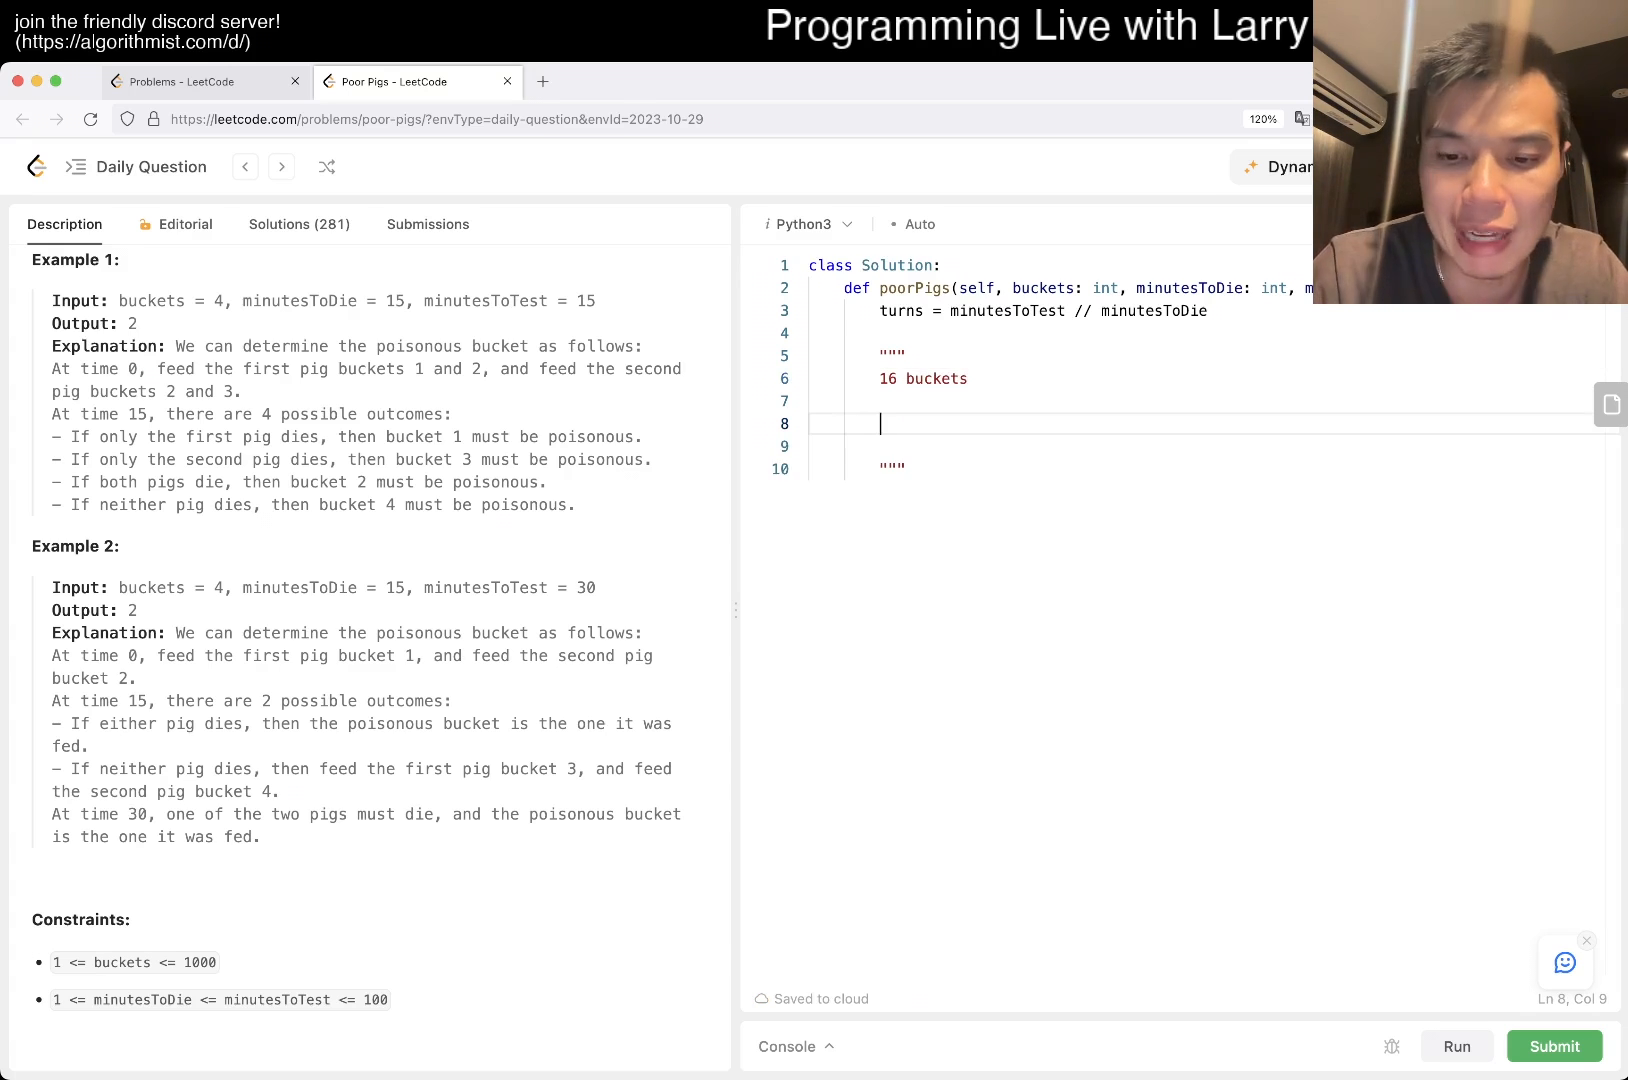
text(1)
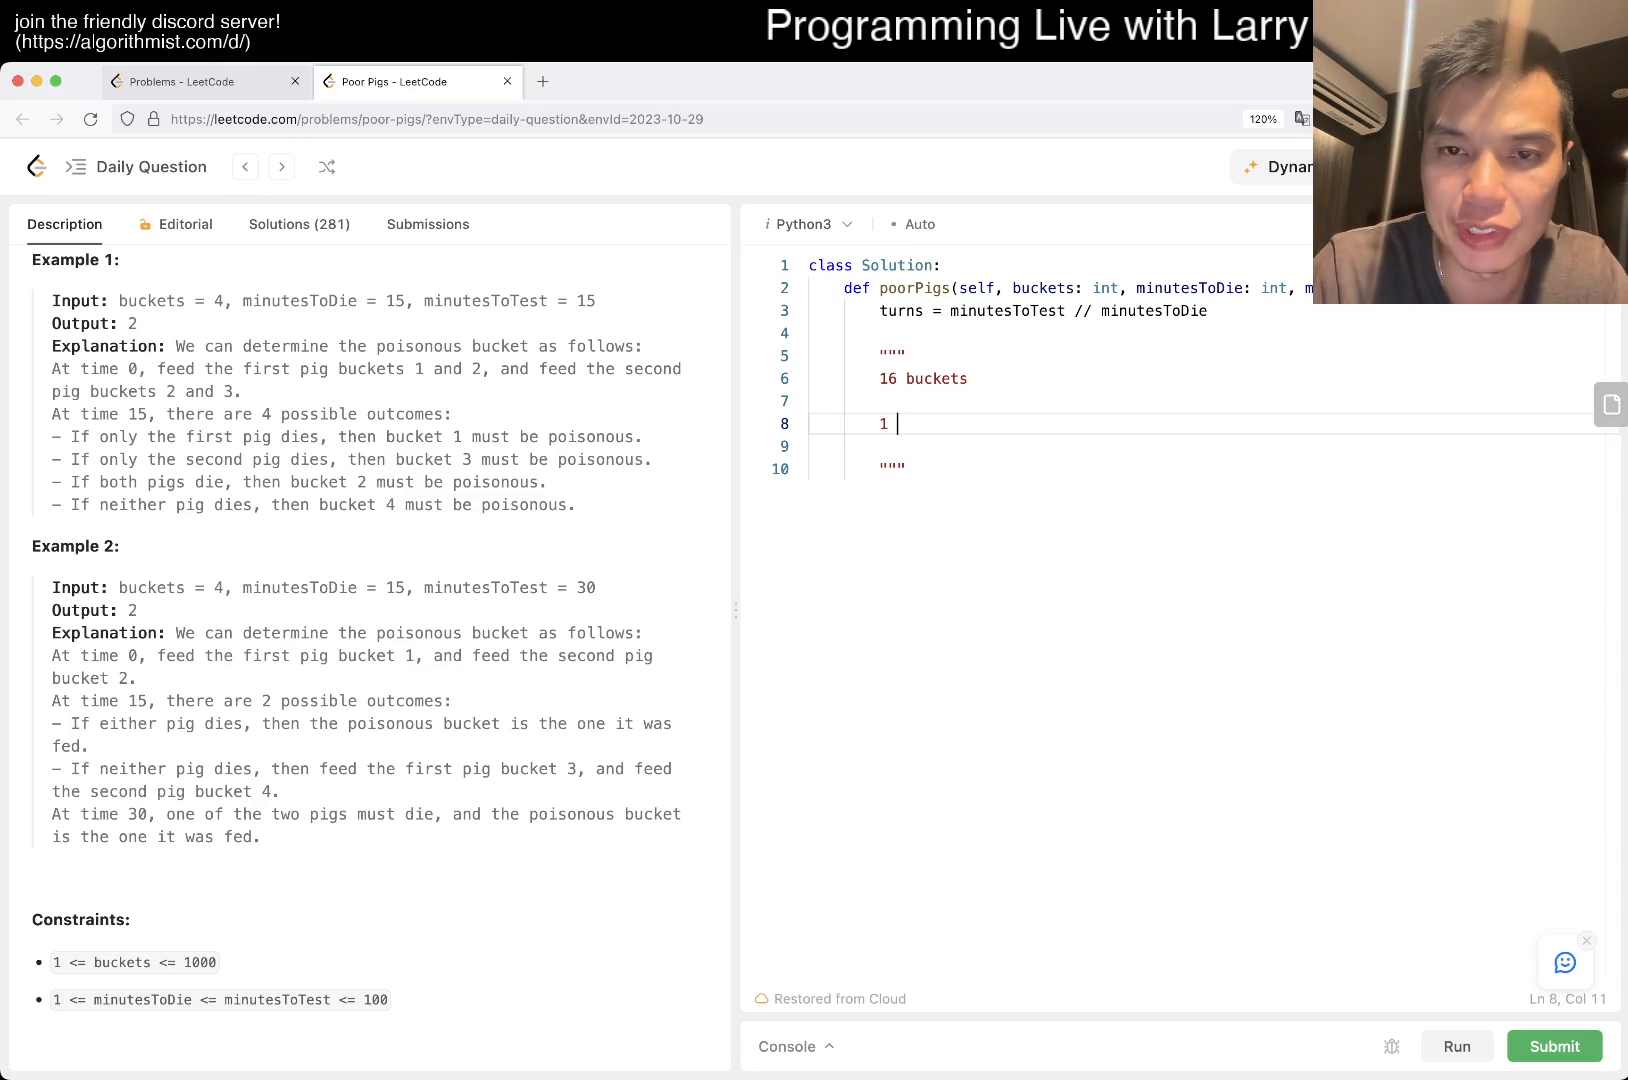
text(0)
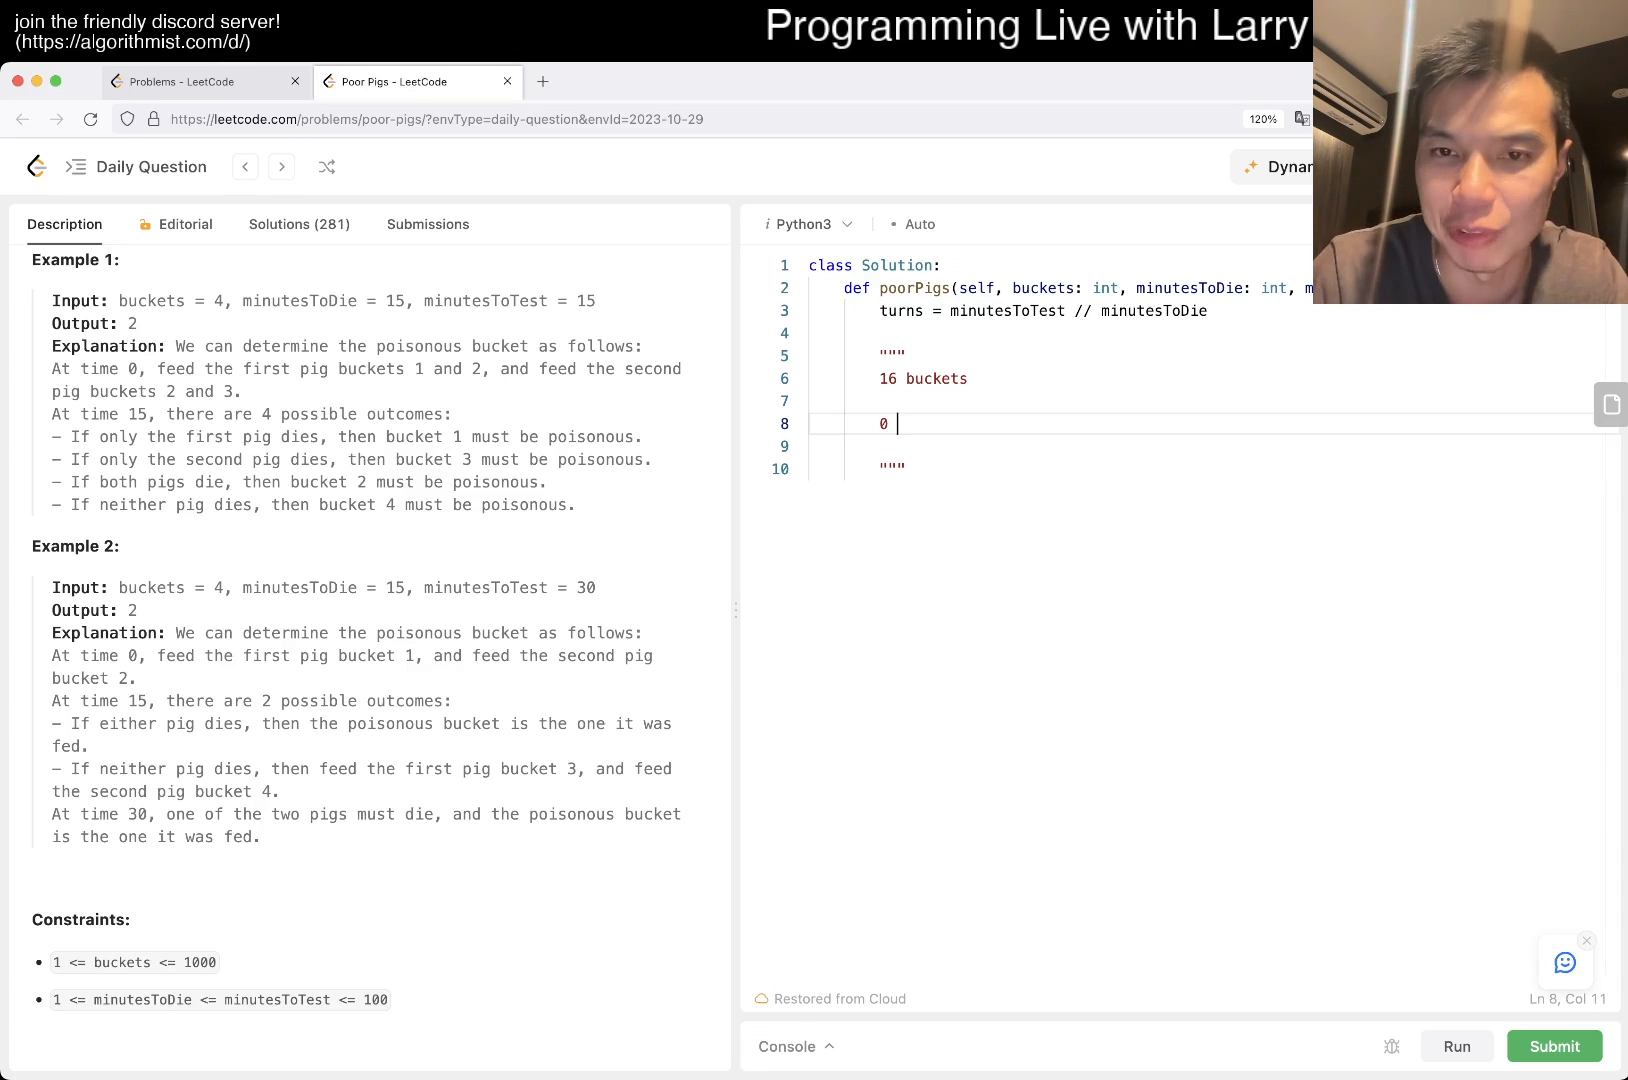
text(-> 0000)
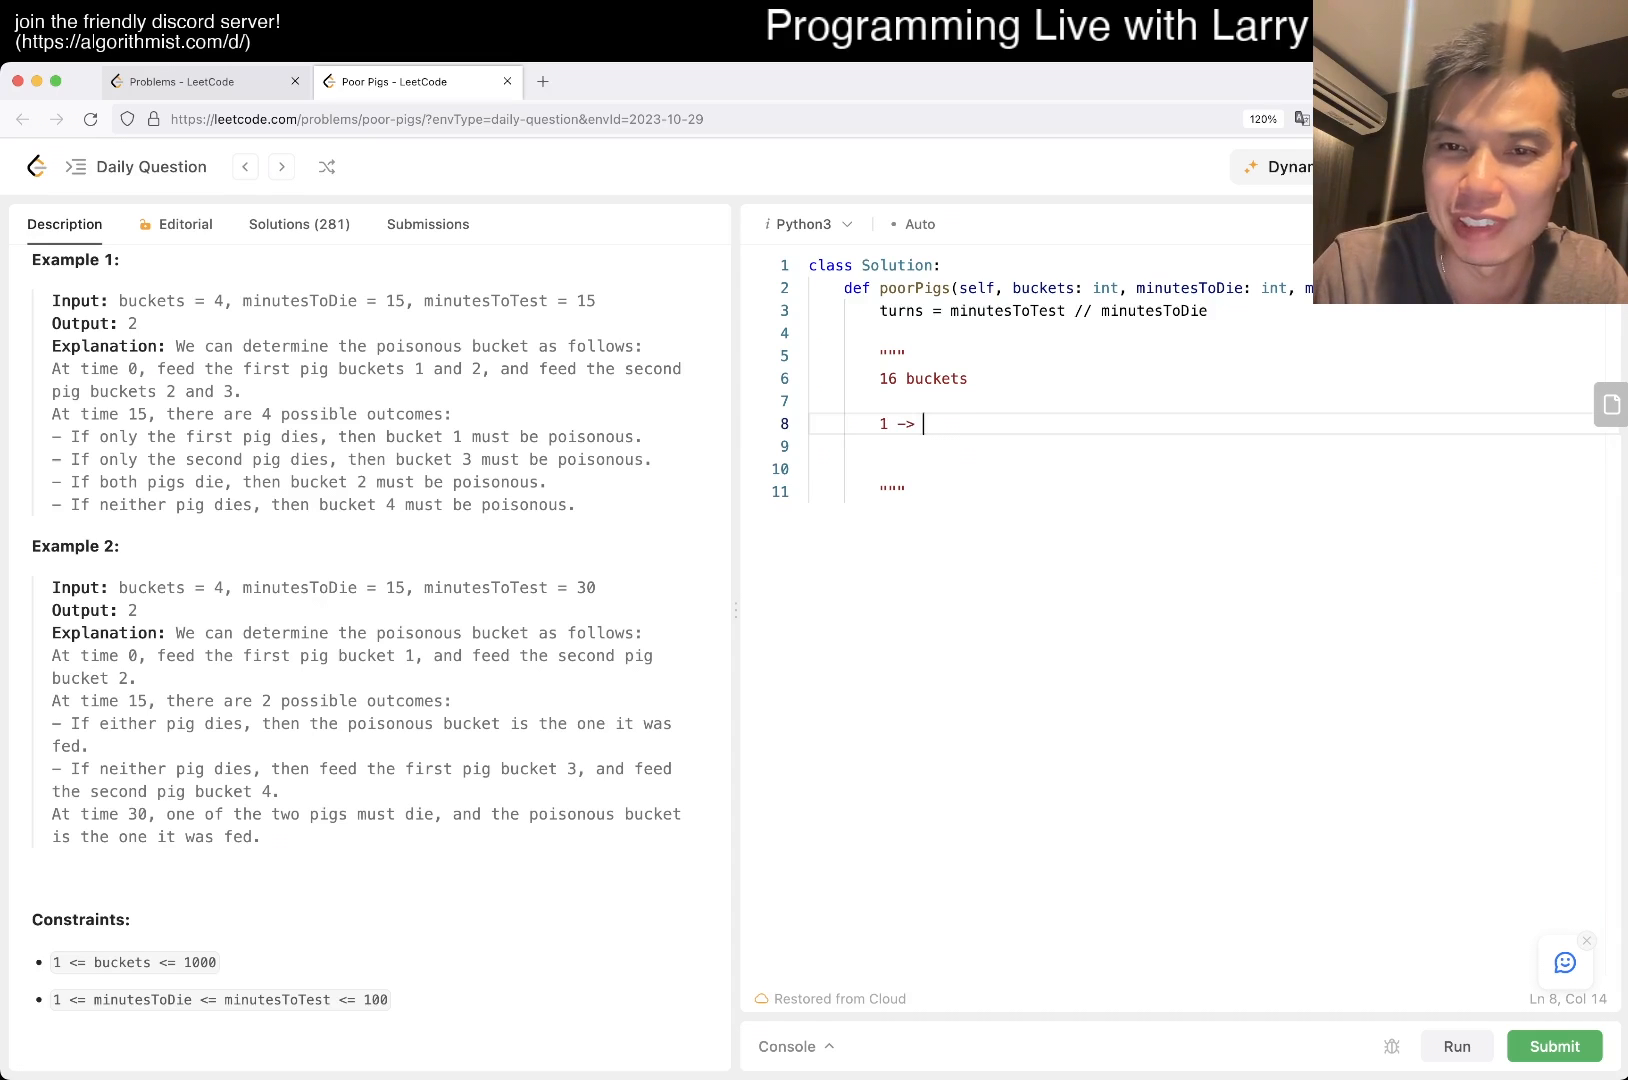
text(000)
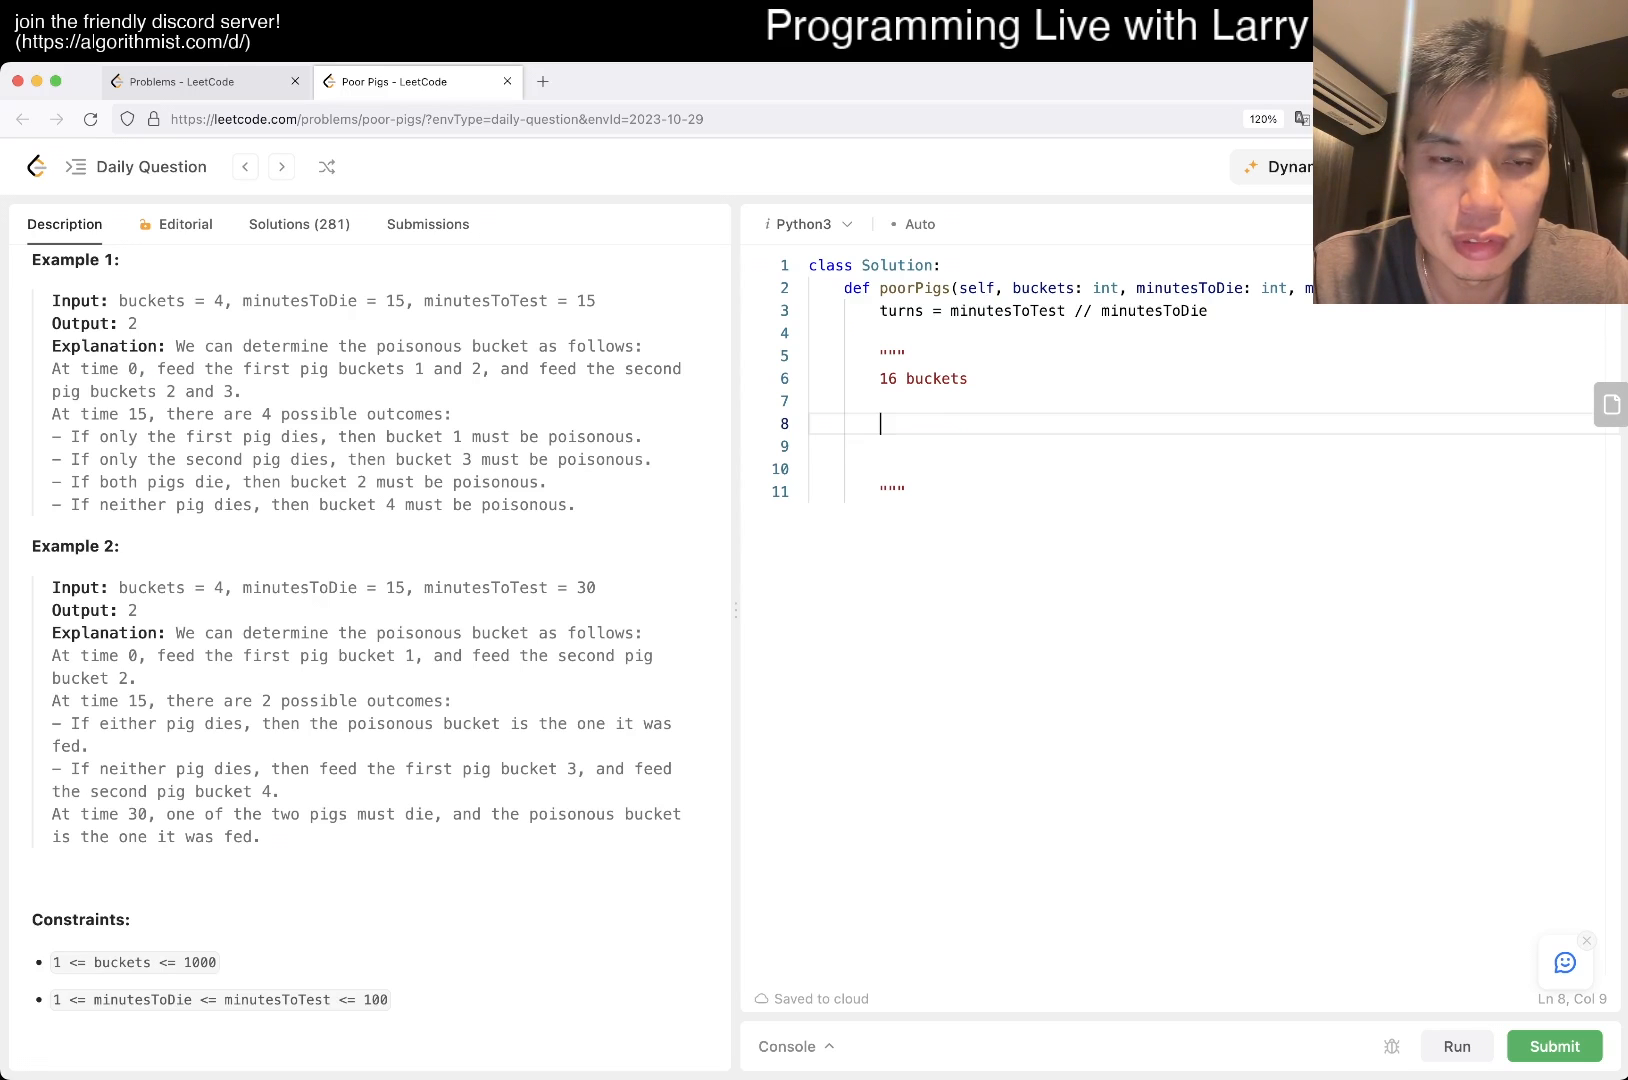
text(1)
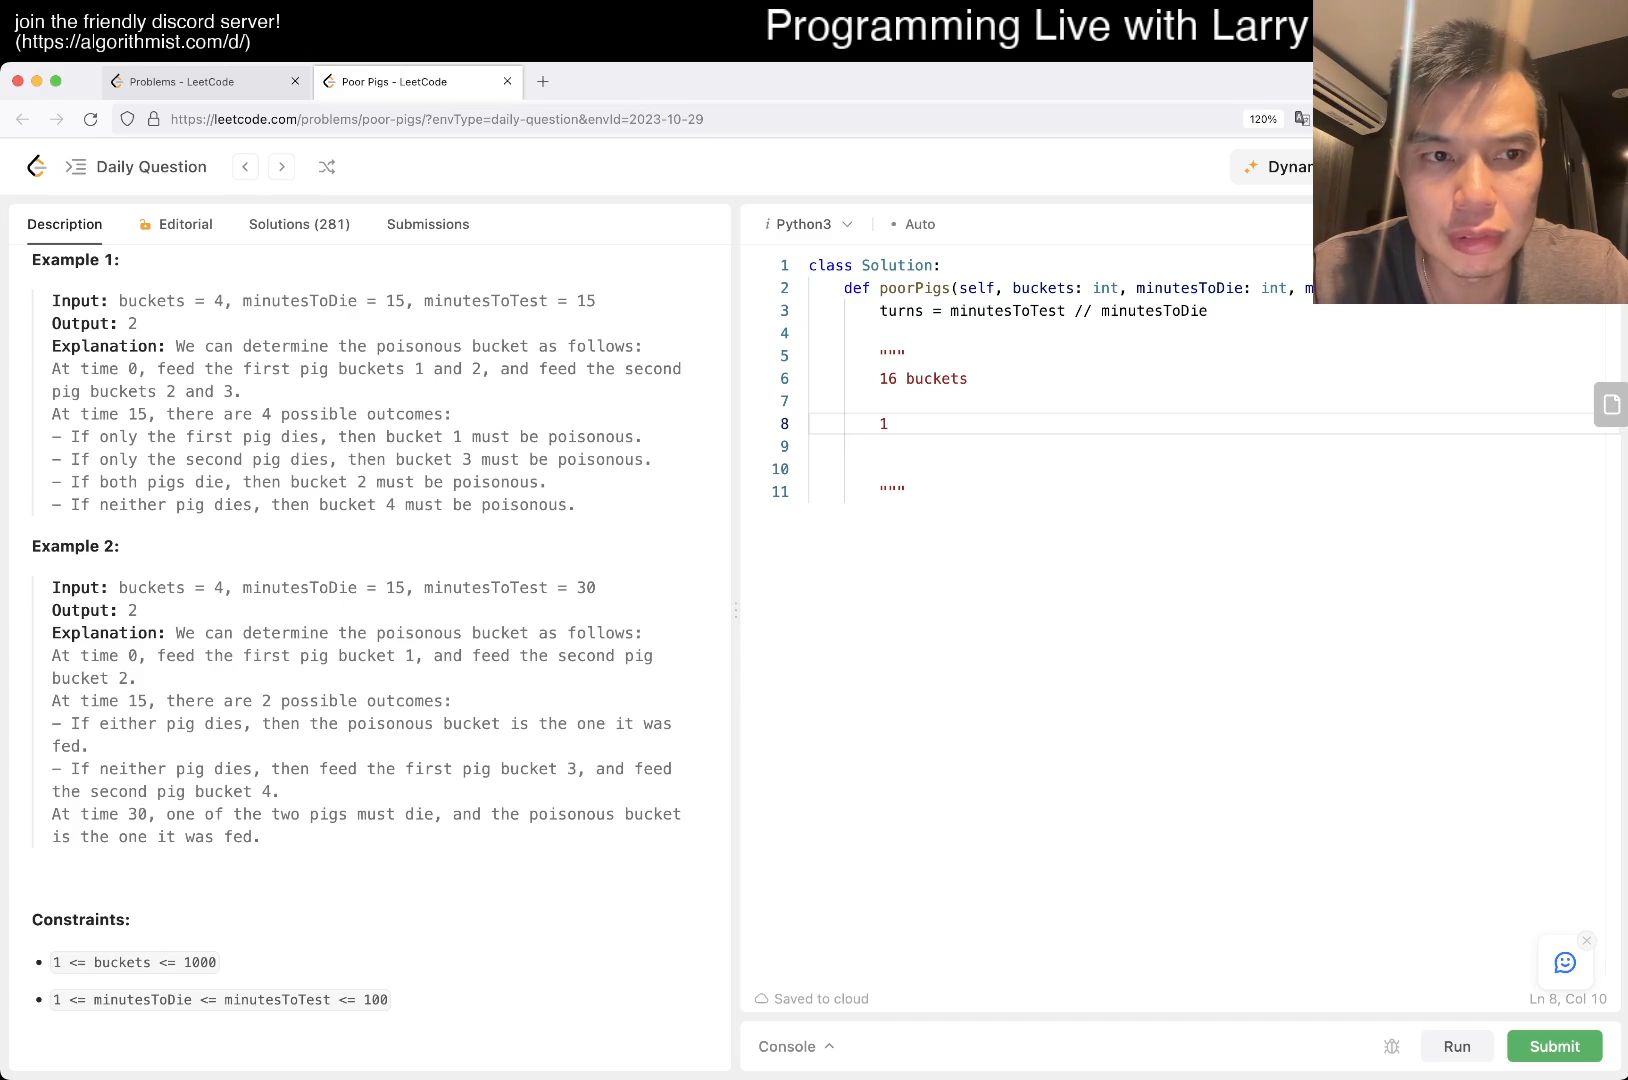
text(-> 0001)
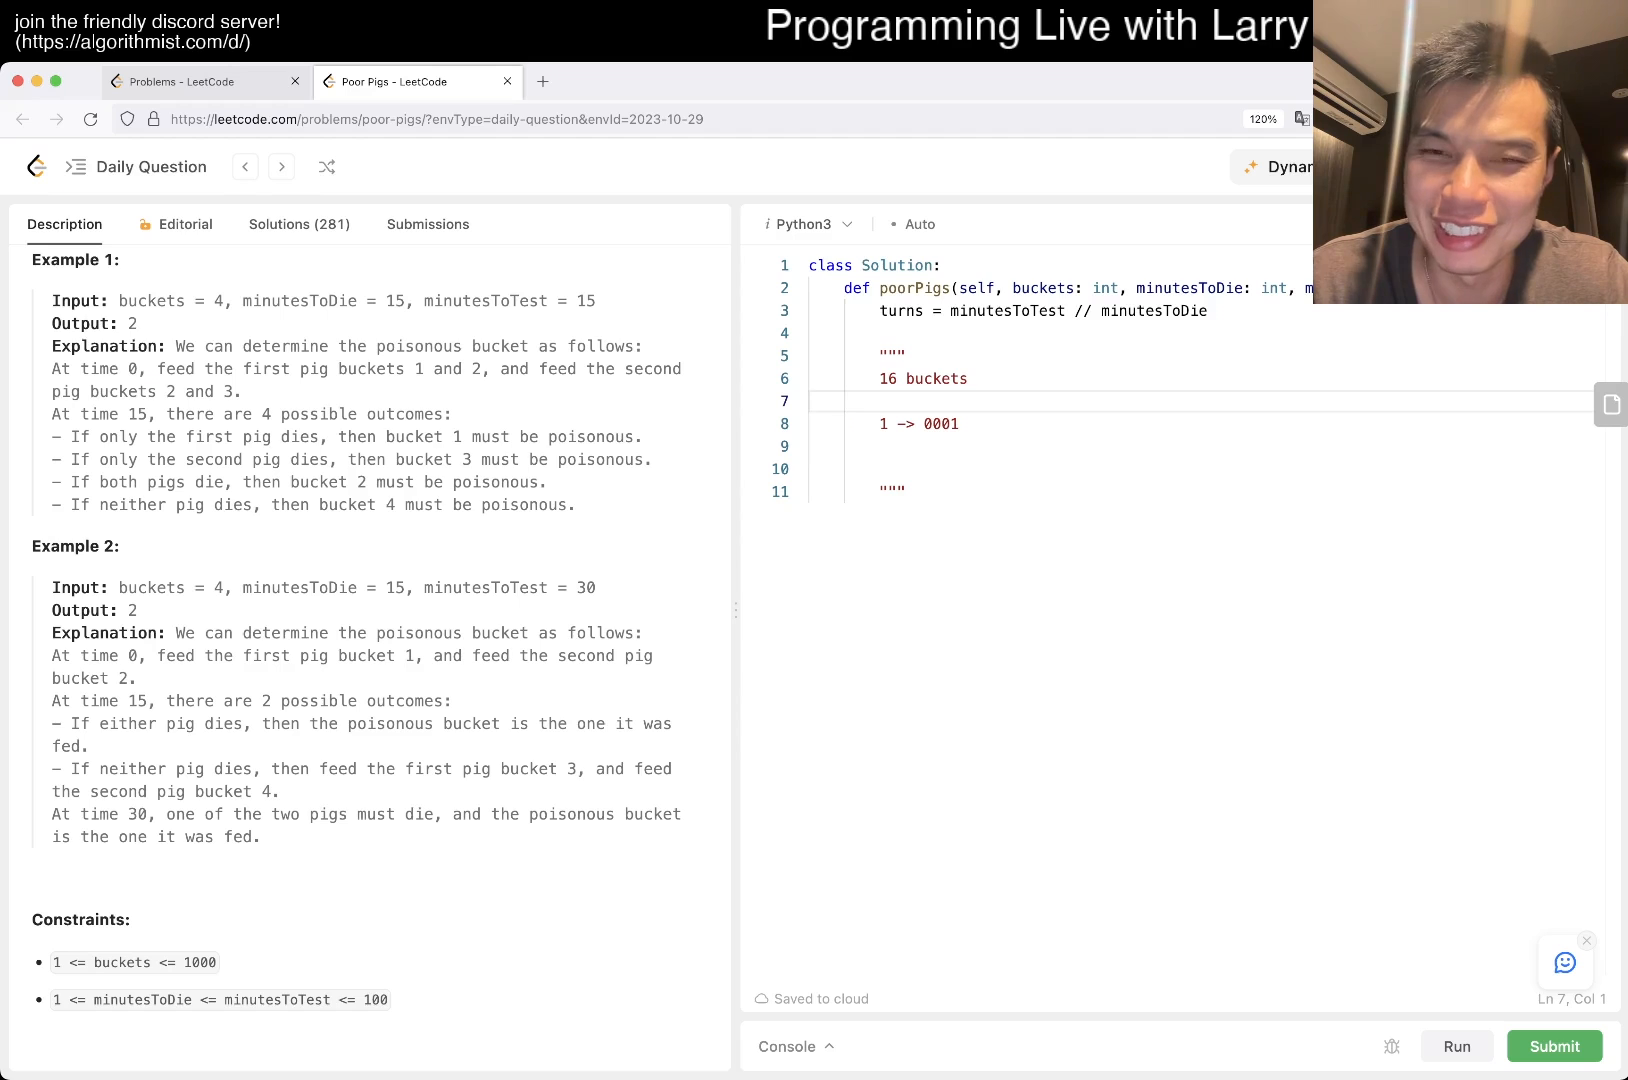
- Change the note to '4 buckets' with two-bit codes, then clear the mapping lines
click(820, 446)
text(2 _)
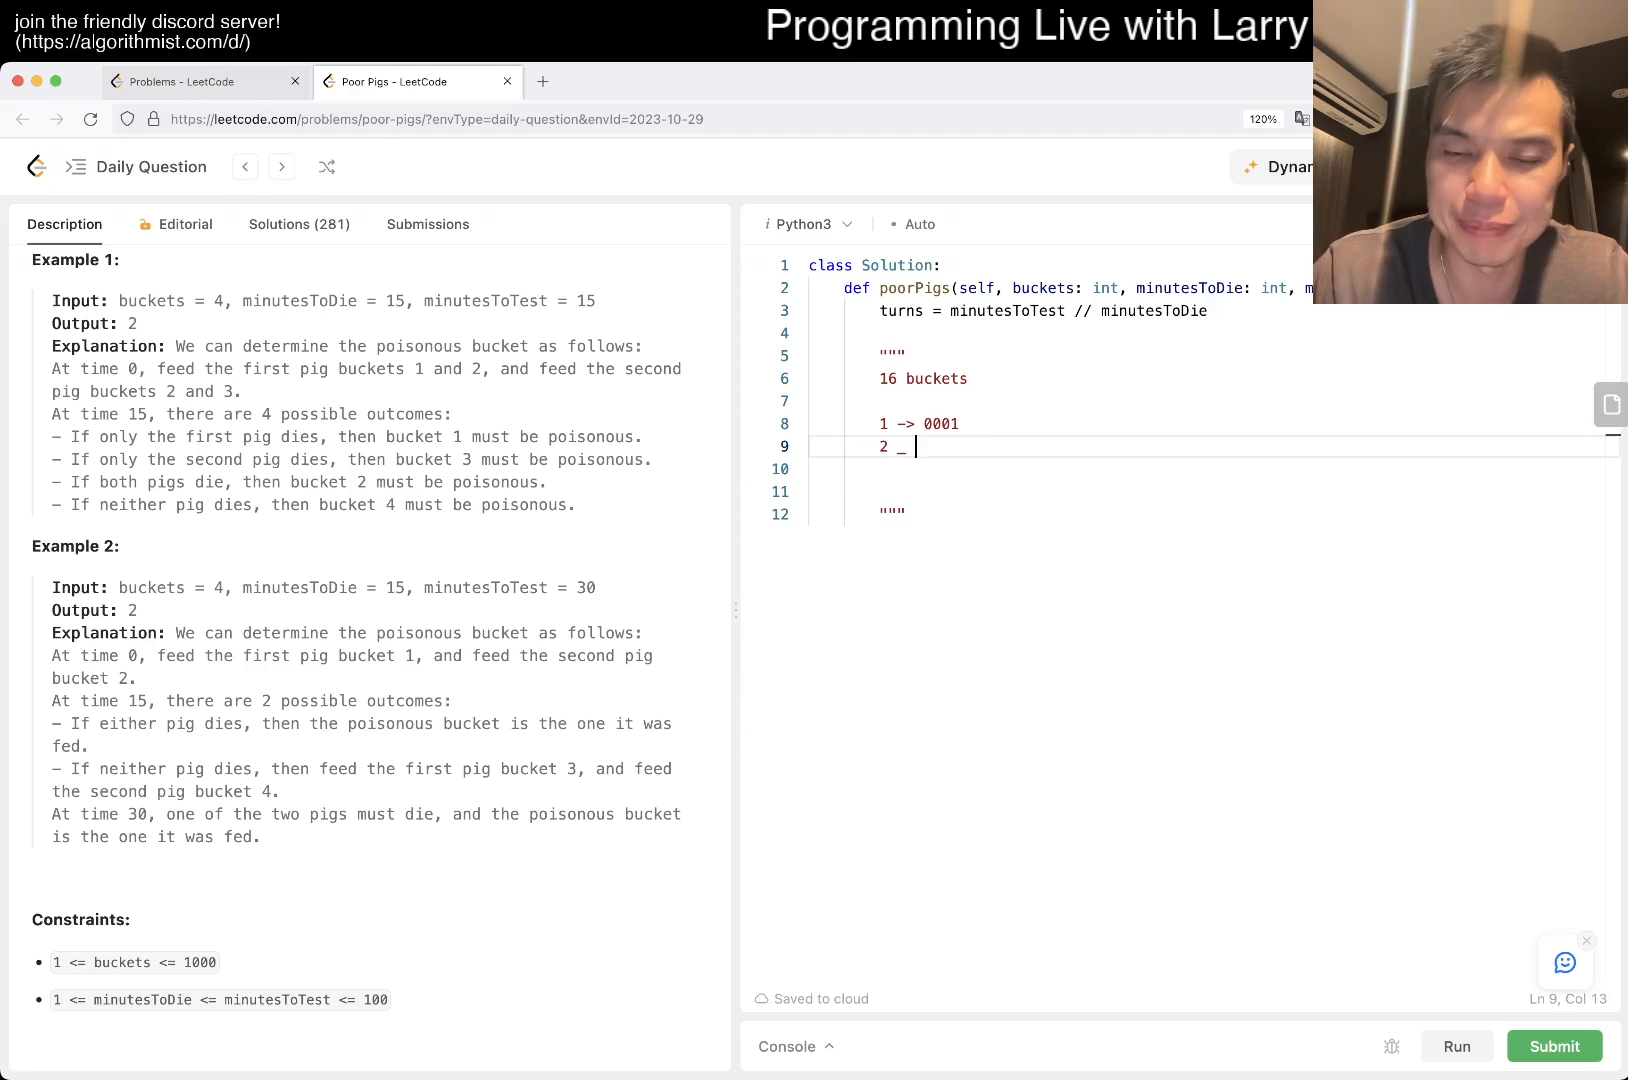
text(>)
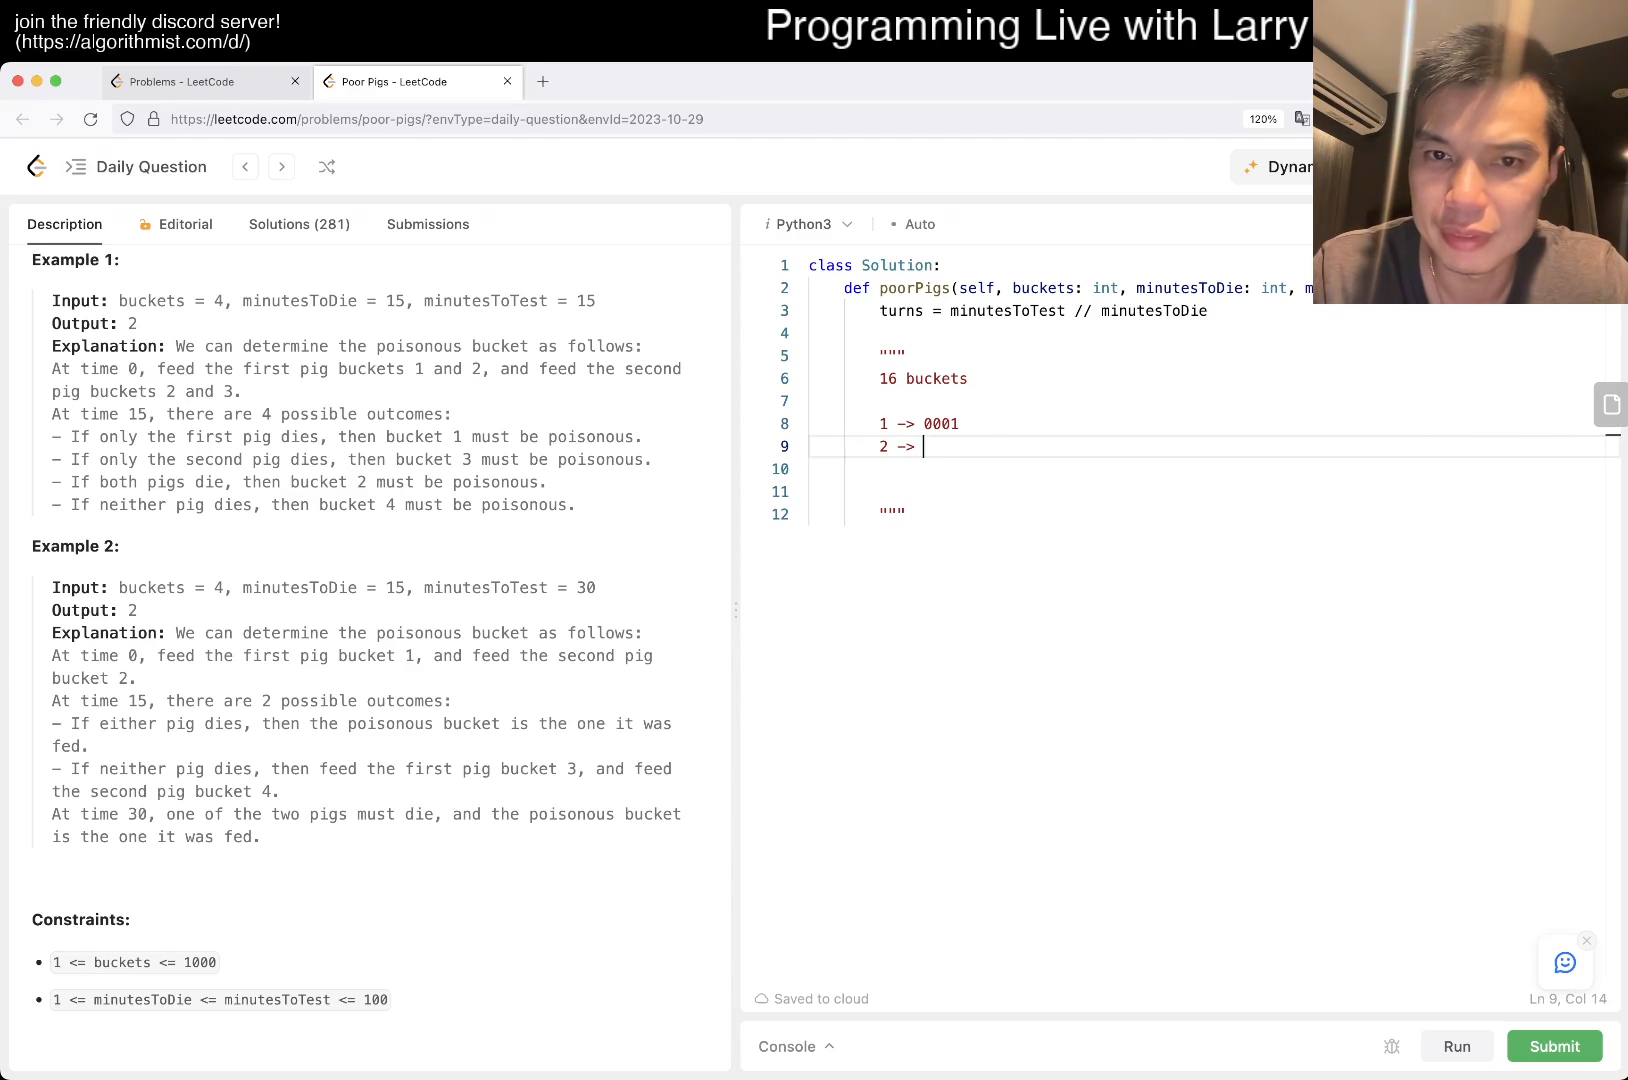
text(0010)
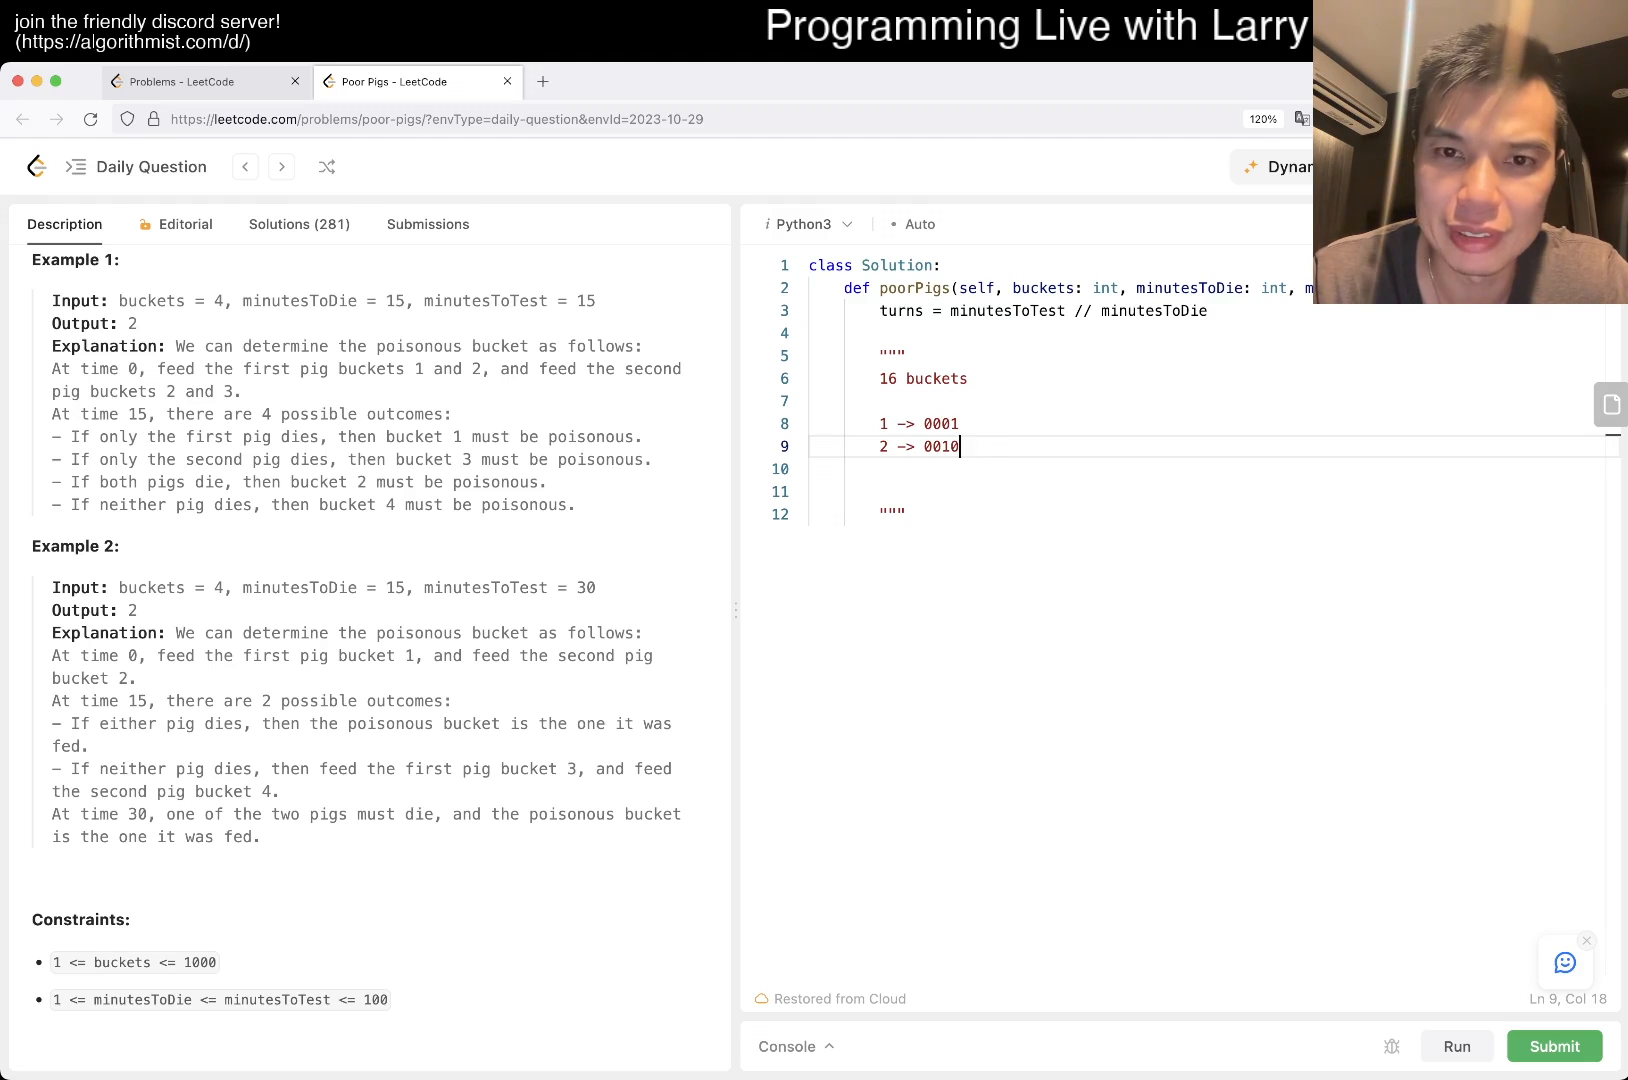
click(880, 378)
text(4)
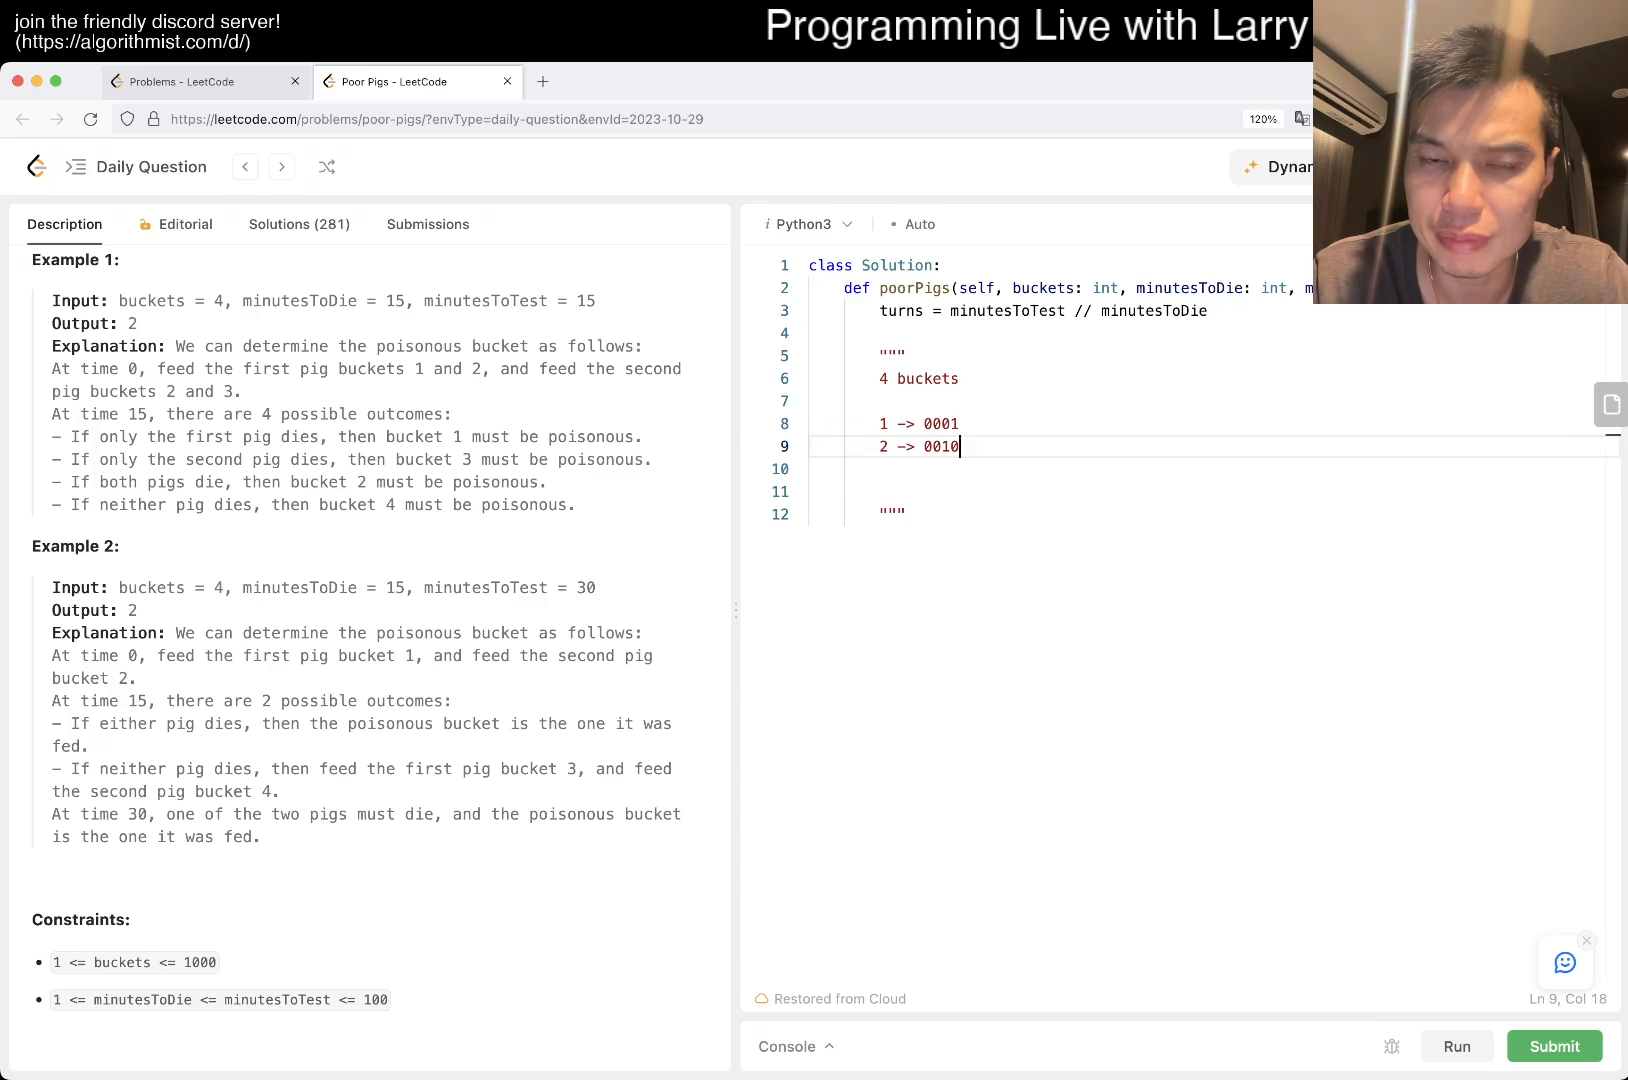
key(Return)
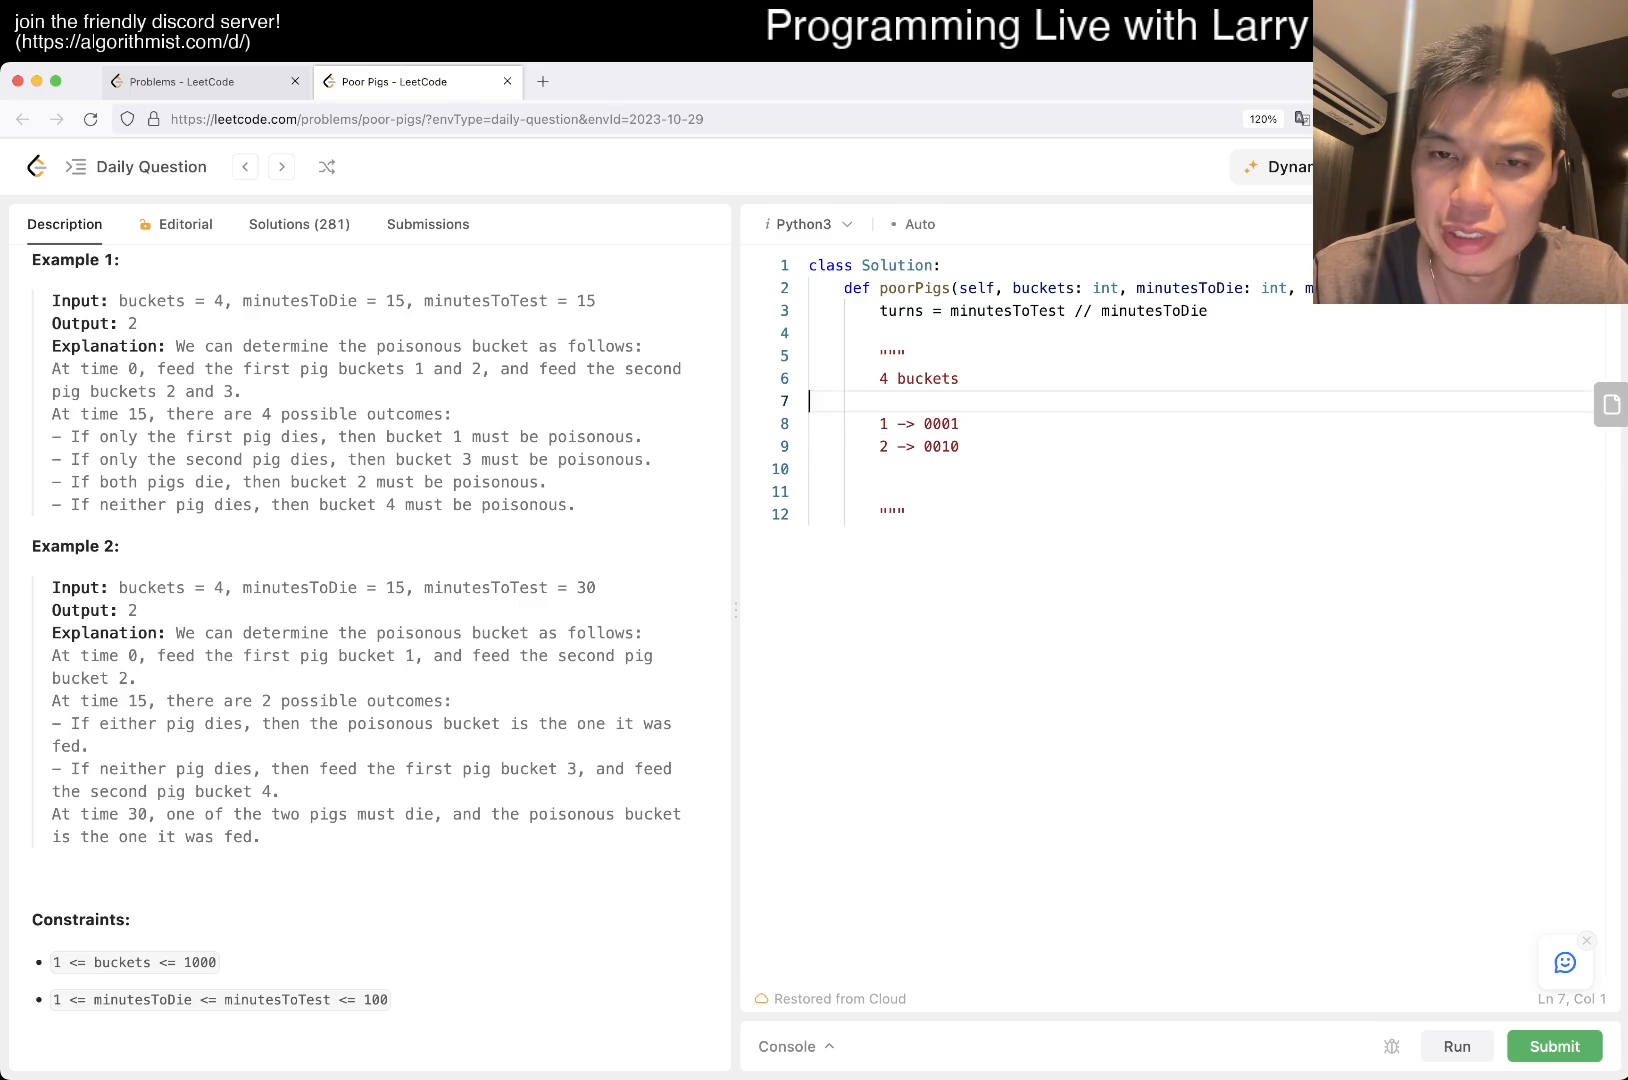
click(810, 492)
text(3 ->)
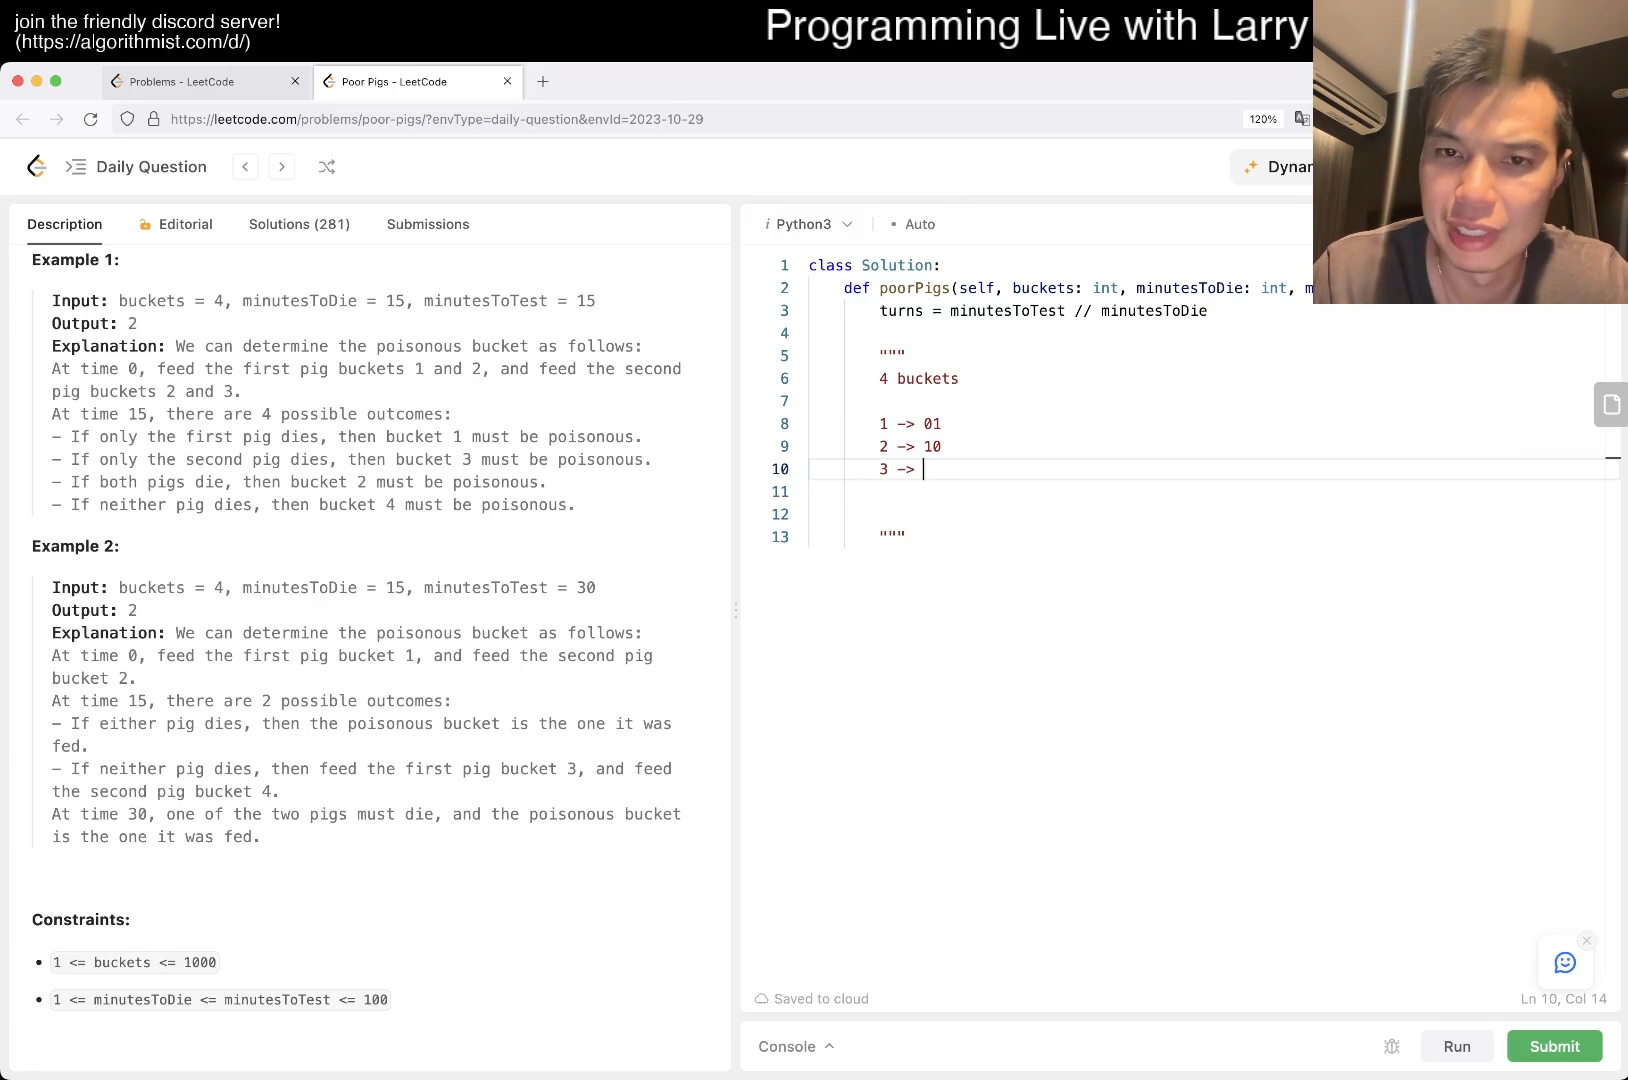
text(11)
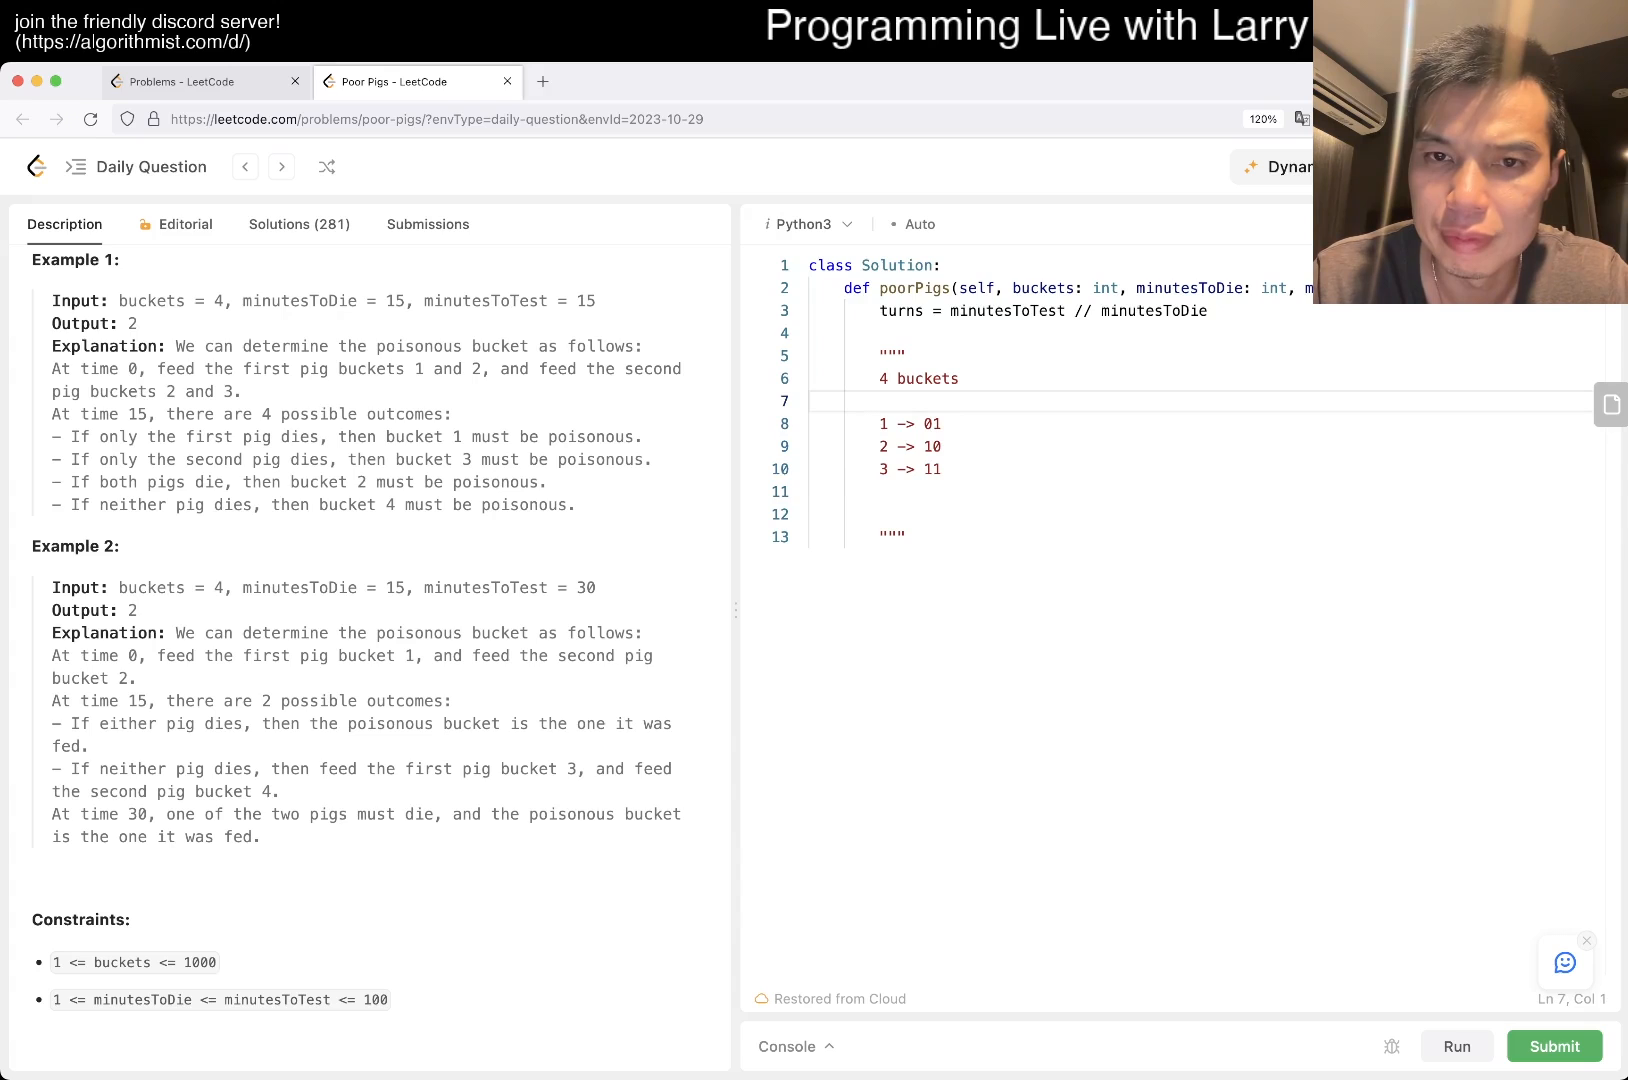
click(942, 424)
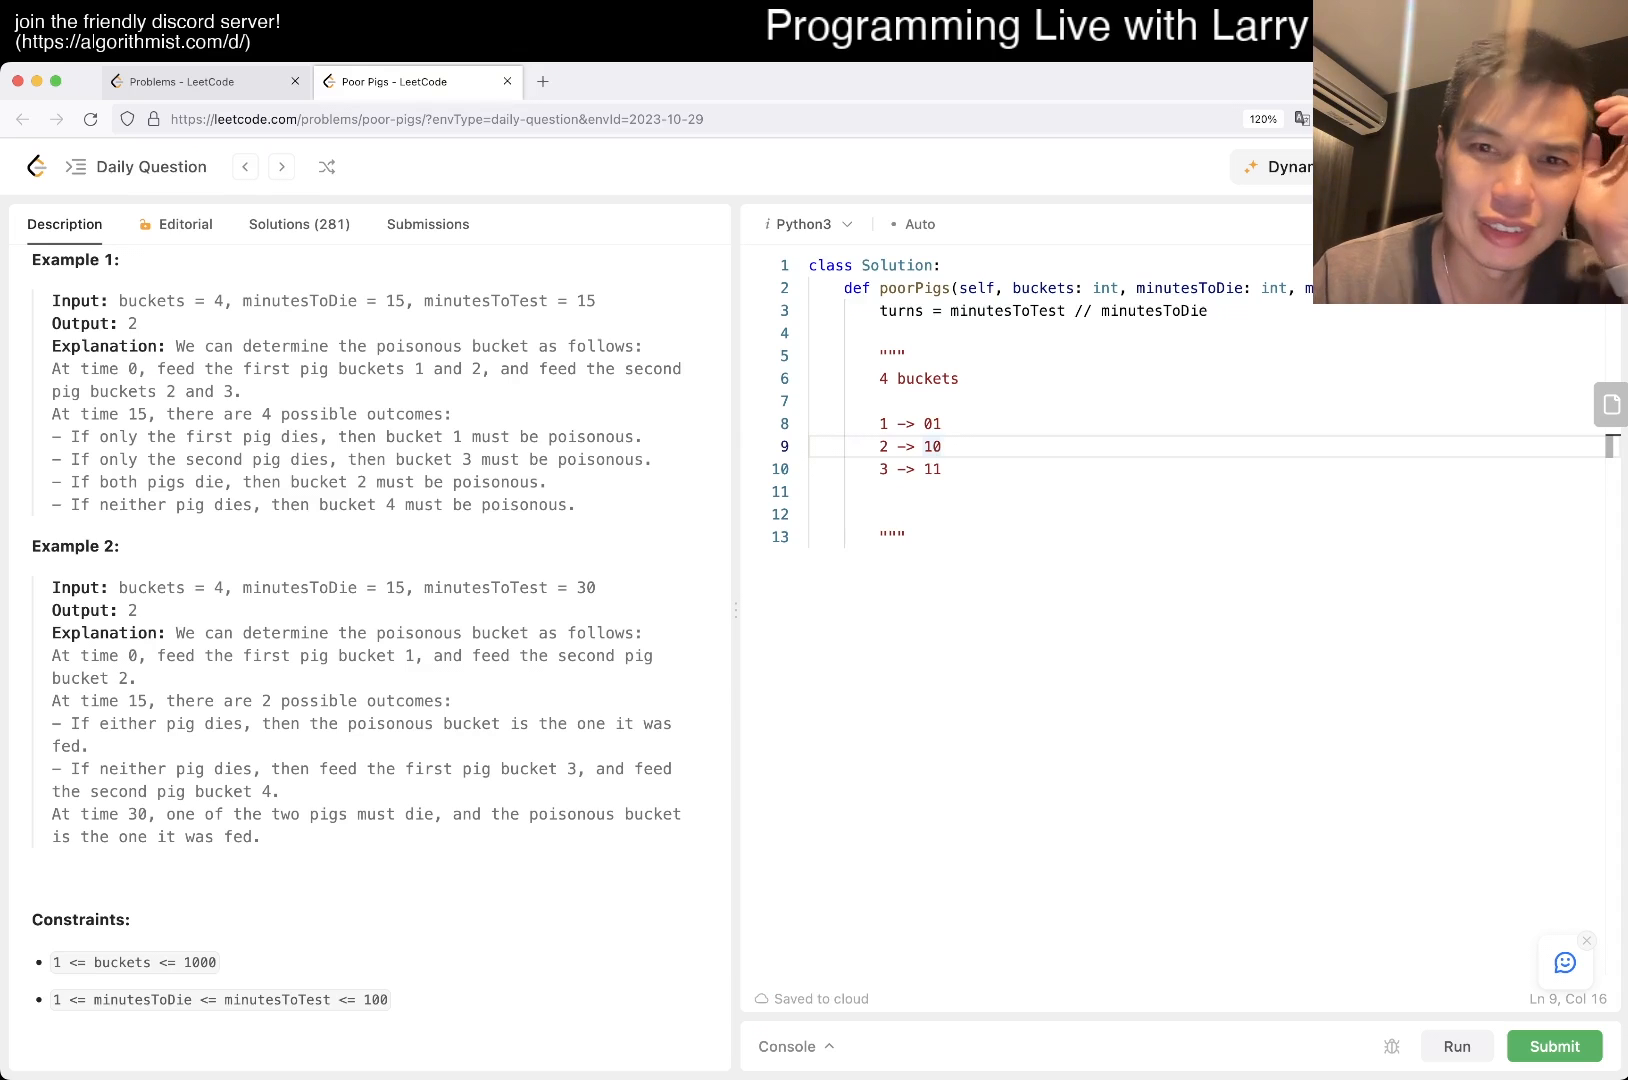
click(810, 424)
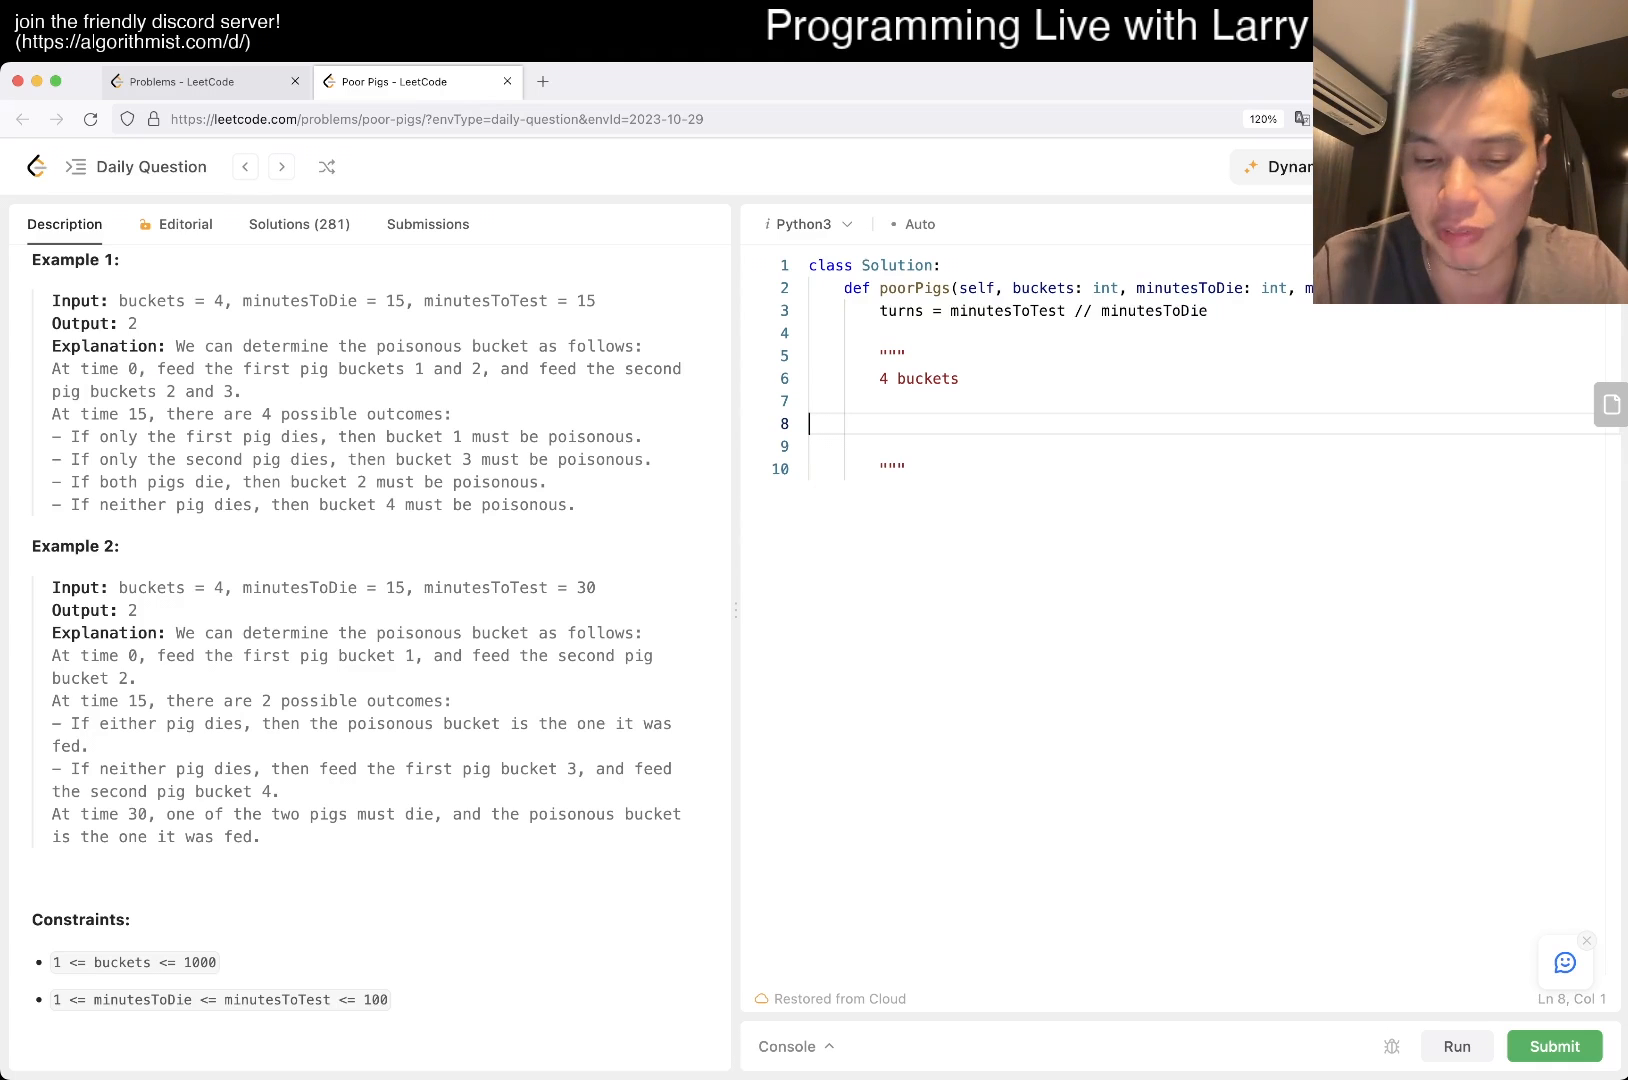
- List buckets 1 through 7 mapped to three-digit binary codes 001–111
text(1)
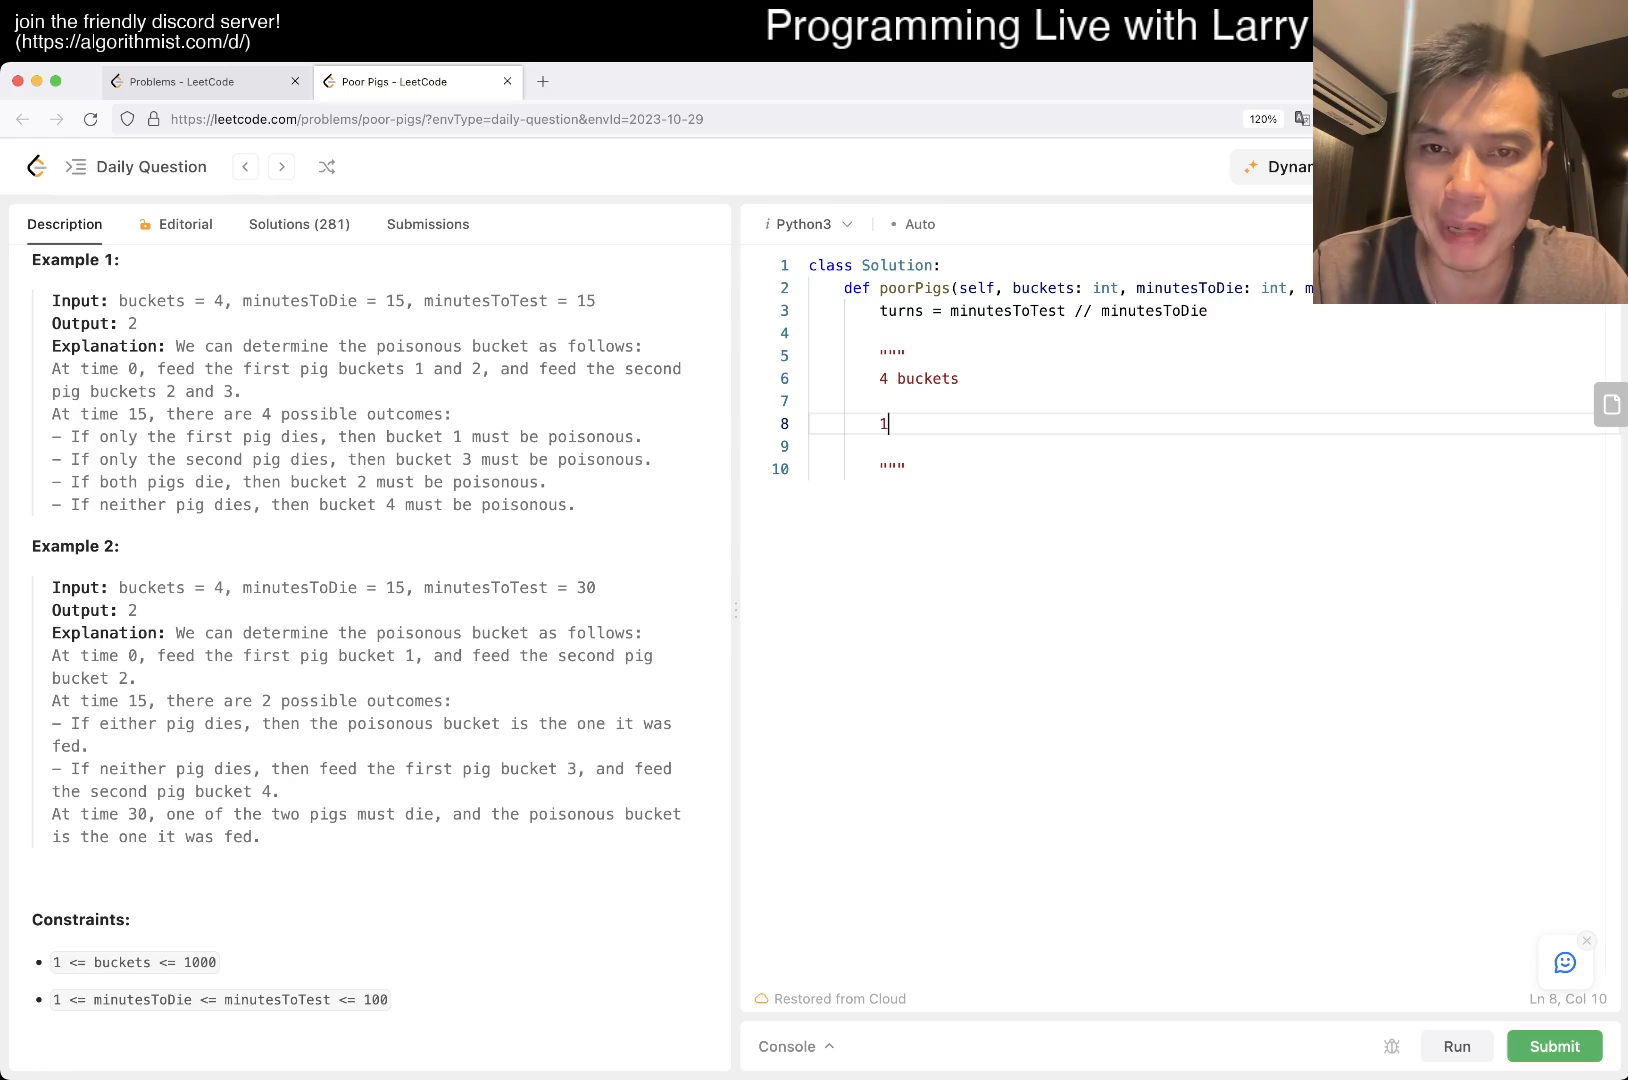
text(-)
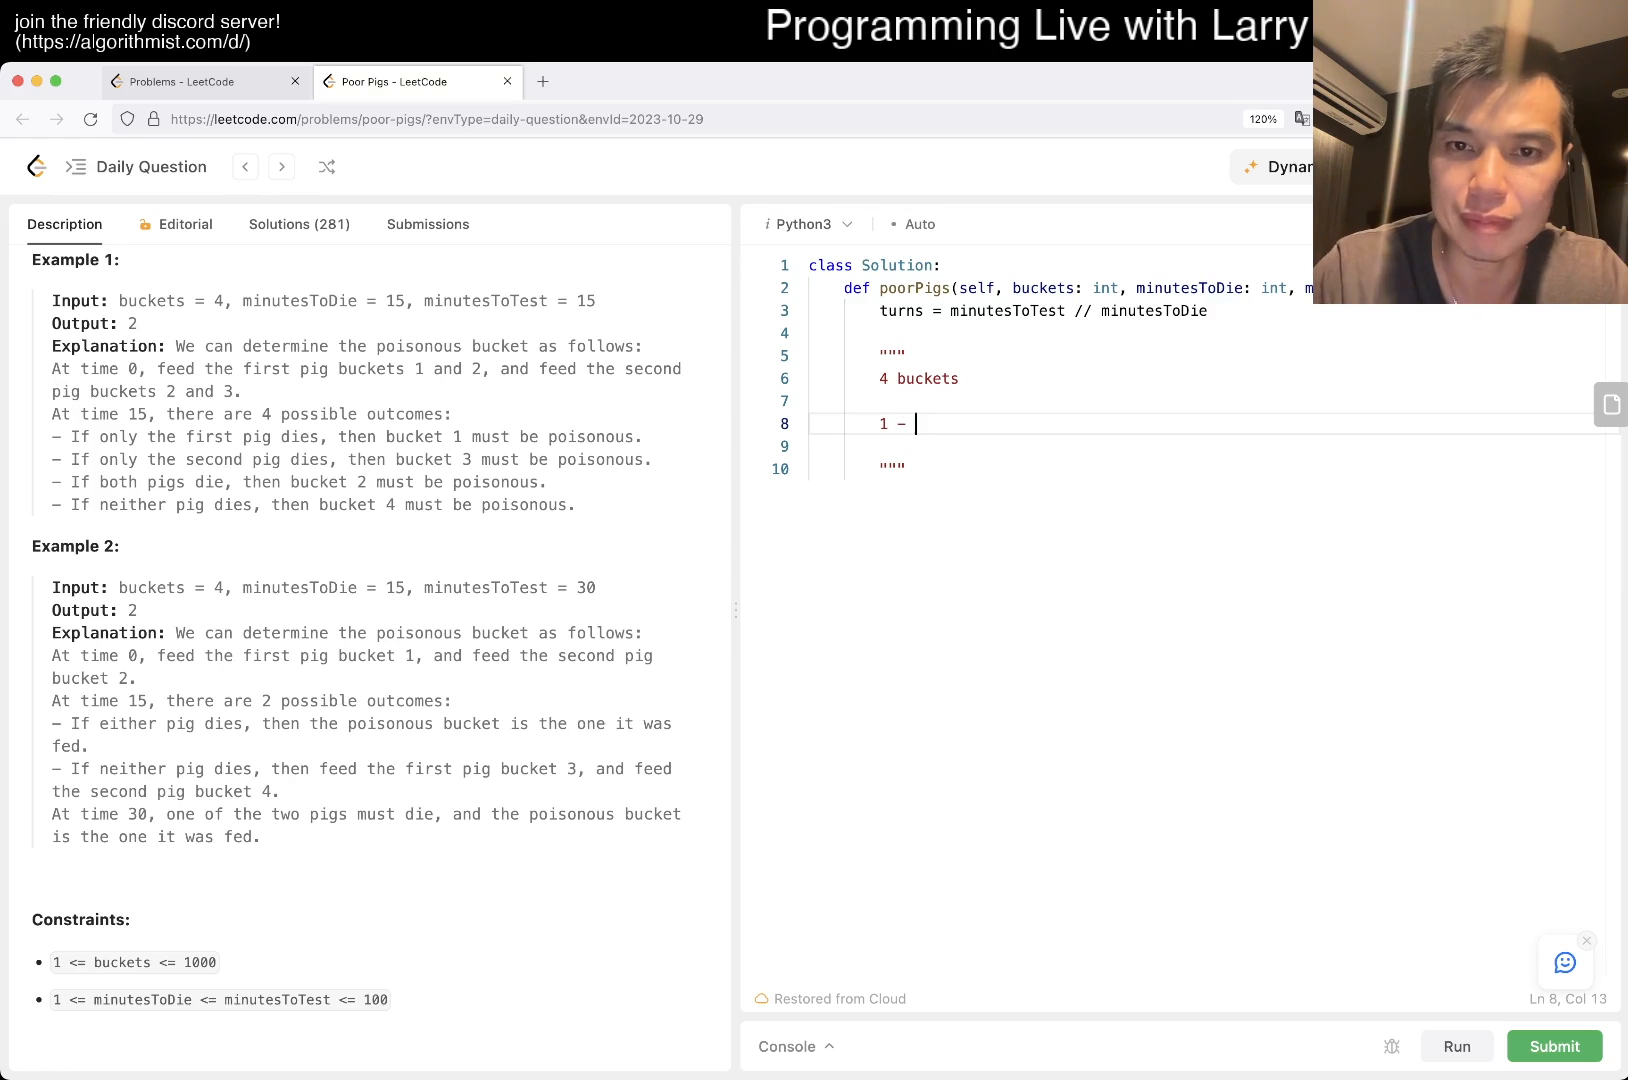
text(>)
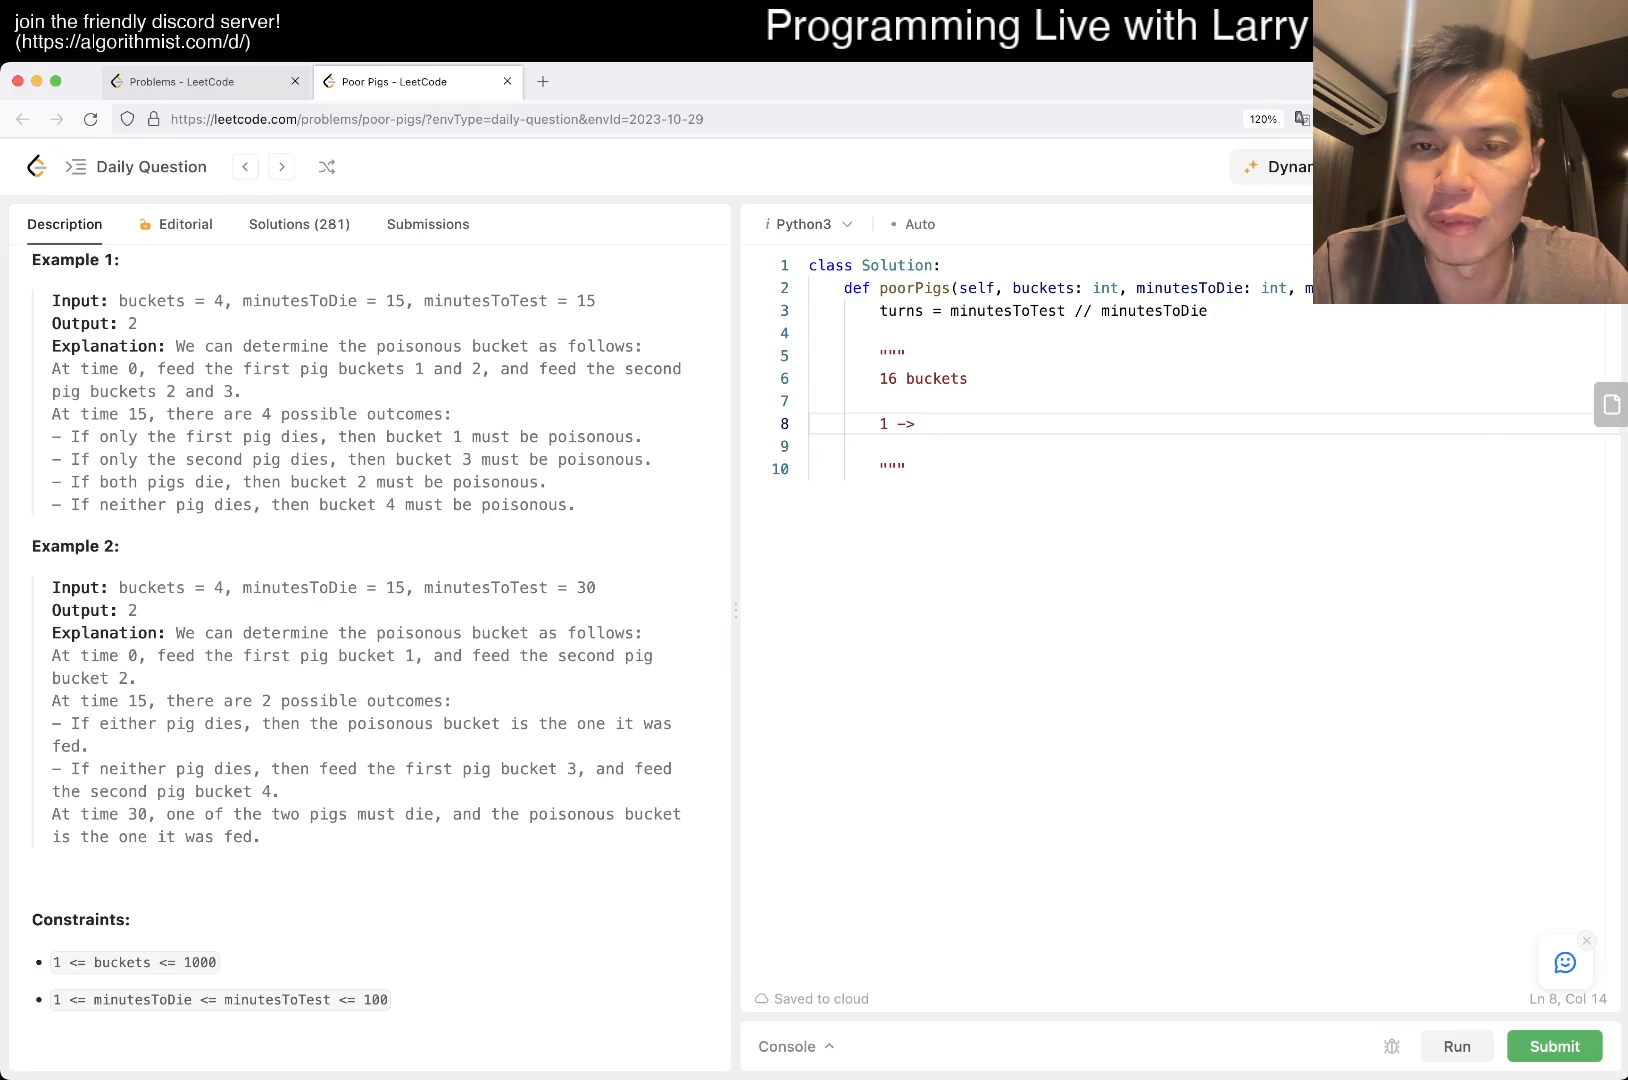
text(0001)
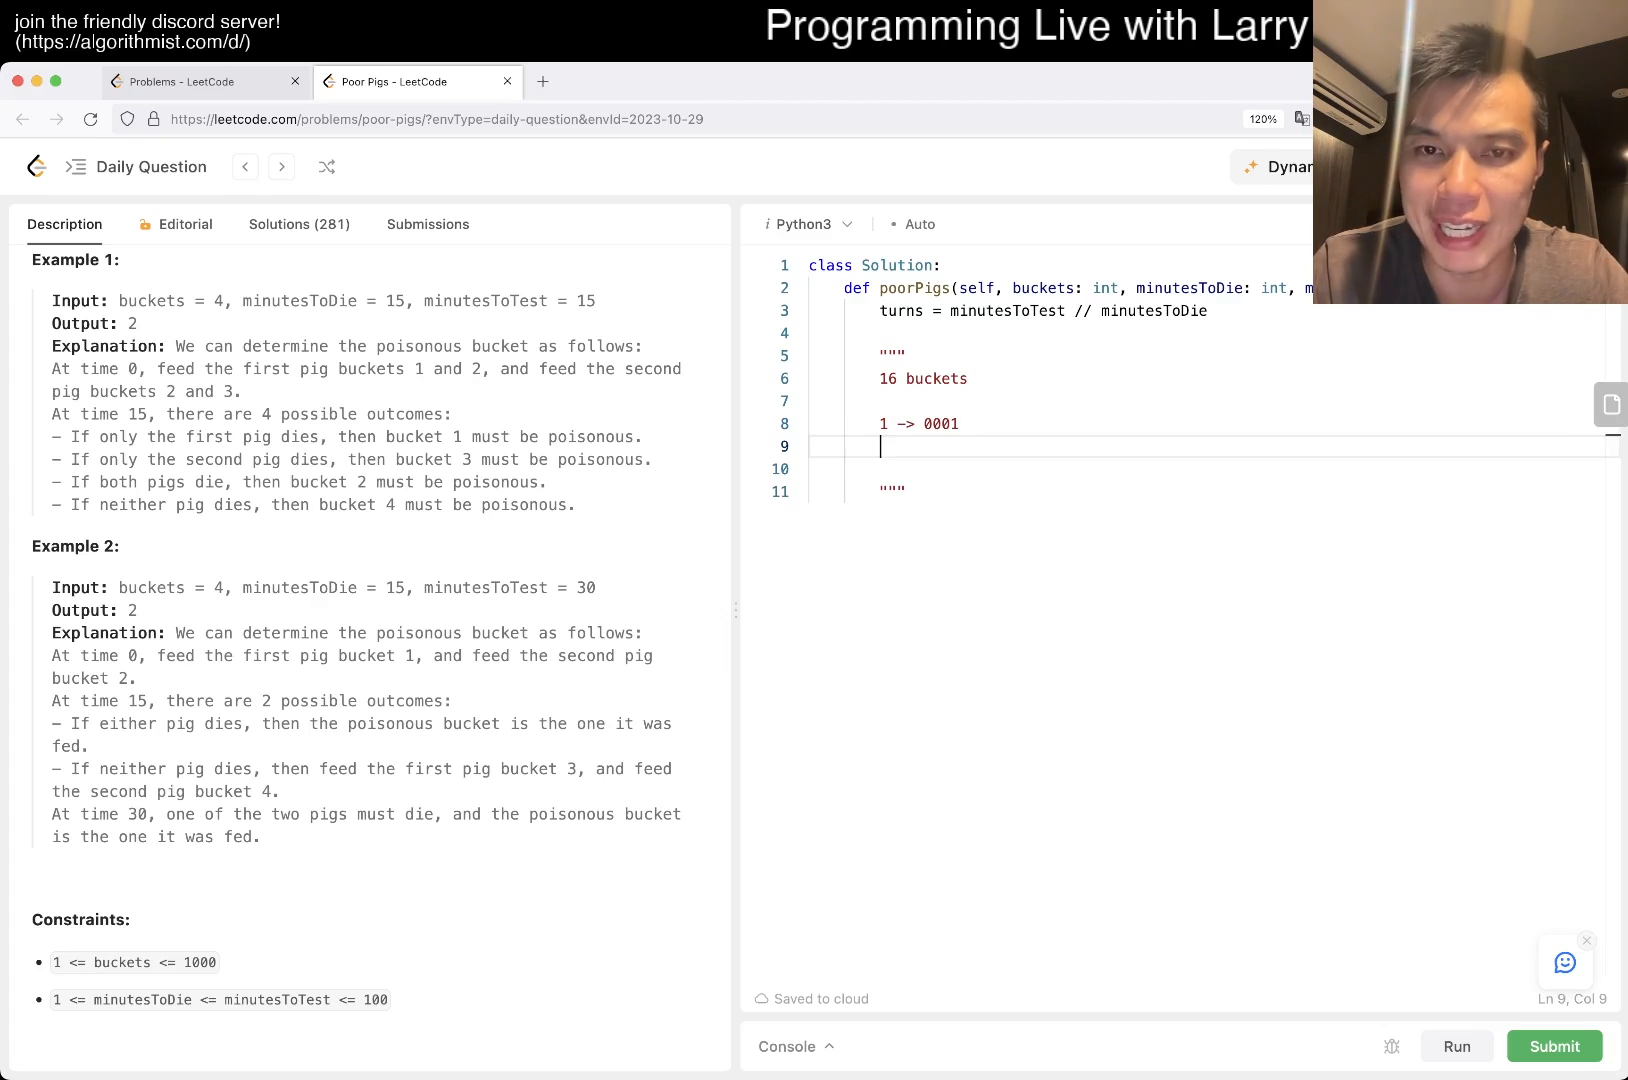
text(2 ->)
text(bucket)
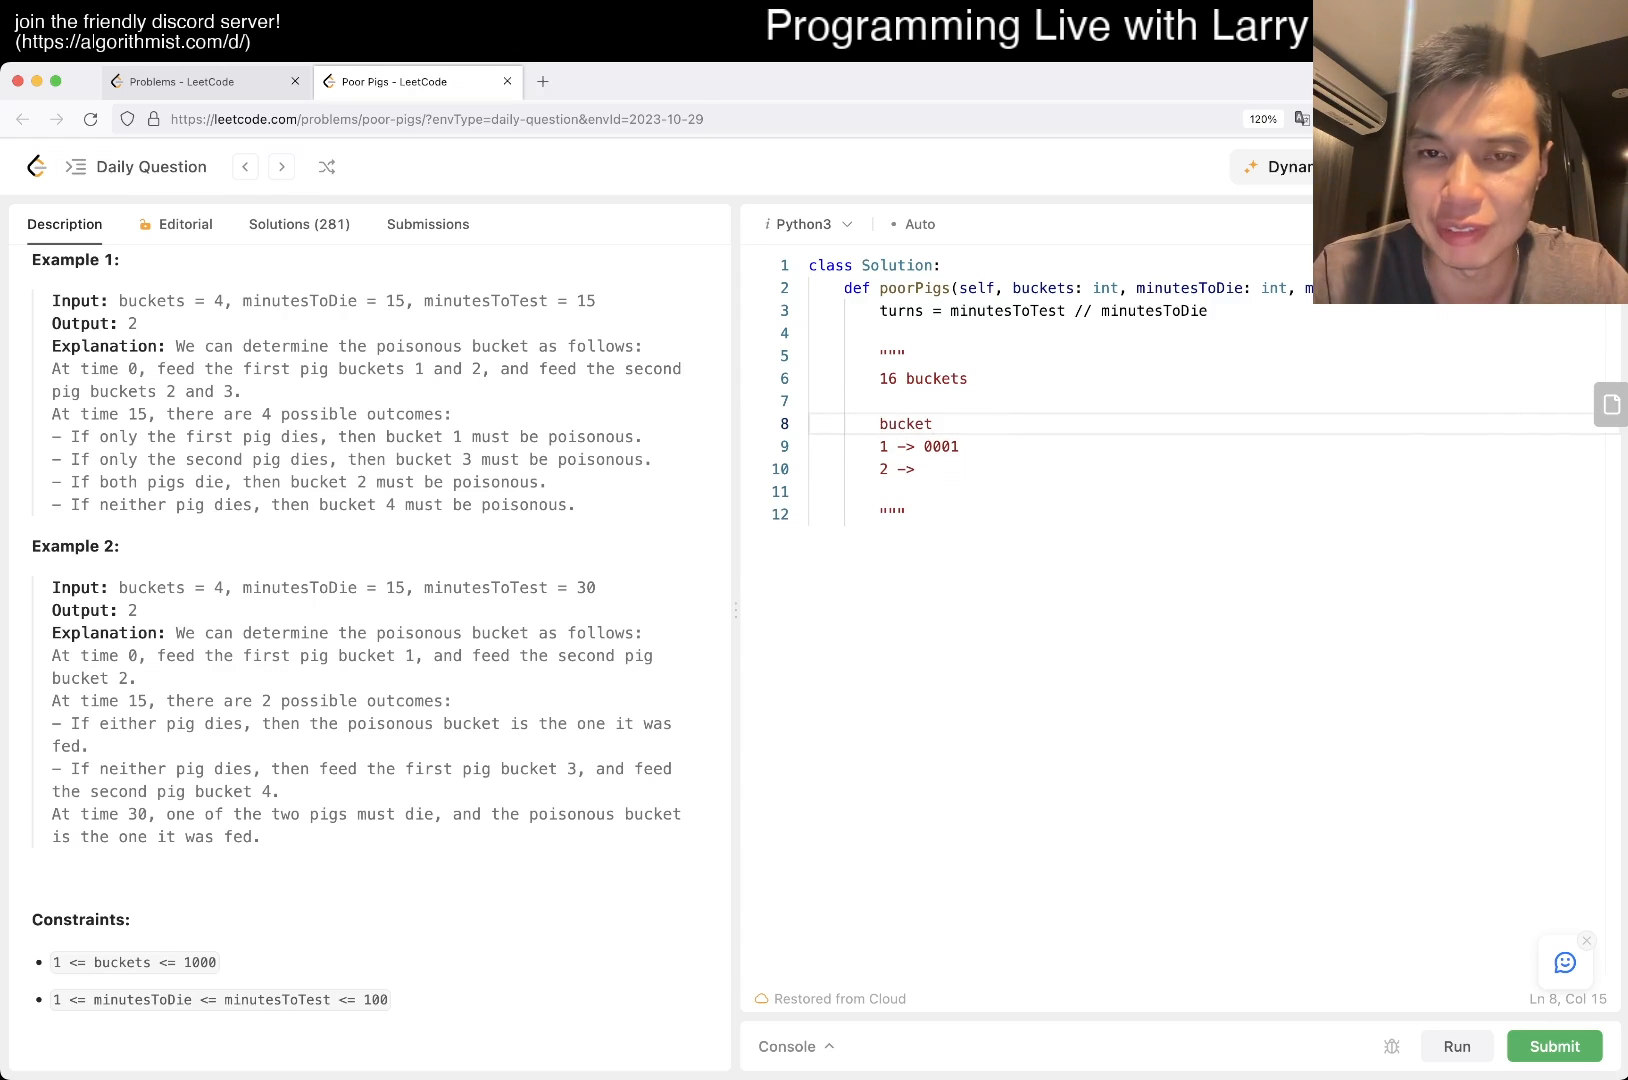
double_click(938, 446)
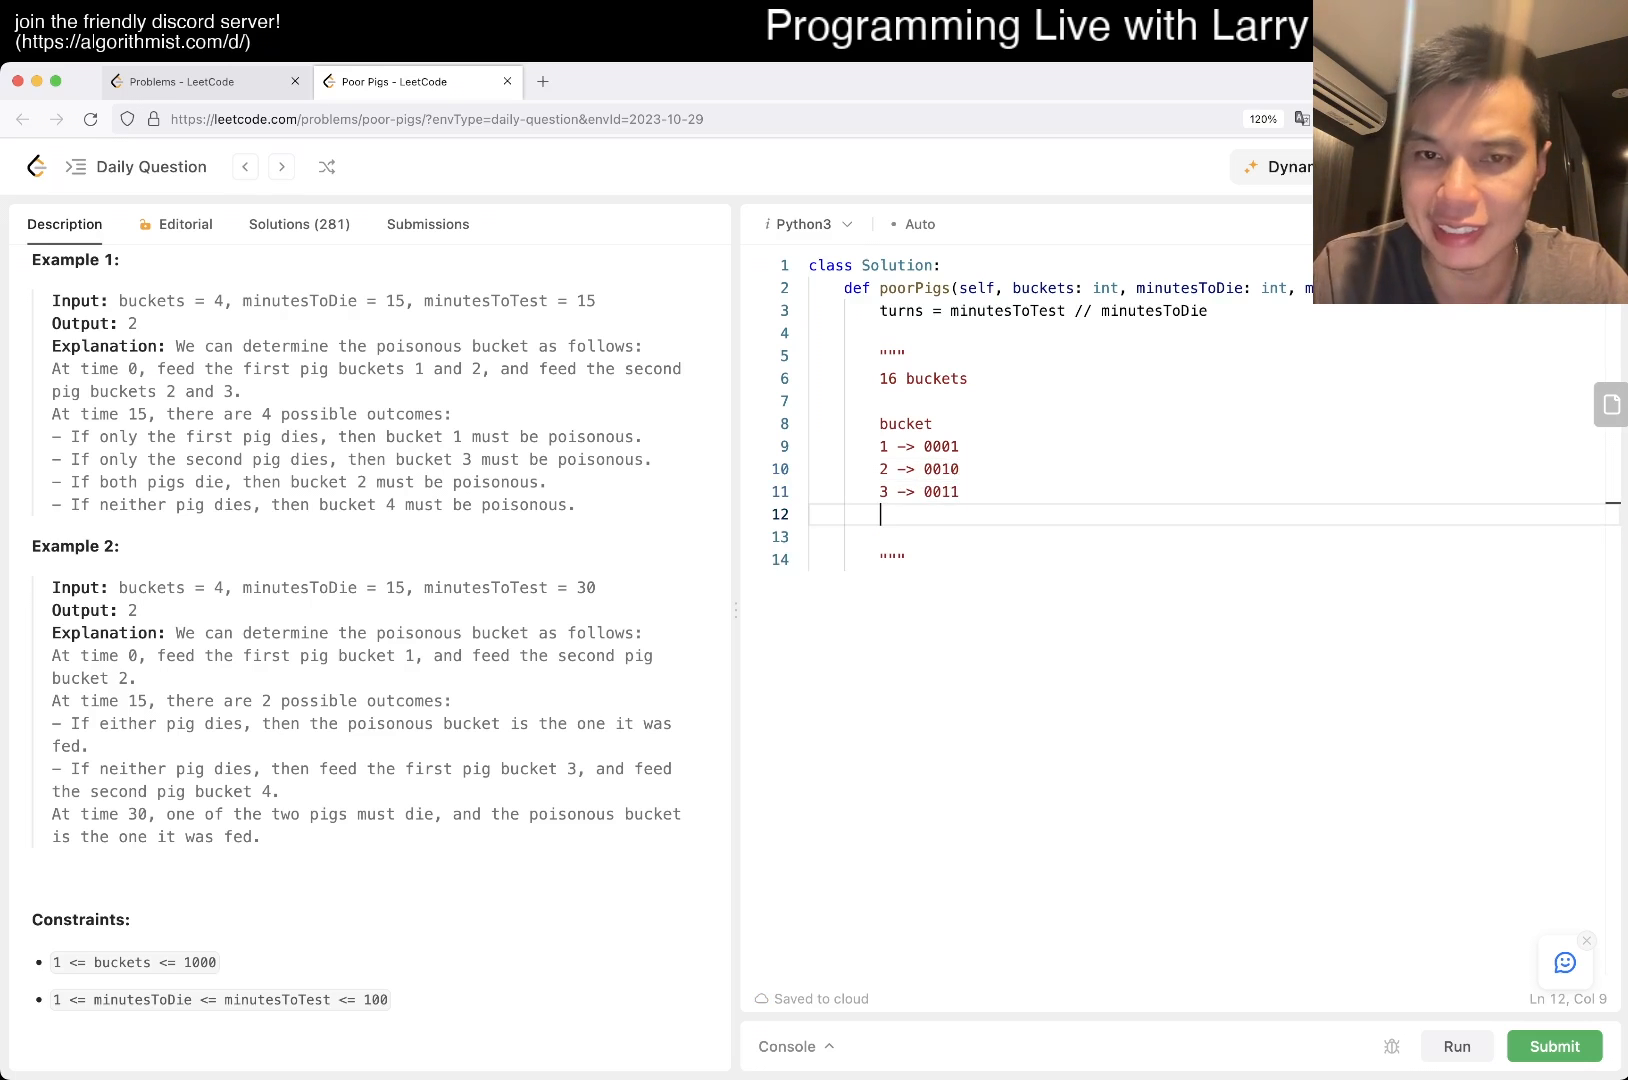
text(4 -> 0100)
text(5 -> 0101)
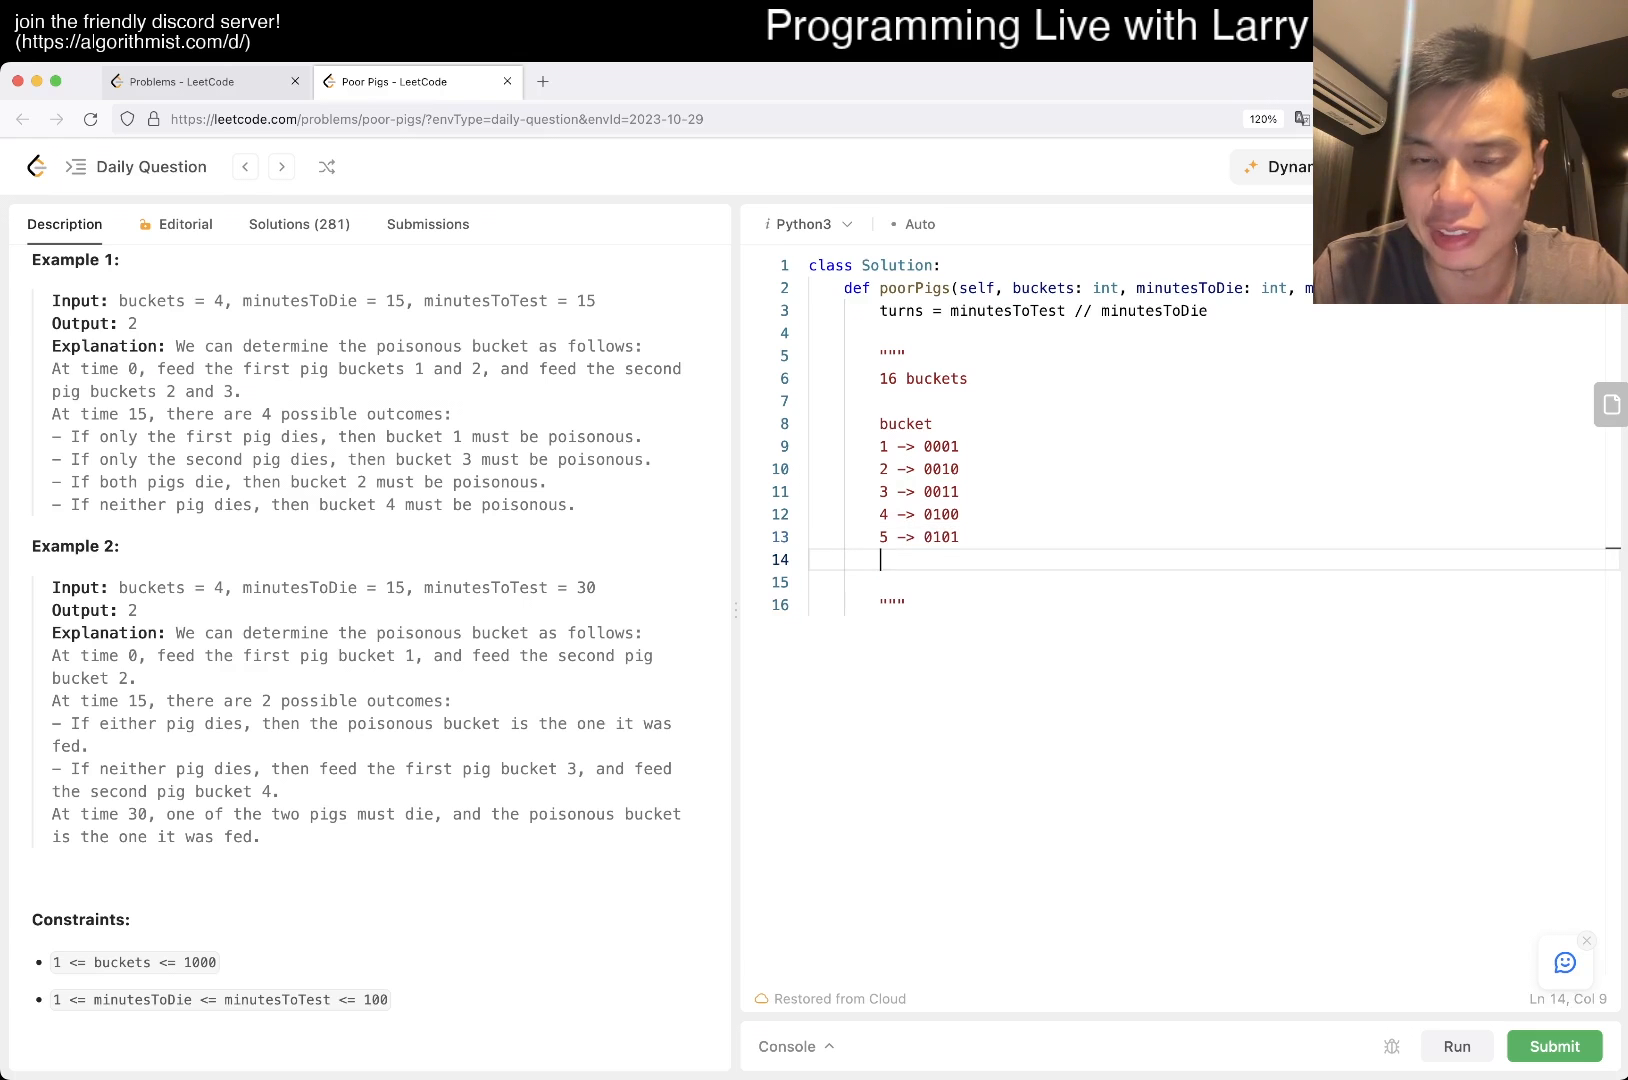
text(6 -> 011)
text(7 ->)
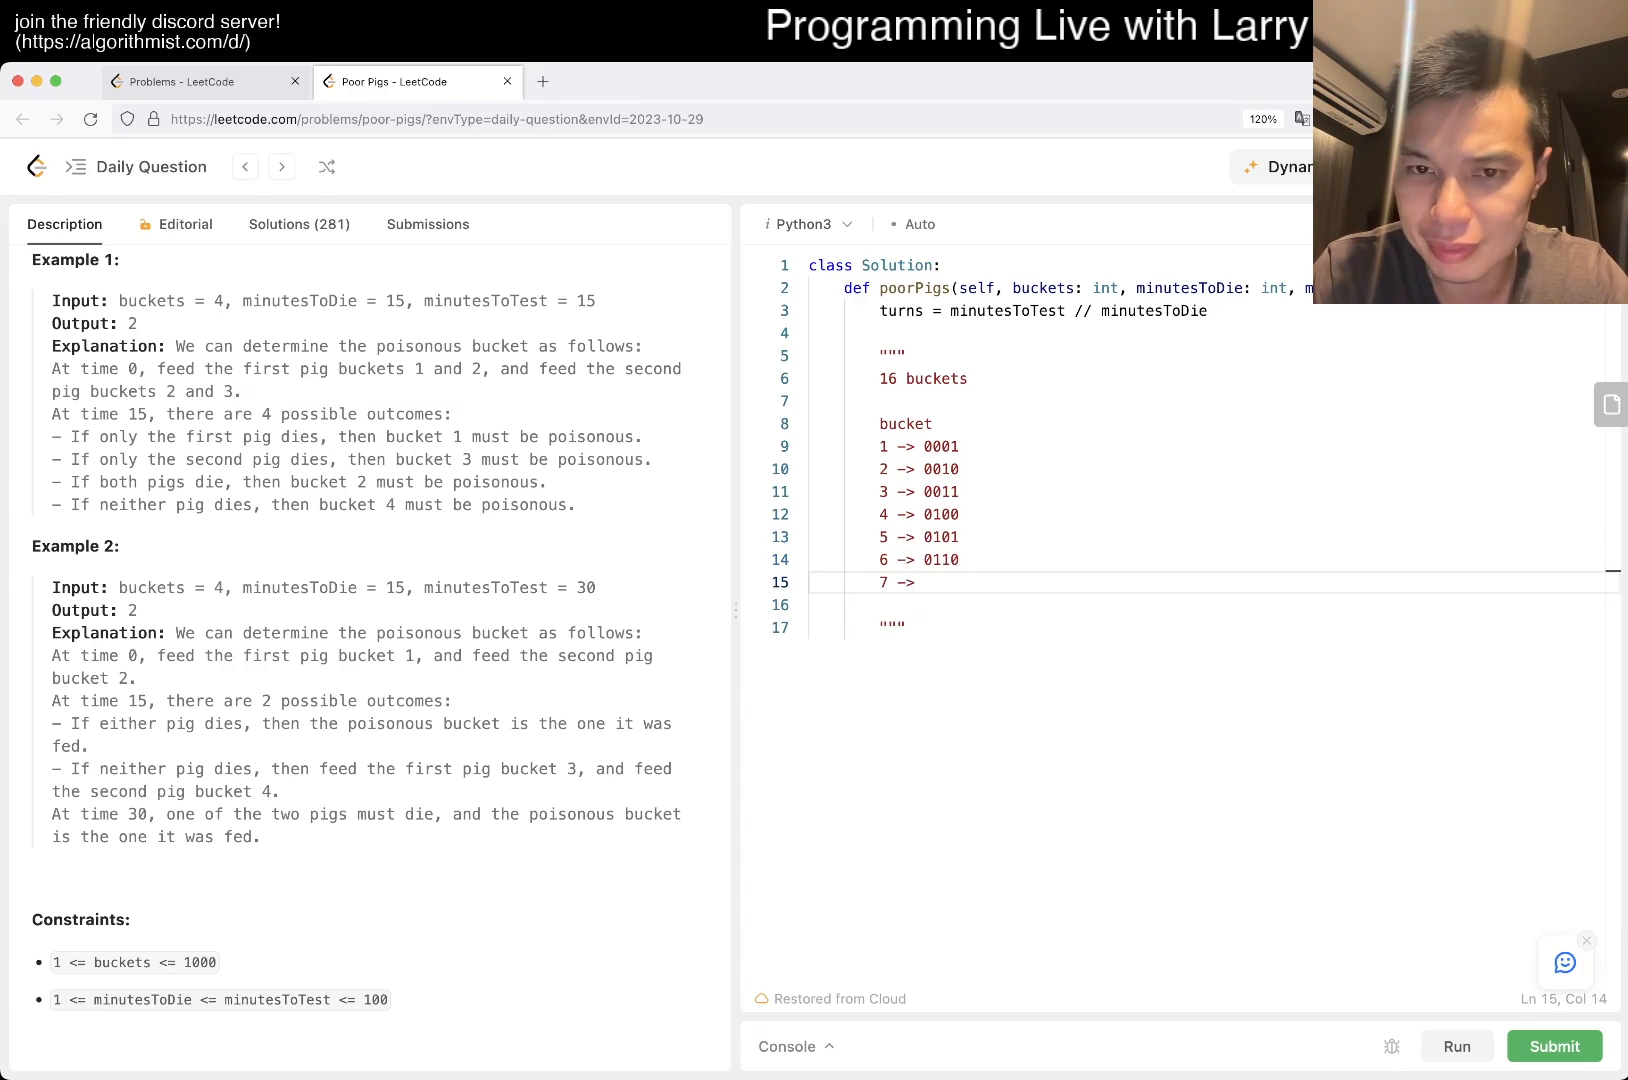
text(0111)
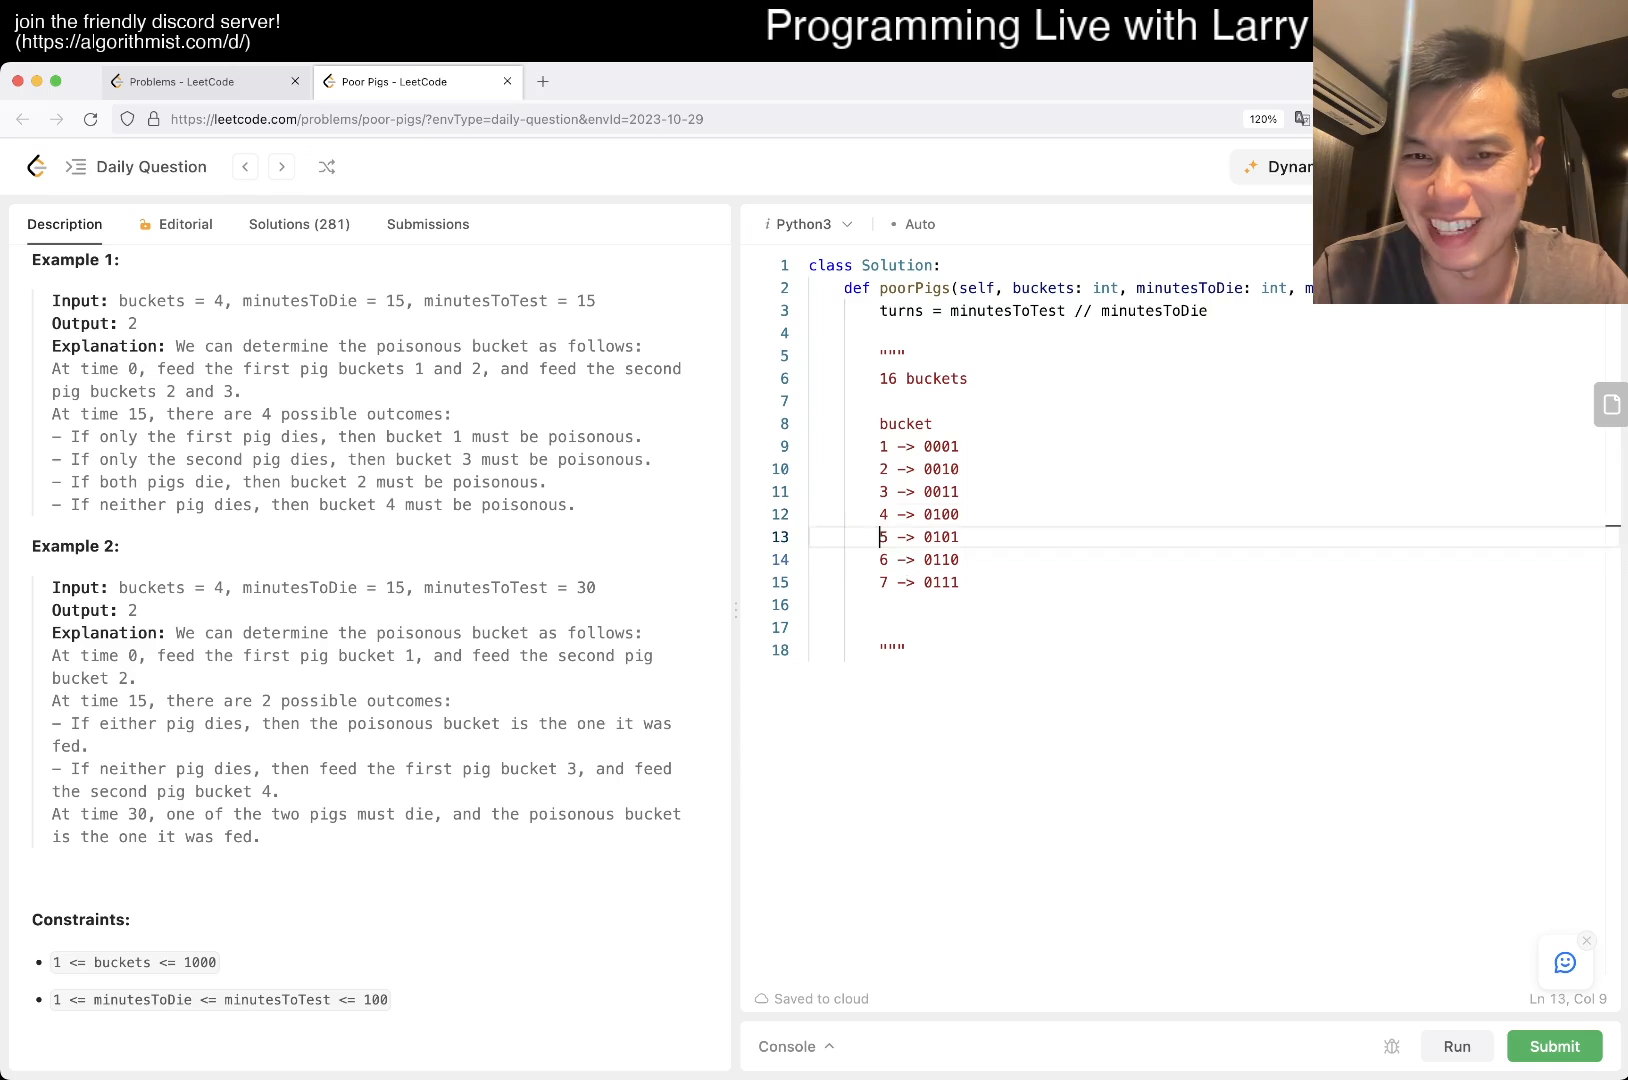
- Replace the bucket count 16 with 7 in the note header
double_click(888, 378)
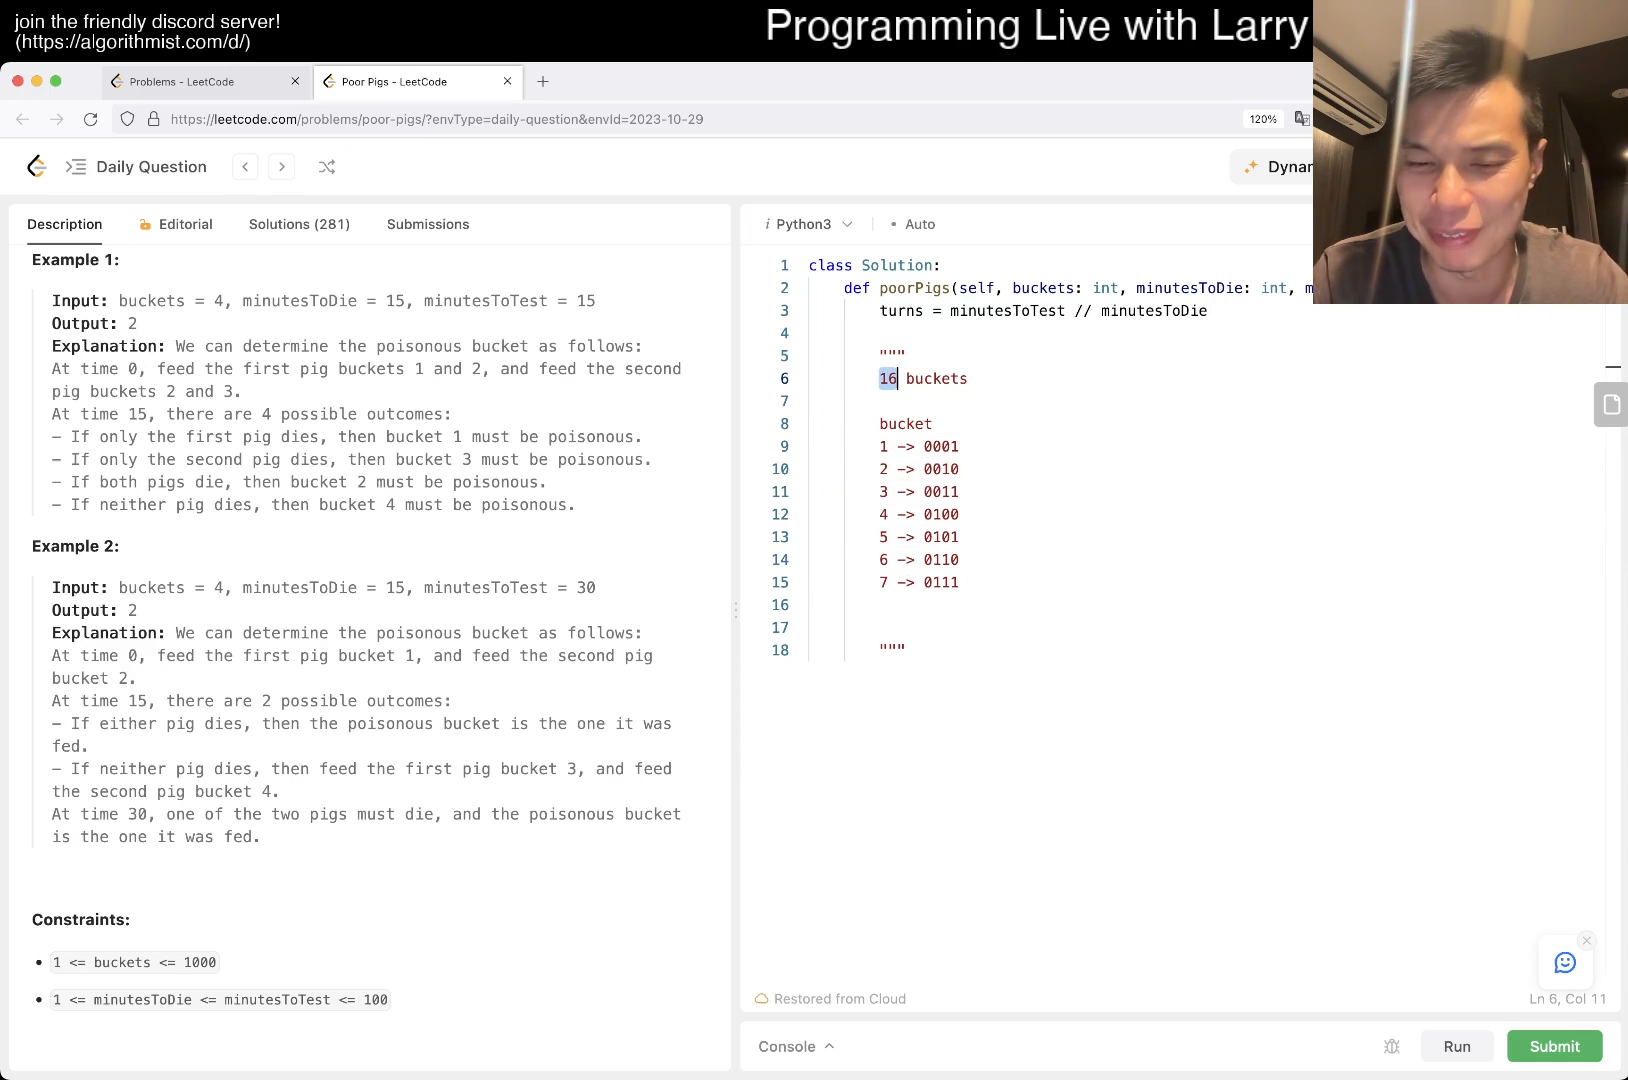
text(7)
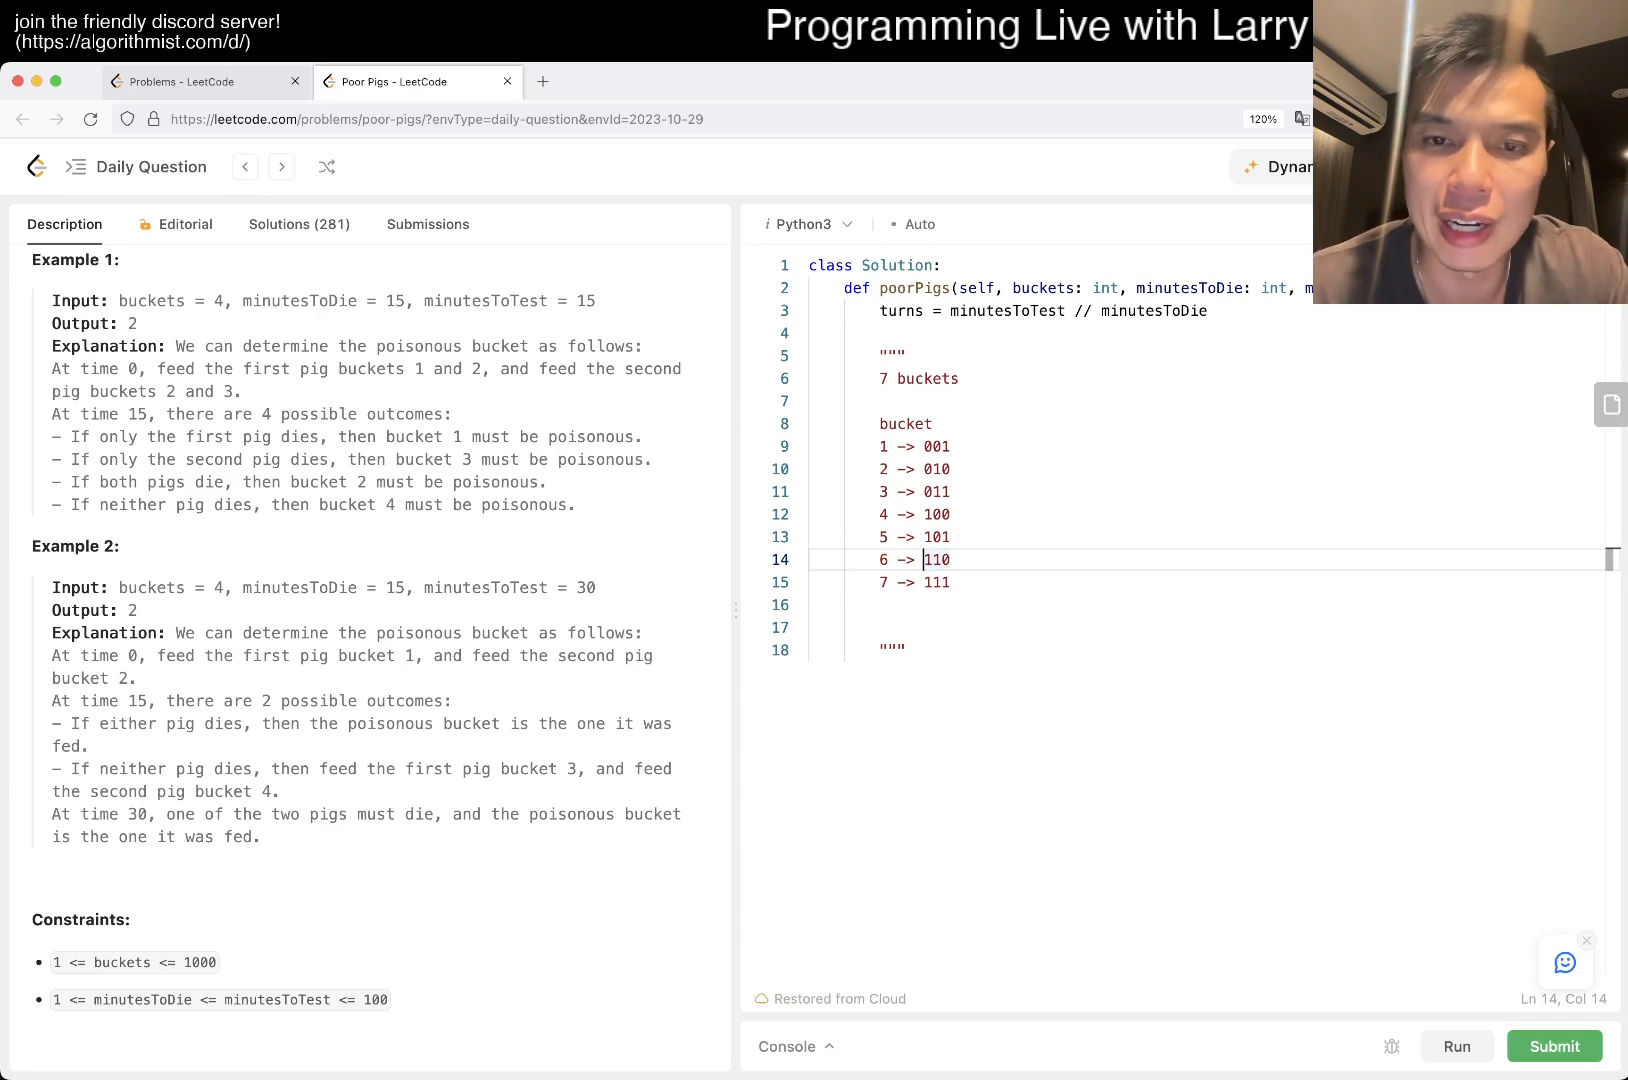
- Insert a 0 -> 000 row, make the header 8 buckets, and tidy the table indentation
key(enter)
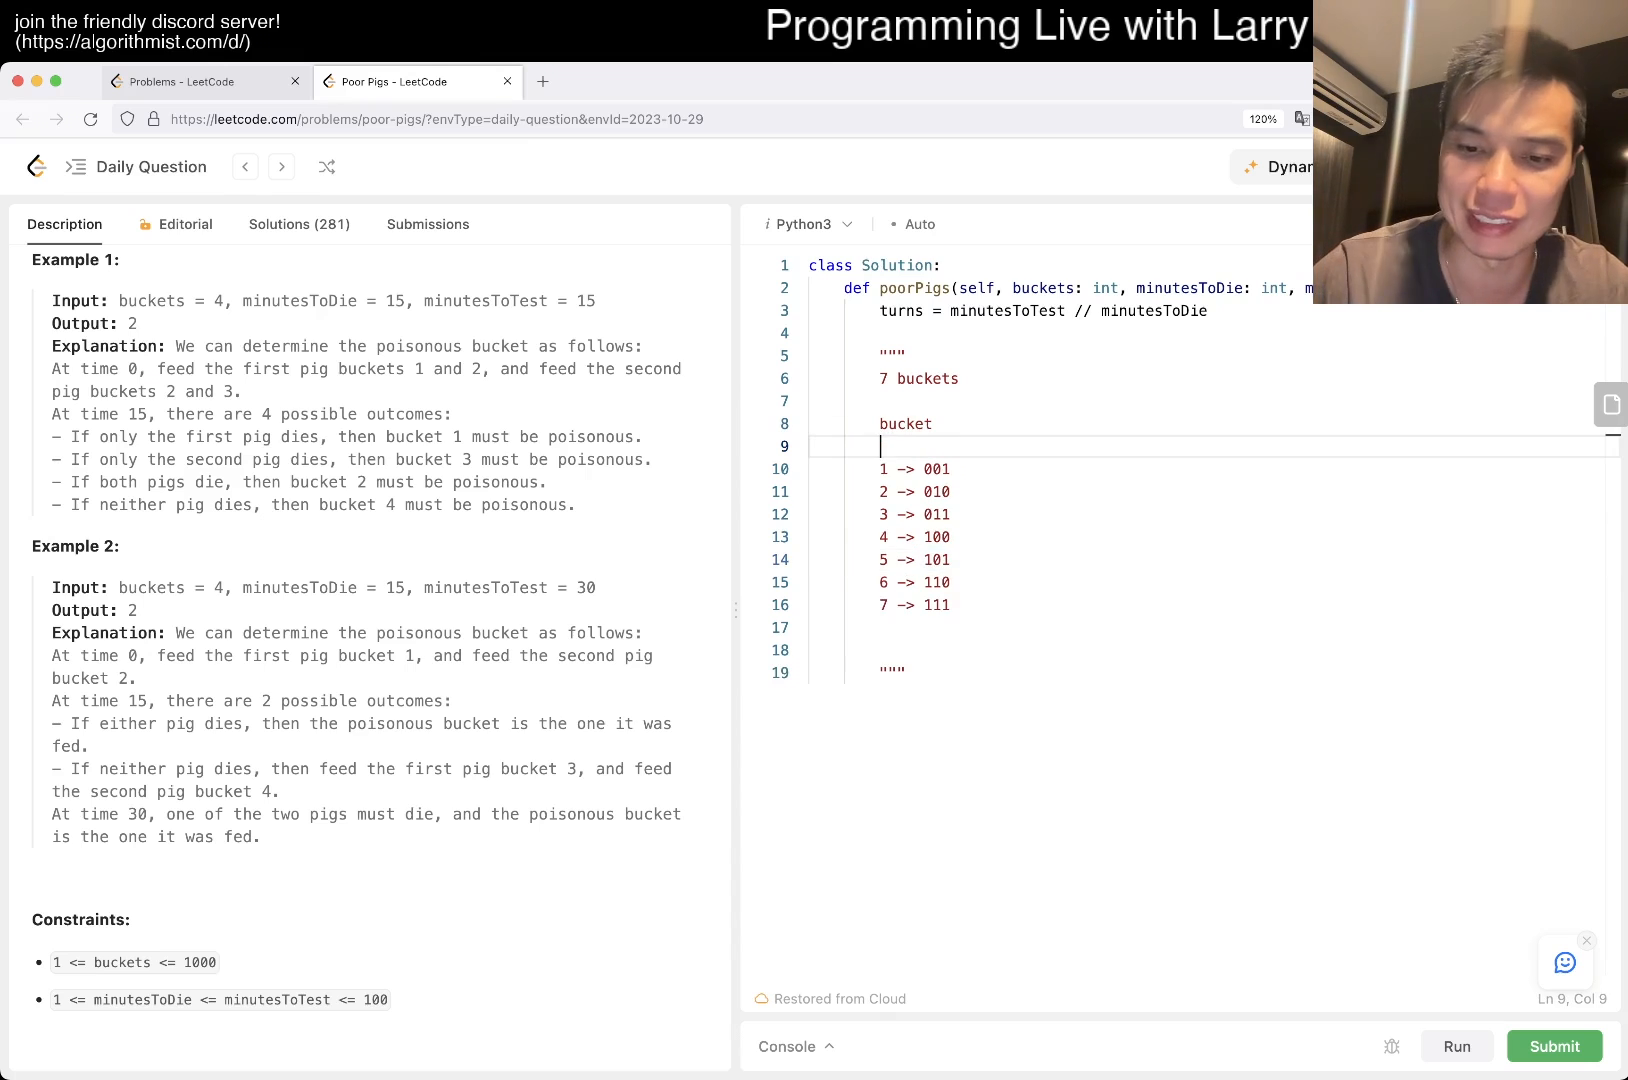
text(0 -> 000)
click(922, 378)
text(8)
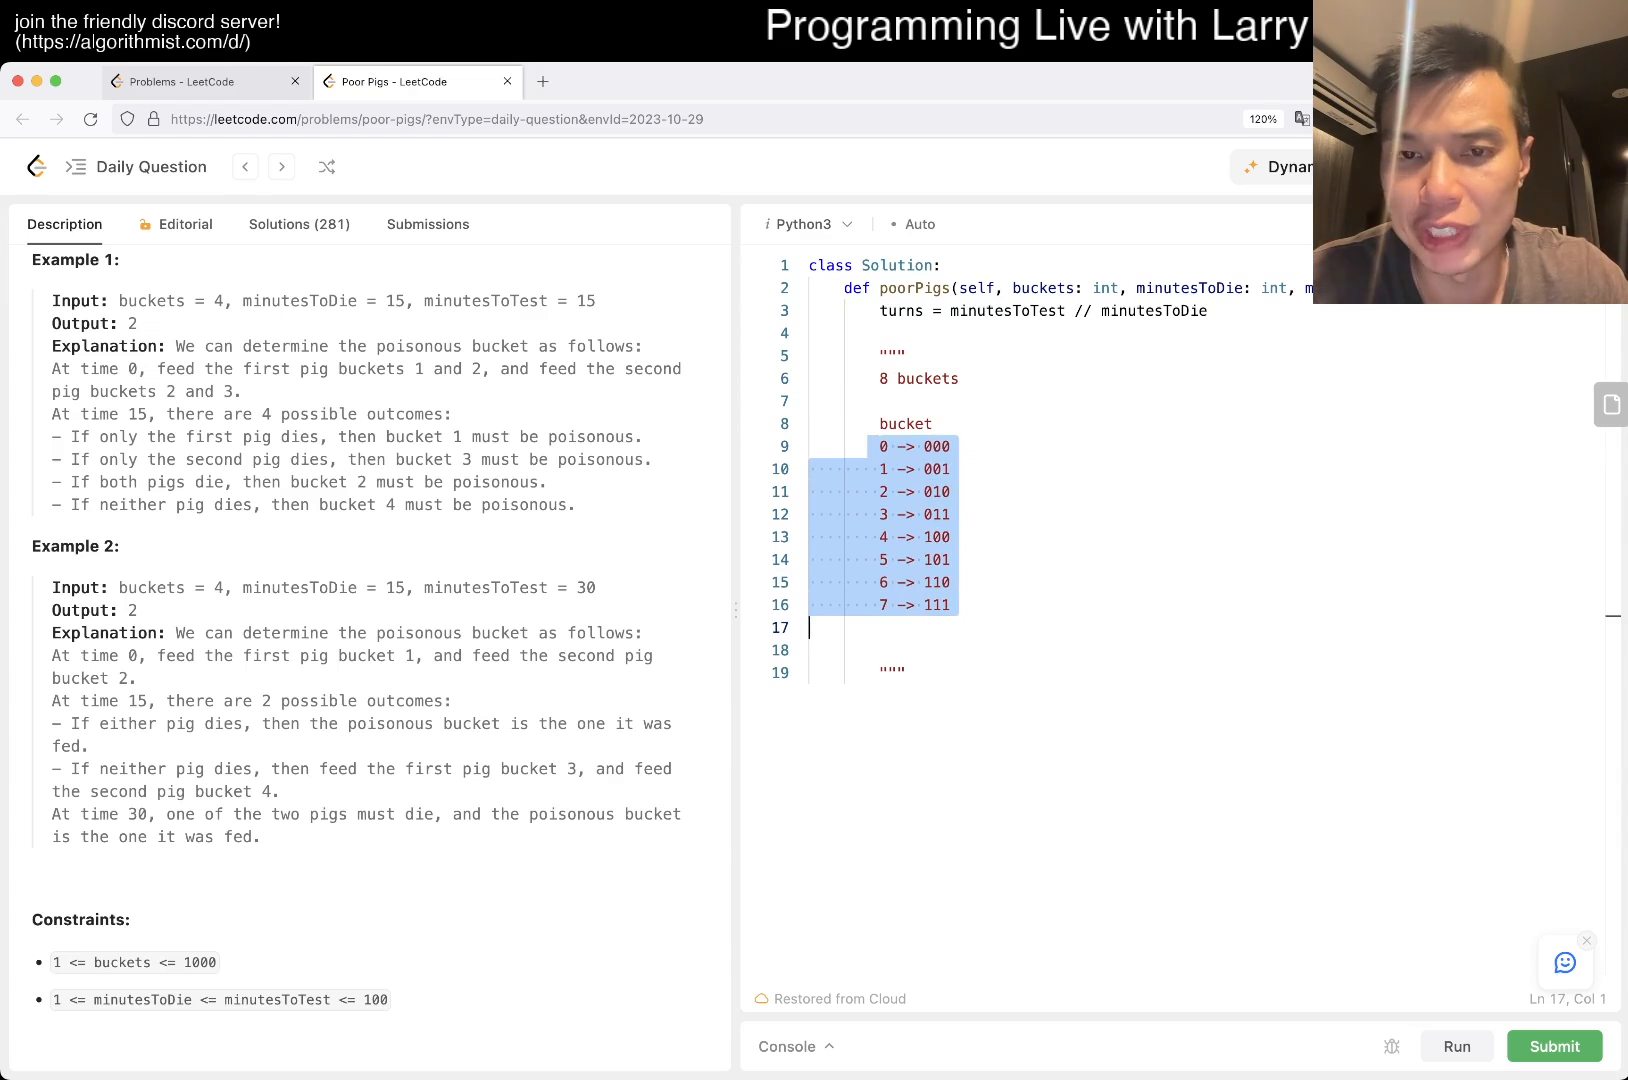
click(932, 424)
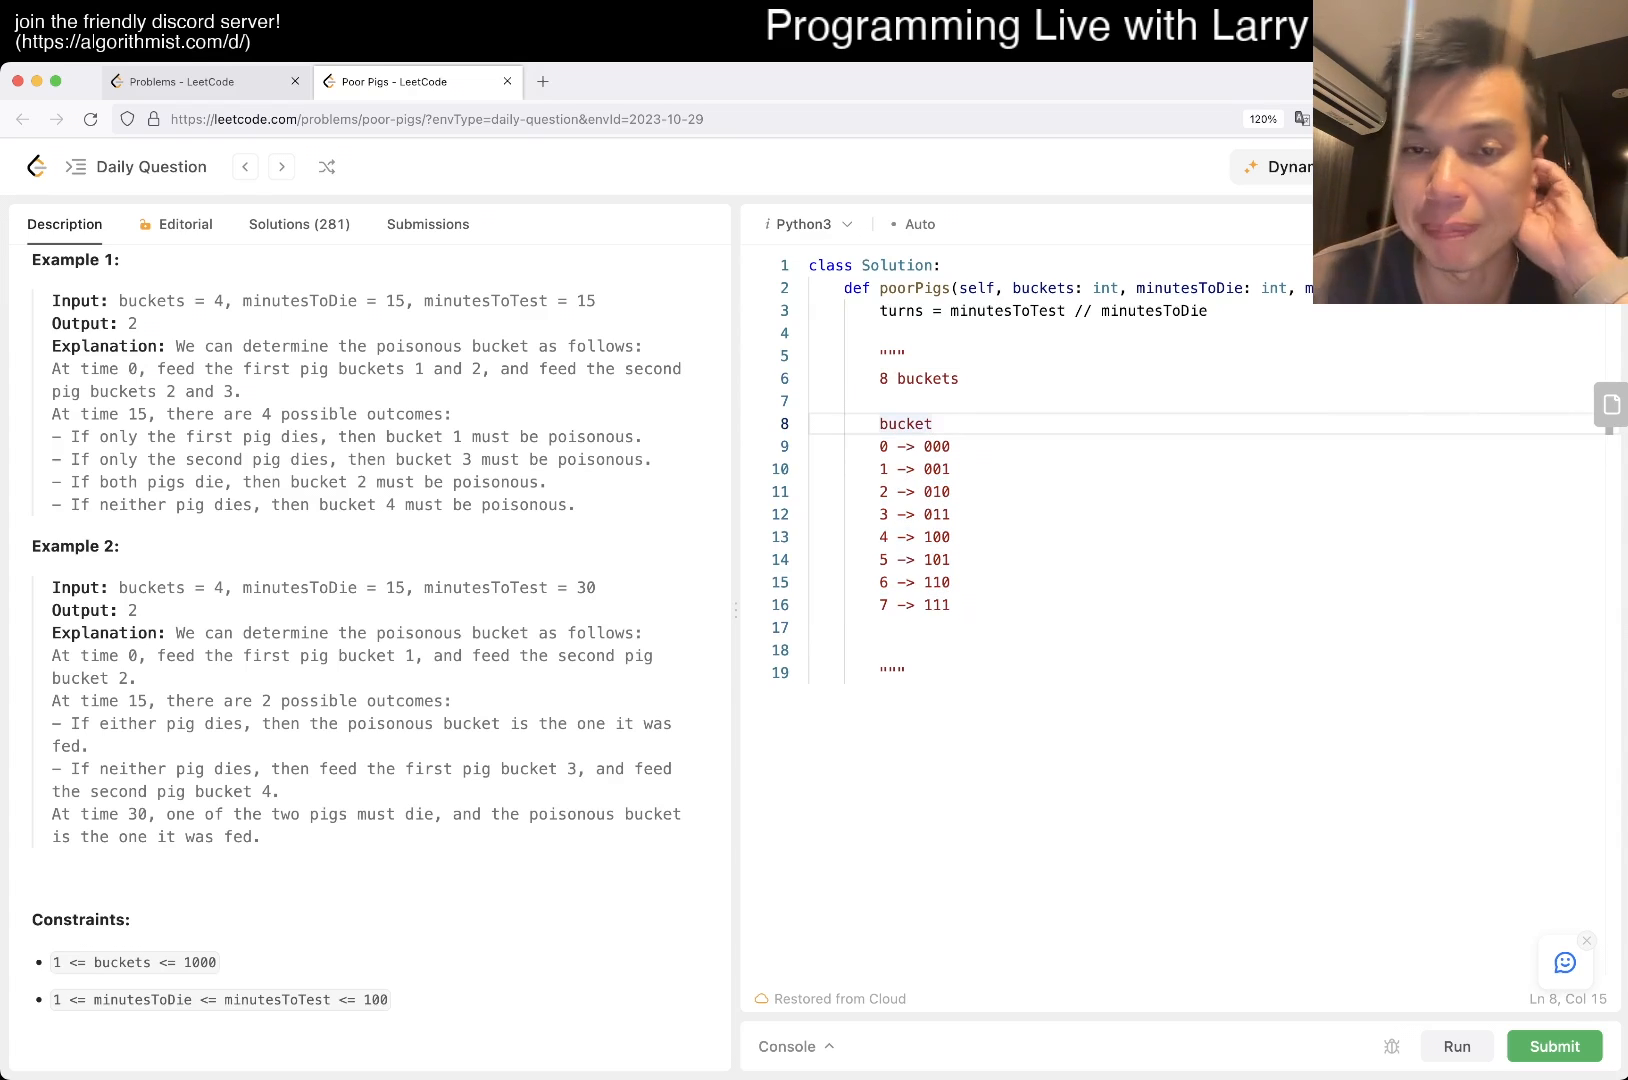
click(928, 514)
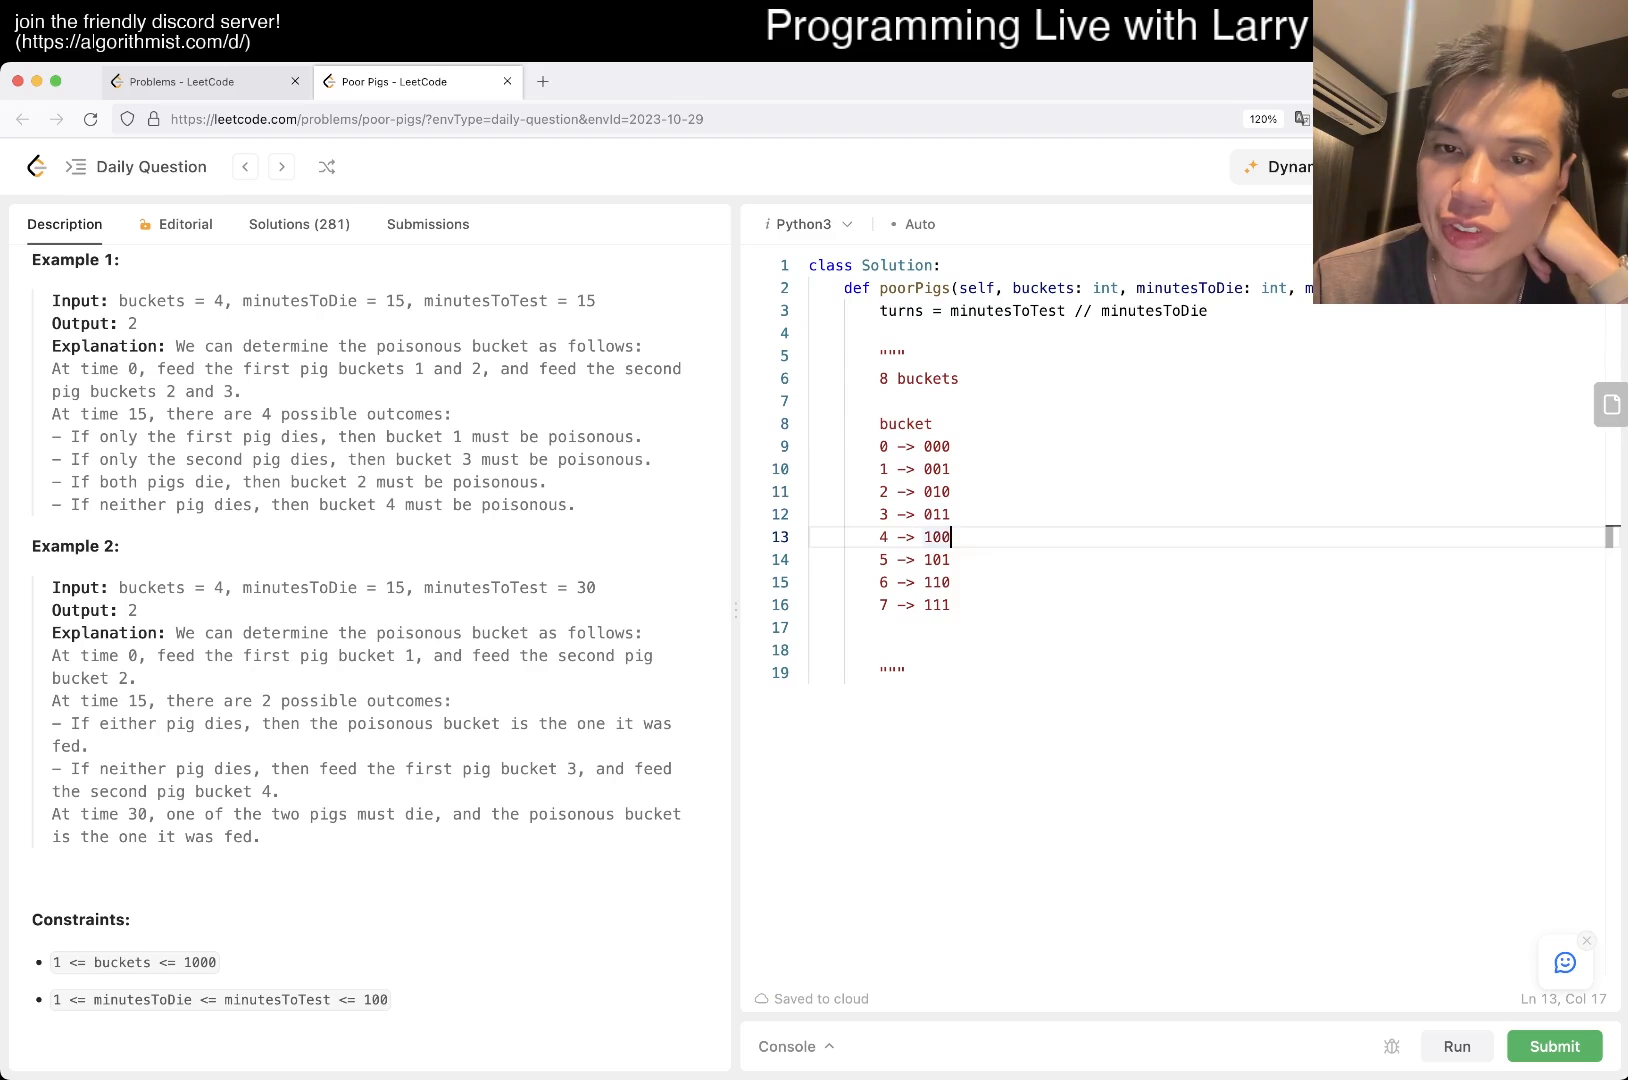
click(924, 604)
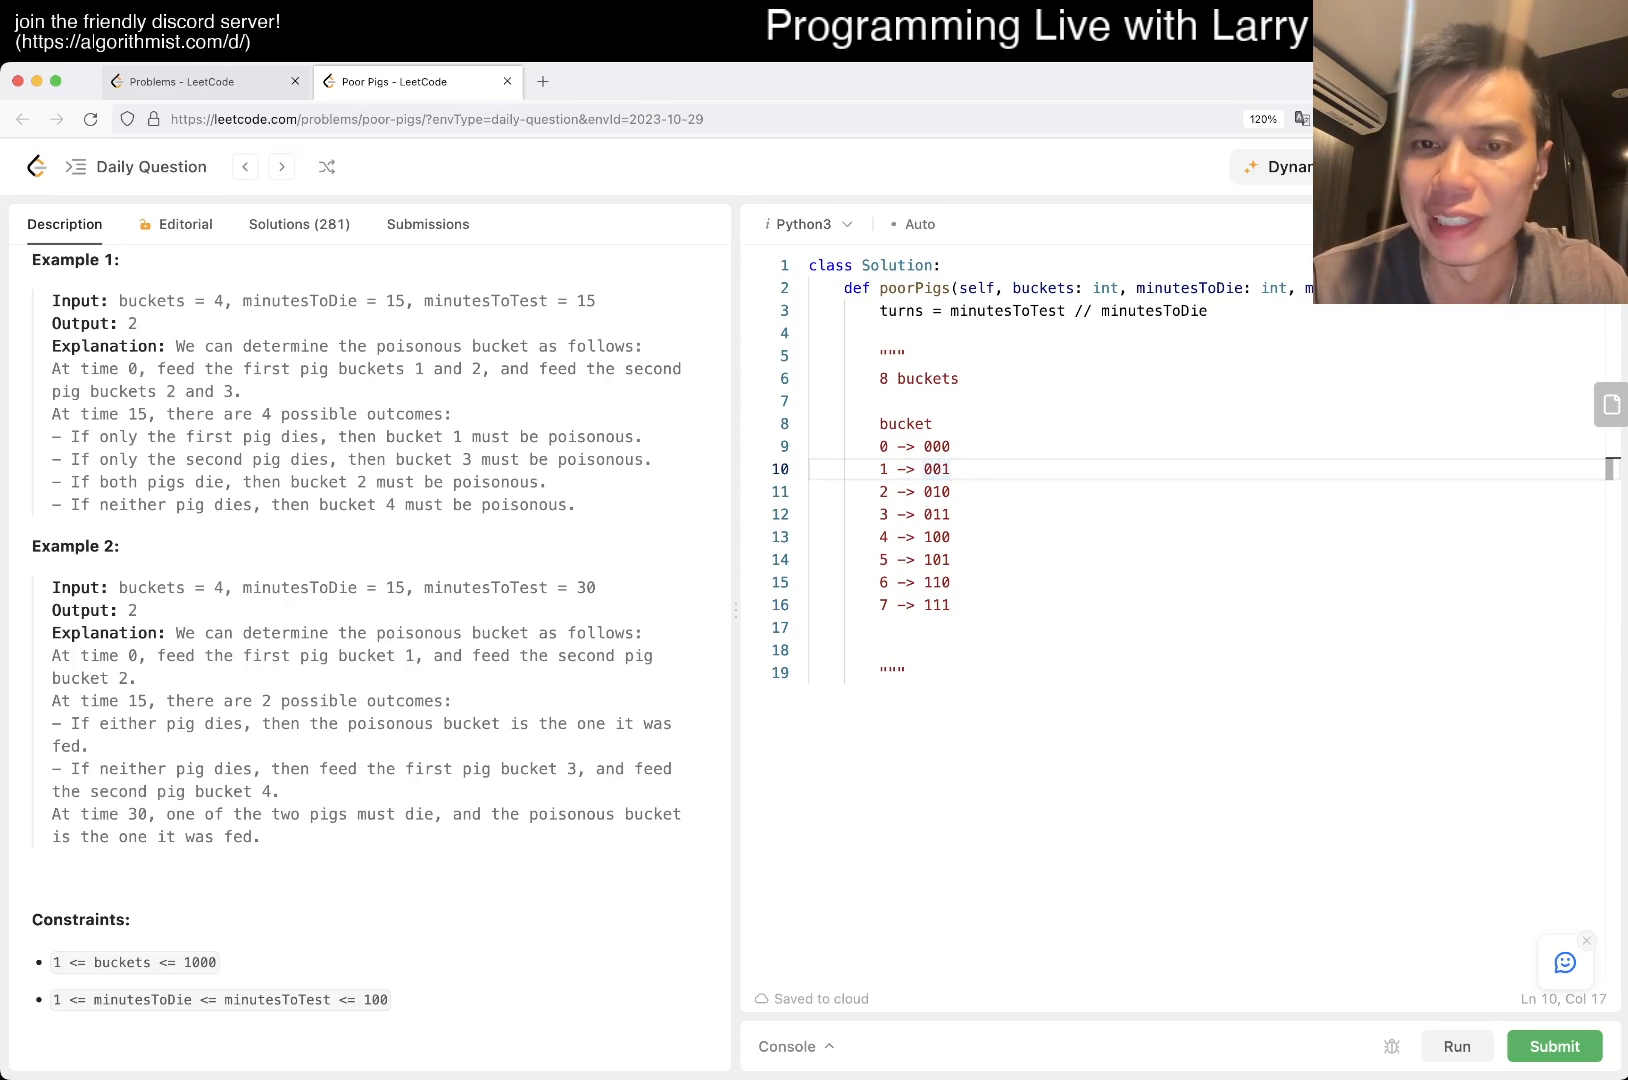
click(944, 558)
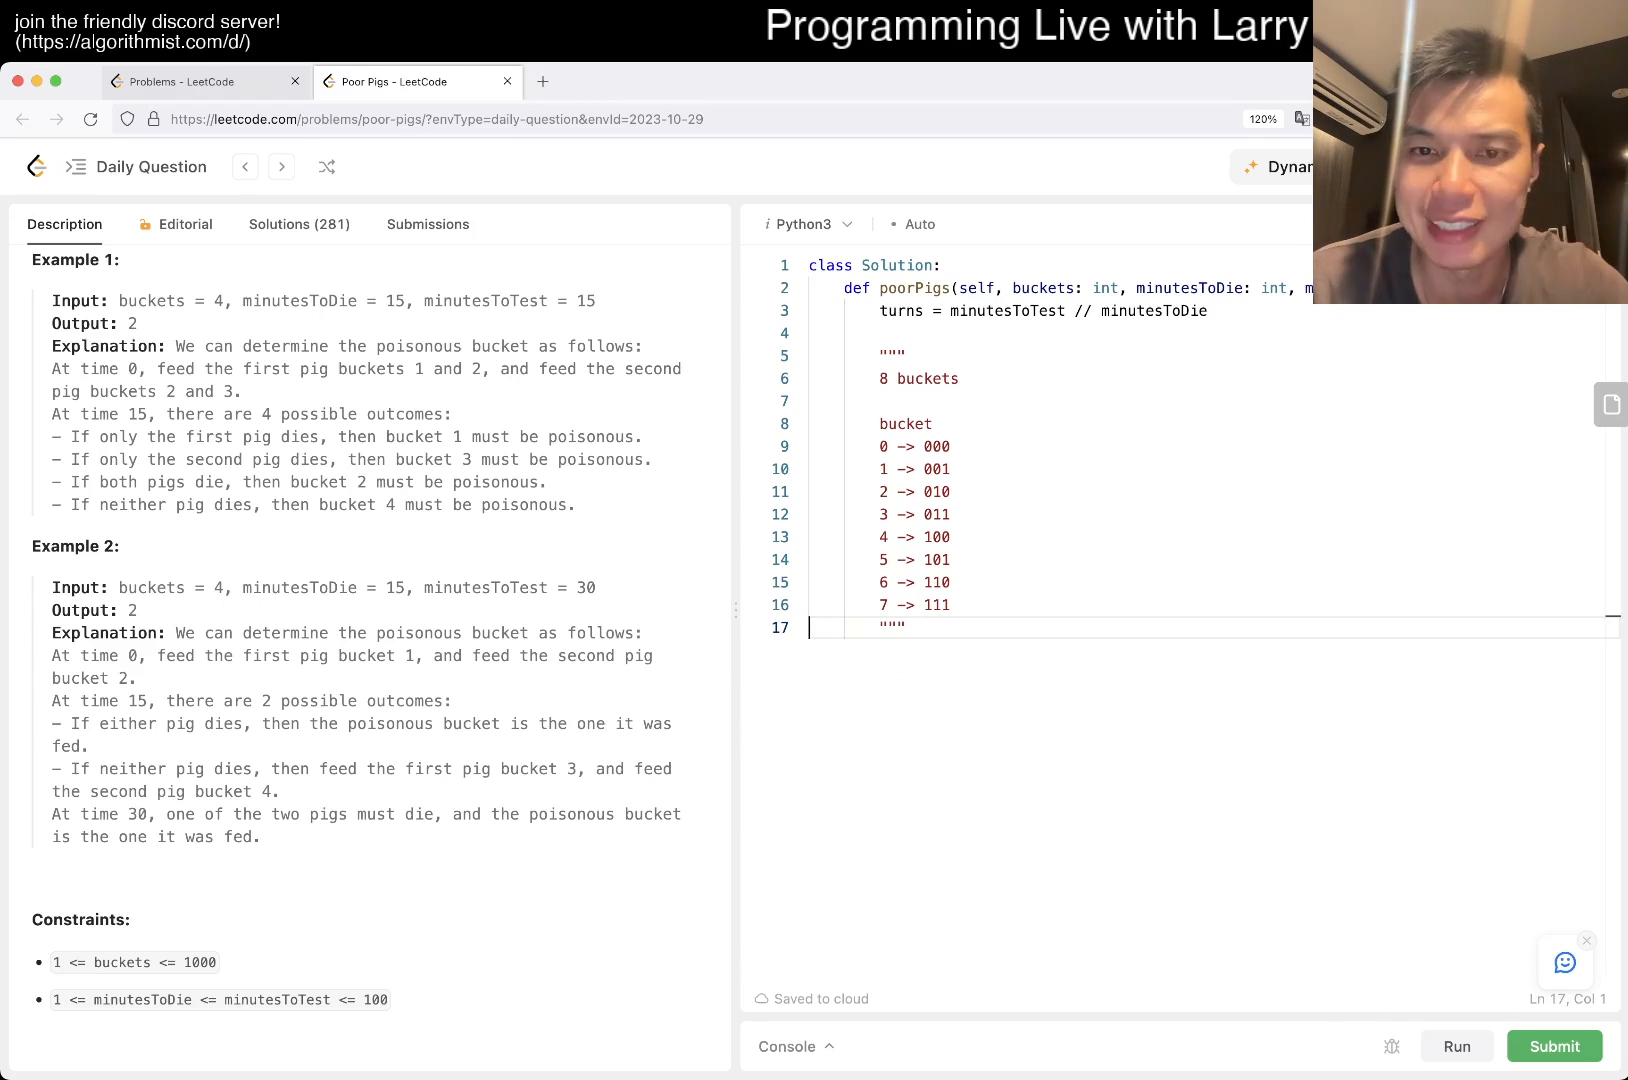
- Add a '3 pigs' line below the bucket table
text(3)
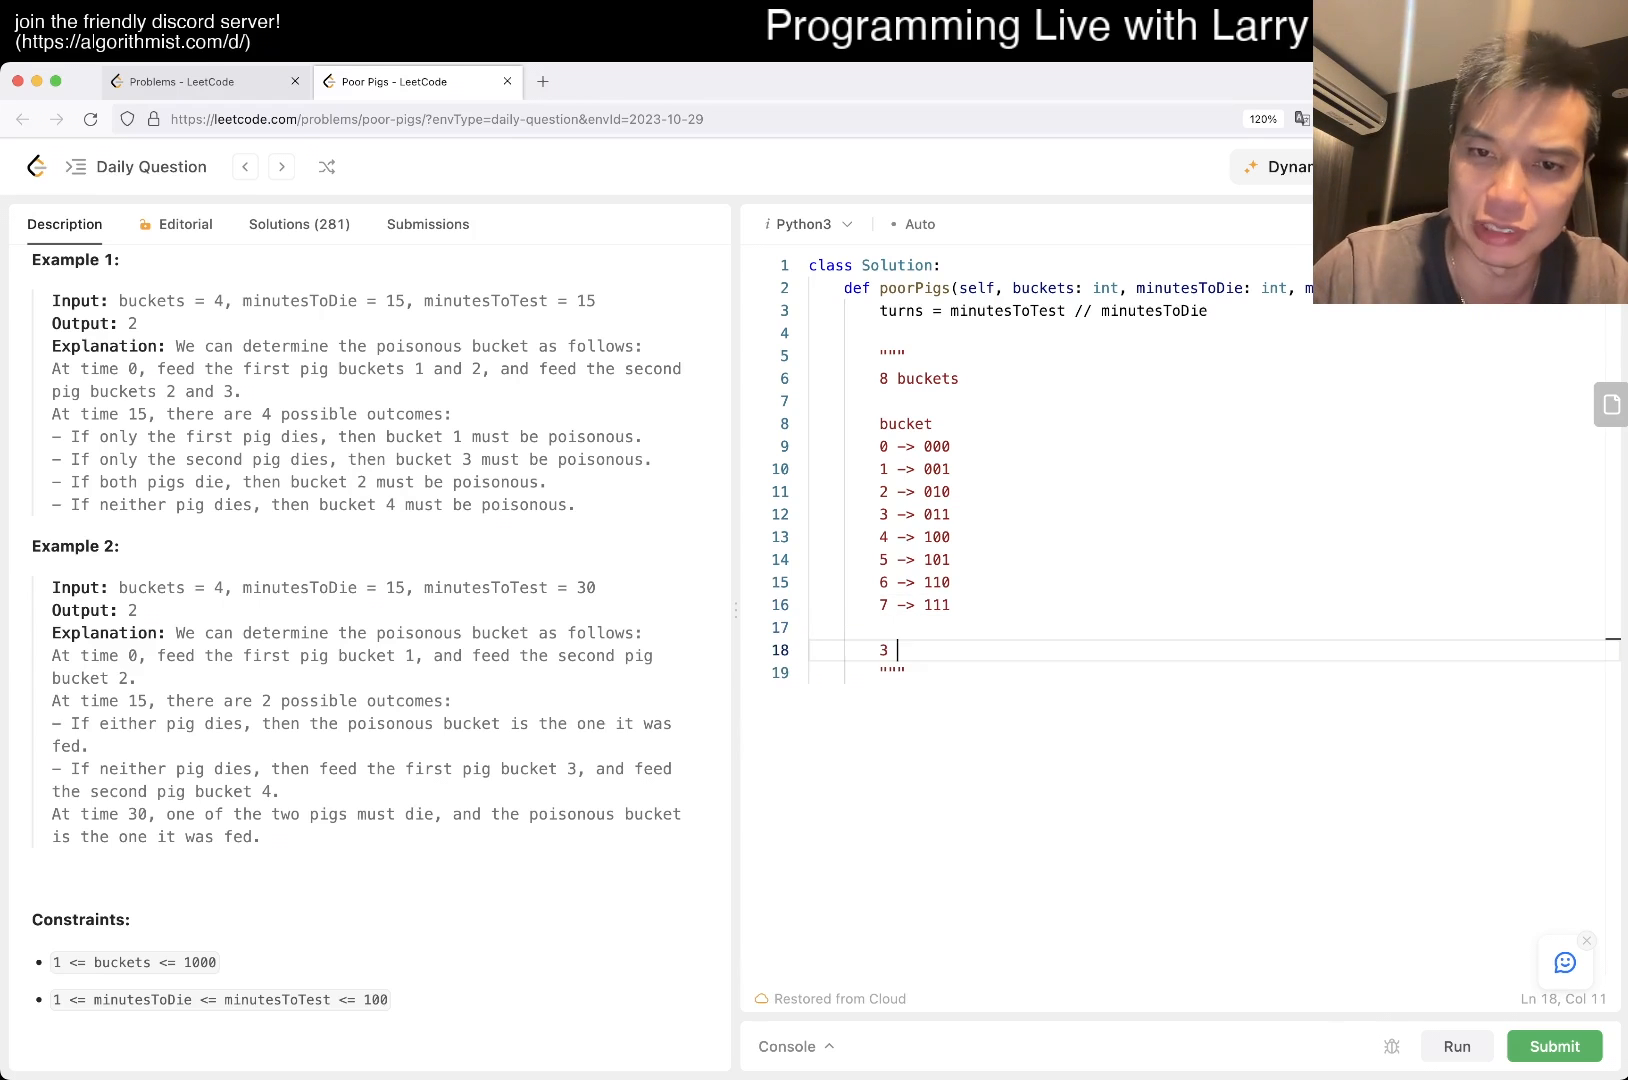
text(pigs)
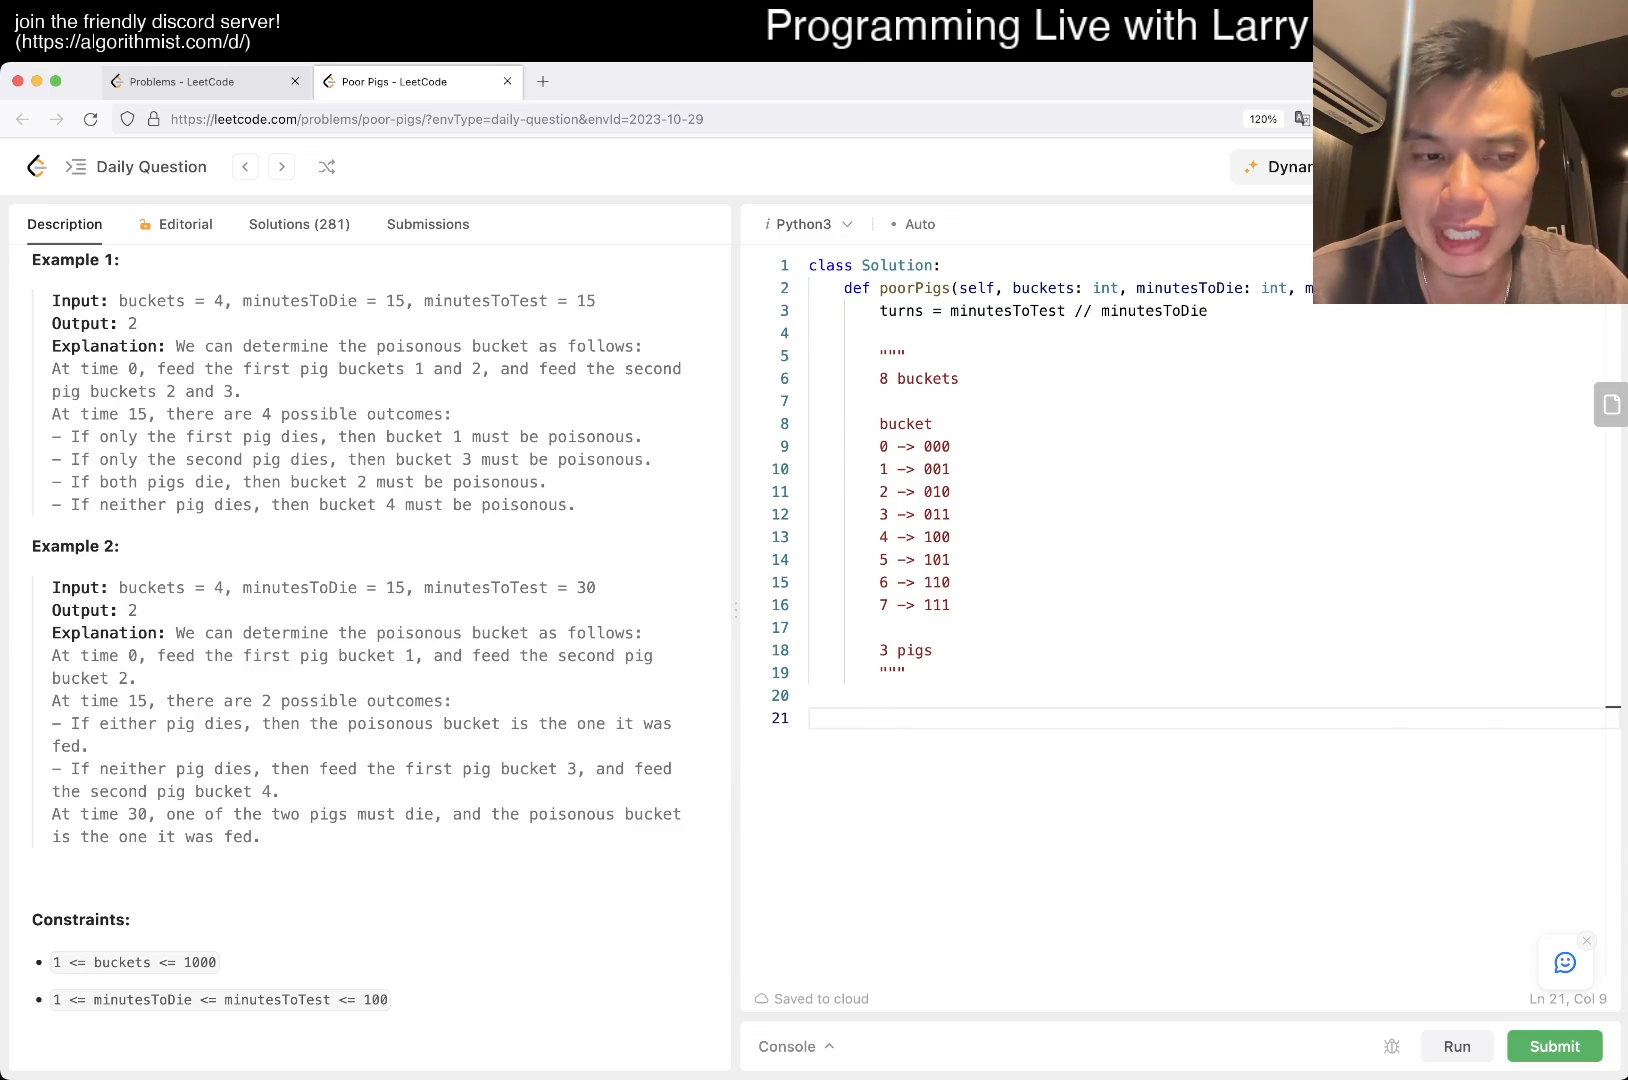
- Remove the trailing blank line and start a '2 turns' section below '3 pigs'
double_click(124, 962)
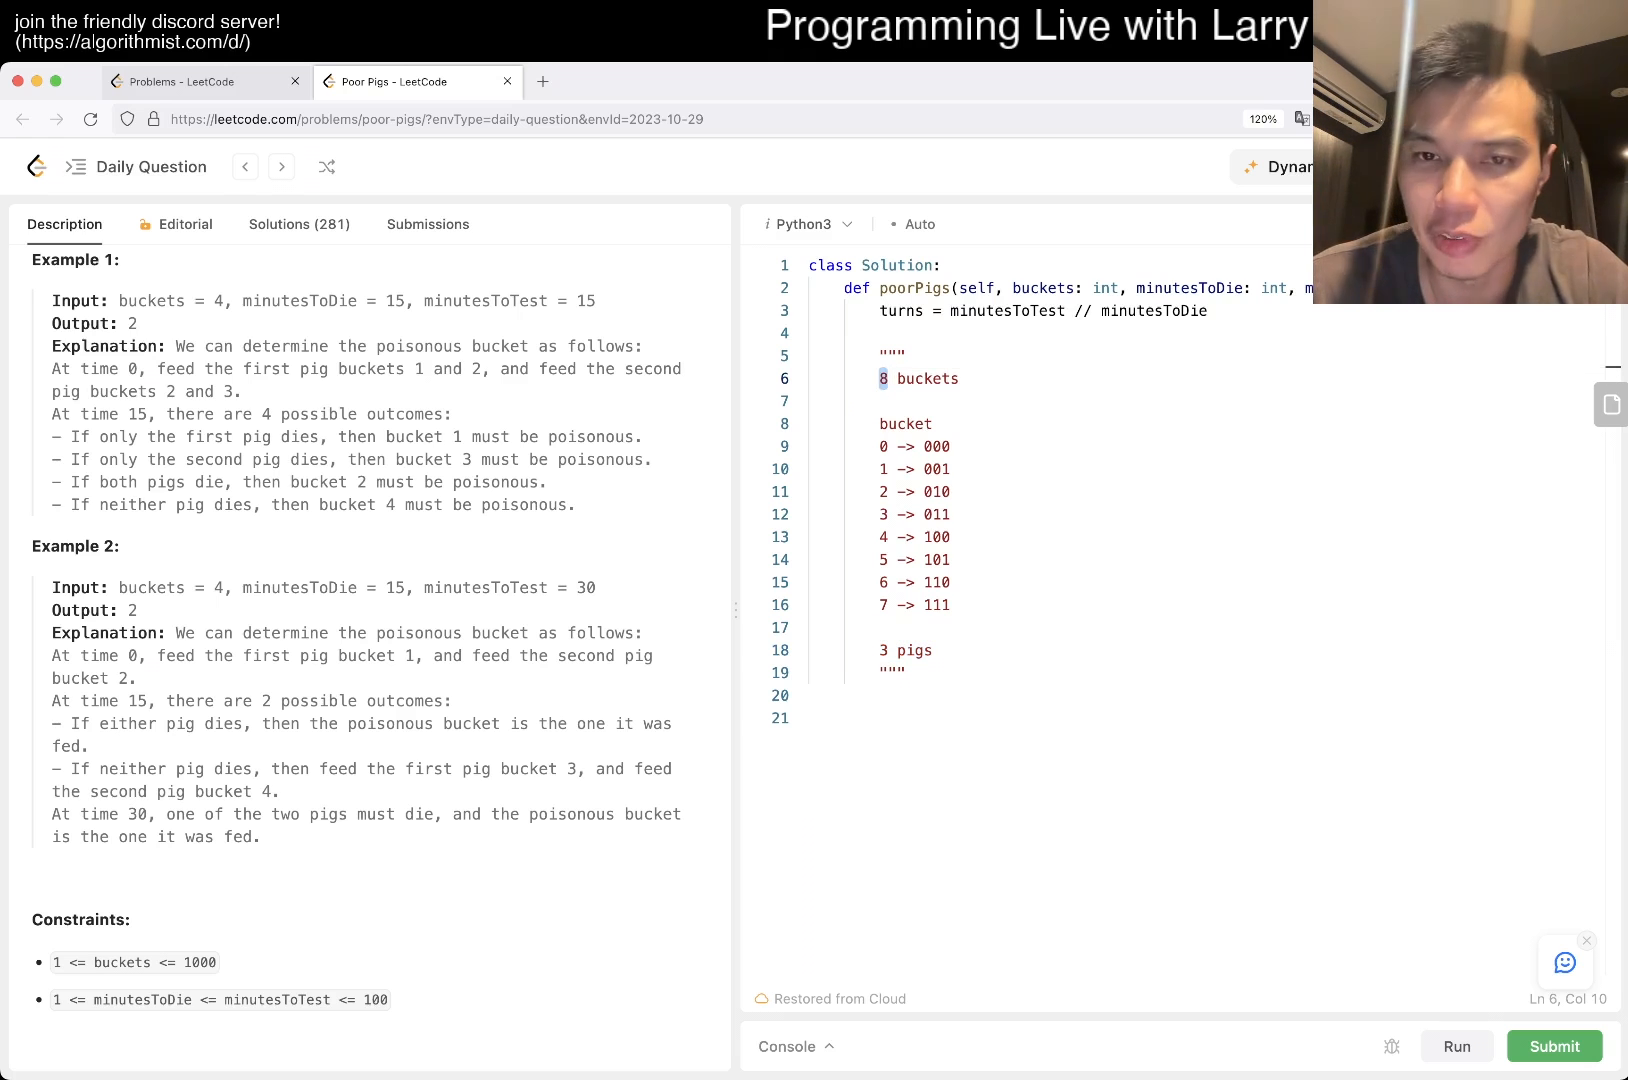
click(882, 718)
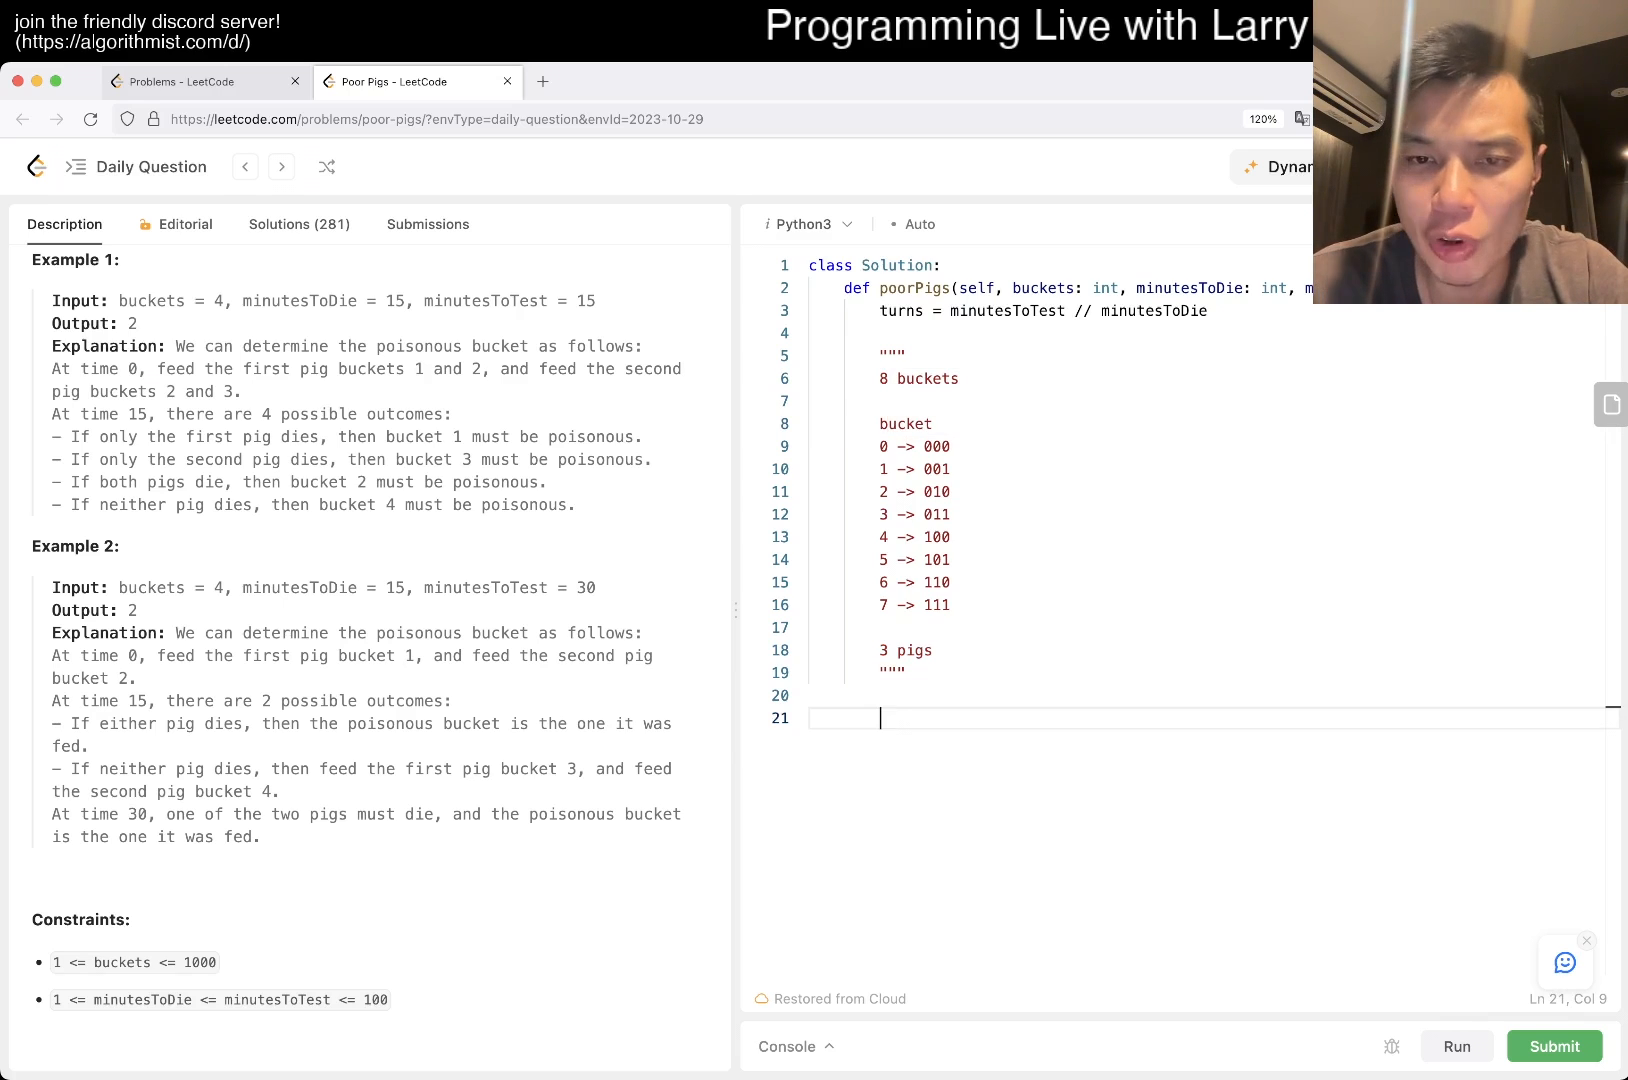
key(Backspace)
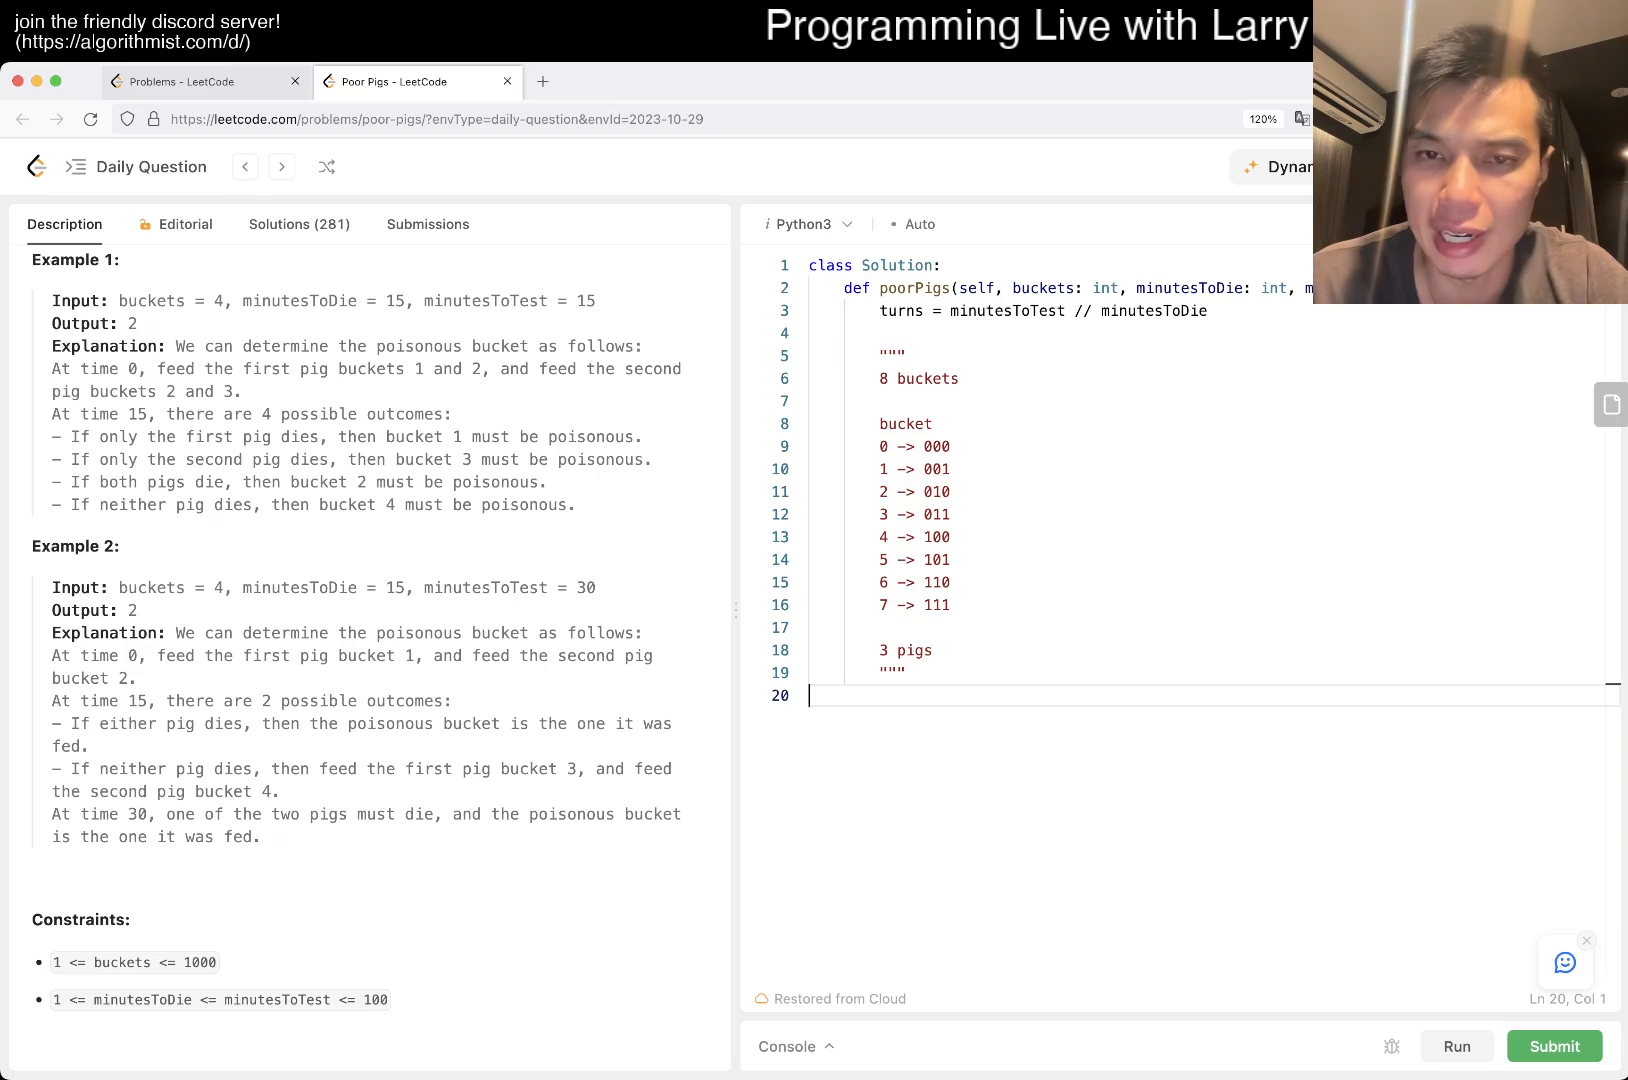
click(932, 492)
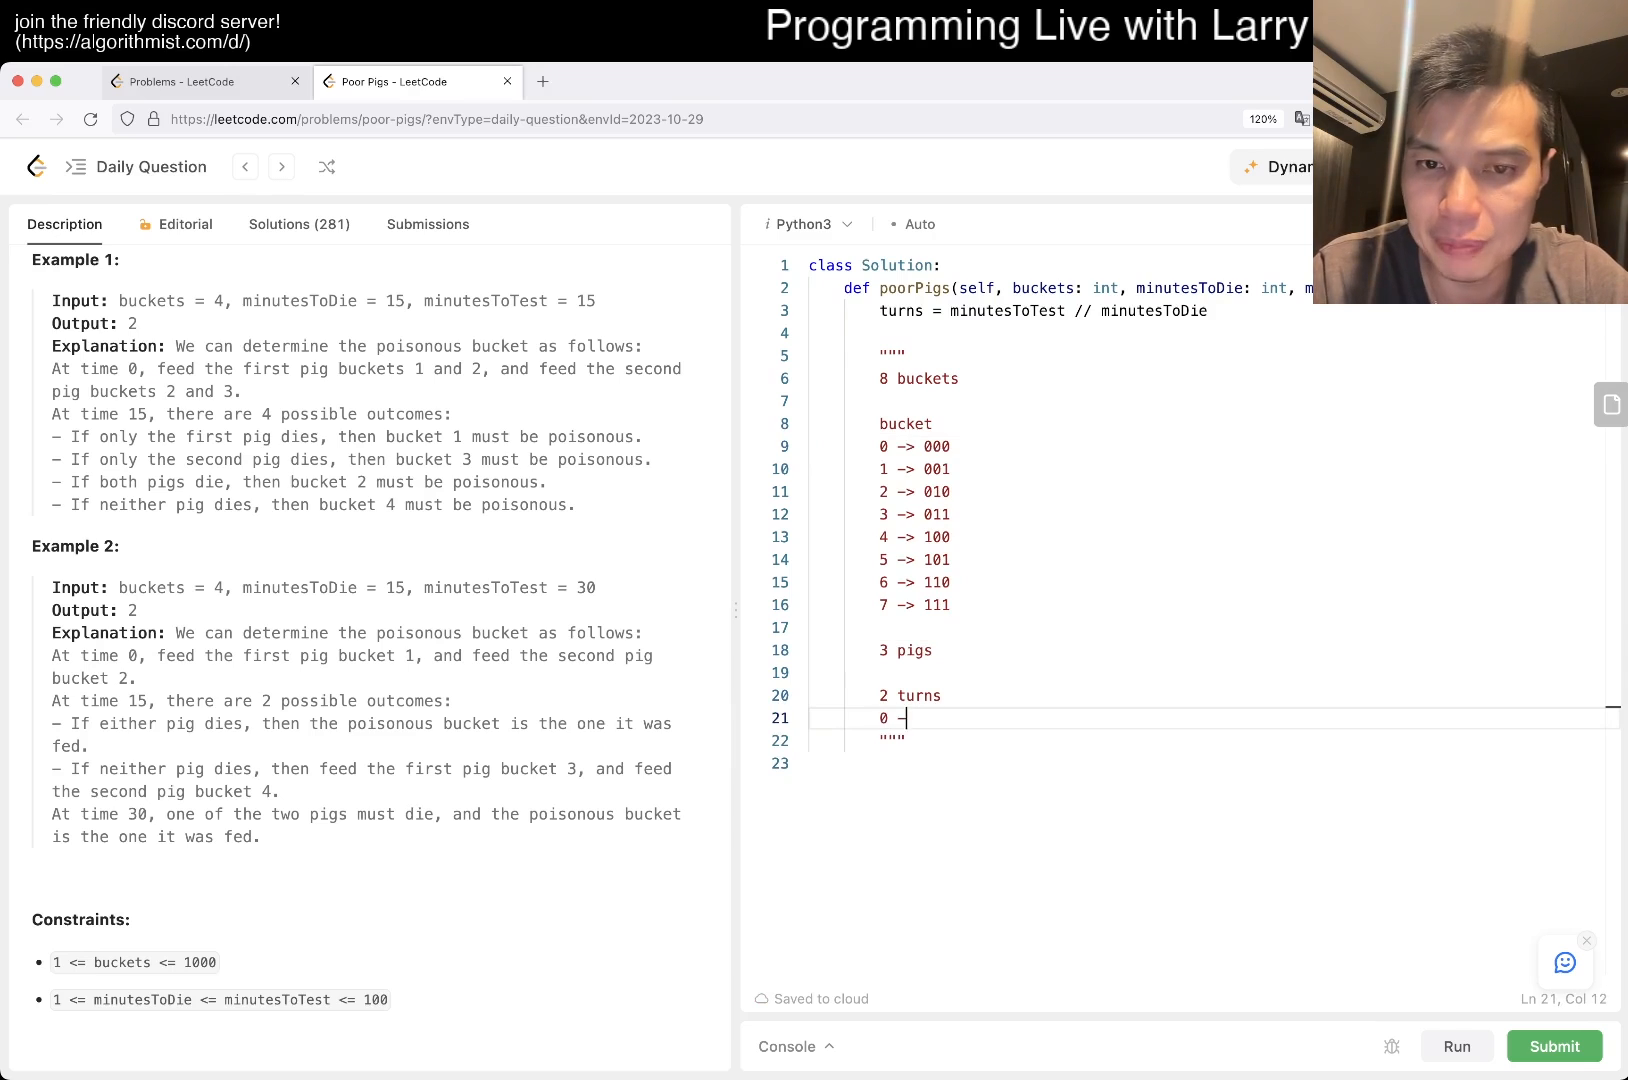
- Map buckets 0–3 to base-3 codes 000–010, then '...', 25 -> 221 and 26 -> 222
text(-> 000)
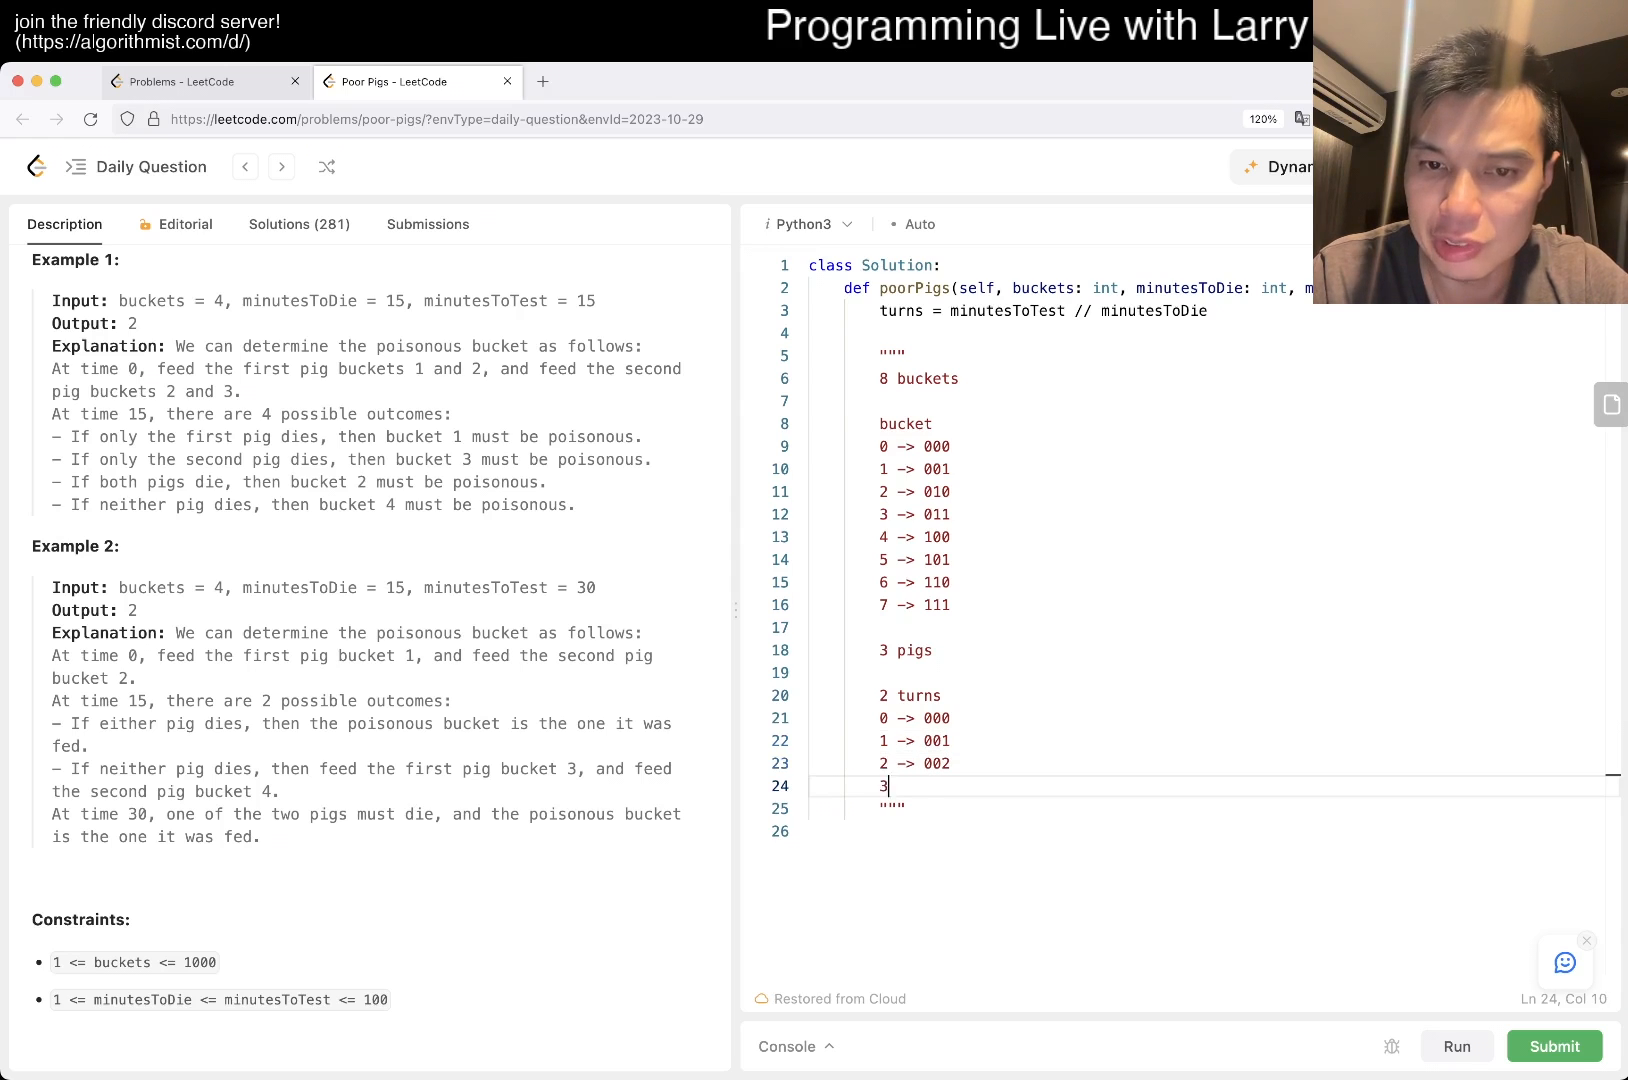
text(-> 010)
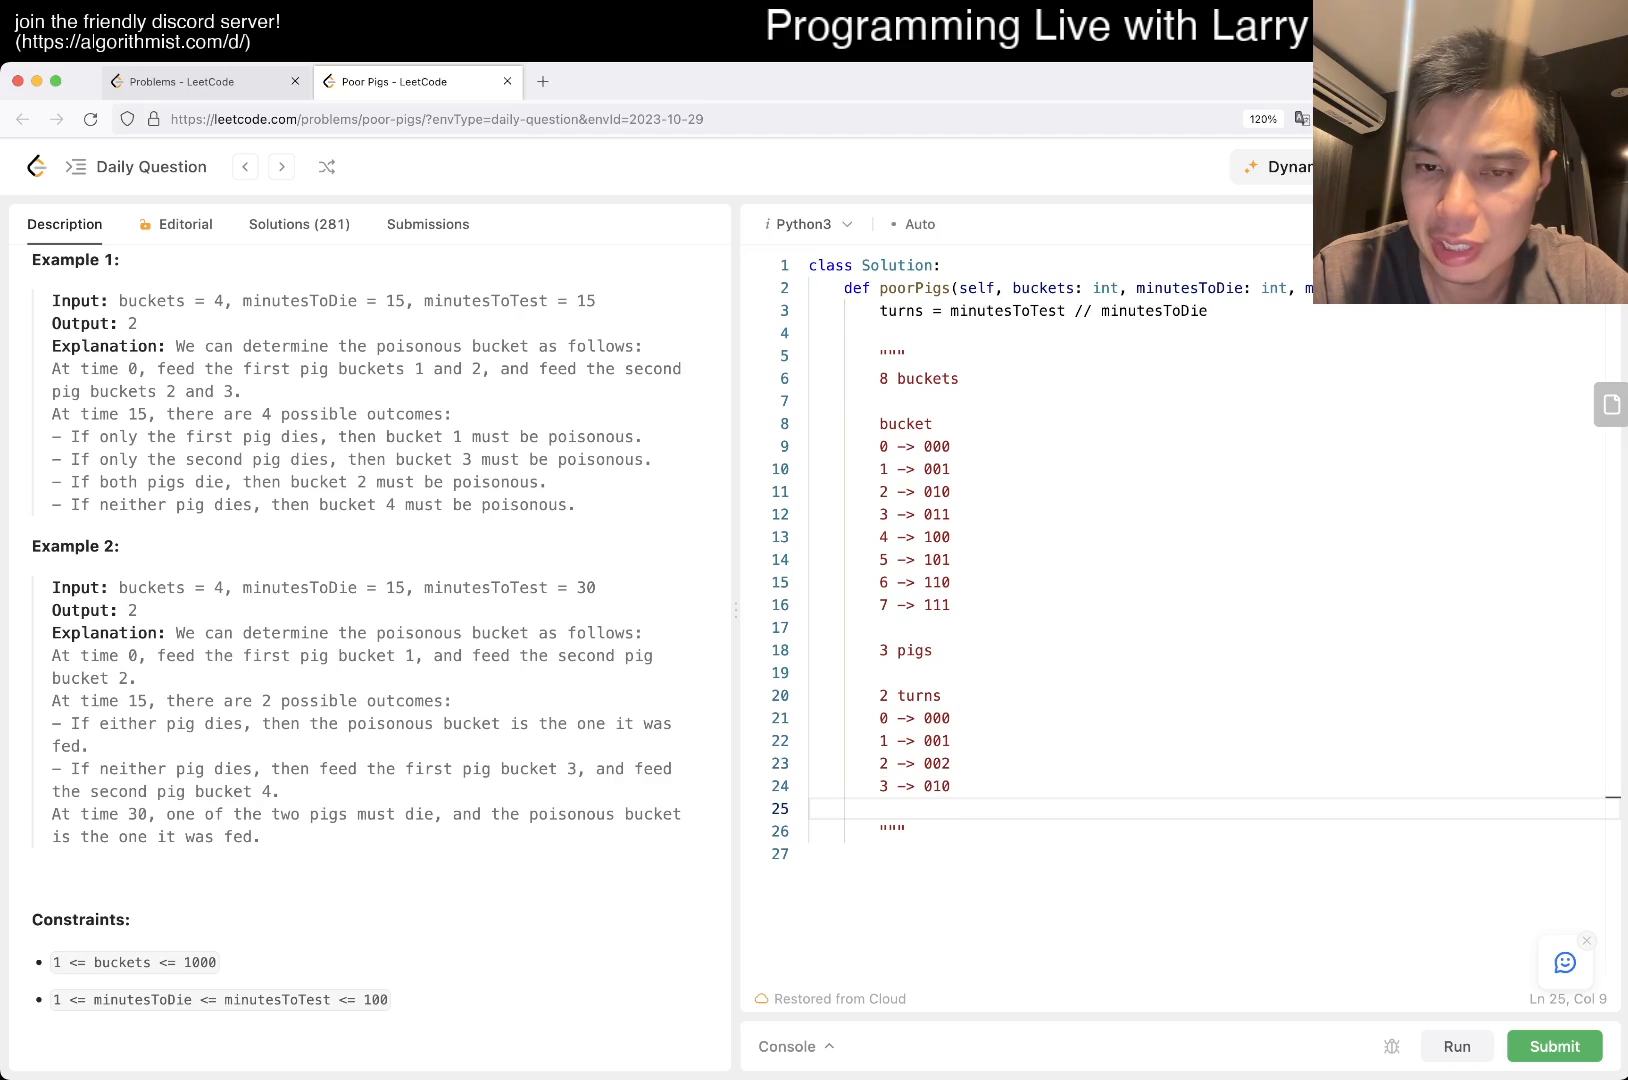
text(...)
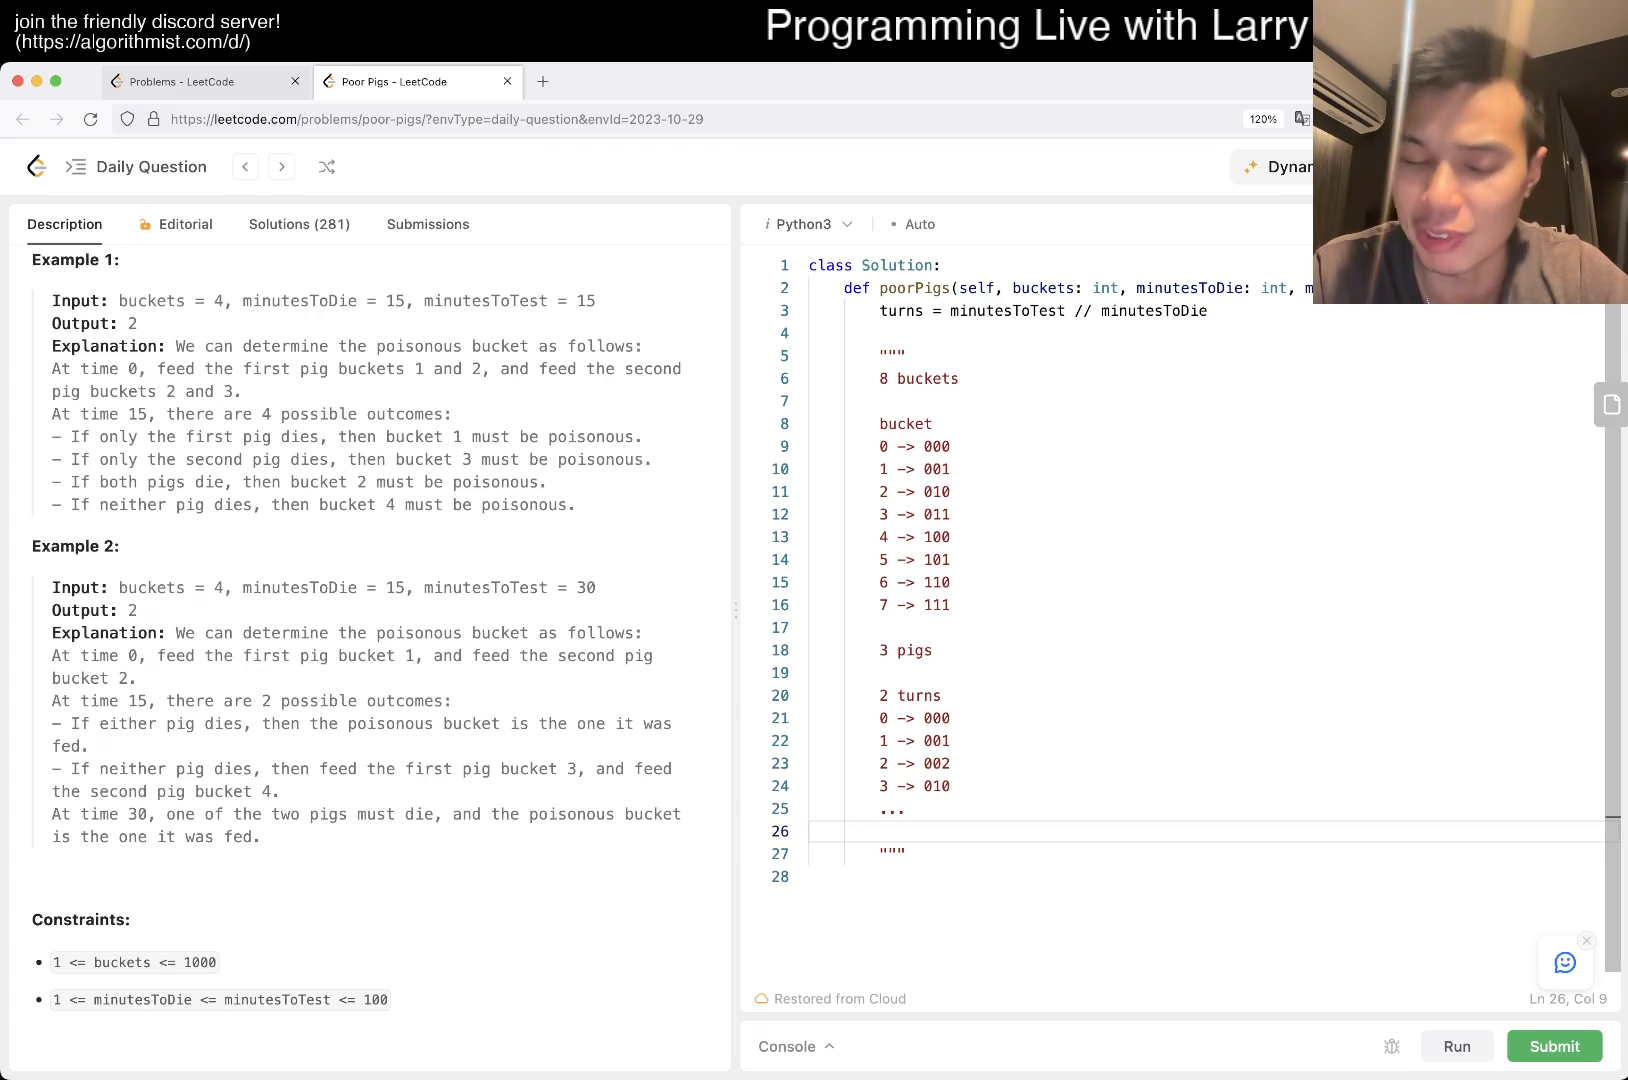
text(26)
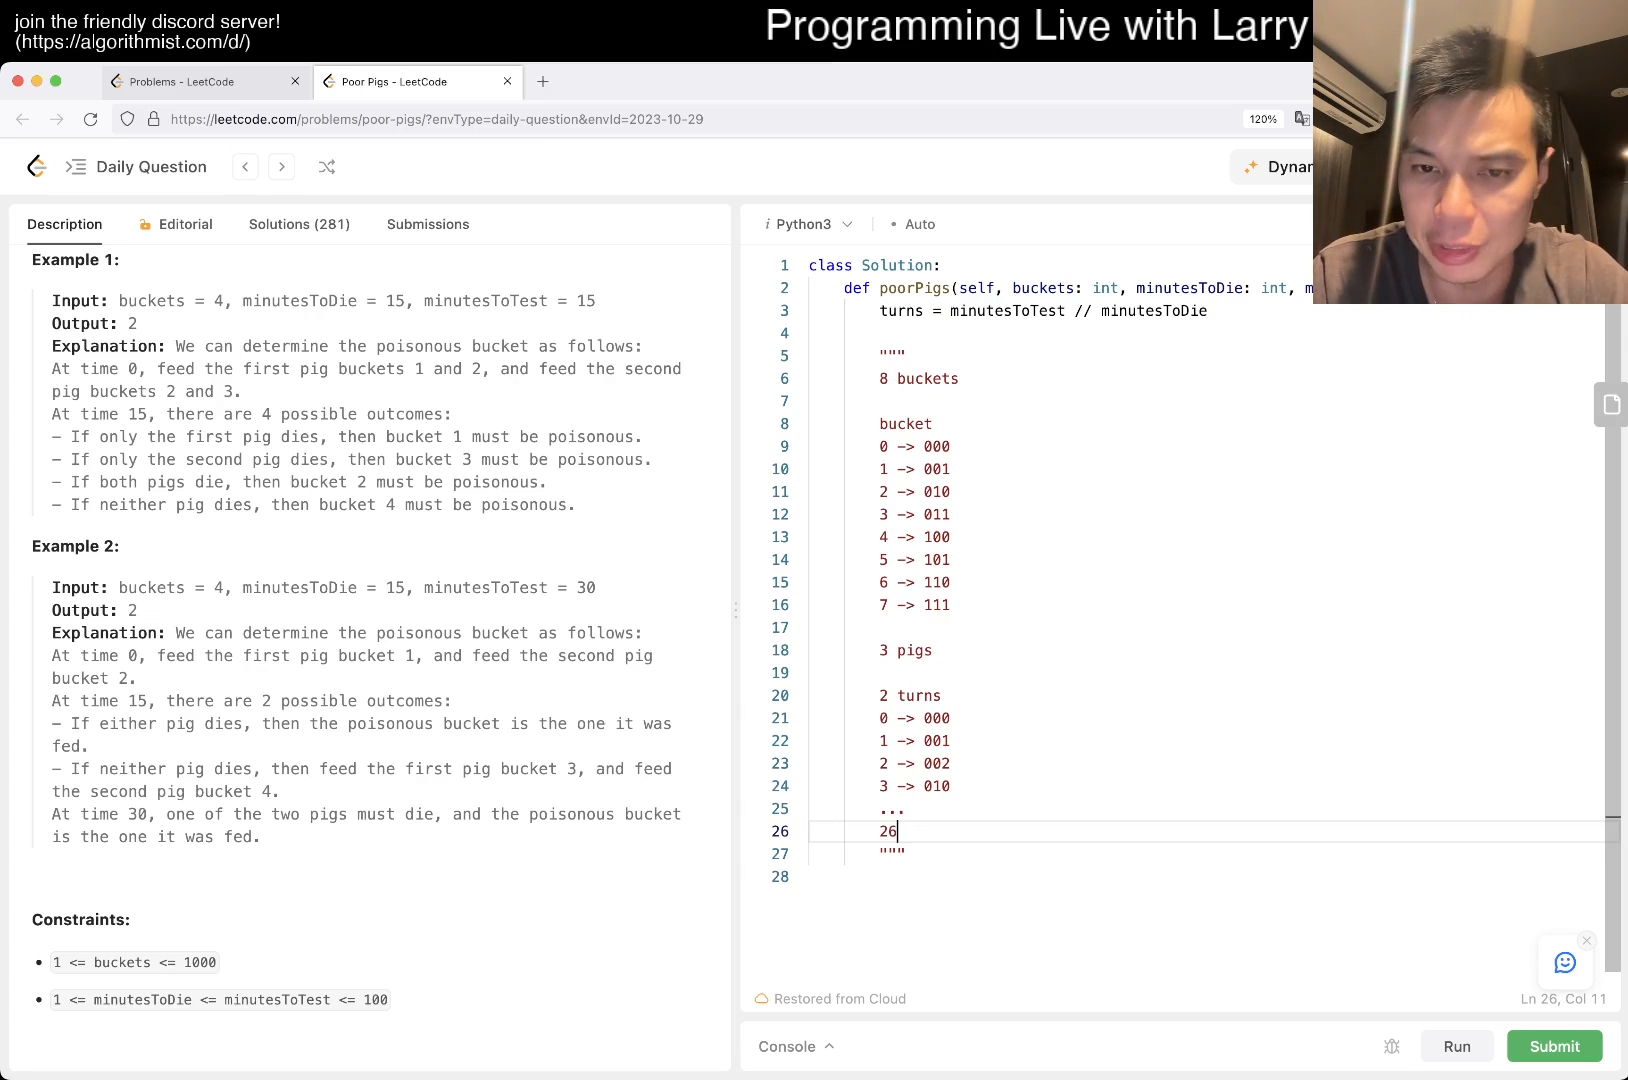
text(-> 222)
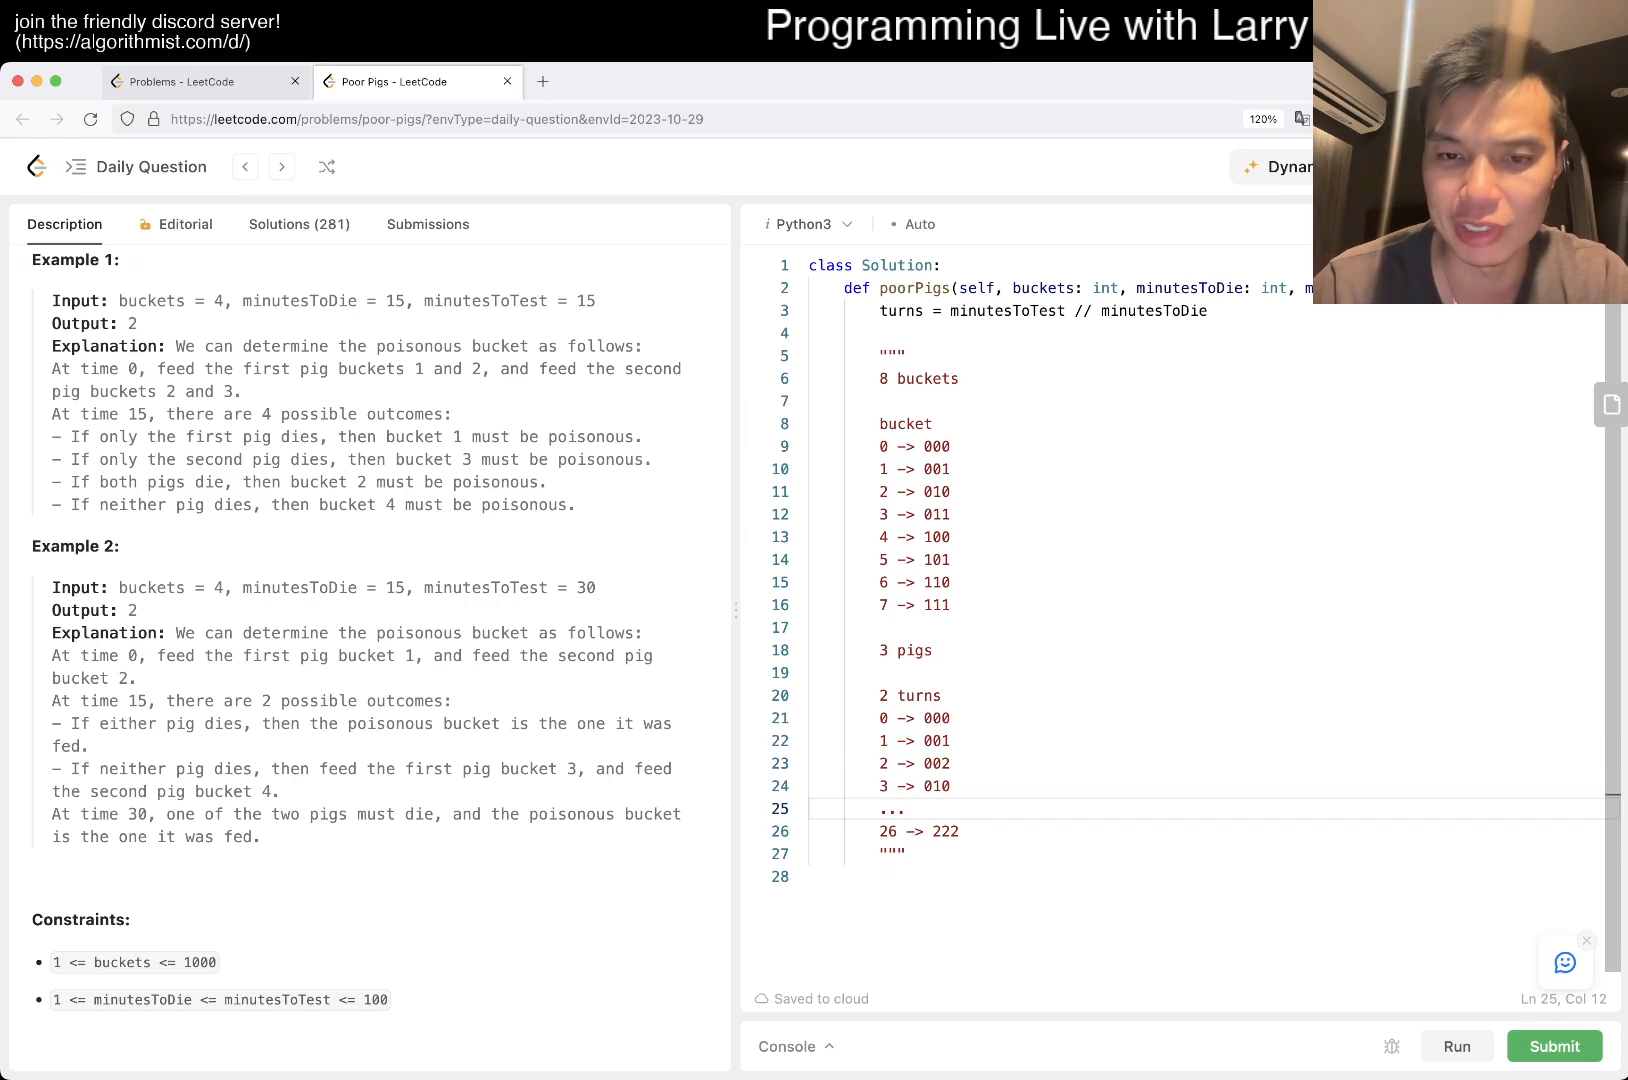
text(25 -> 221)
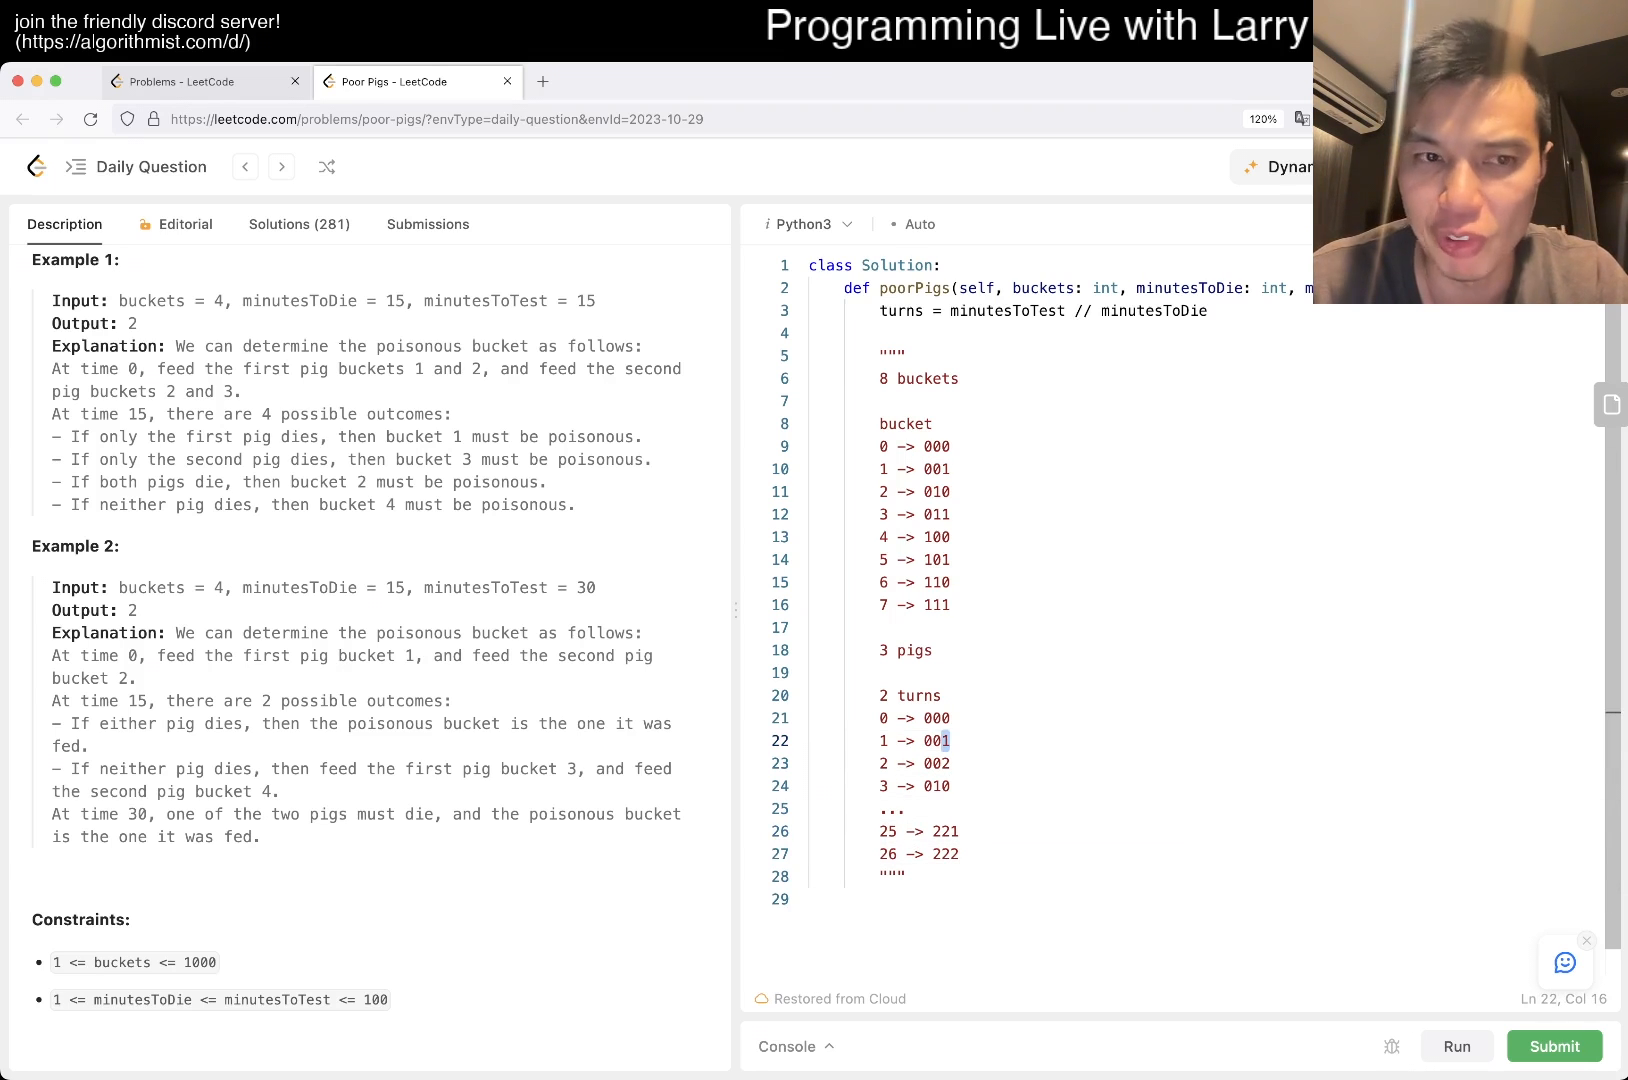
click(934, 764)
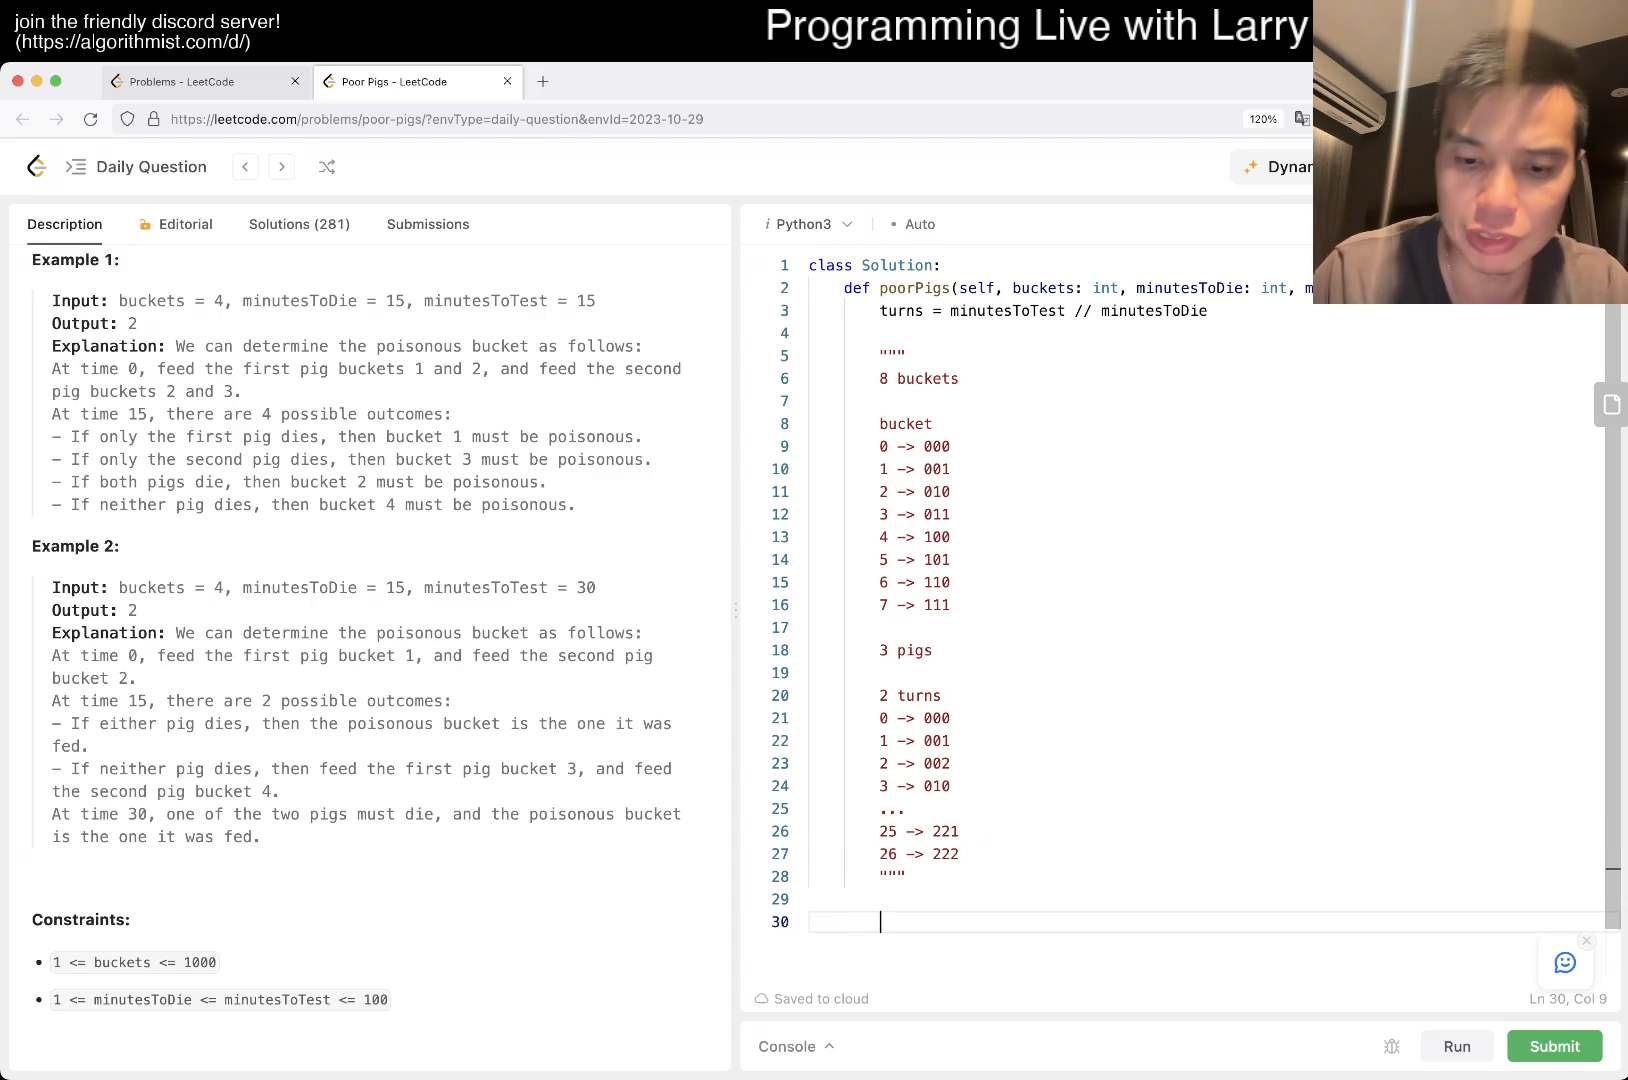
- Start a while True loop over pigs computing (turns + 1) ** pigs
text(for)
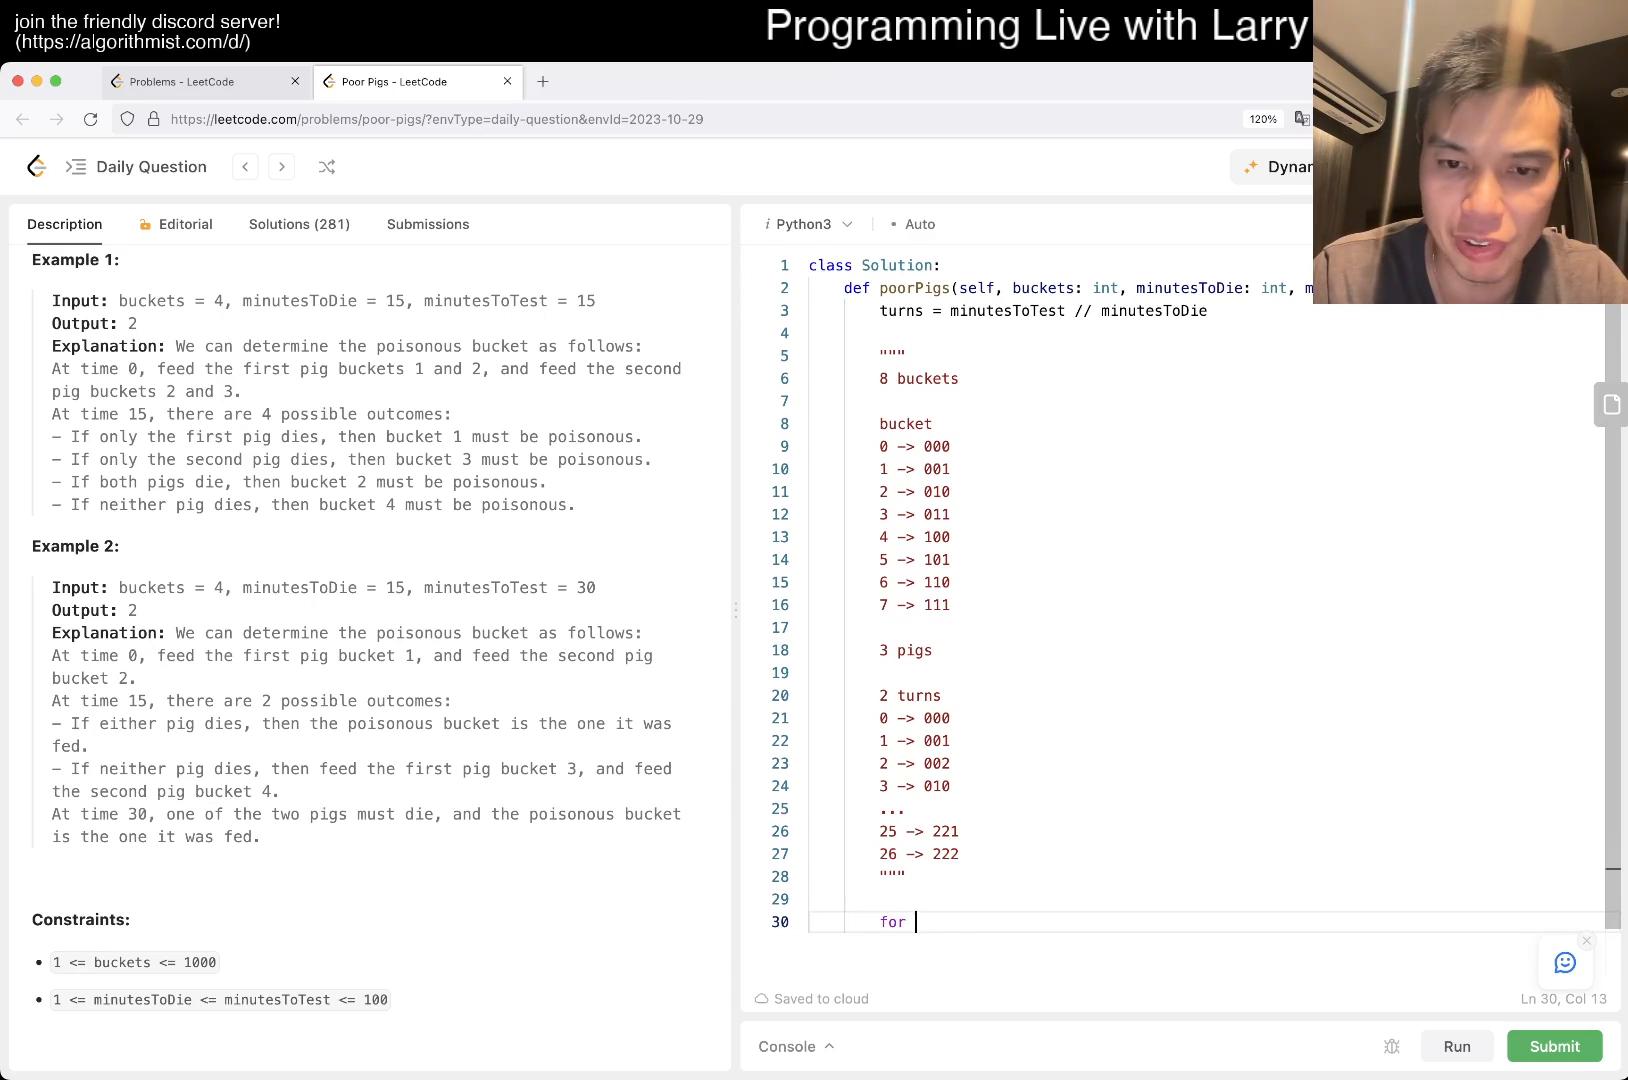
text(pigs in r)
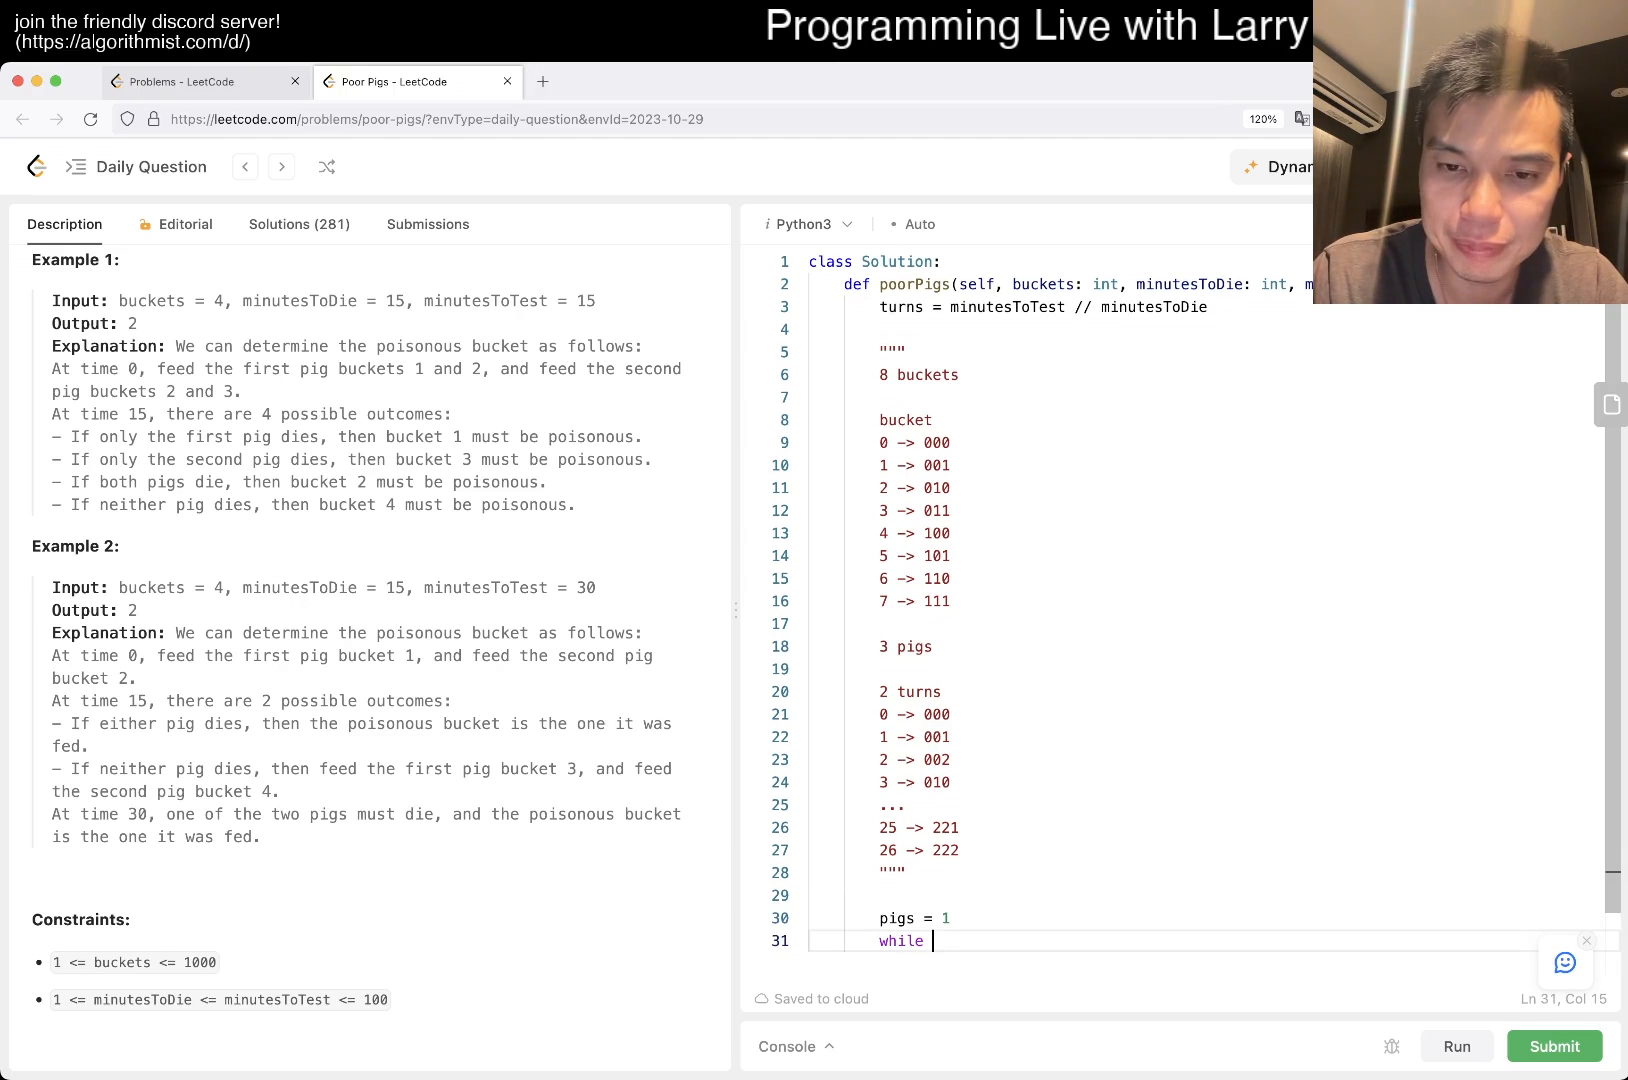
text(True:)
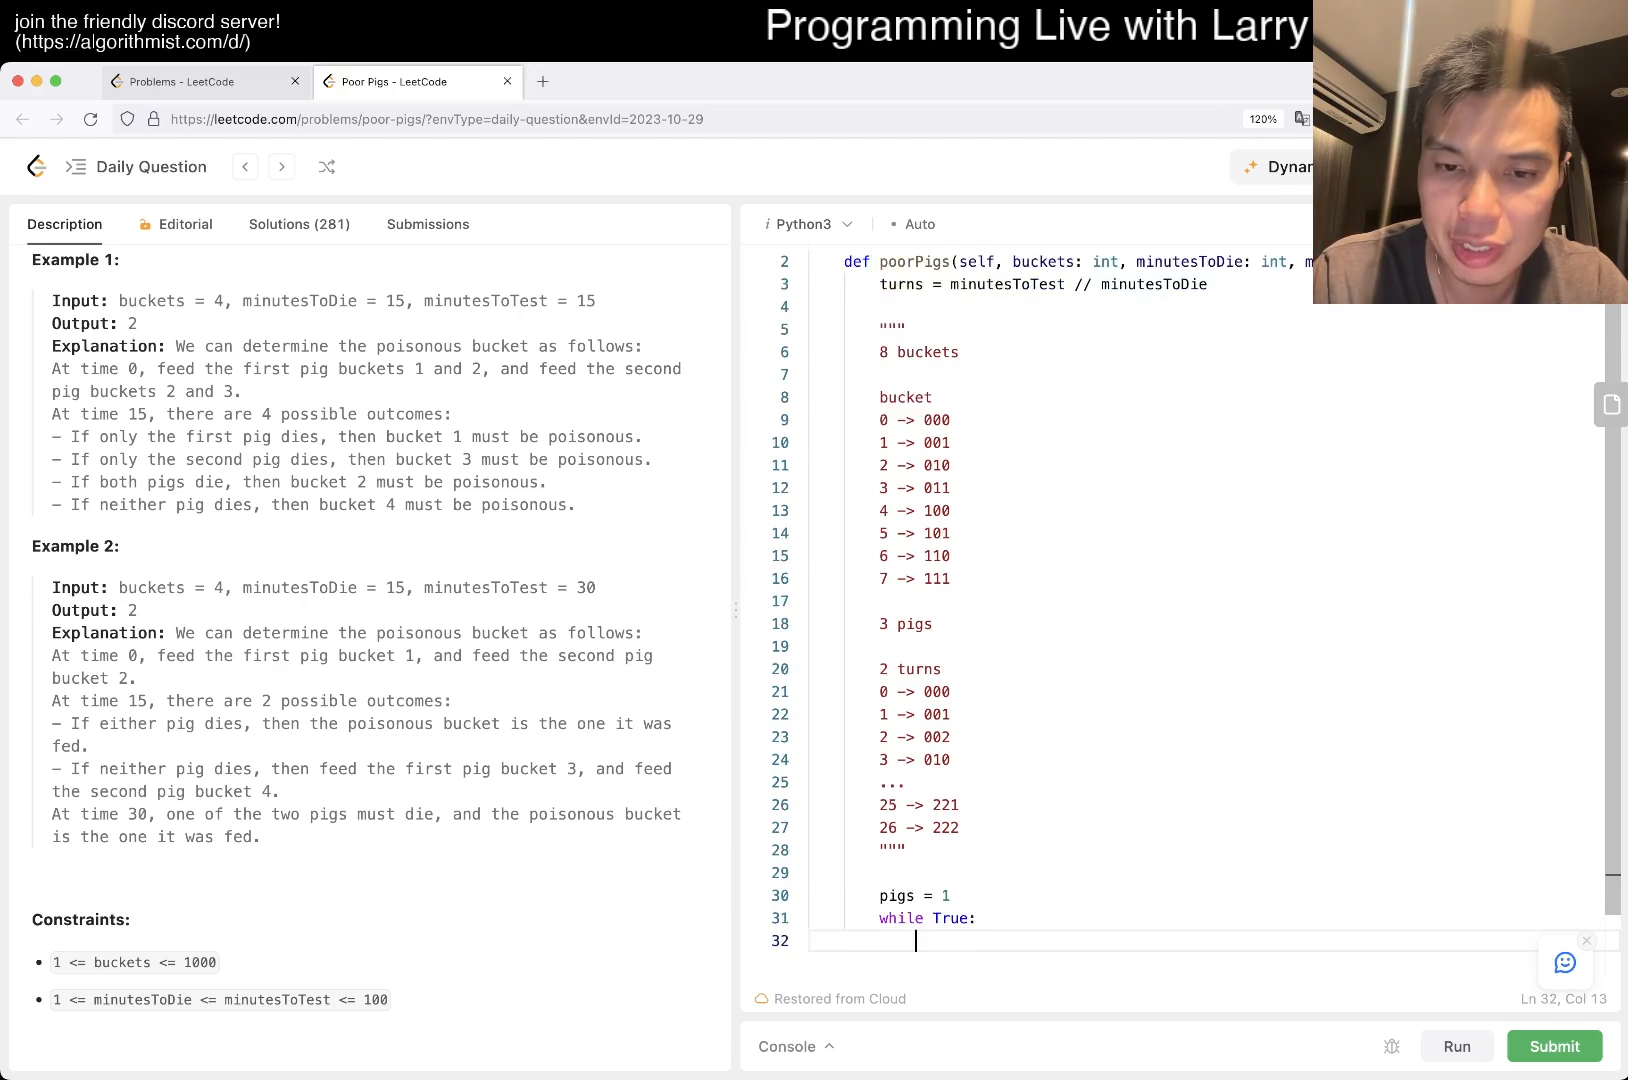
scroll(down, 3)
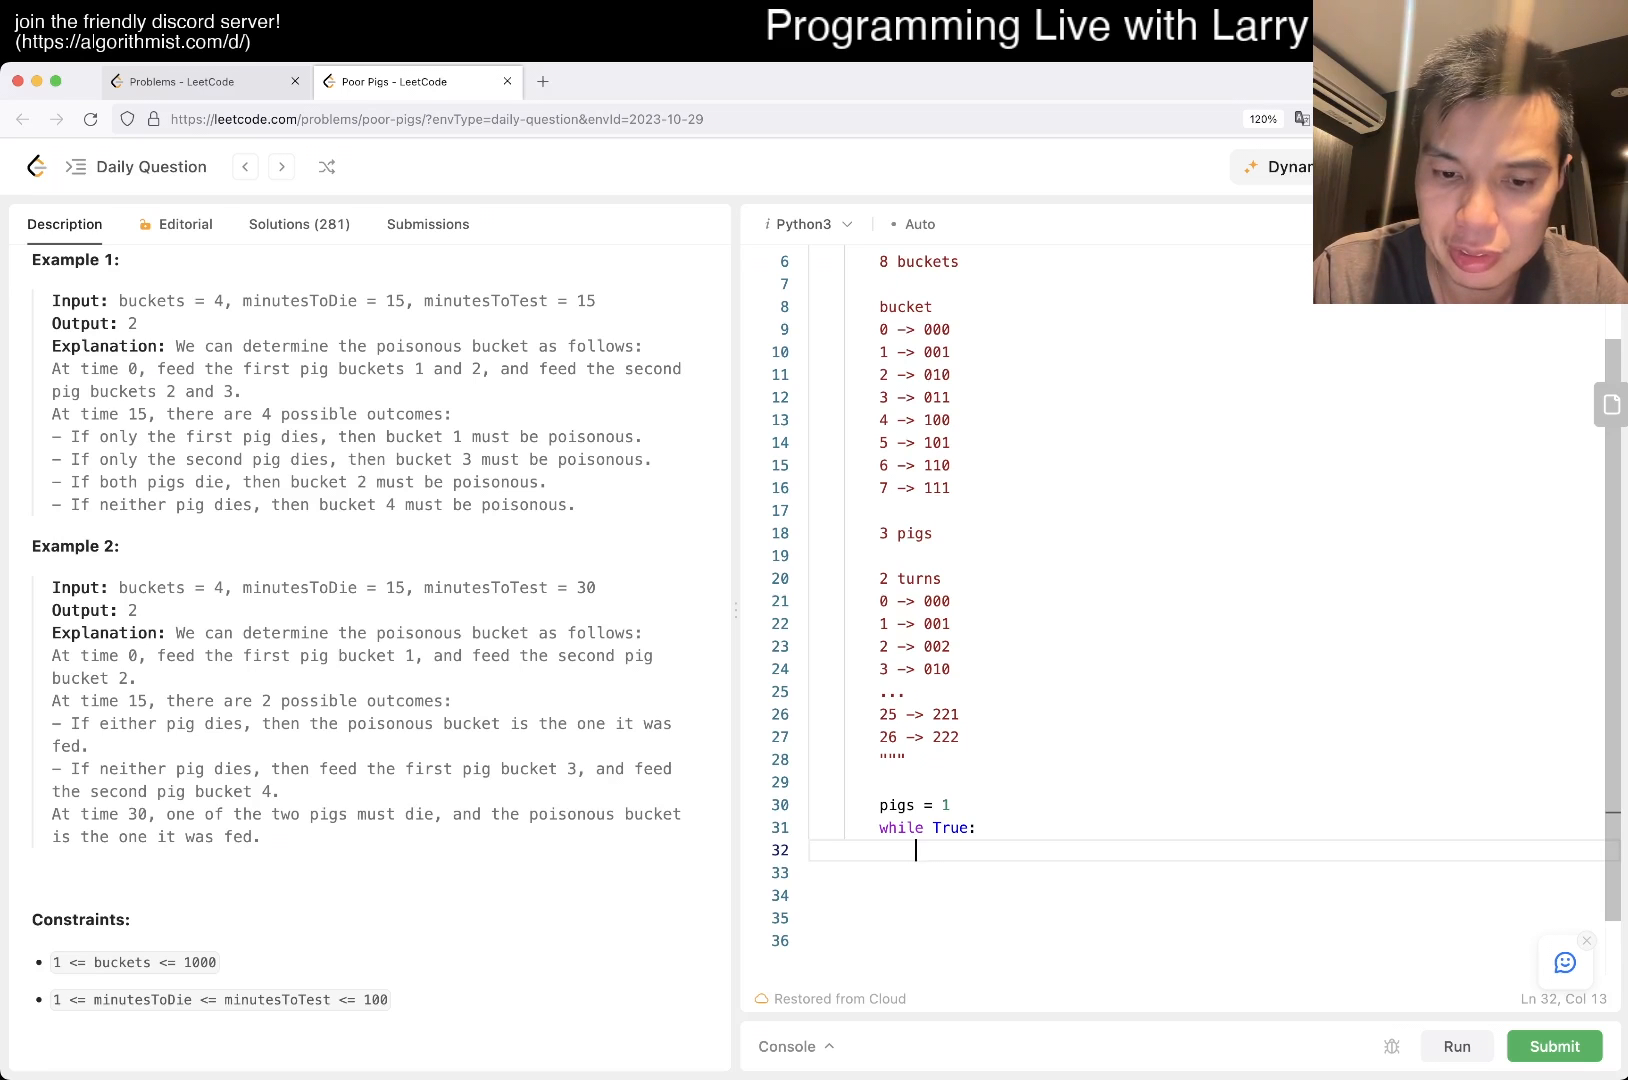
text(turns)
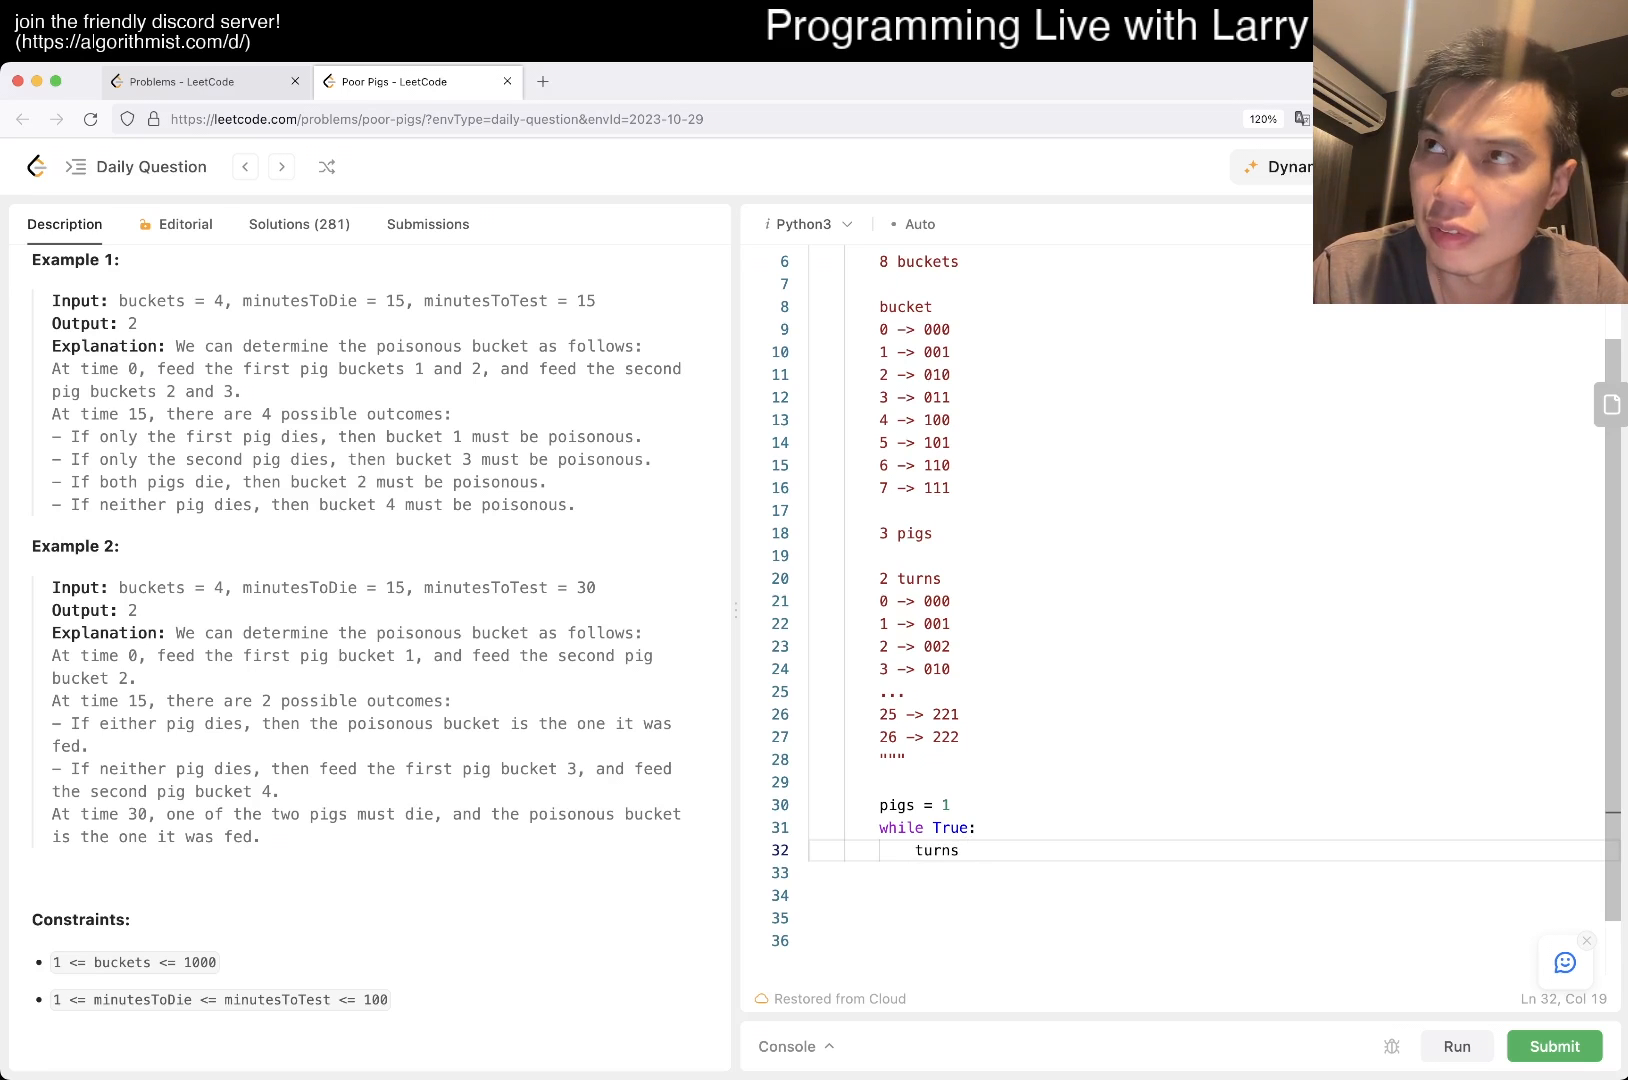
text(**)
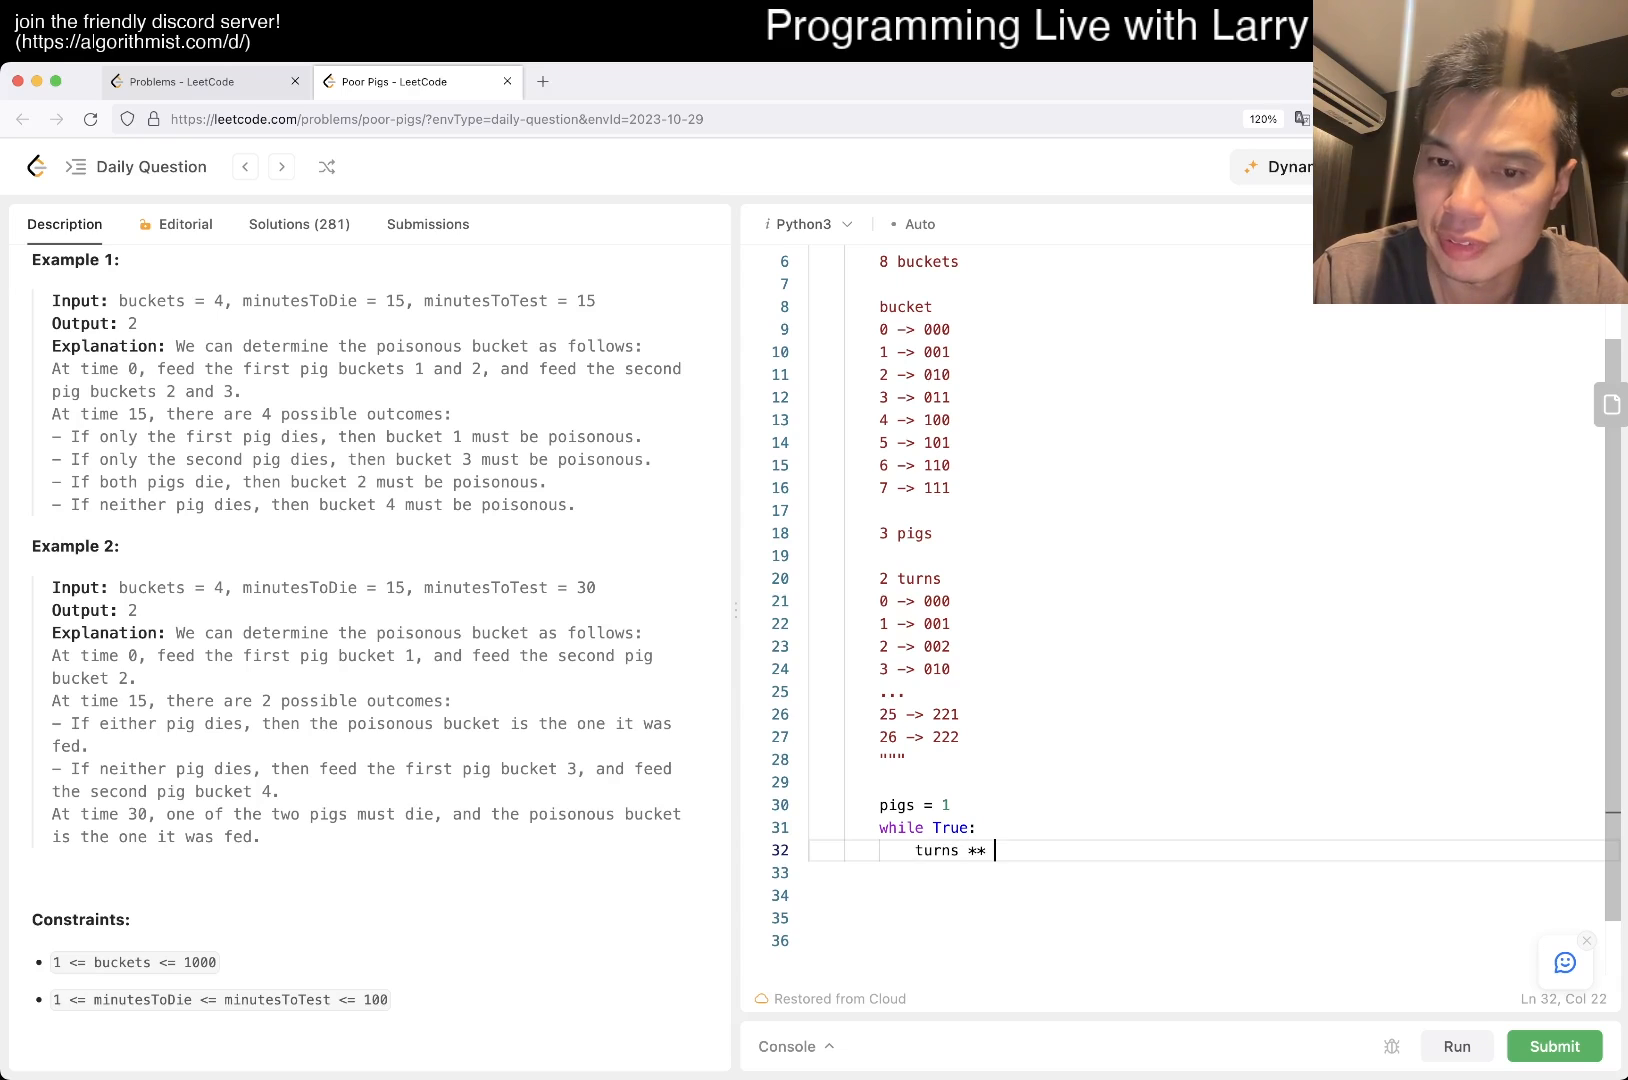
text(pigs)
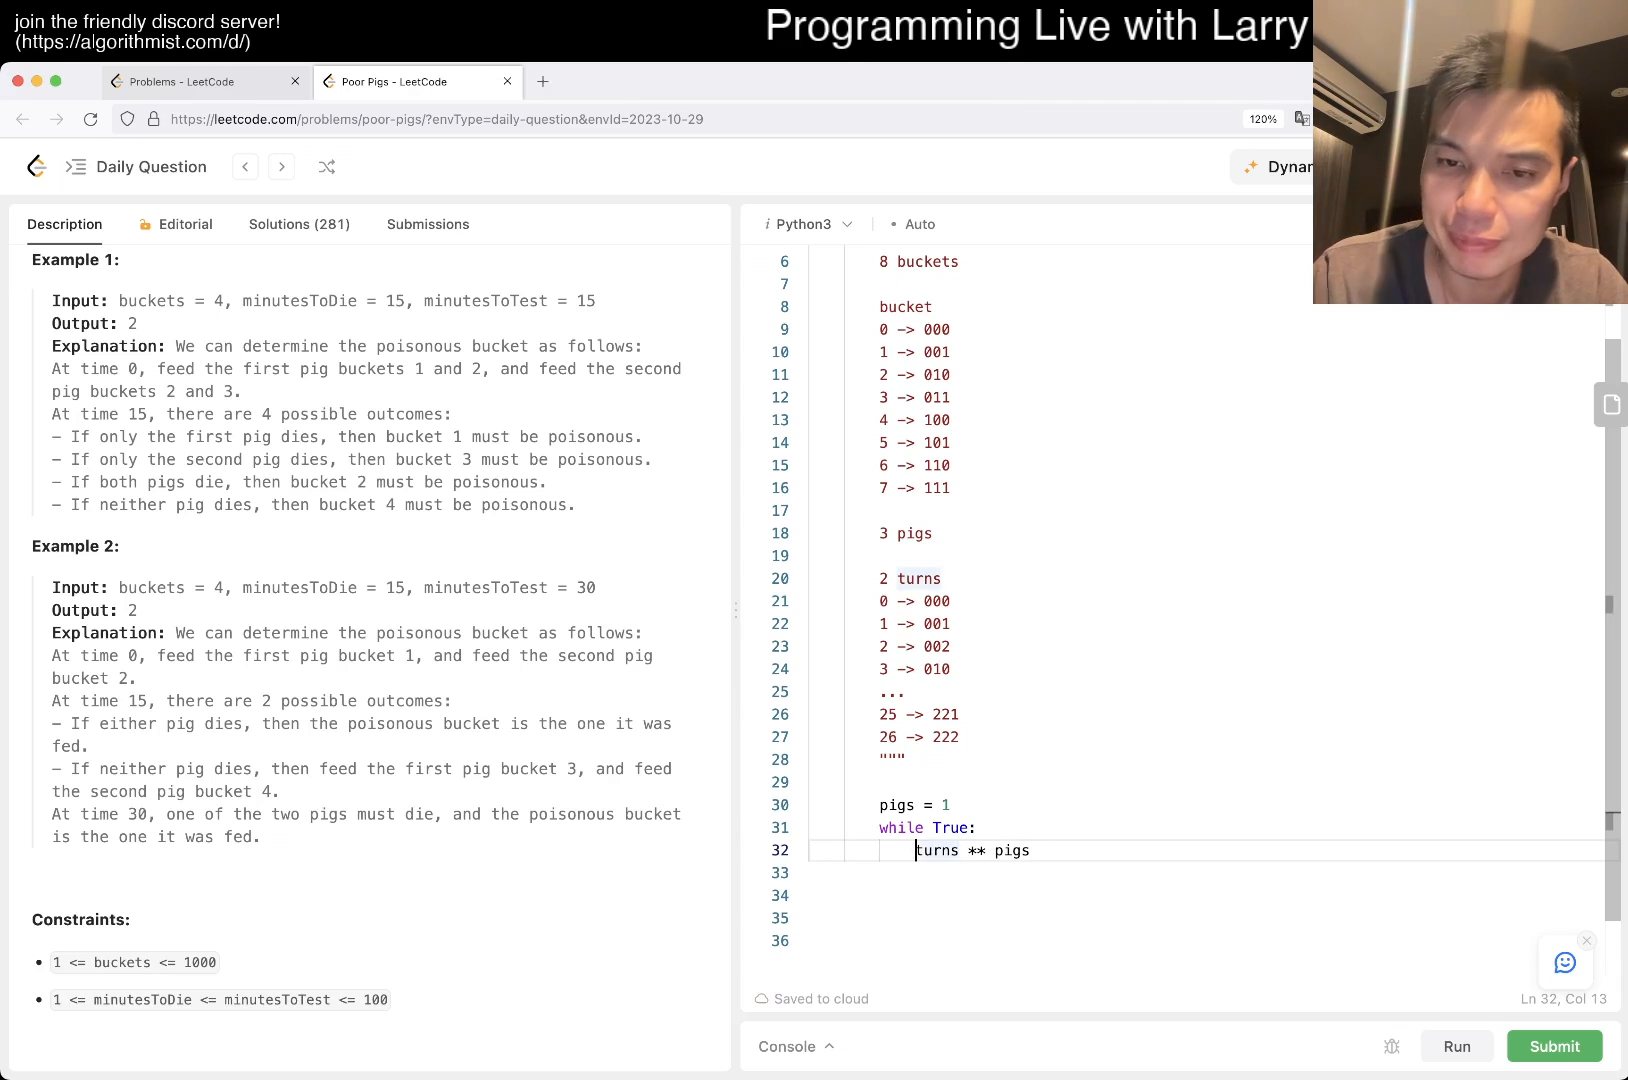
- Return pigs once (turns + 1) ** pigs >= buckets, else increment pigs, and run the sample tests
text(if)
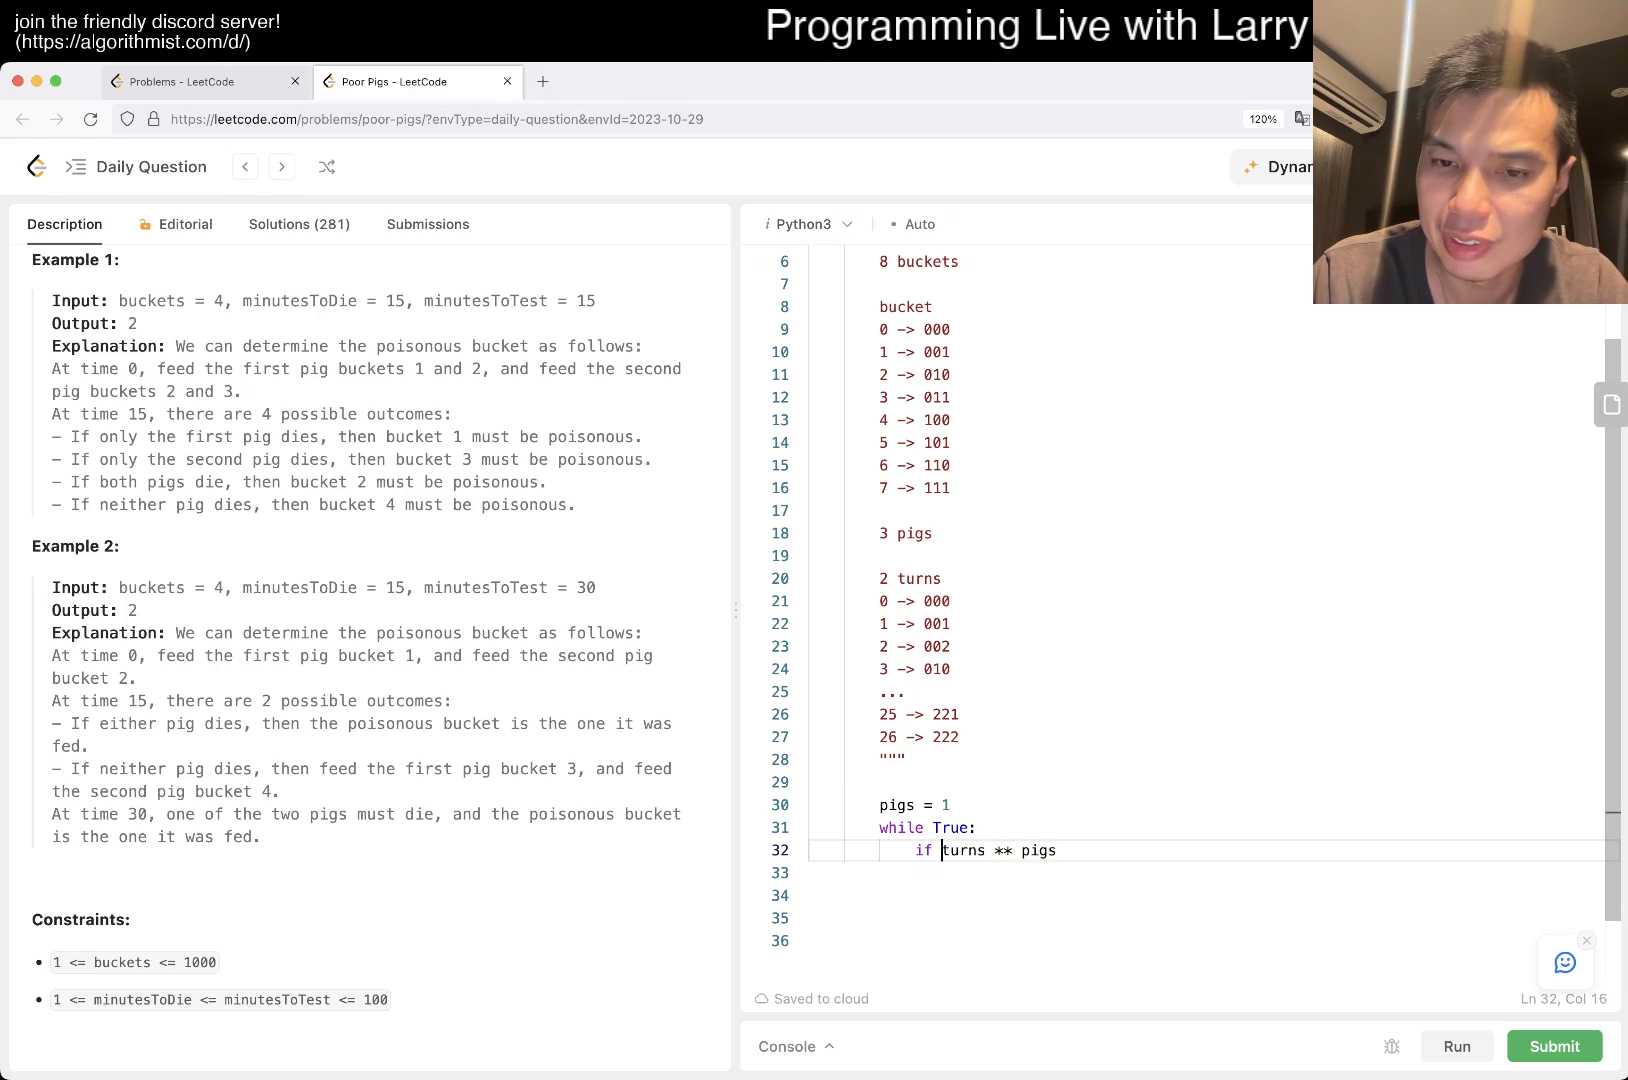
text(>)
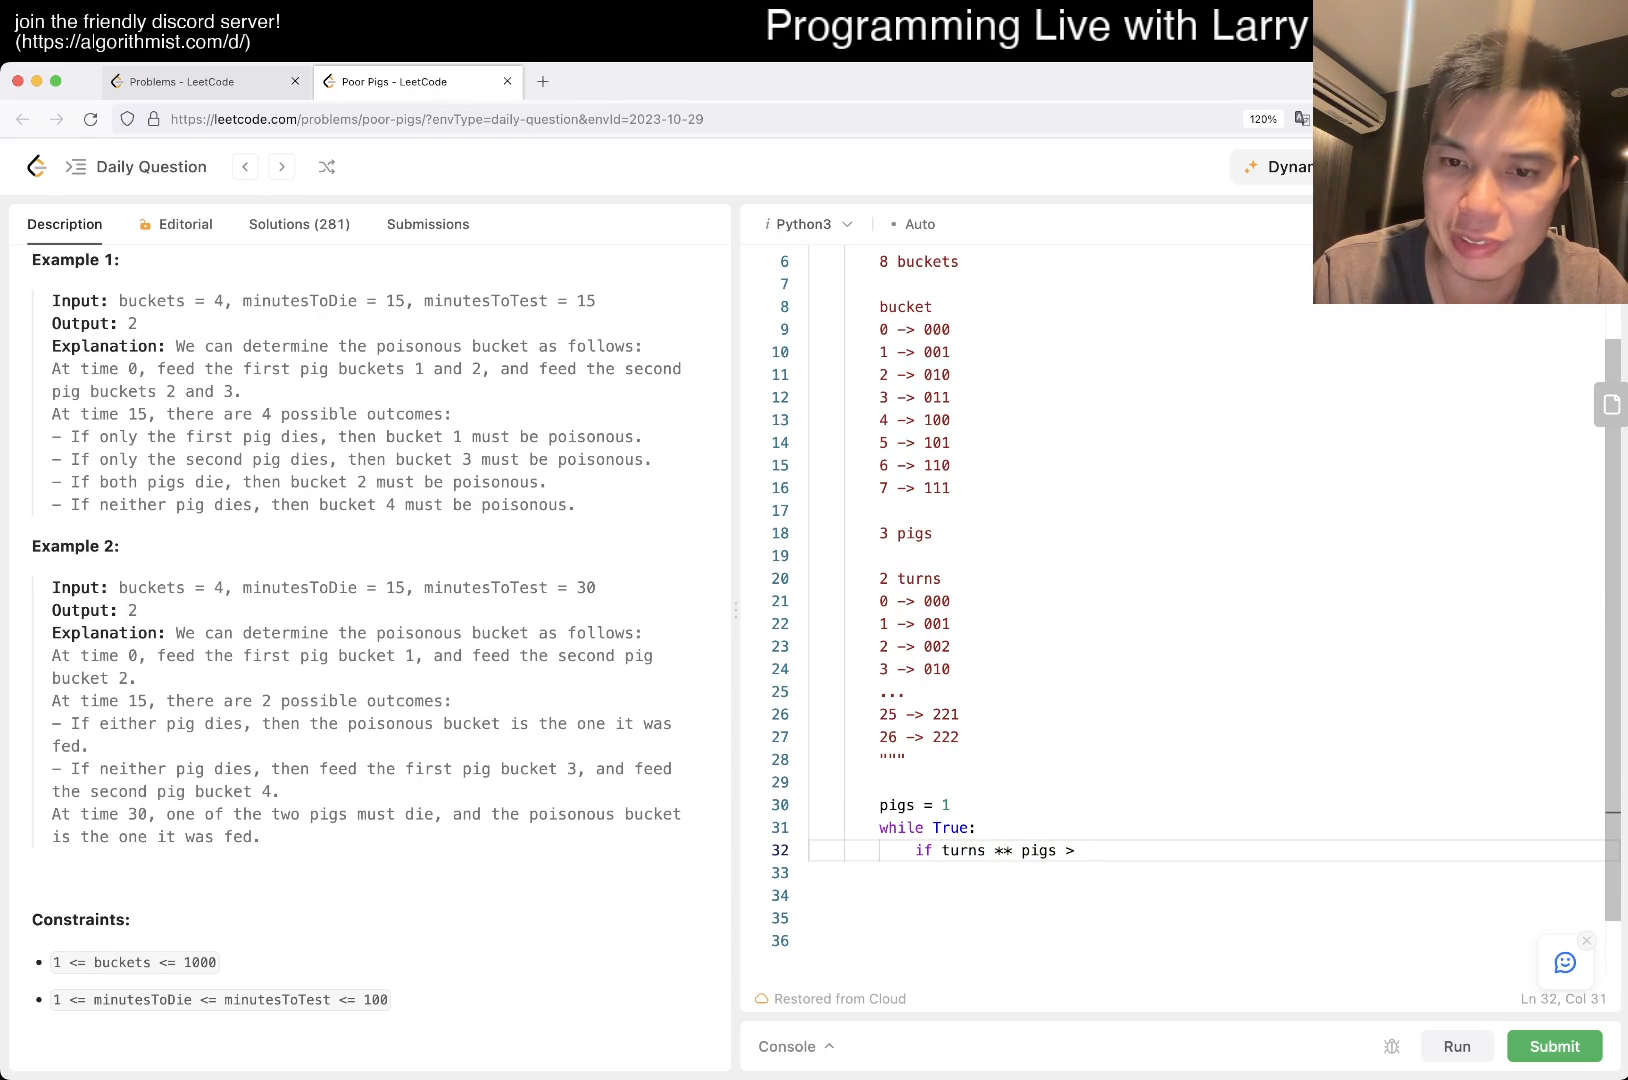
text(= buckets:)
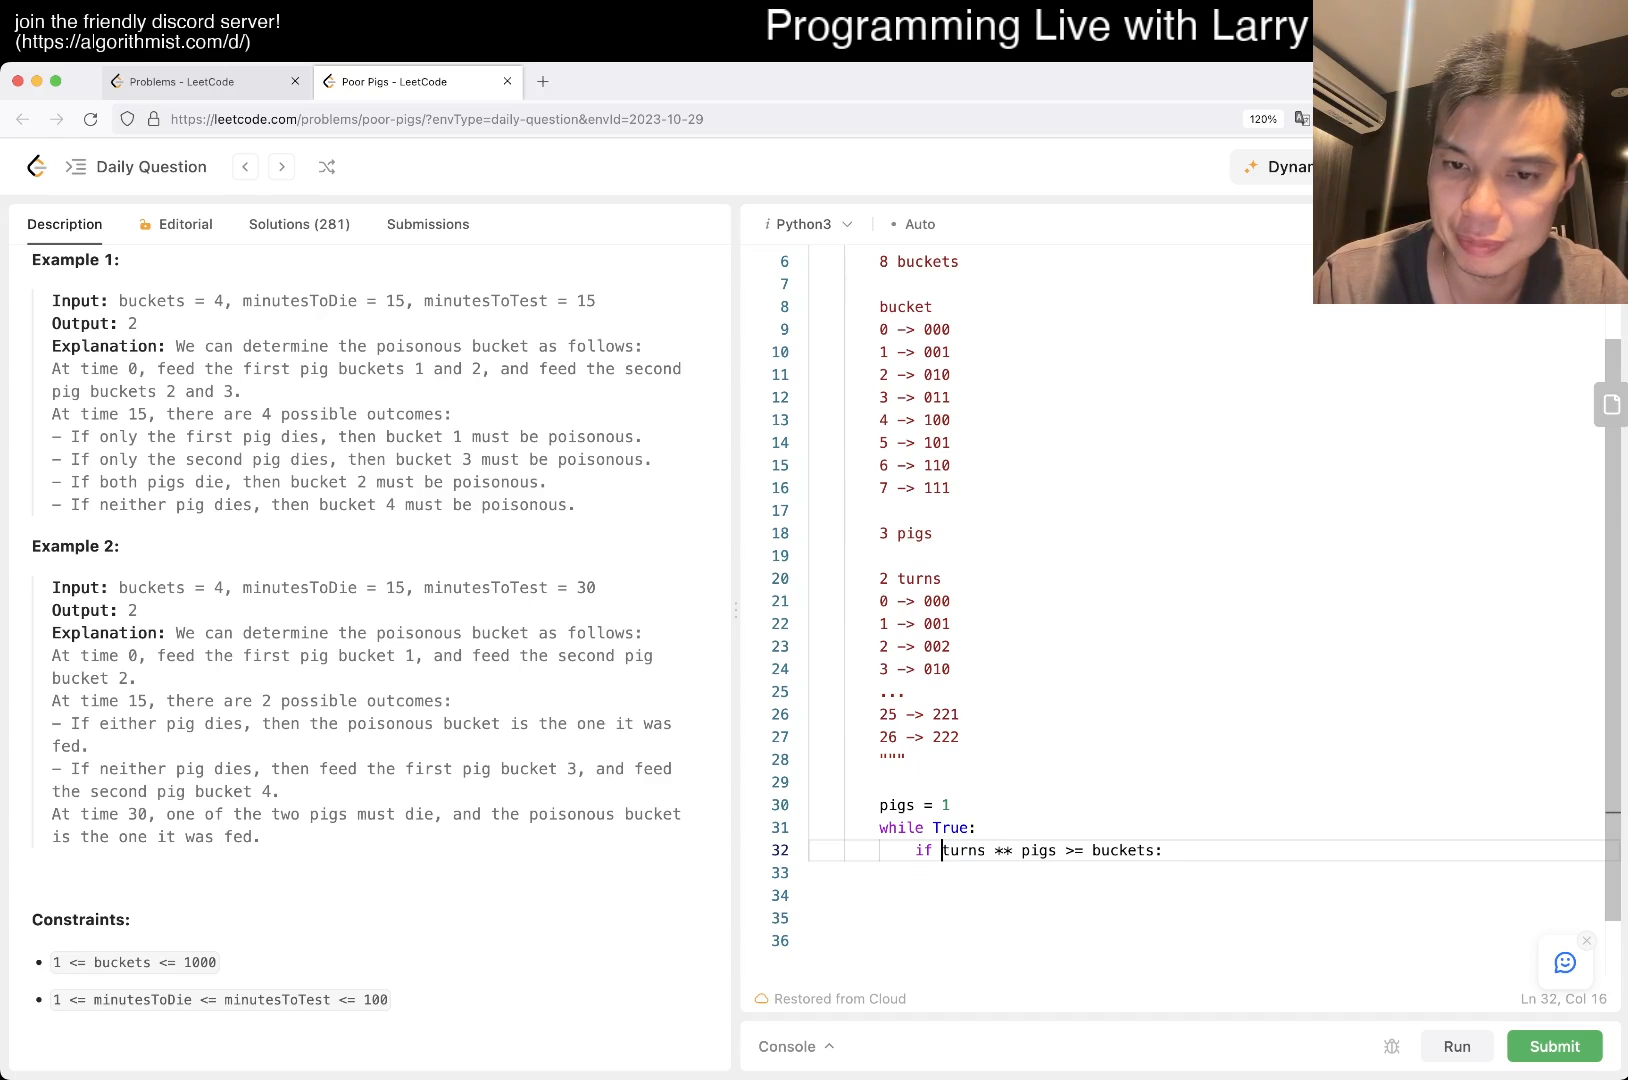
text((turns + 1))
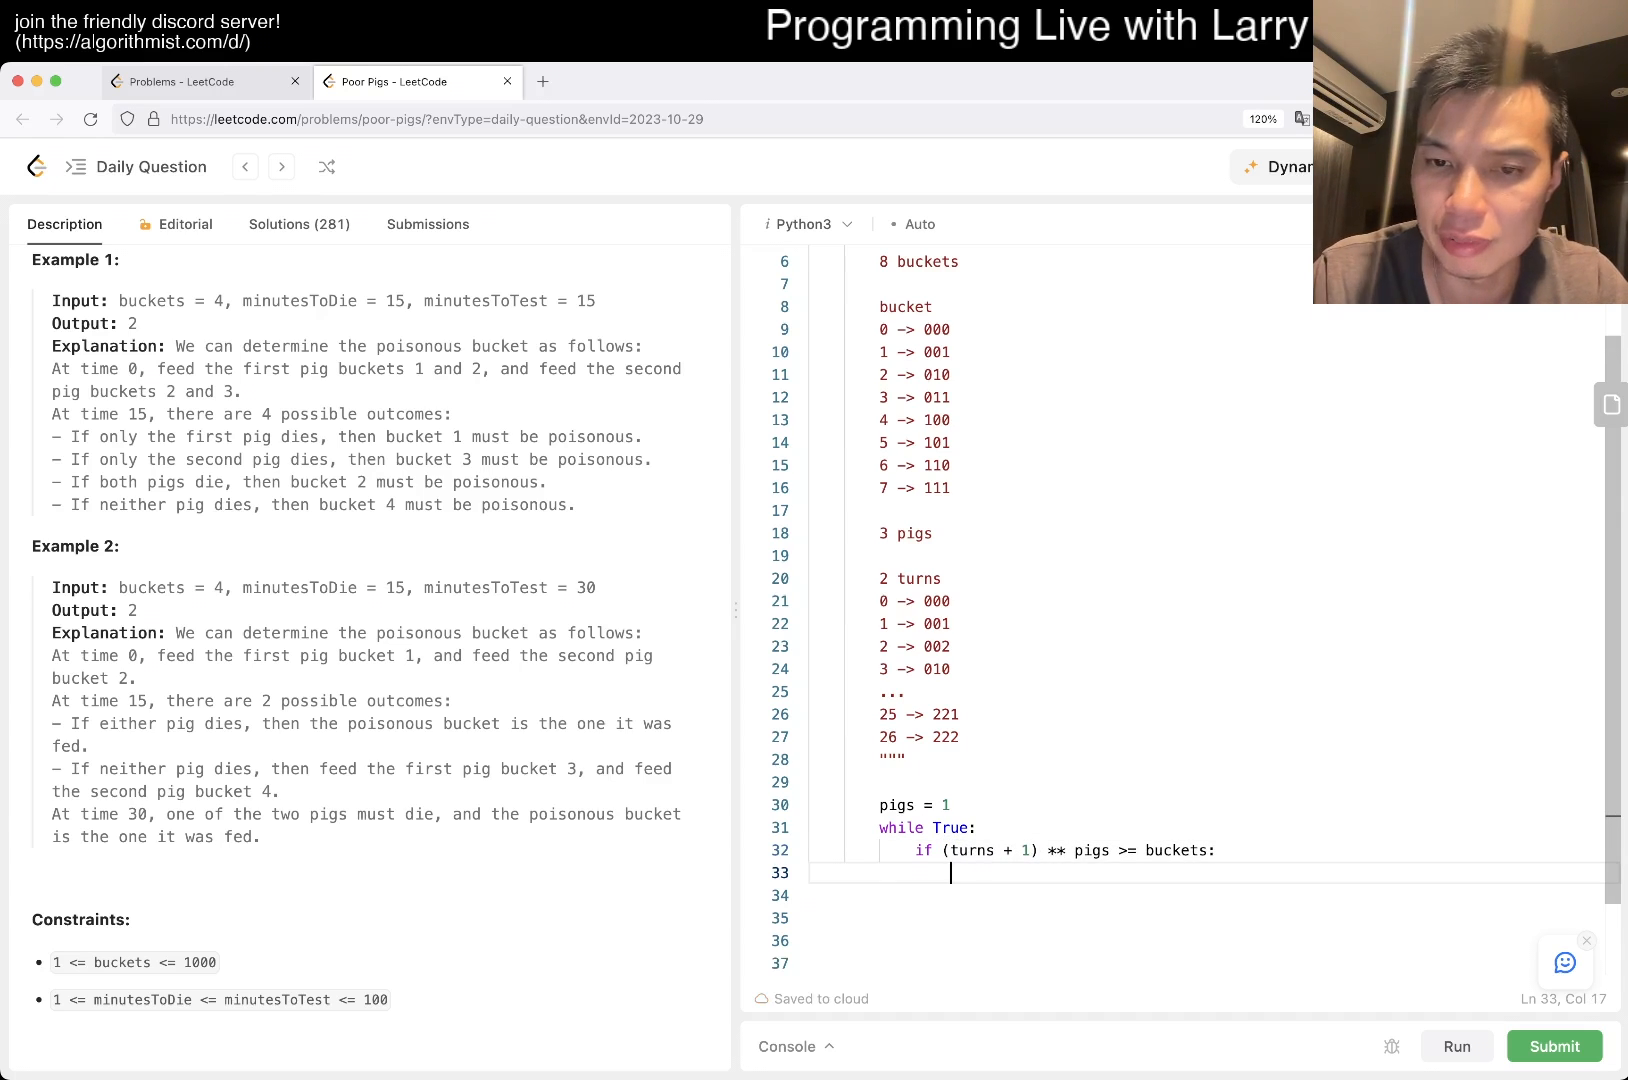
text(return pigs)
click(1206, 894)
text(pigs +)
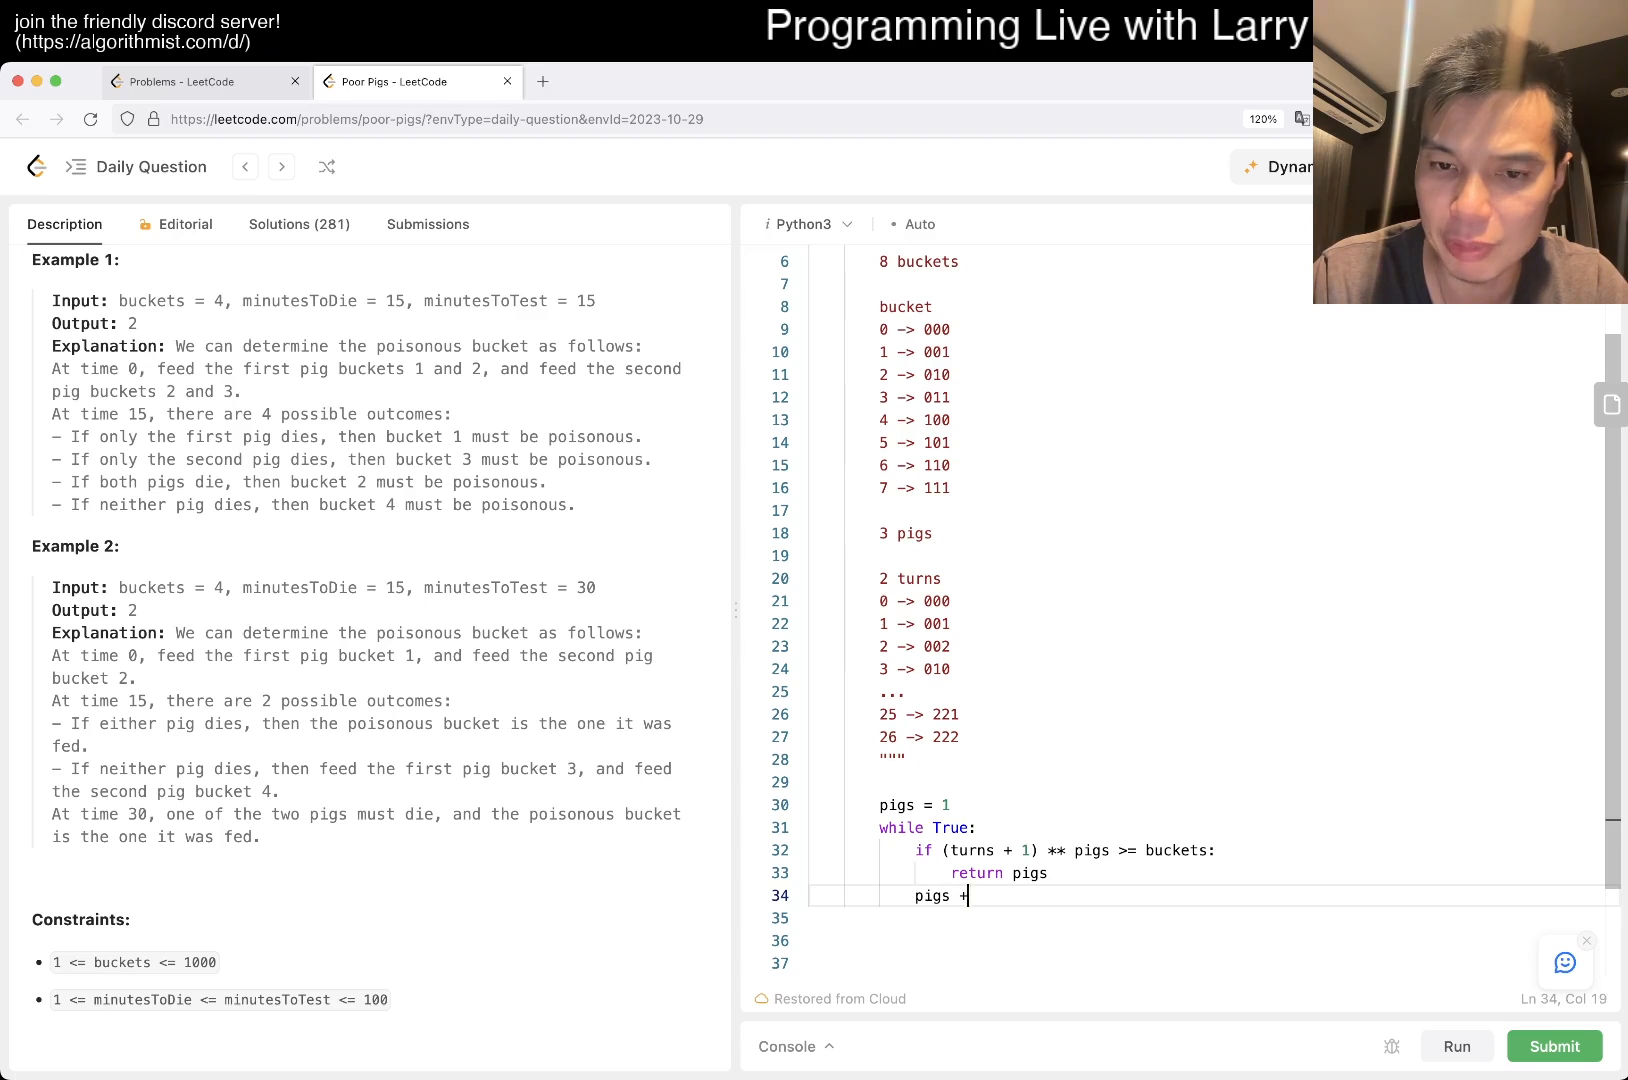
text(= 1)
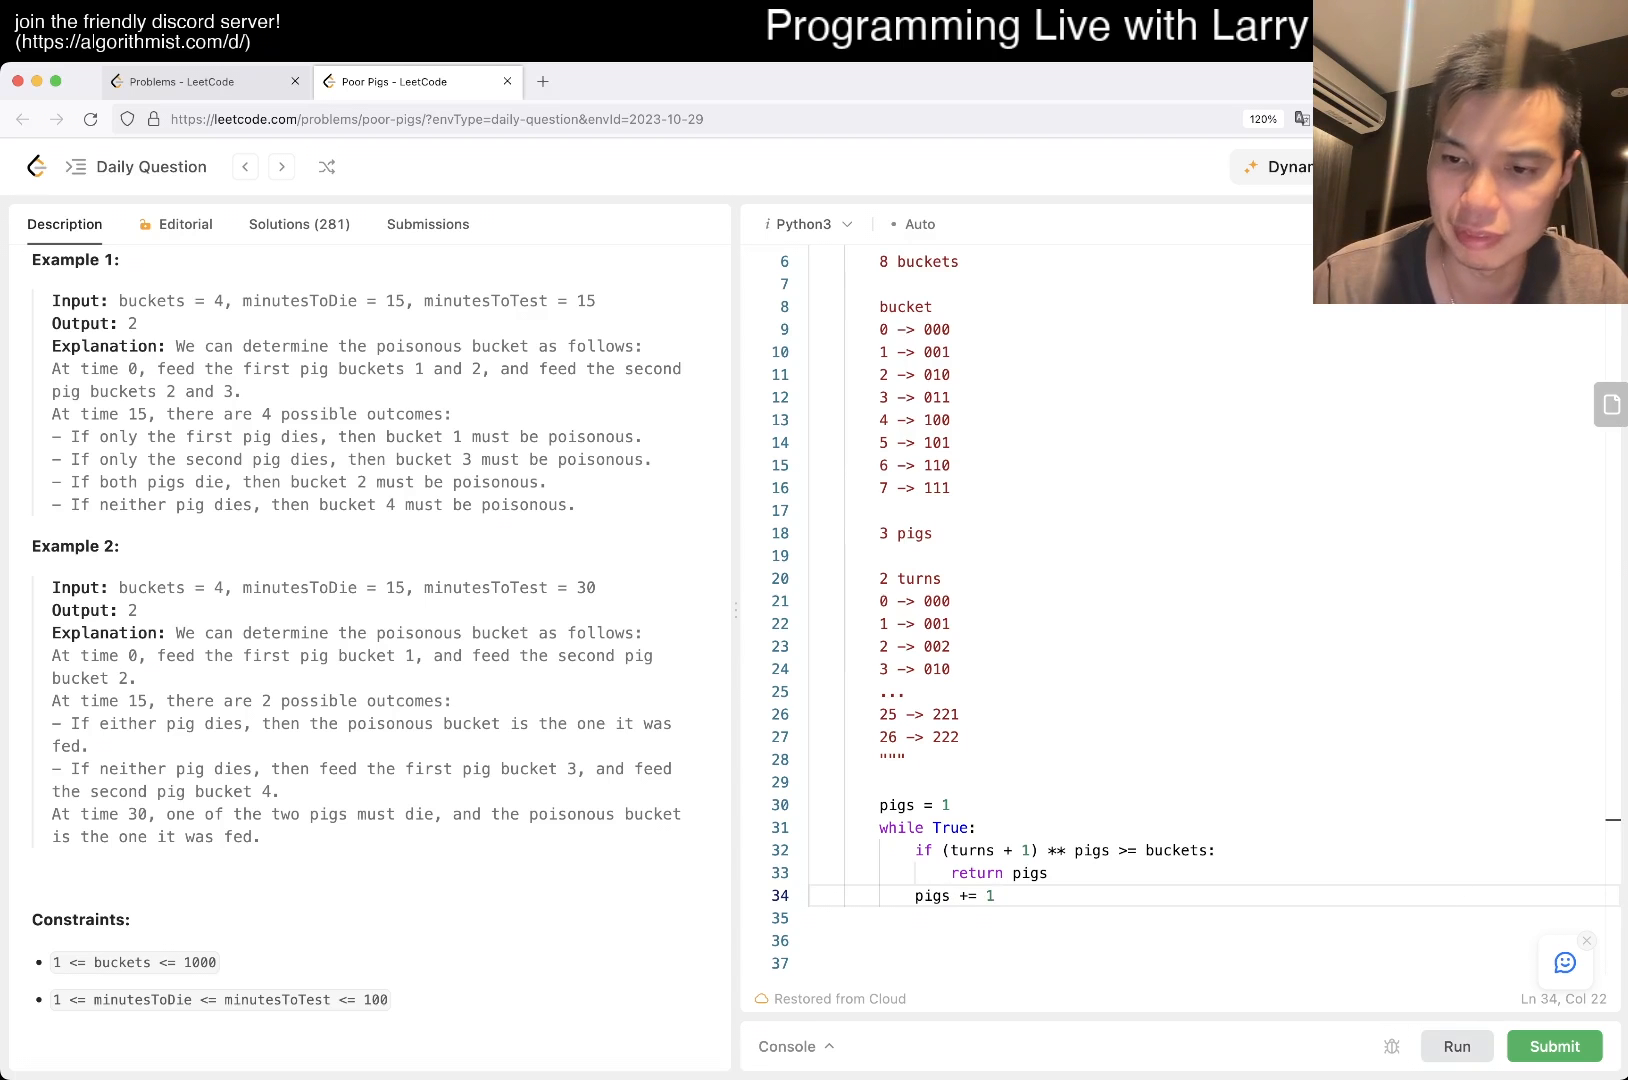
click(1456, 1046)
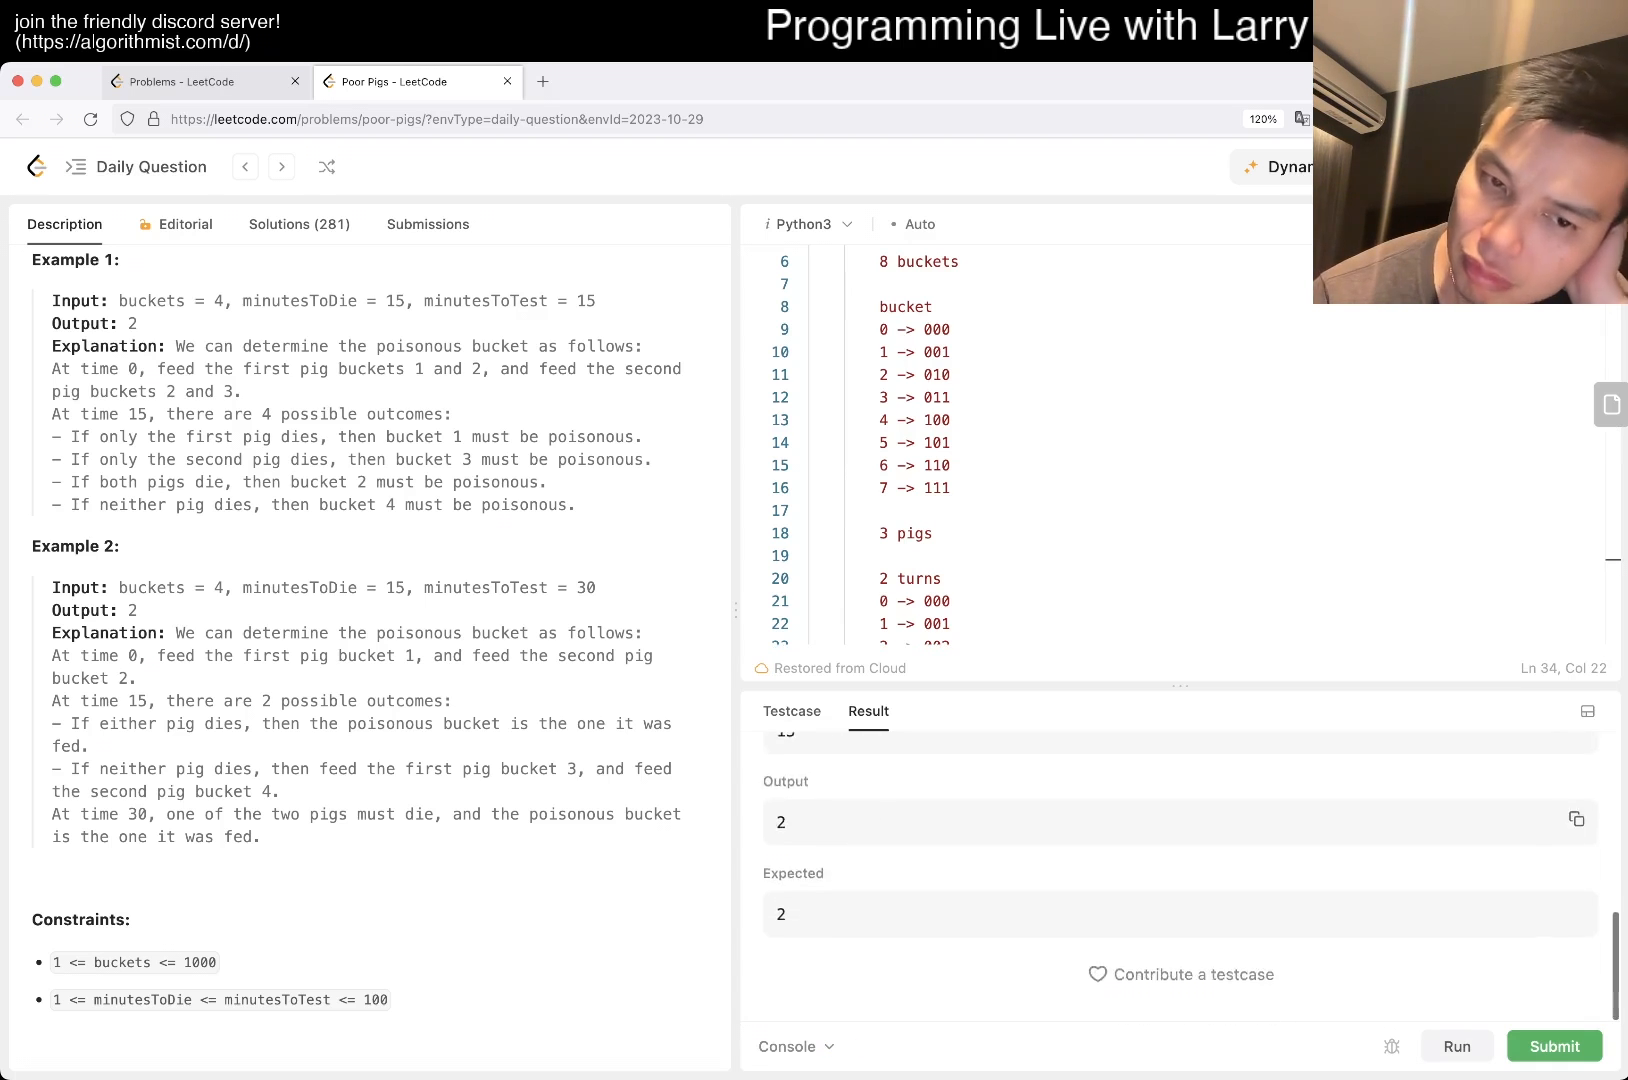
- Submit the solution and review the Wrong Answer result: output 1 versus expected 0
click(1554, 1046)
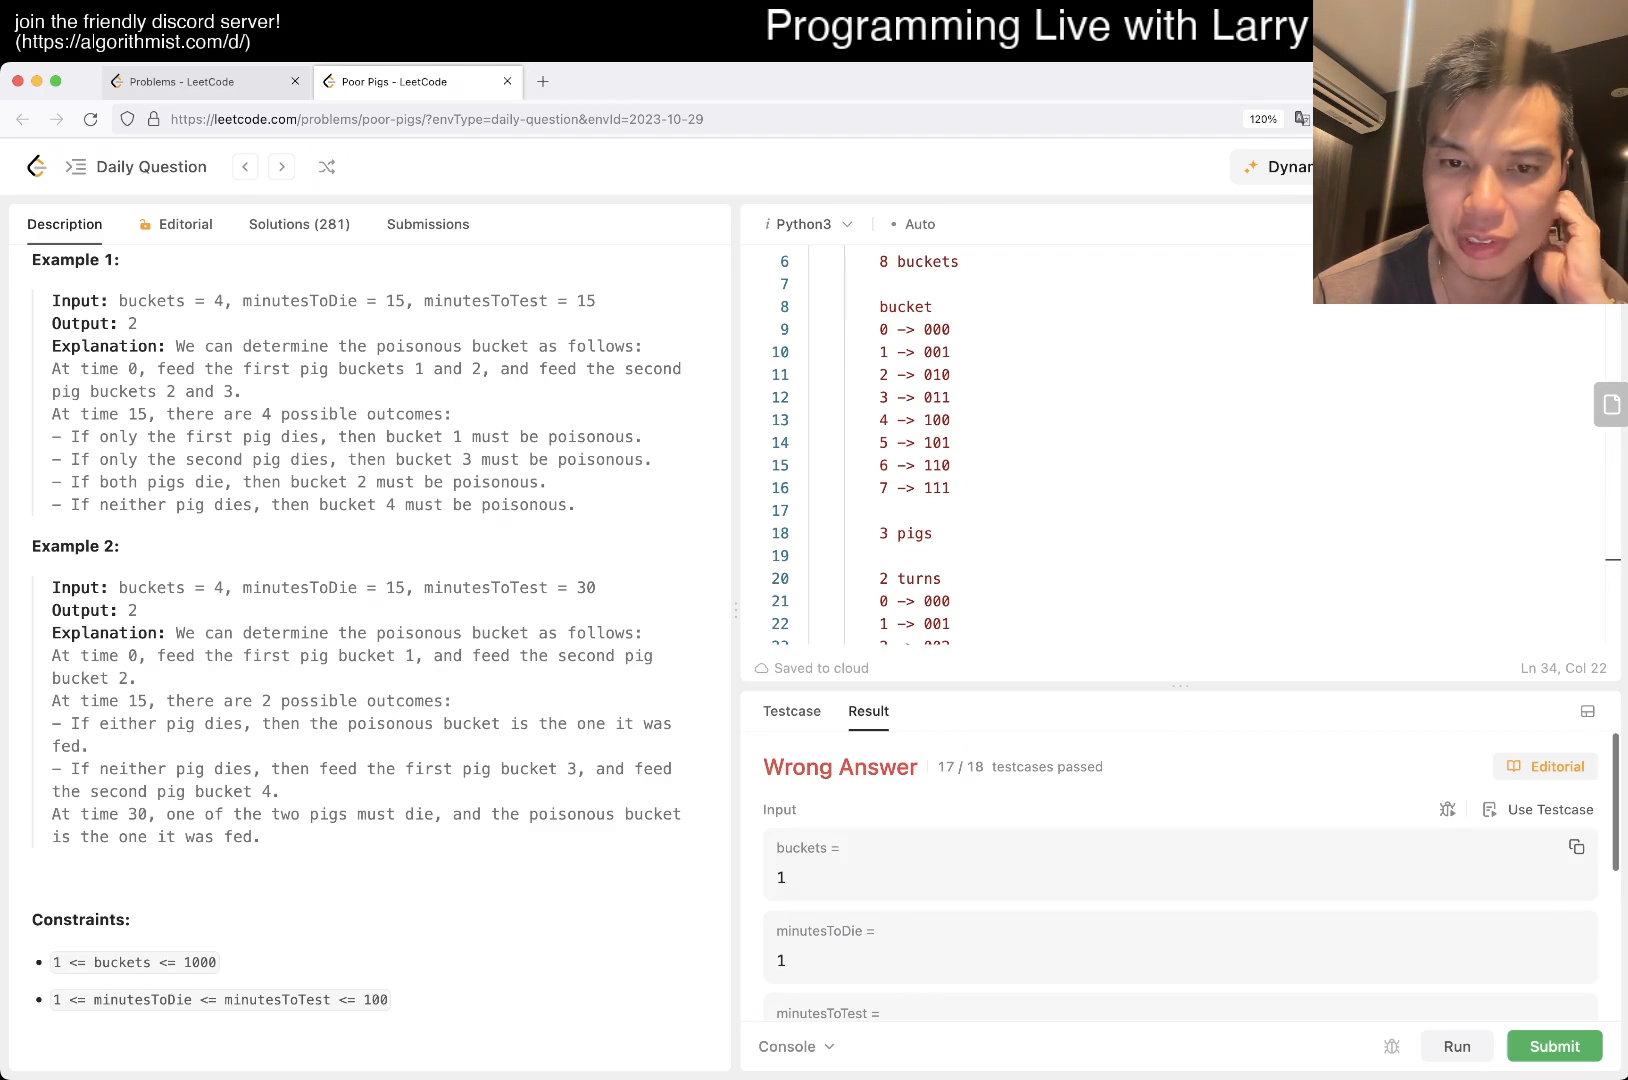
scroll(down, 3)
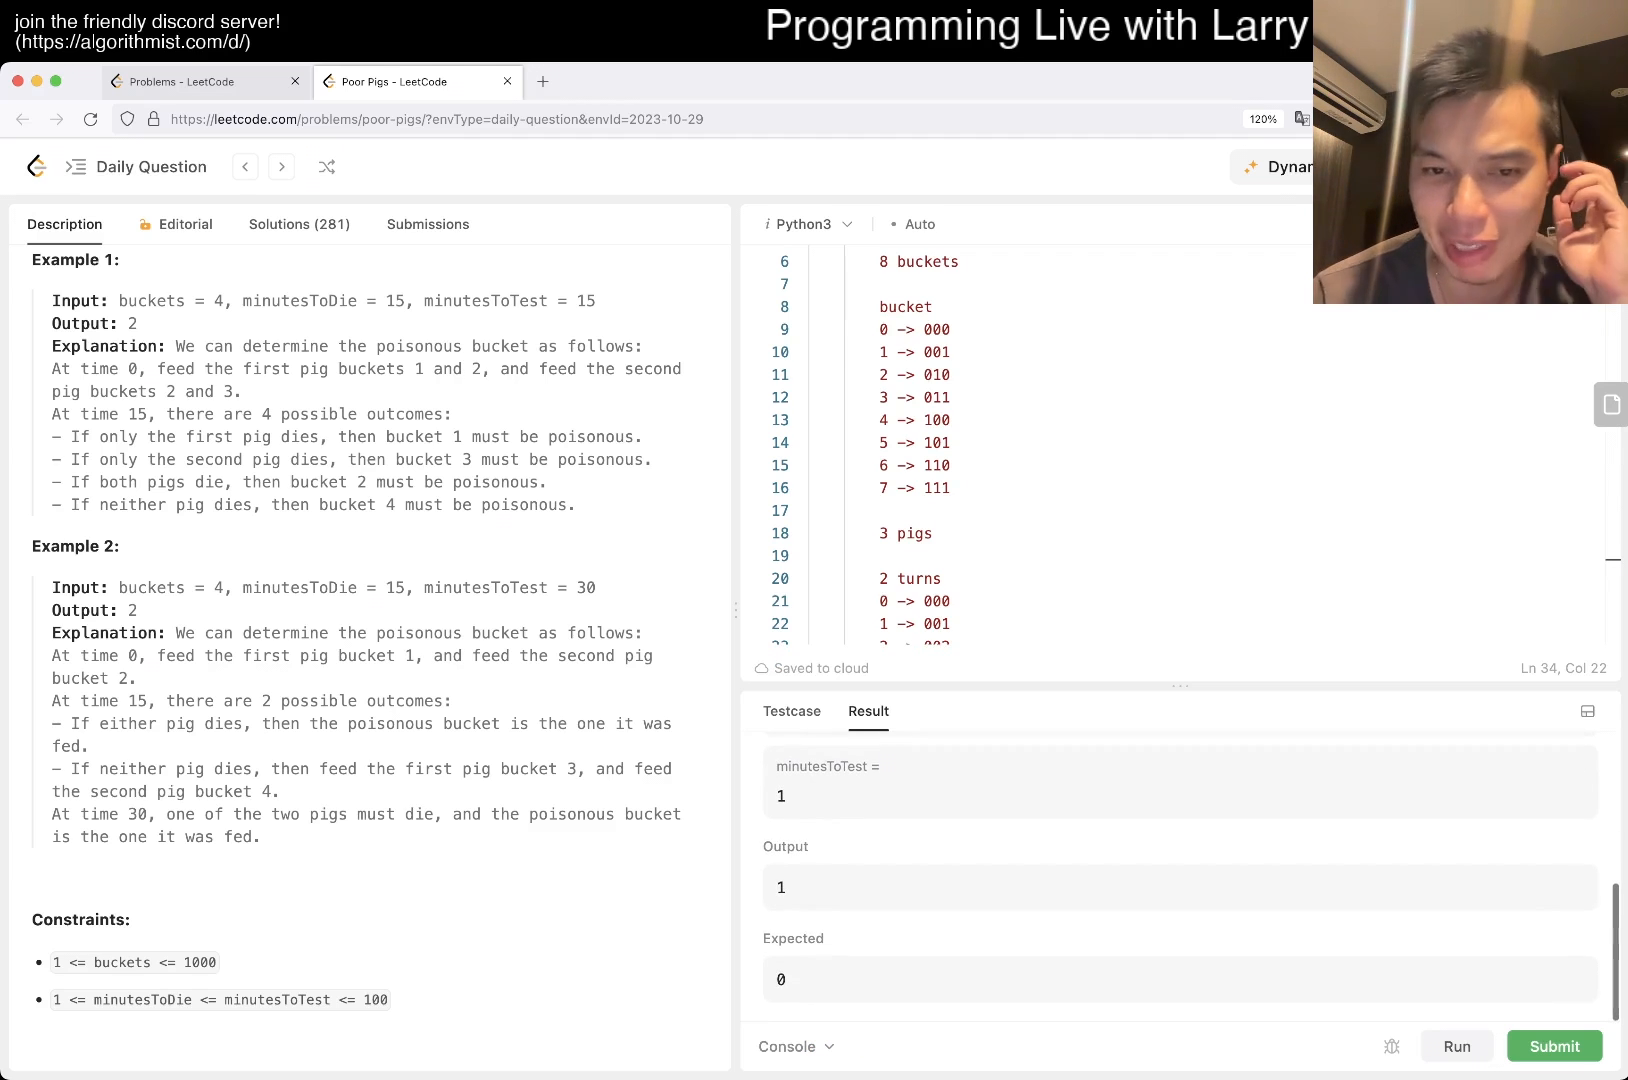
click(1554, 1046)
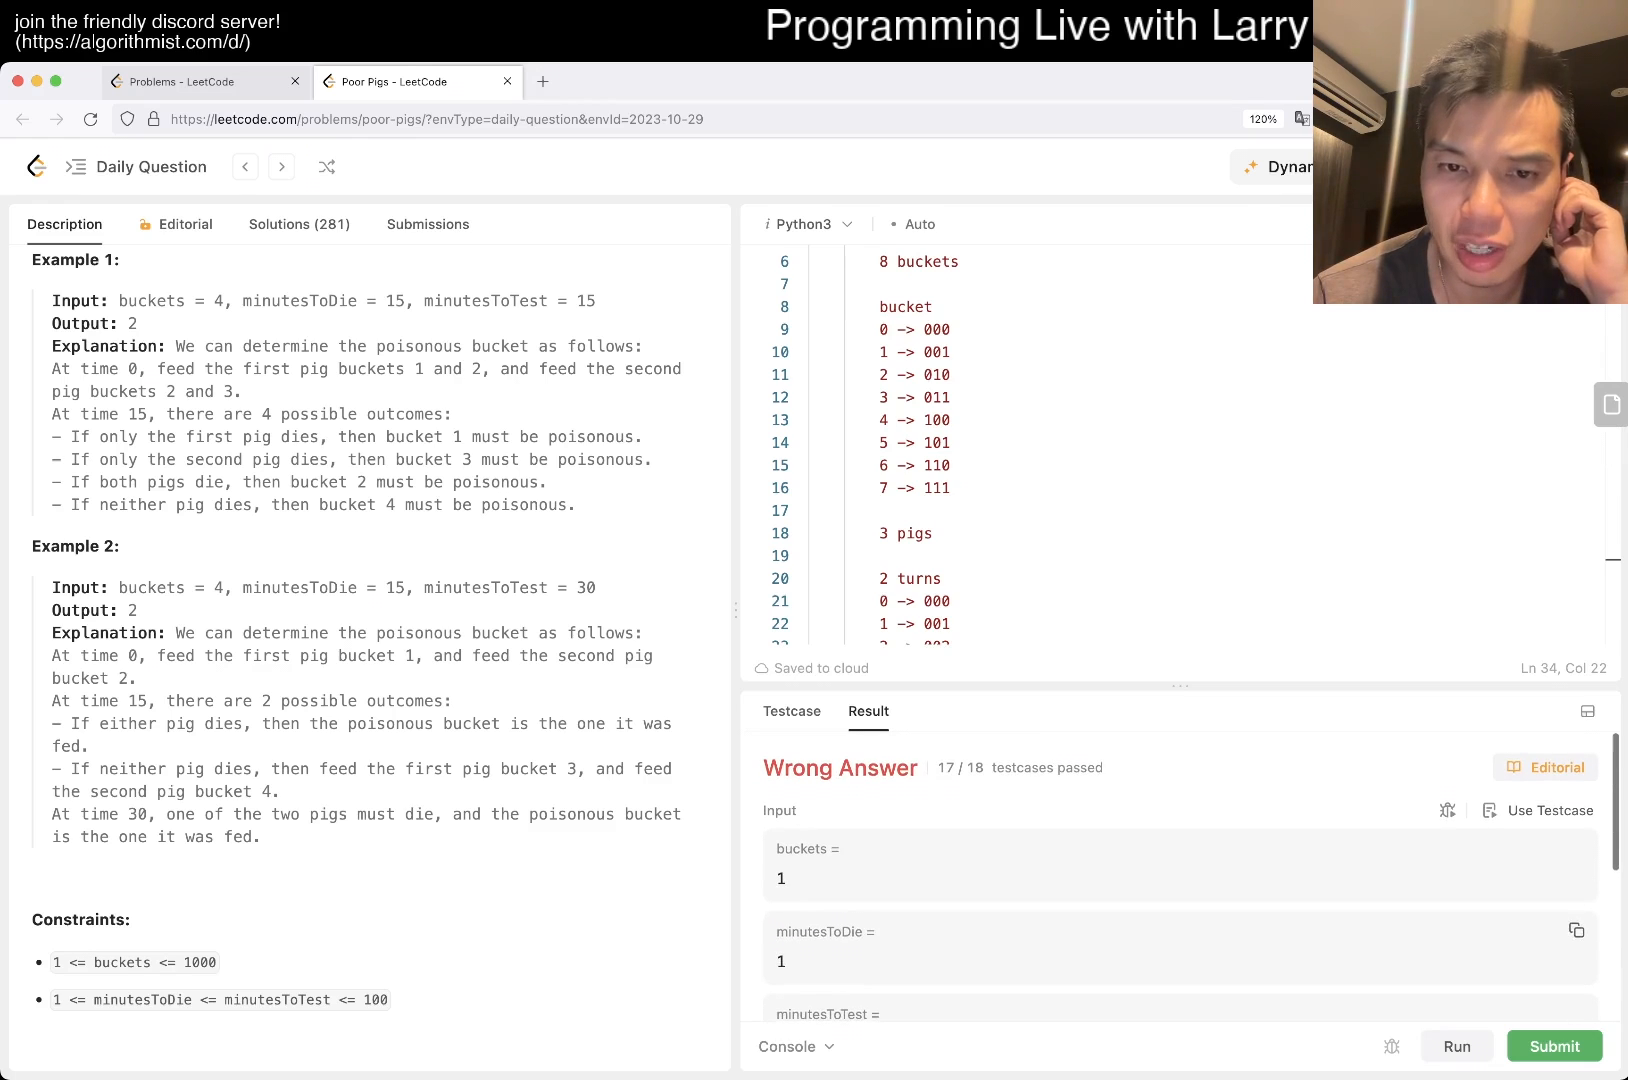
scroll(down, 3)
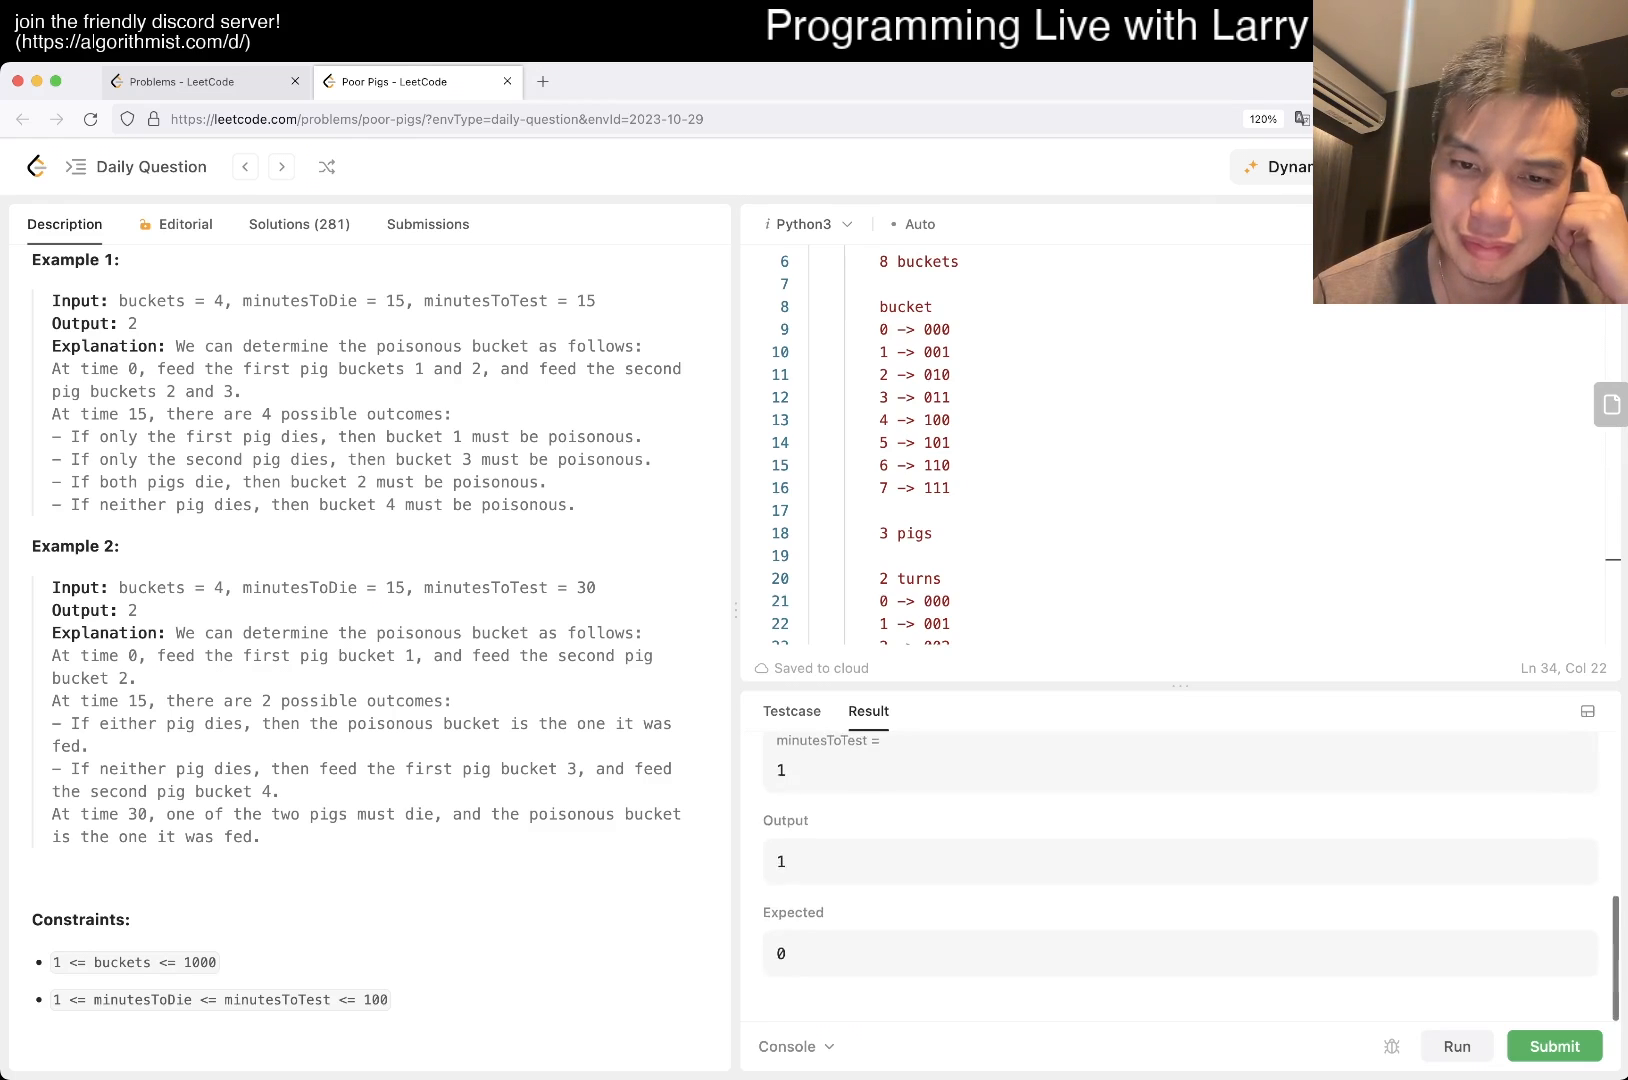
scroll(down, 3)
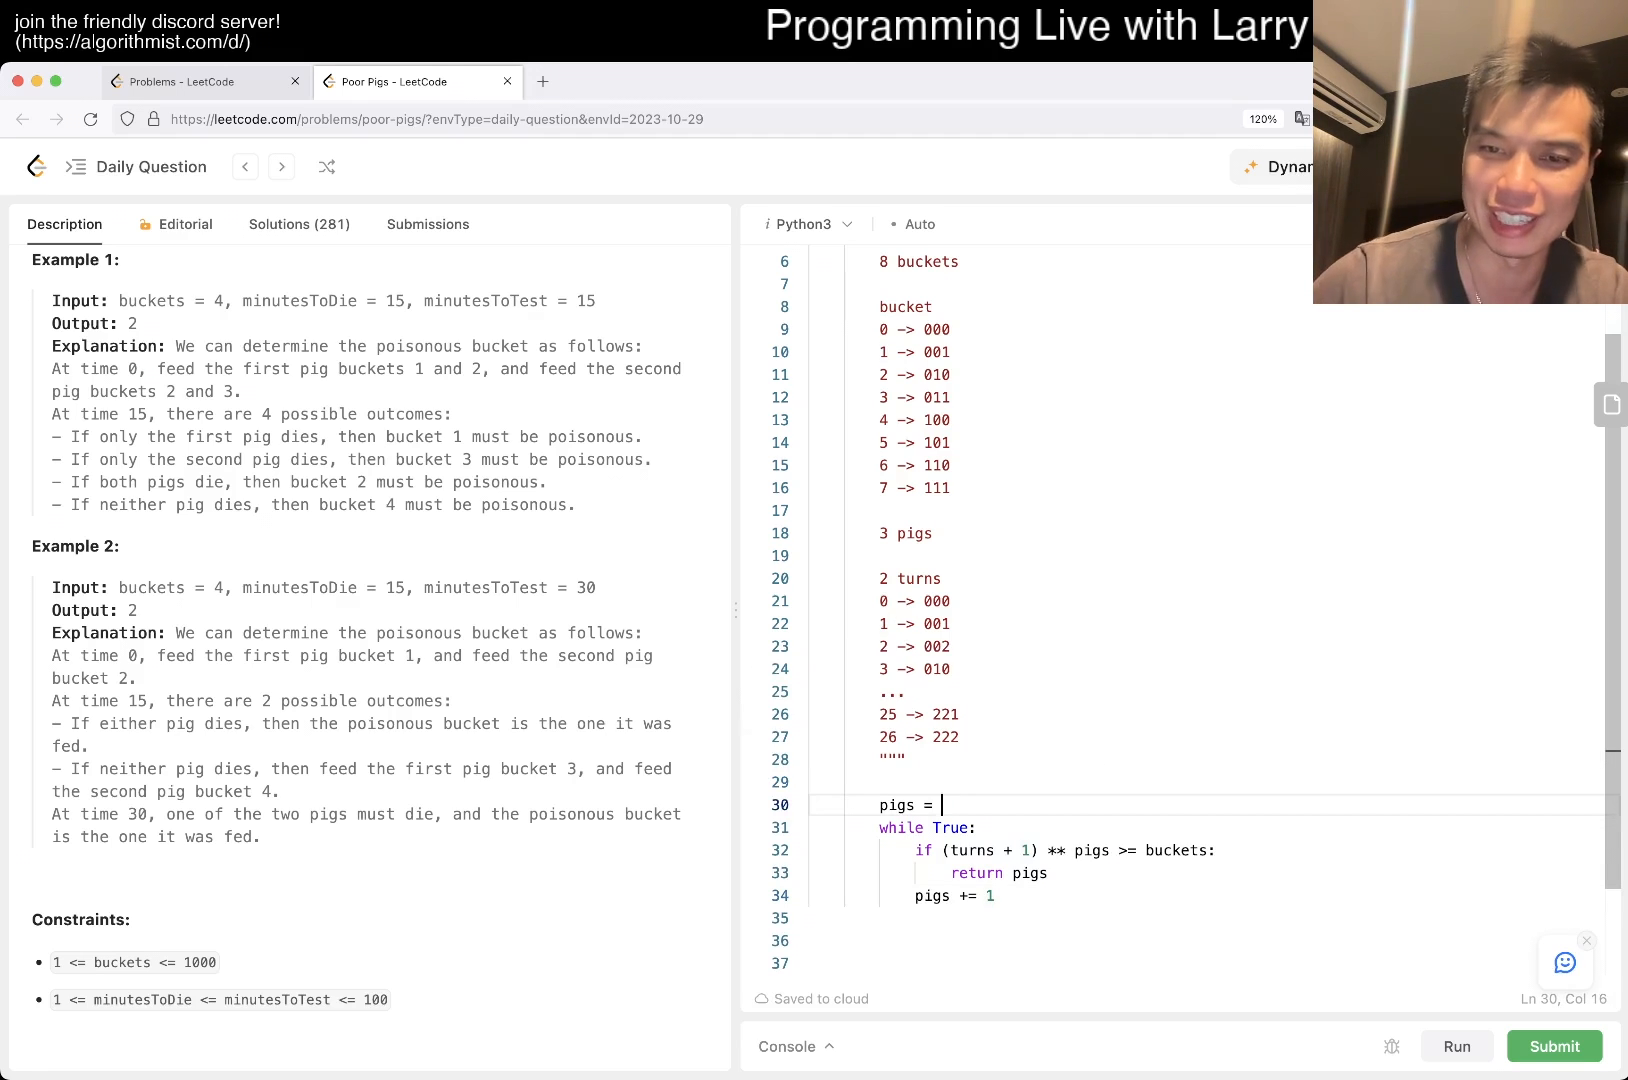
- Start pigs at 0 and resubmit, getting the Poor Pigs solution Accepted (47 ms)
click(1456, 1046)
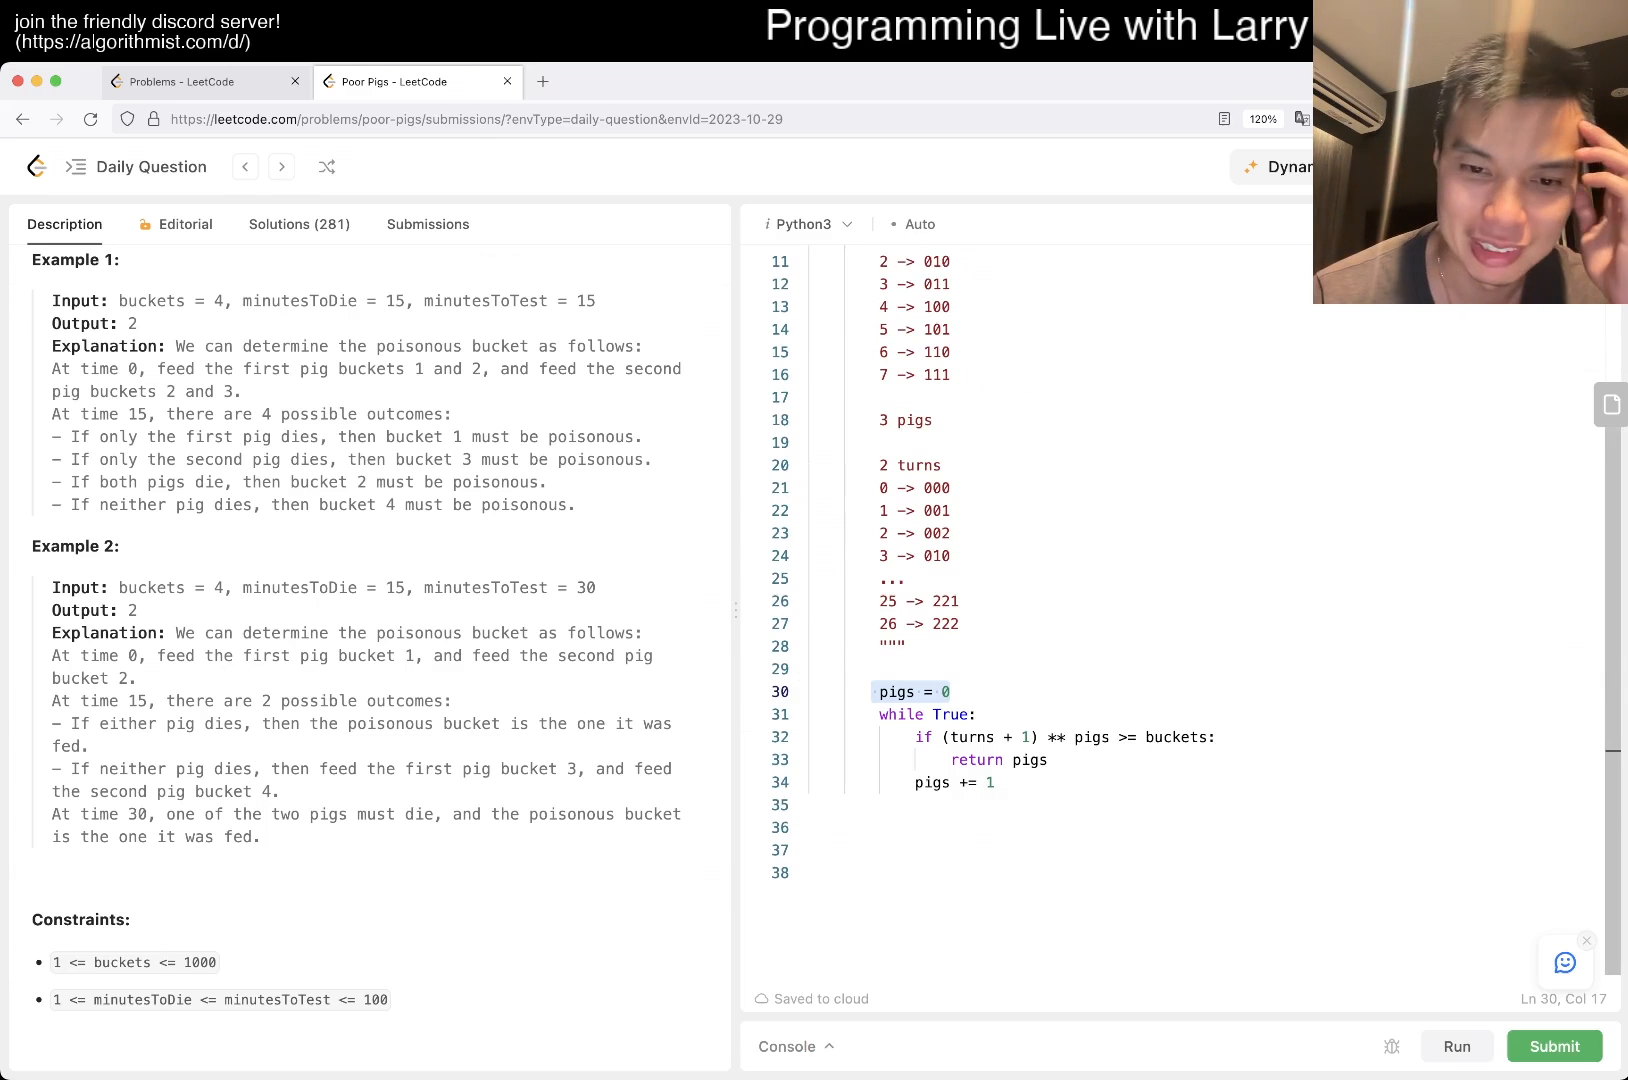
click(1554, 1046)
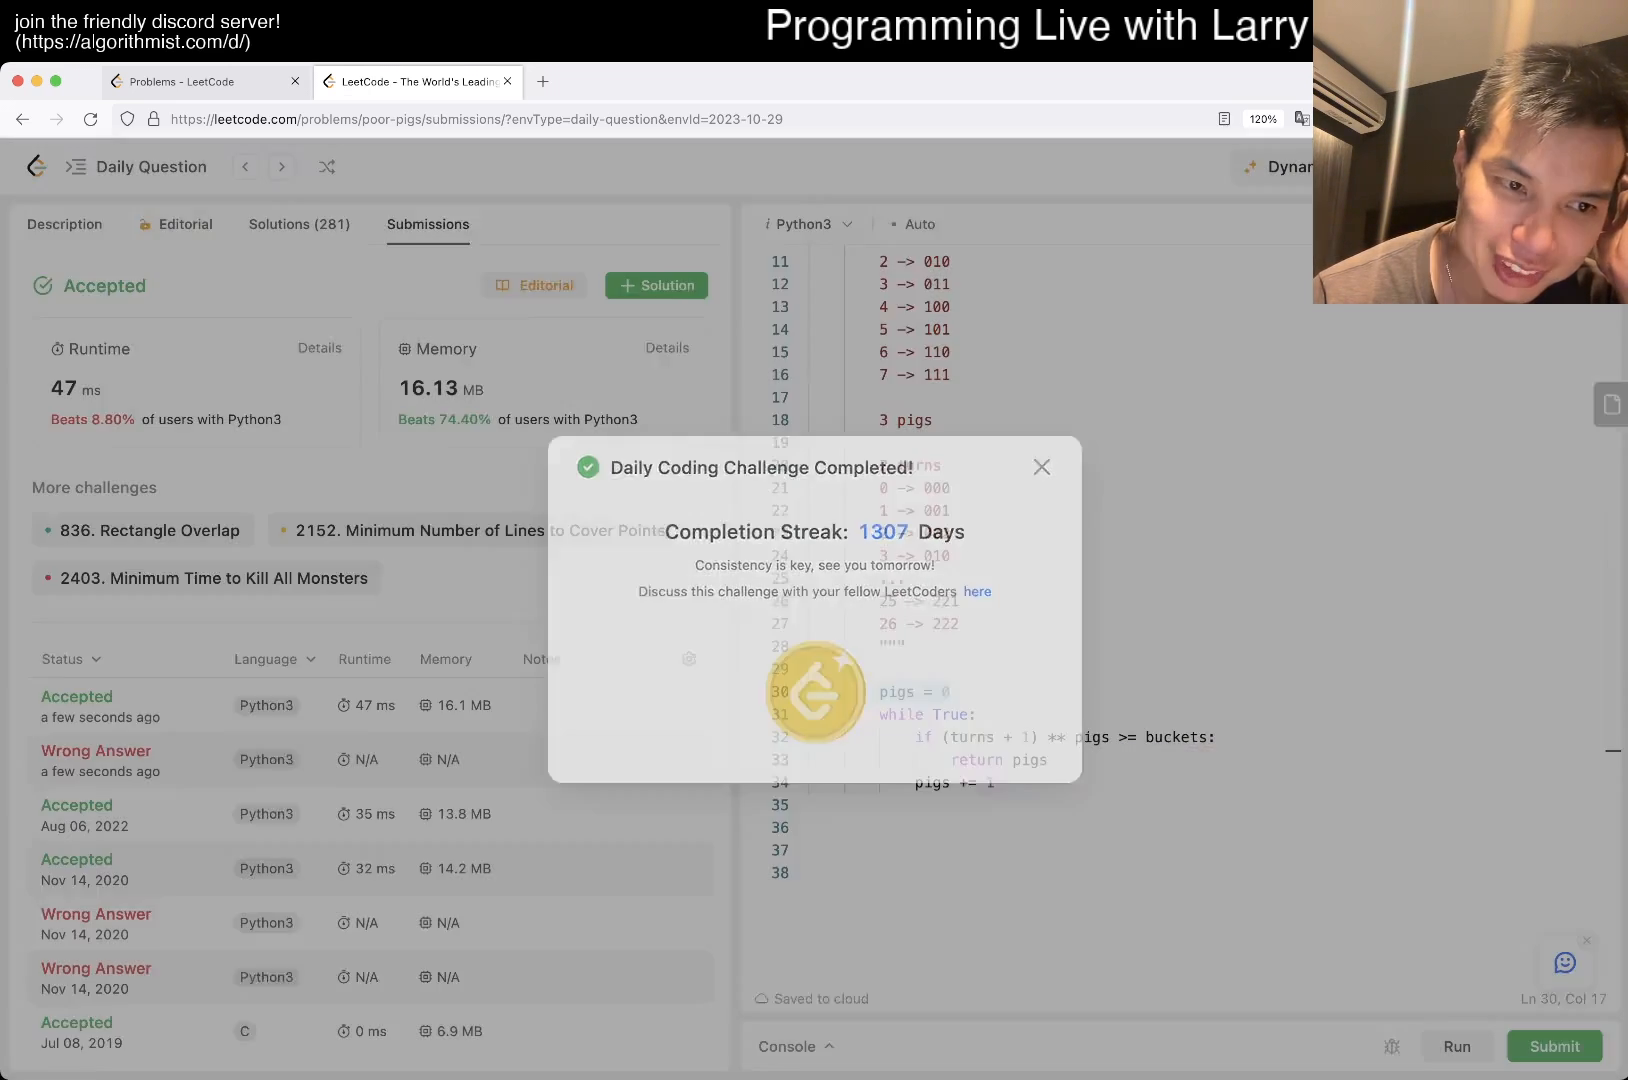
- Dismiss the completion notice, review the accepted code, and return to the problem description
click(1042, 466)
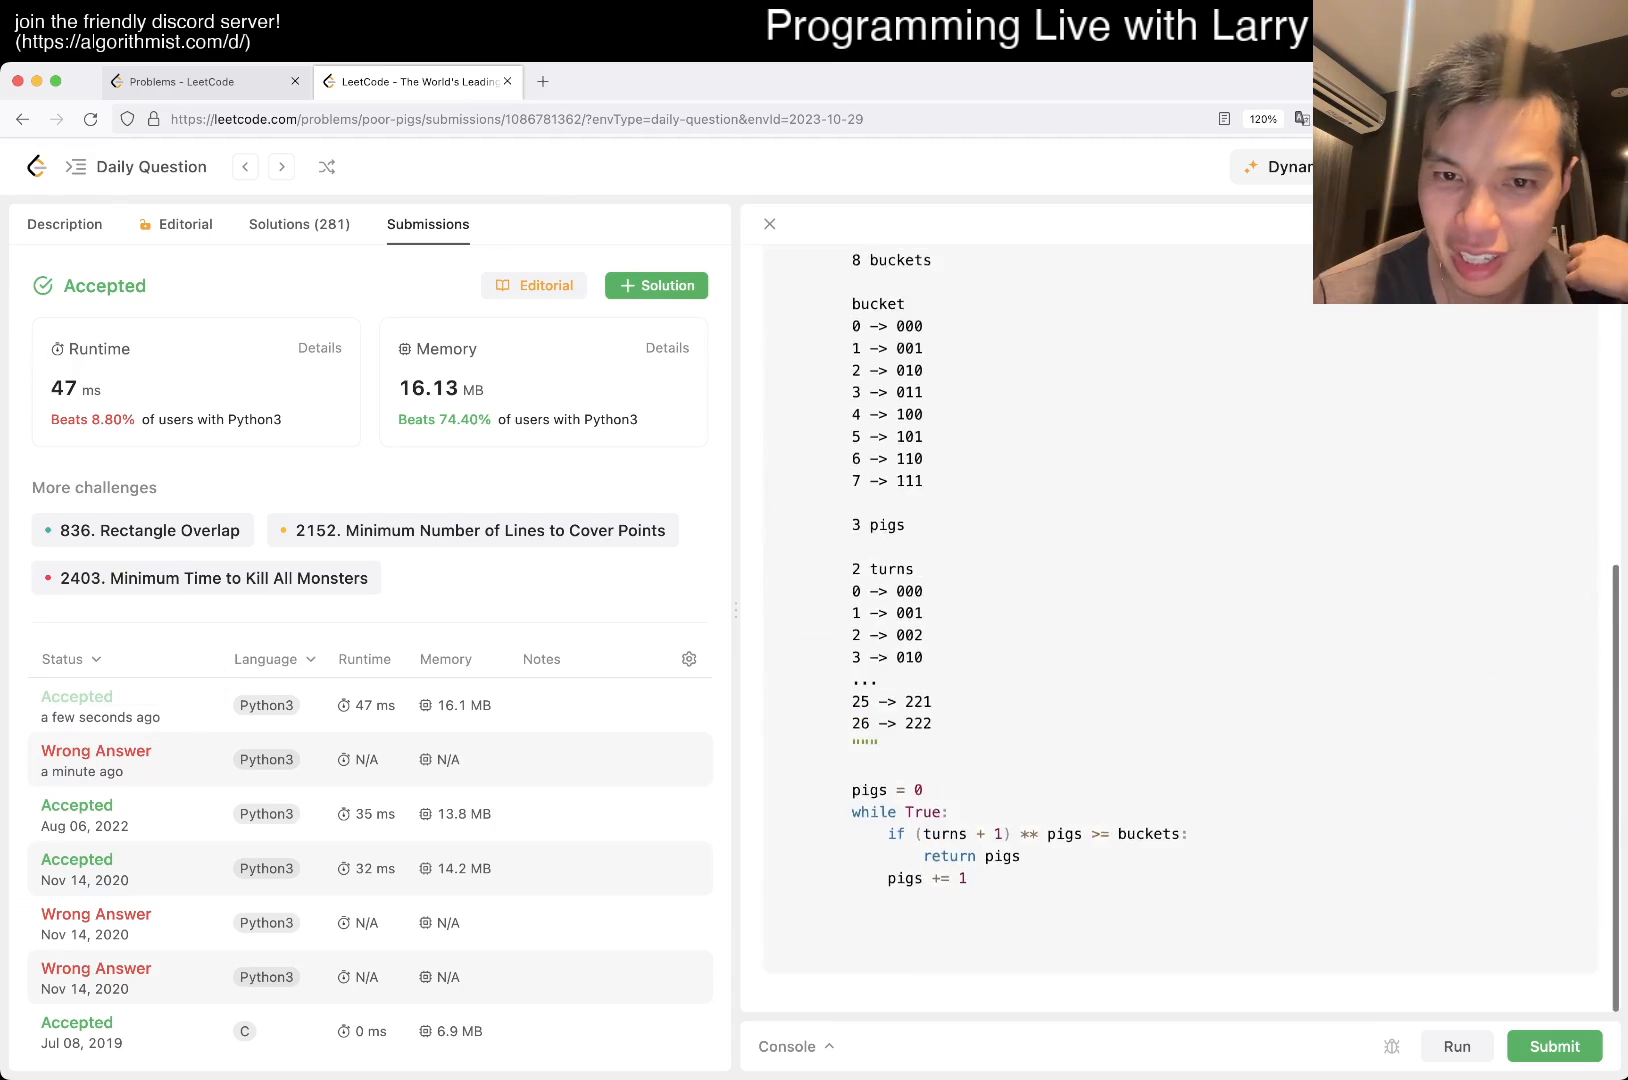
scroll(up, 3)
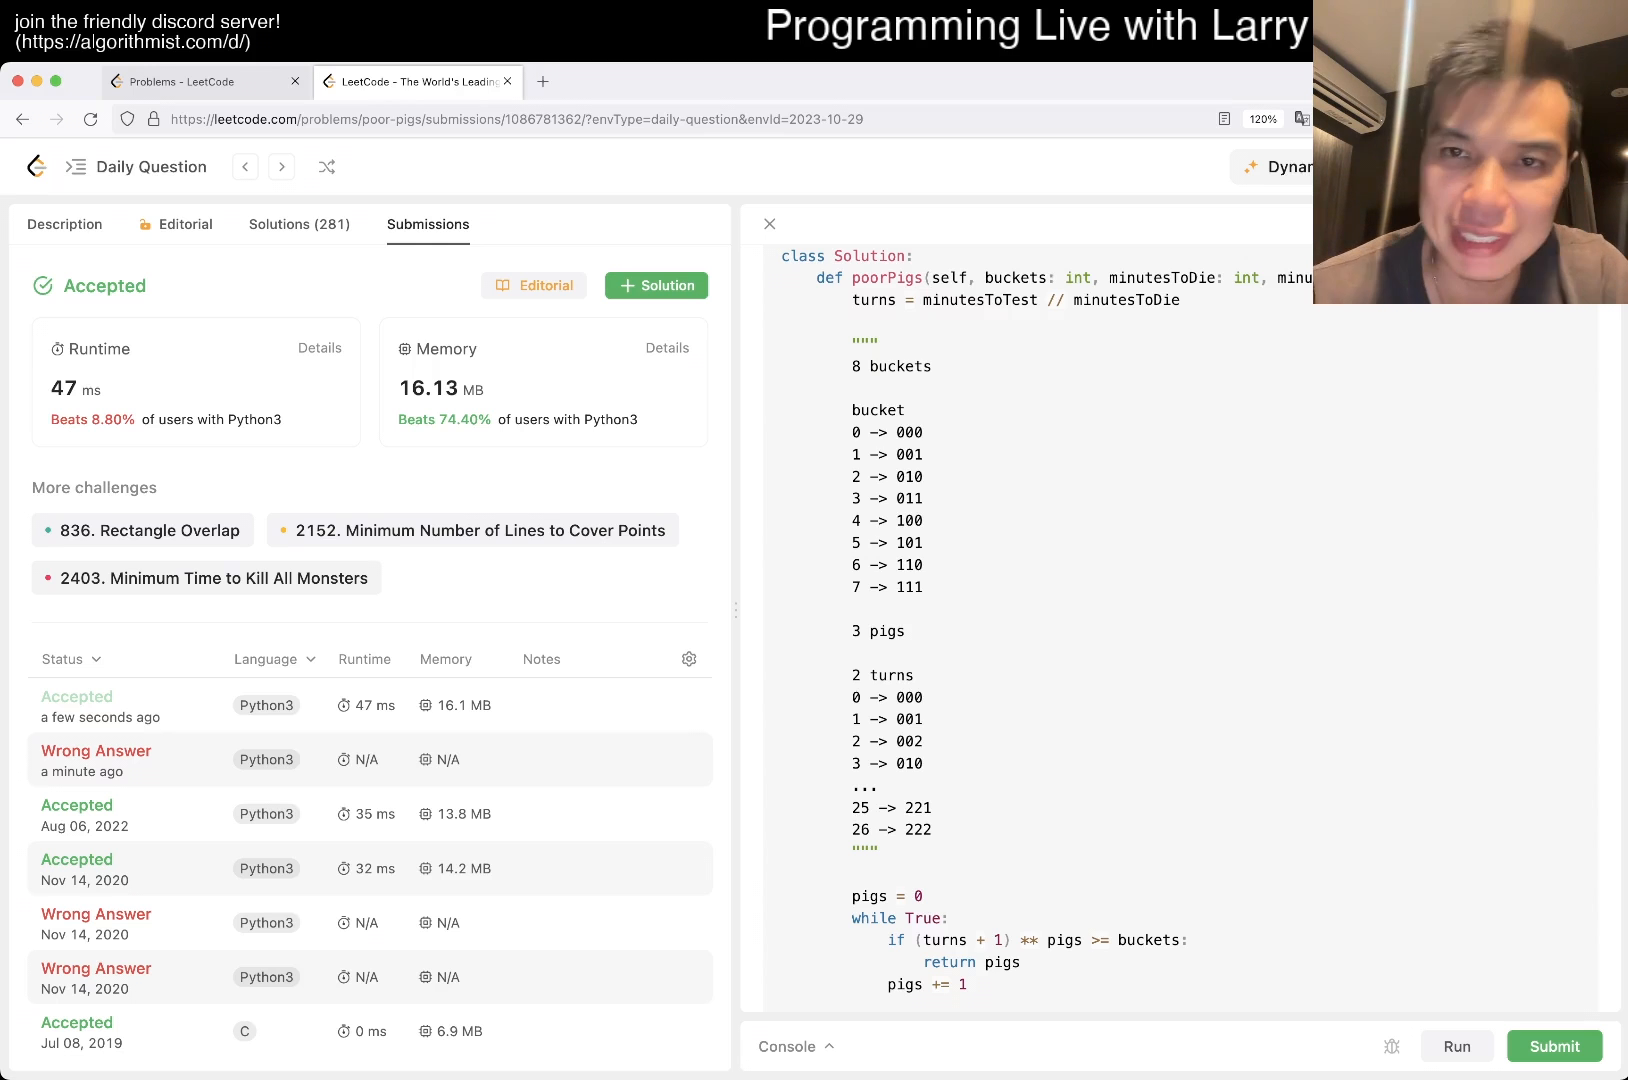
double_click(1016, 278)
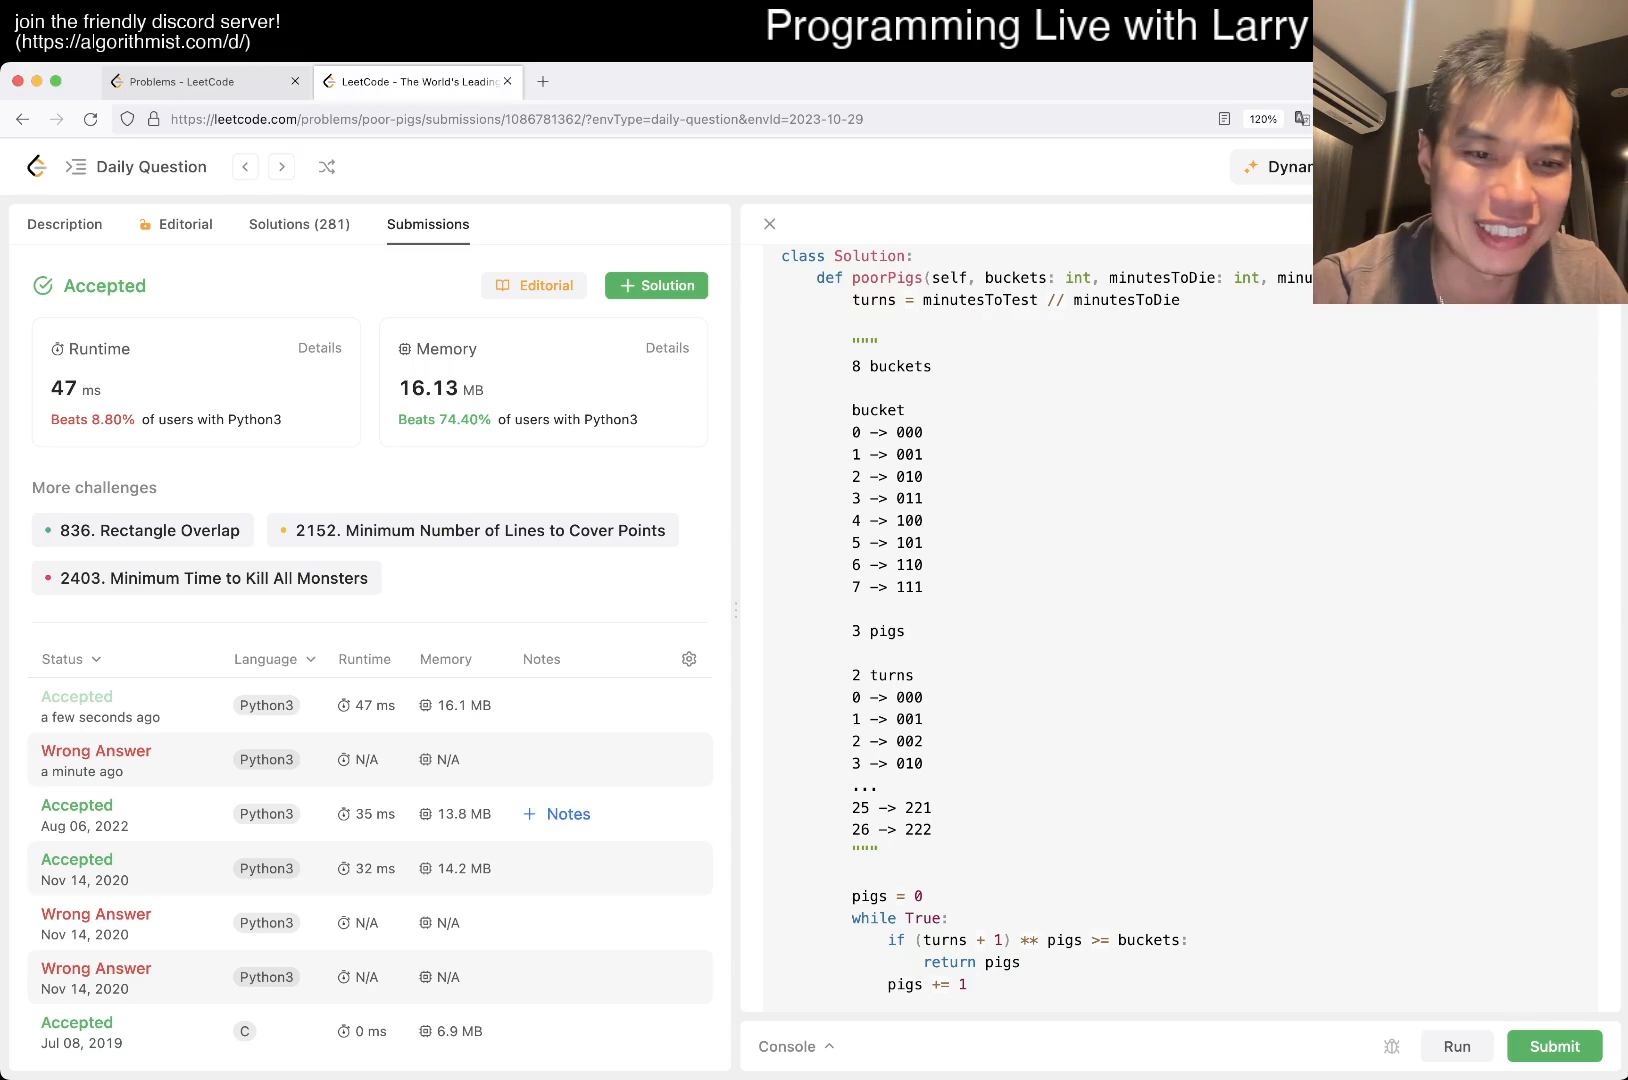
click(64, 224)
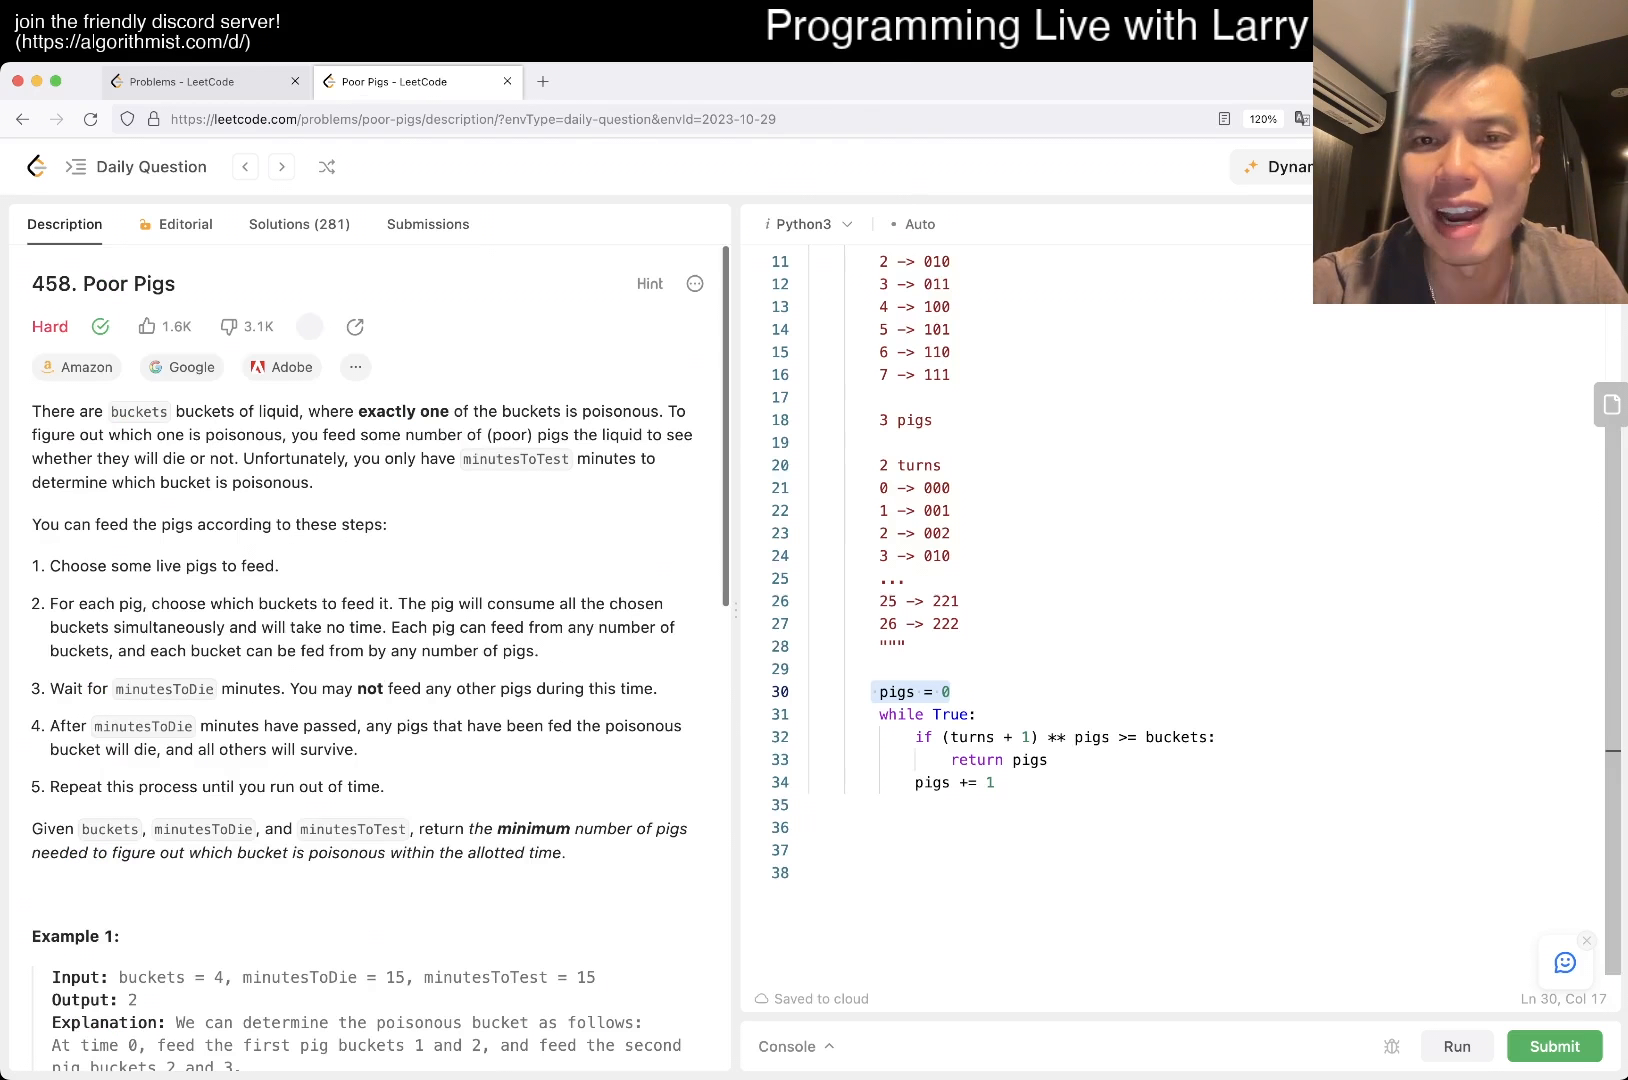
click(310, 326)
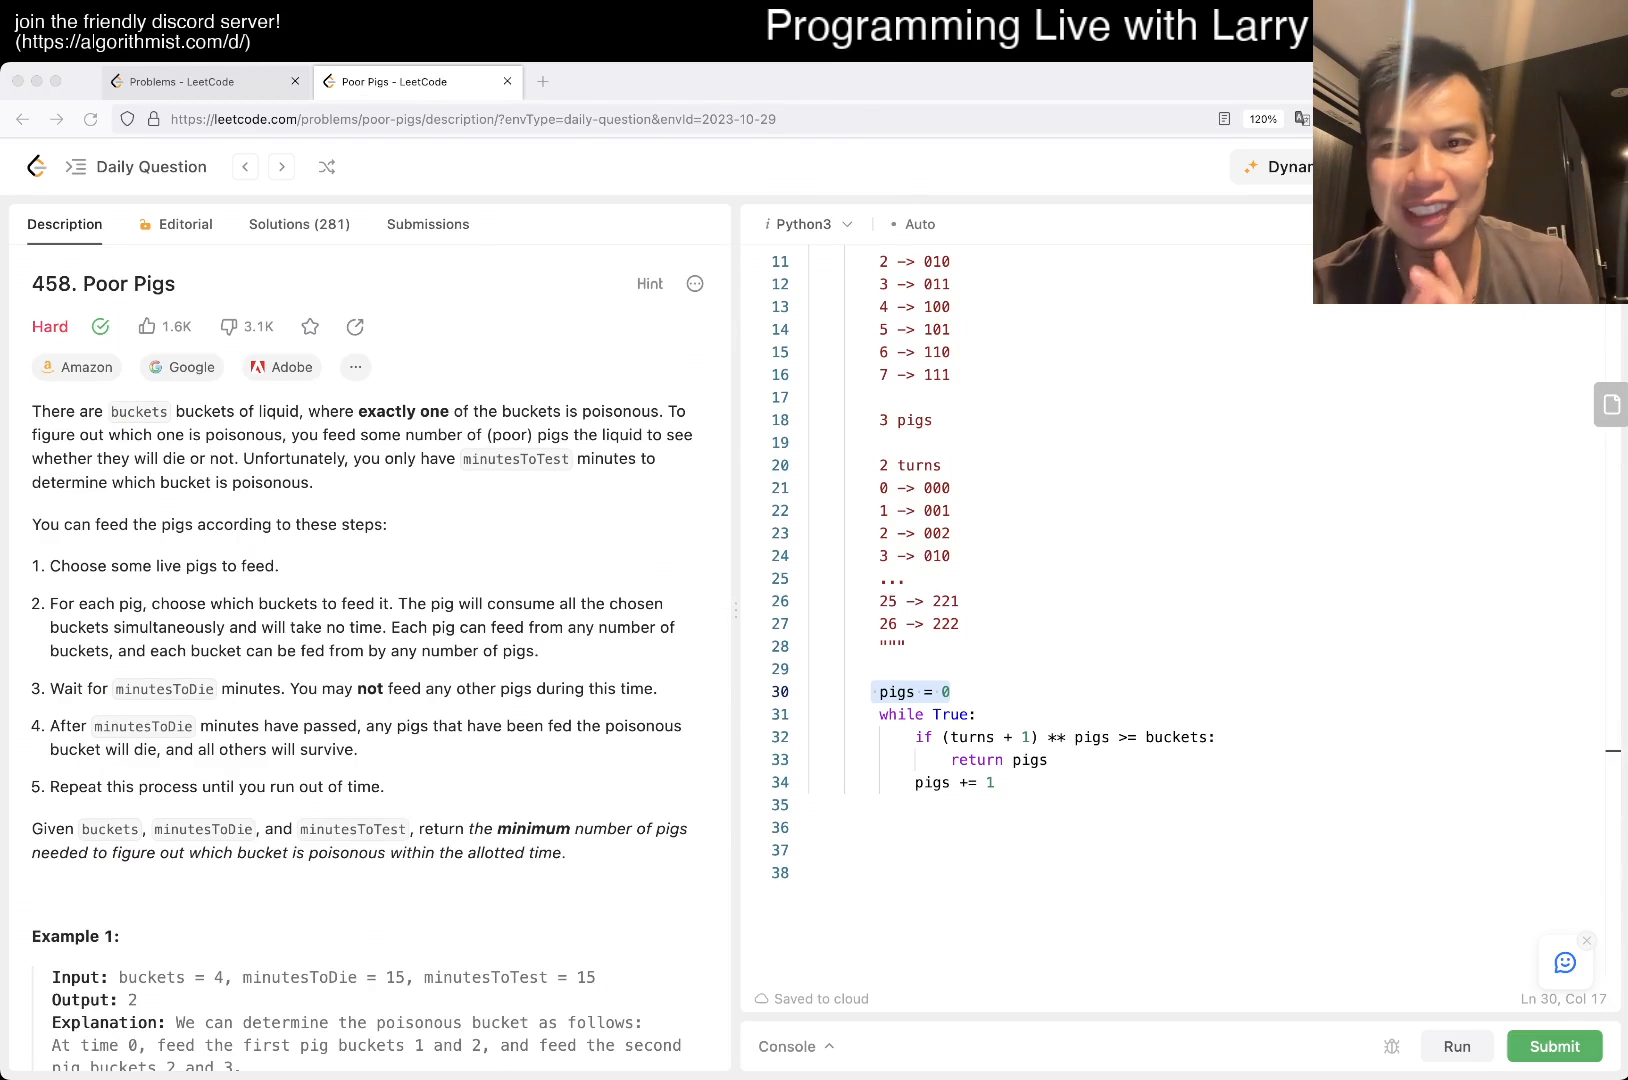